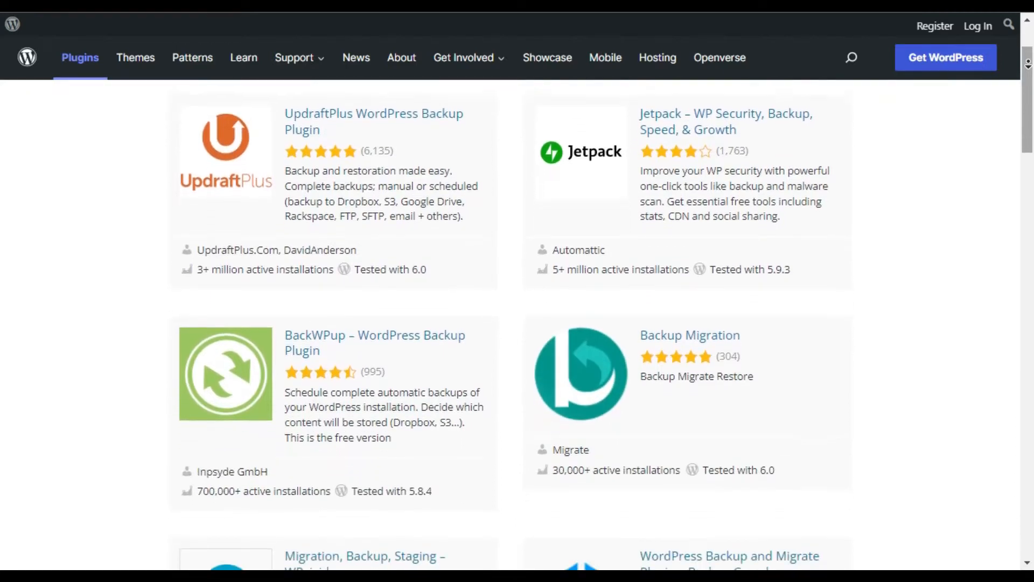
Scroll through the first half of the 24 CodeCanyon backup plugin results, including Easy Backup.
scroll(down, 3)
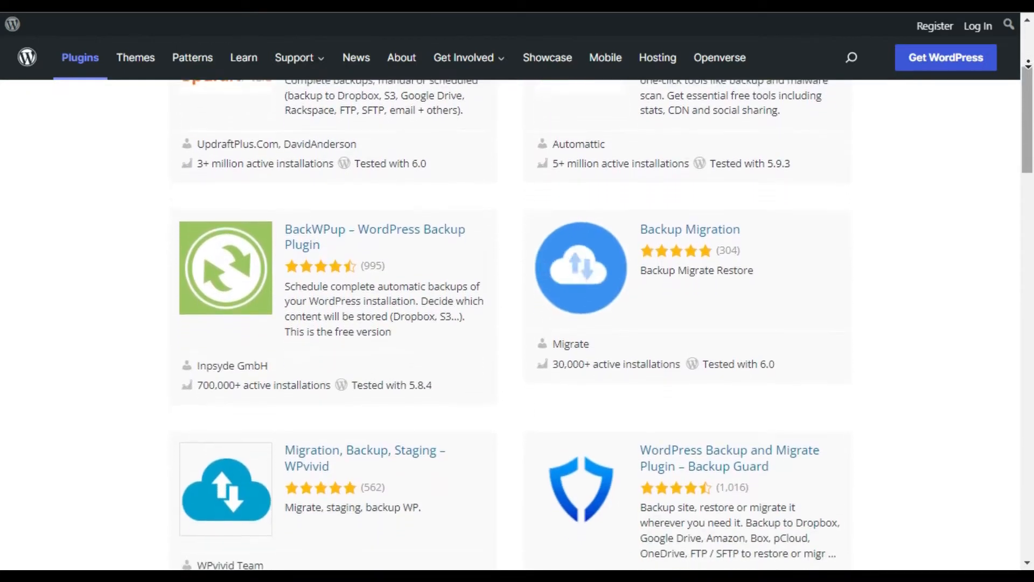
scroll(down, 3)
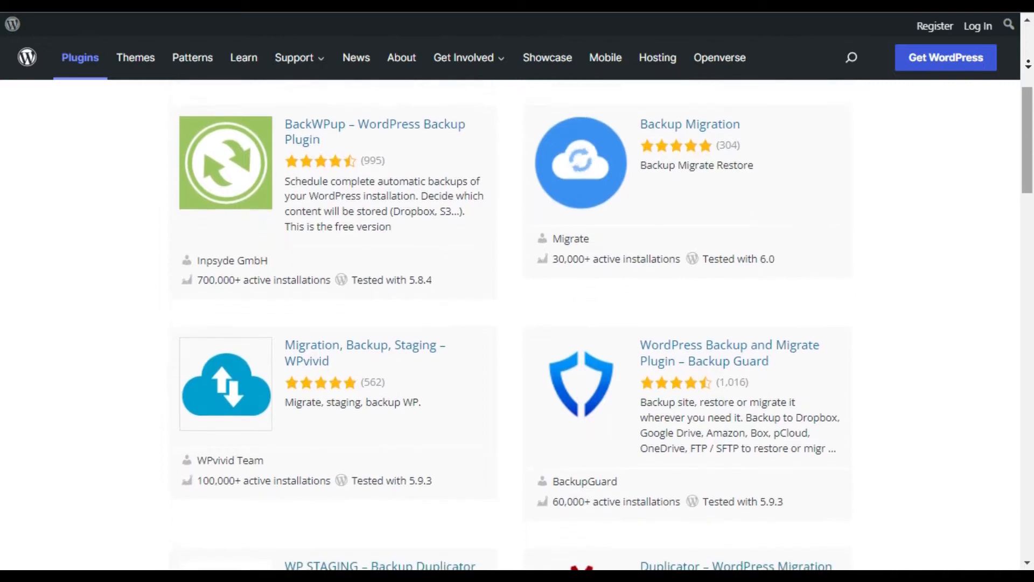
scroll(down, 3)
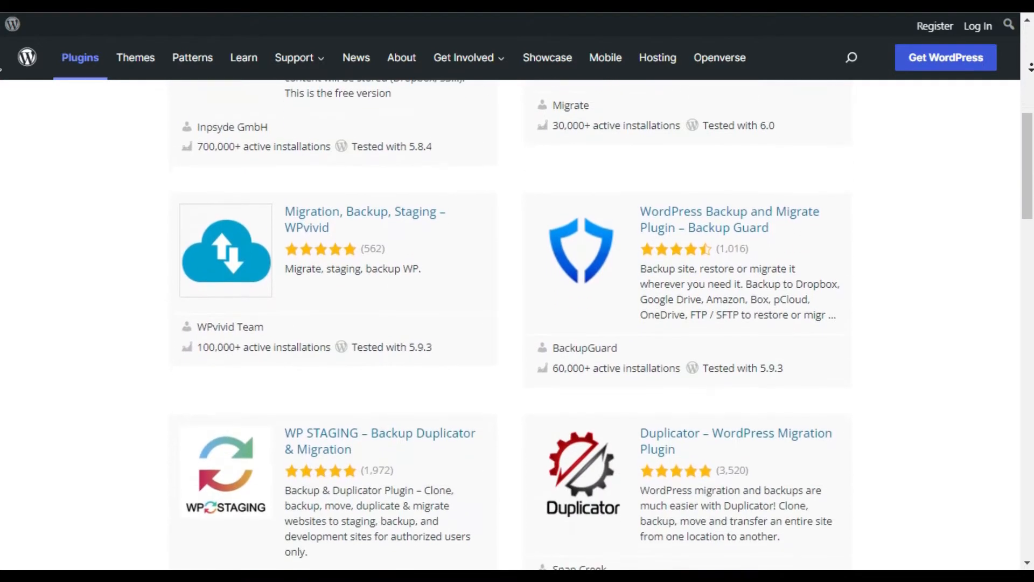
scroll(down, 3)
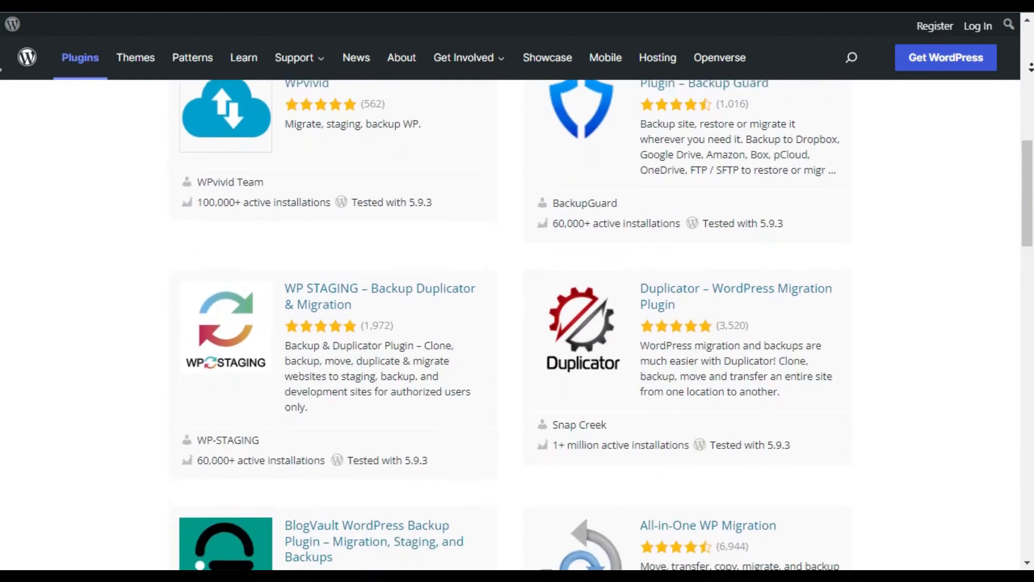
scroll(down, 3)
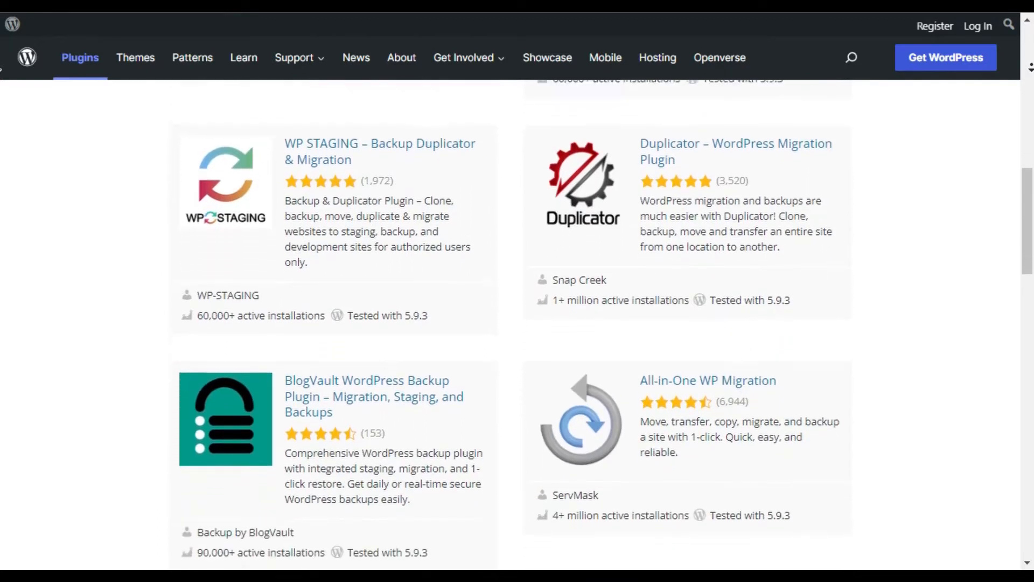
scroll(down, 3)
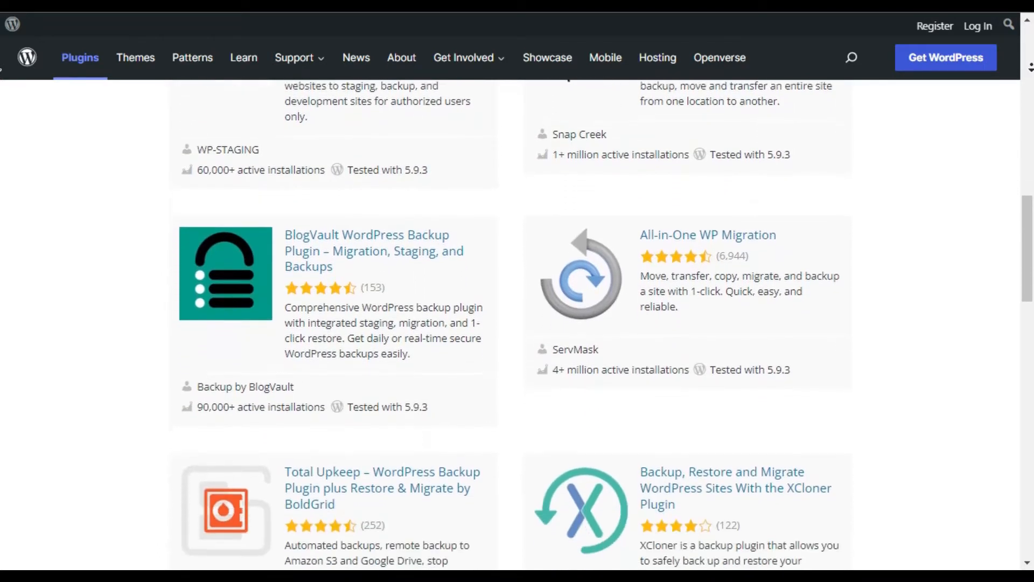
scroll(down, 3)
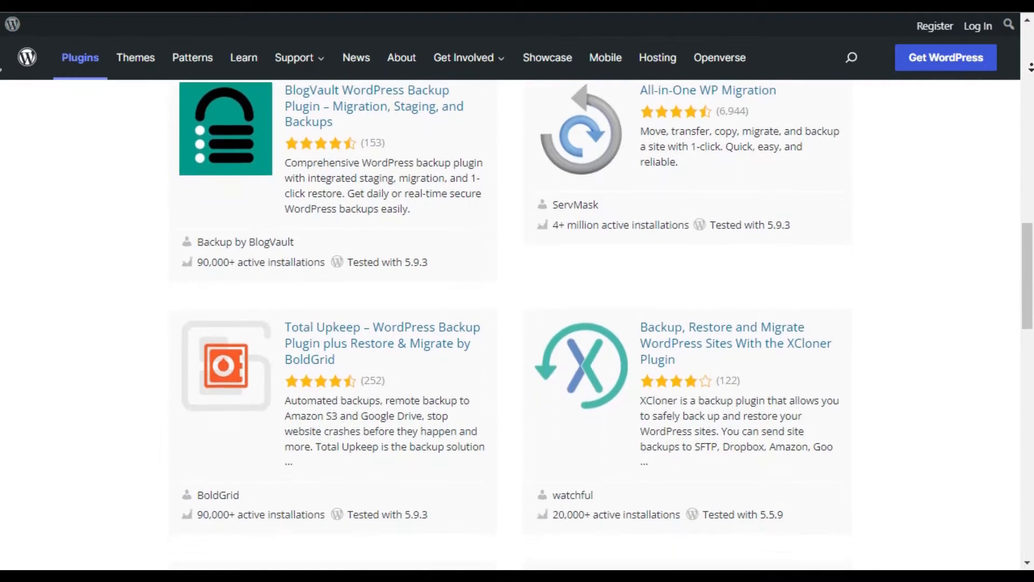
scroll(down, 3)
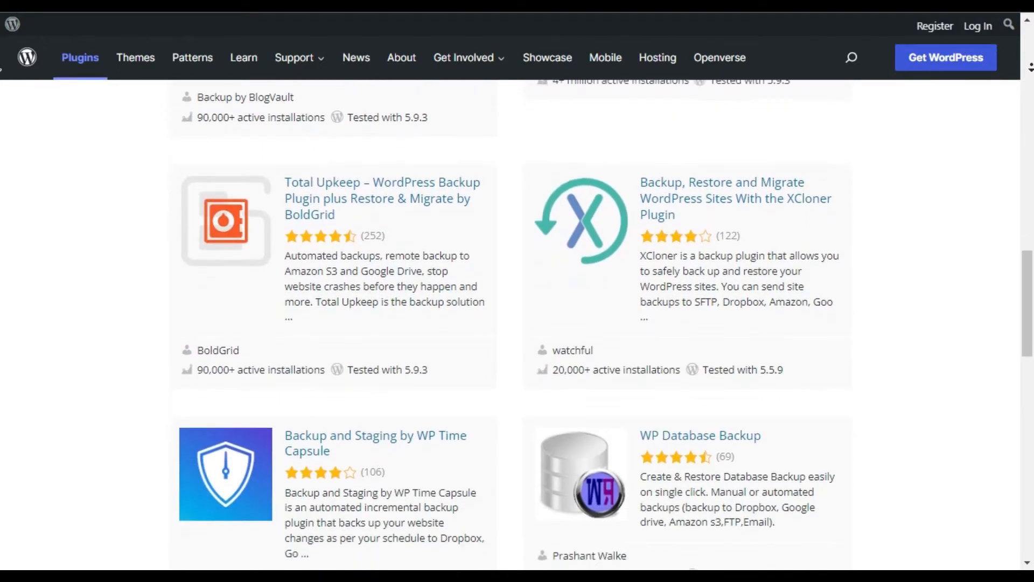
scroll(down, 3)
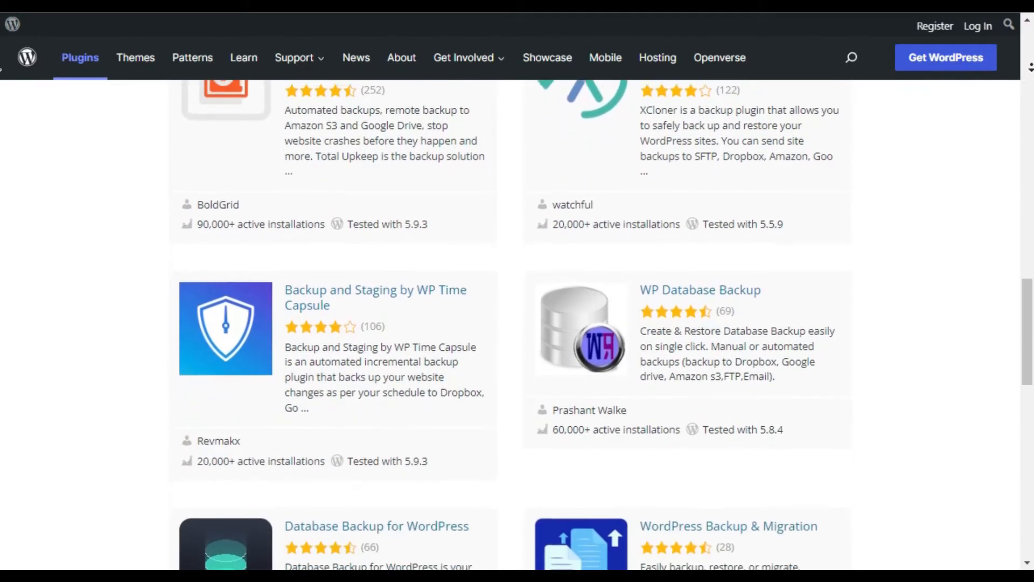
scroll(down, 3)
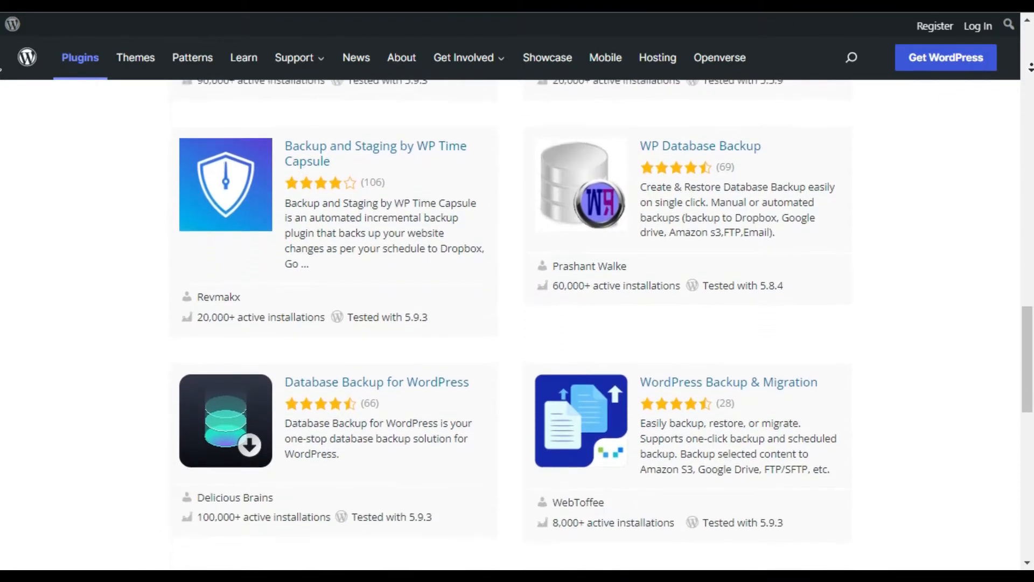
scroll(down, 3)
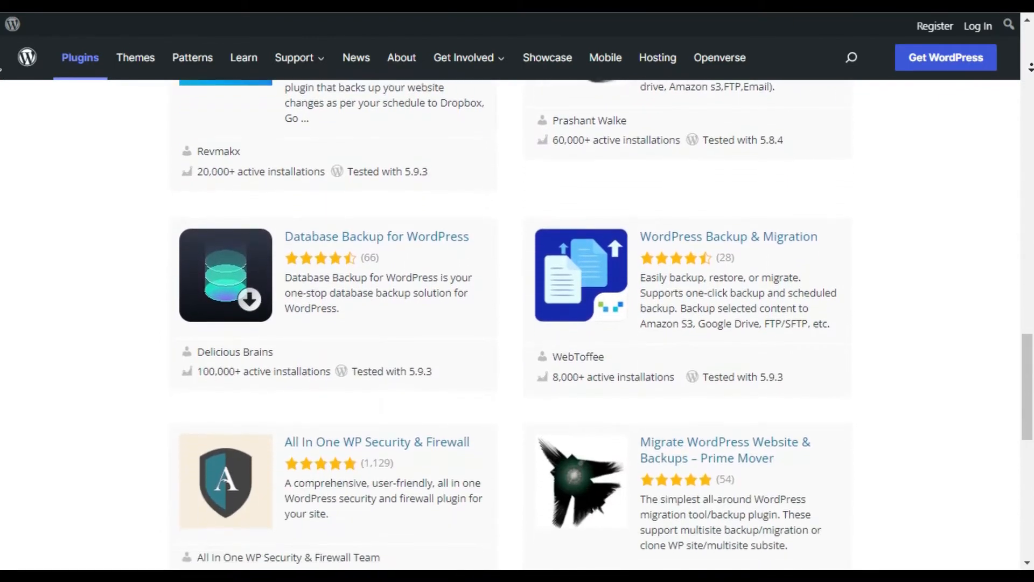
scroll(down, 3)
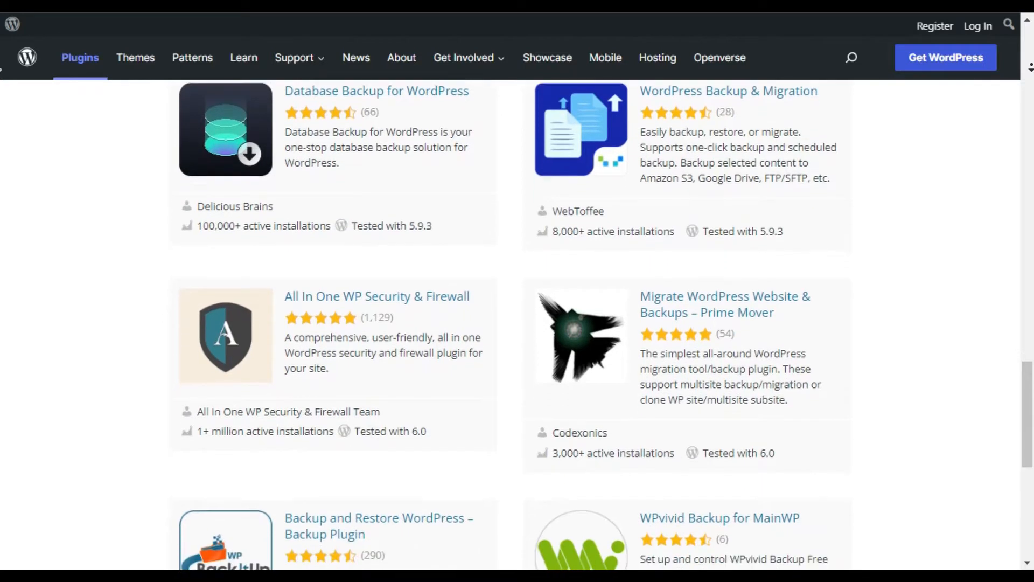
scroll(down, 3)
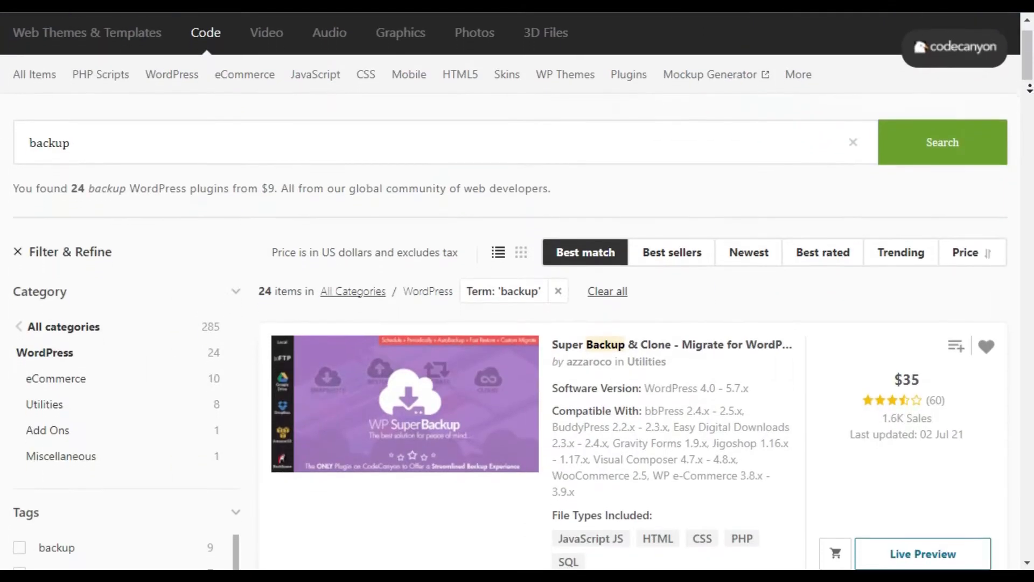
Scroll the remaining CodeCanyon results down to Accu Auto Backup Pro.
scroll(down, 3)
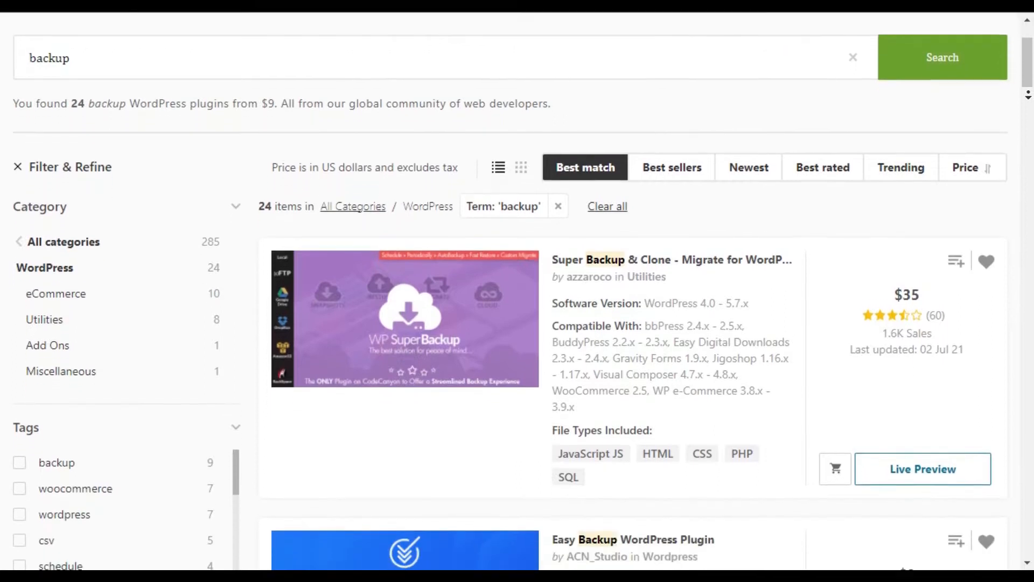
scroll(down, 3)
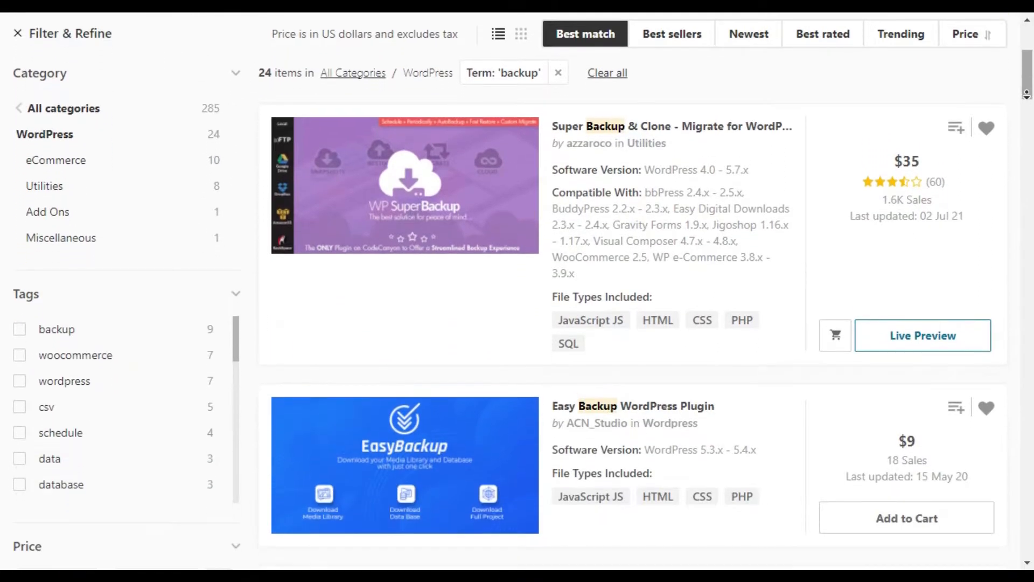
scroll(down, 3)
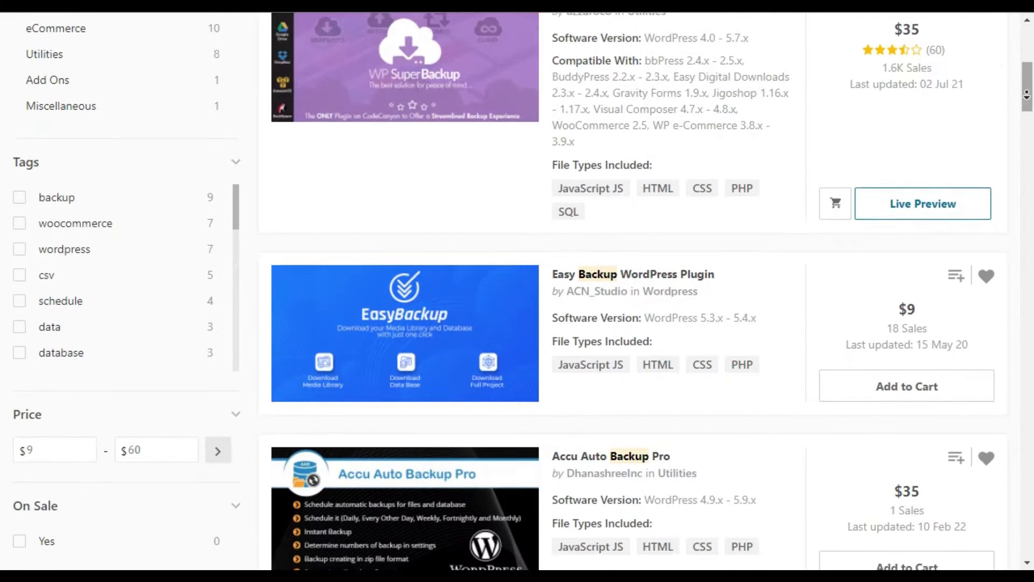
scroll(down, 3)
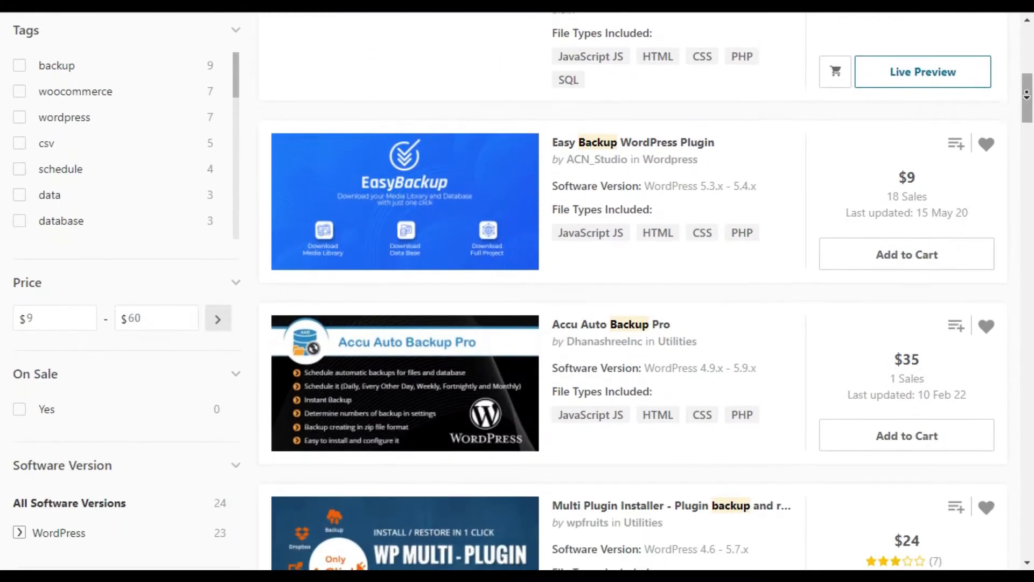
scroll(down, 3)
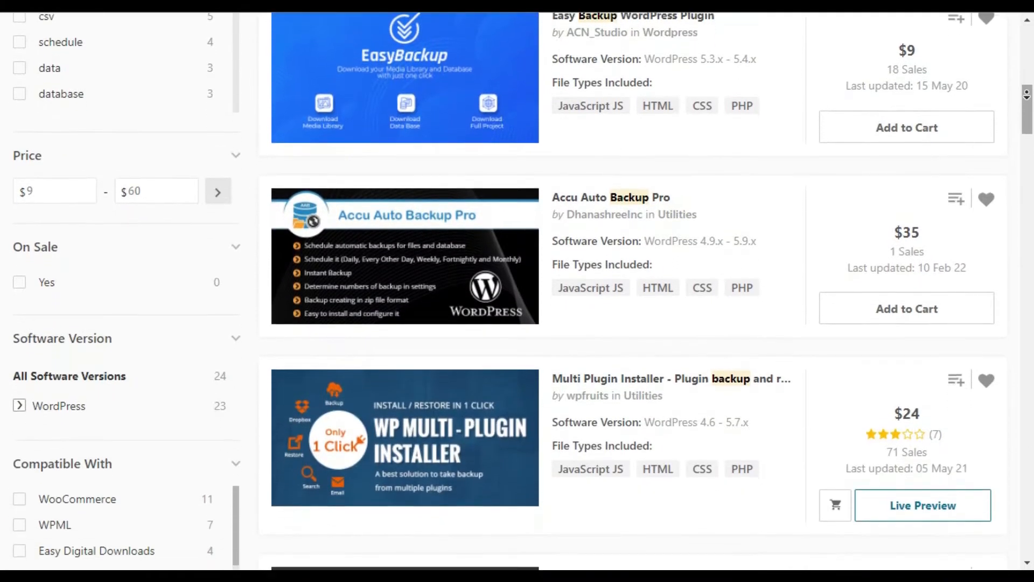
scroll(down, 3)
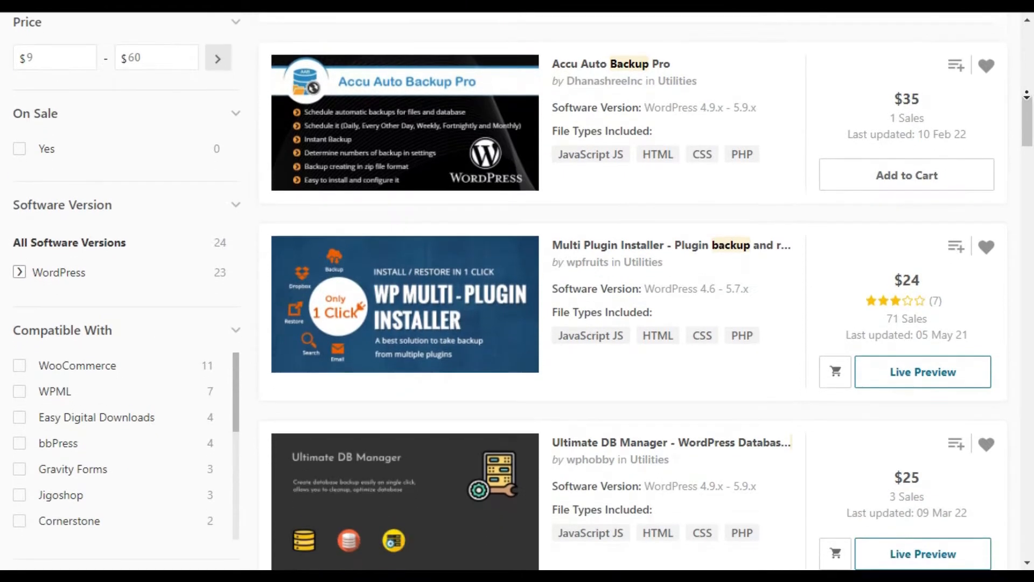
scroll(down, 3)
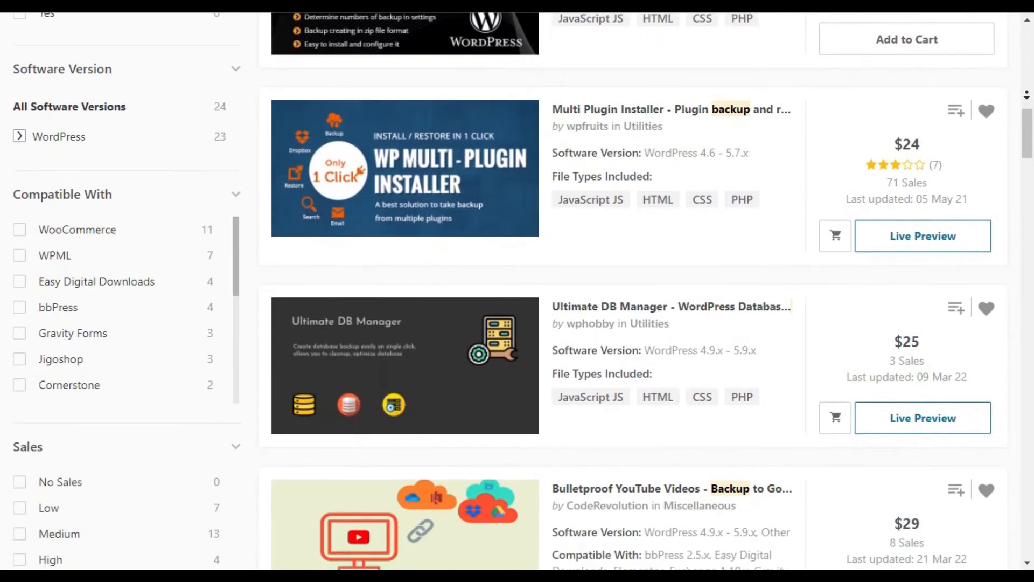
scroll(down, 3)
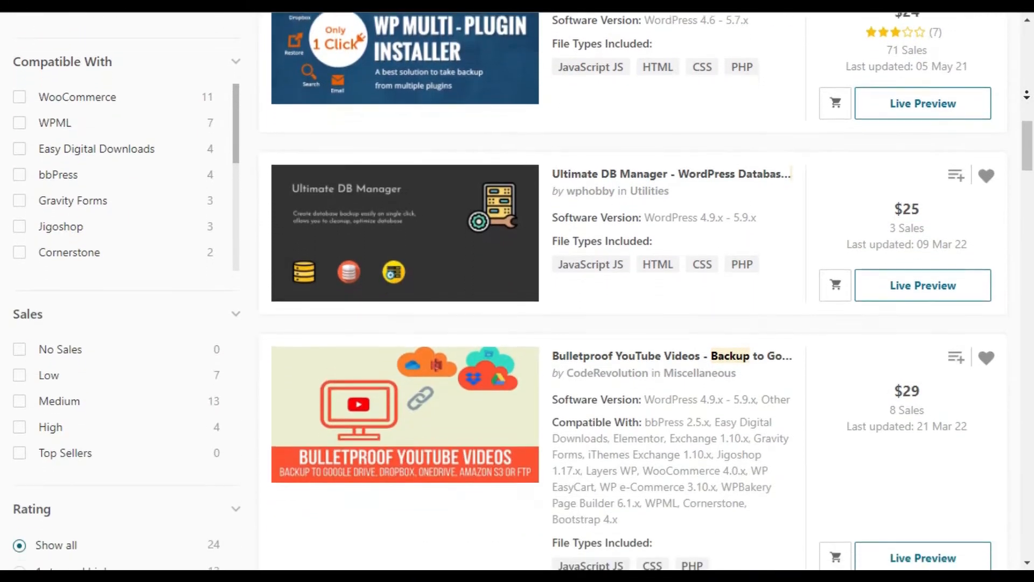
scroll(down, 3)
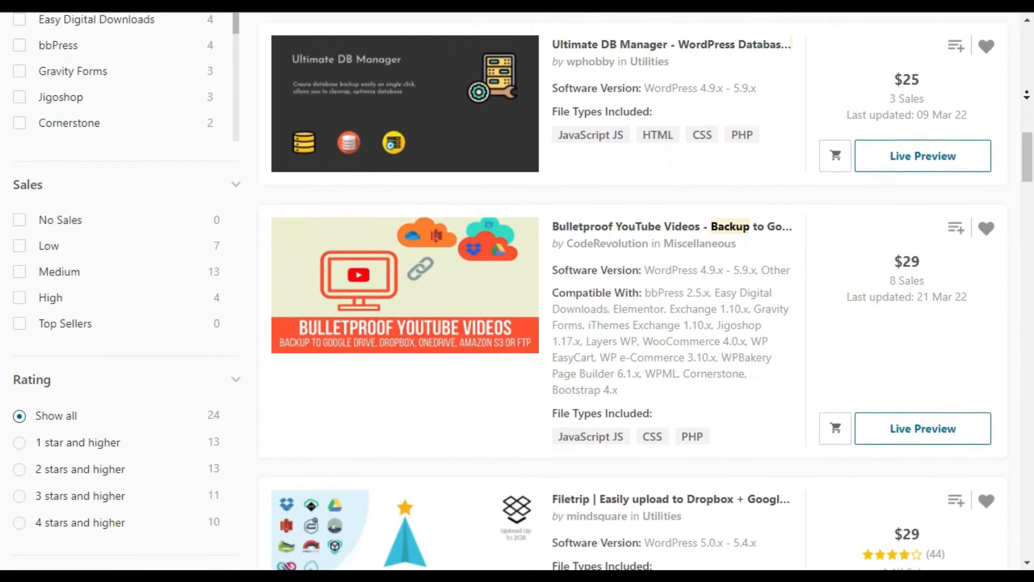
scroll(down, 3)
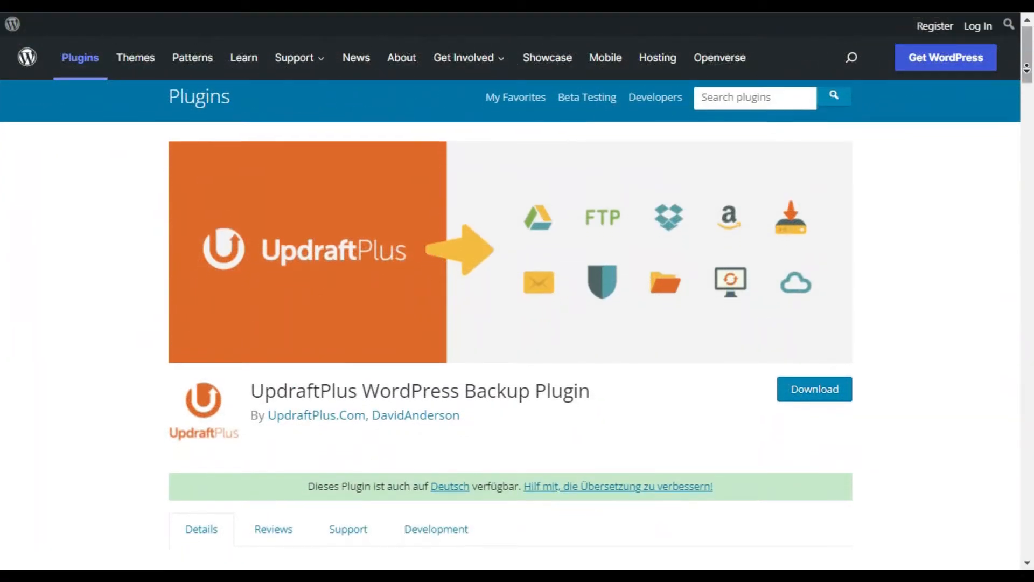
Scroll the UpdraftPlus listing description down to the UpdraftPlus Premium feature list.
scroll(down, 3)
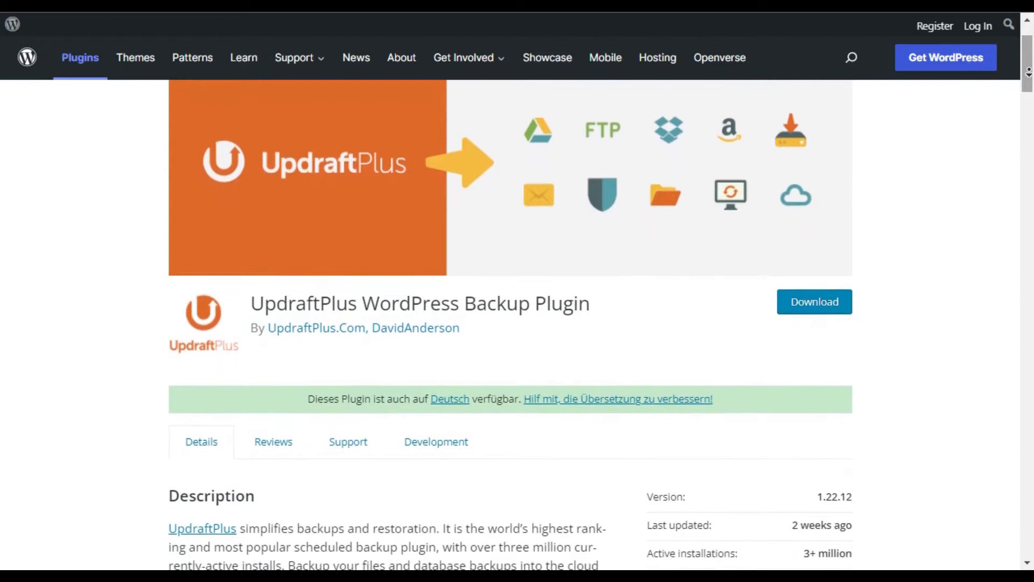
scroll(down, 3)
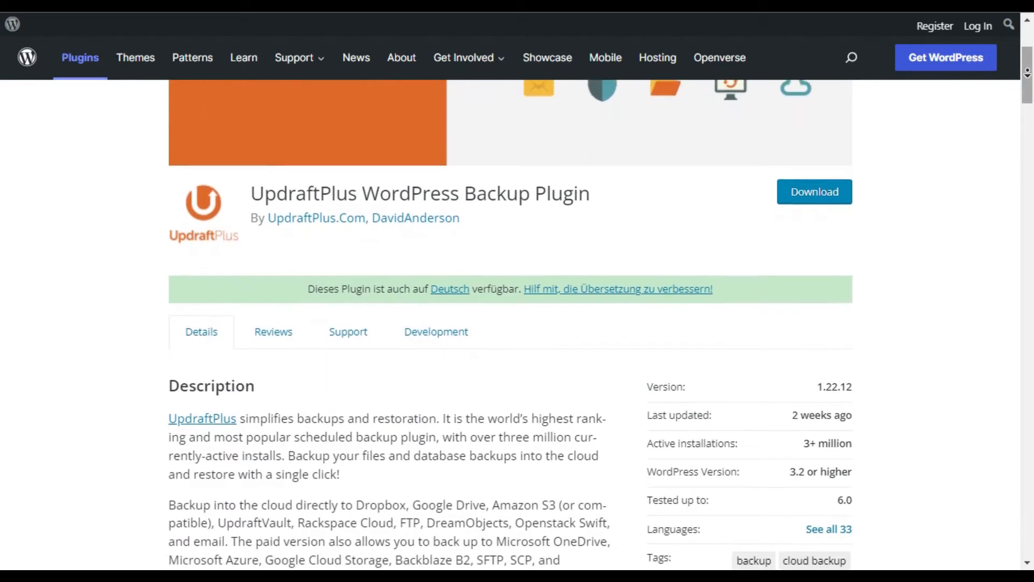
scroll(down, 3)
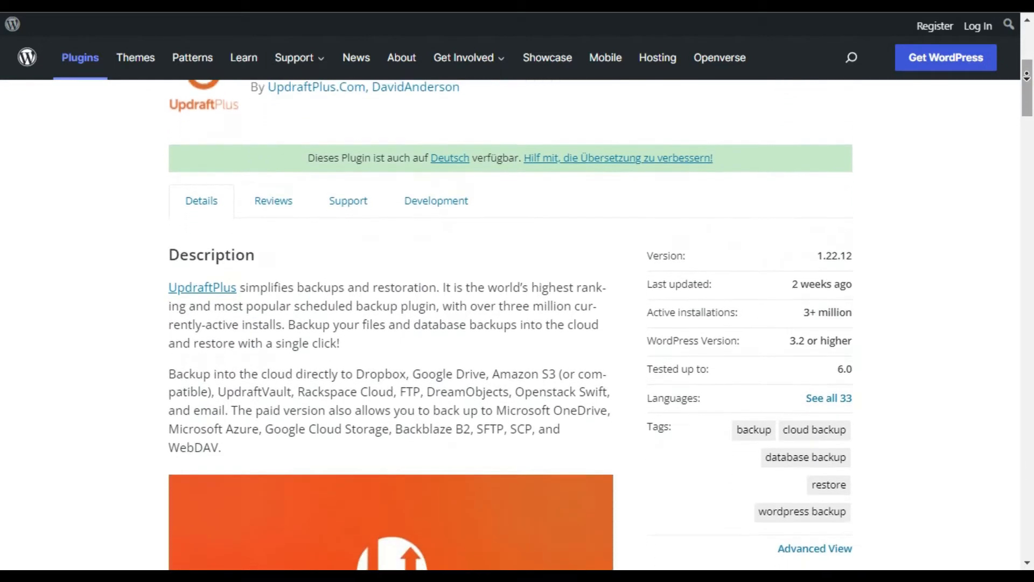
scroll(down, 3)
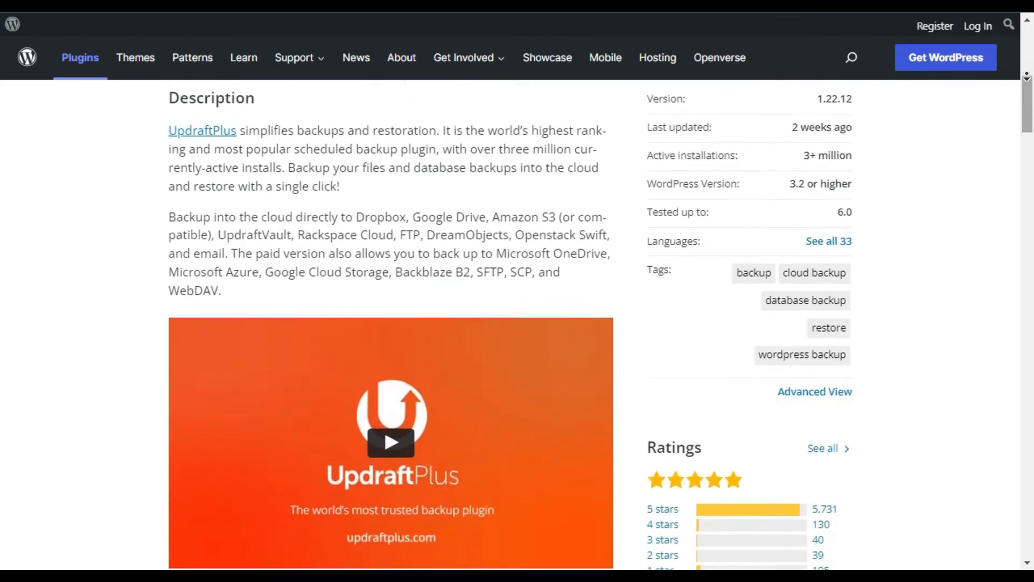
scroll(down, 3)
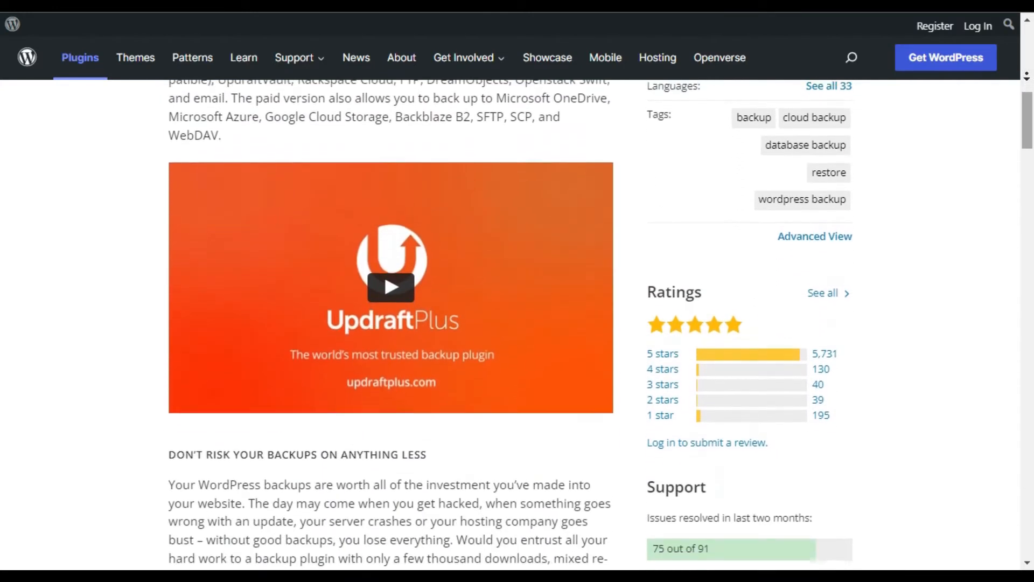
scroll(down, 3)
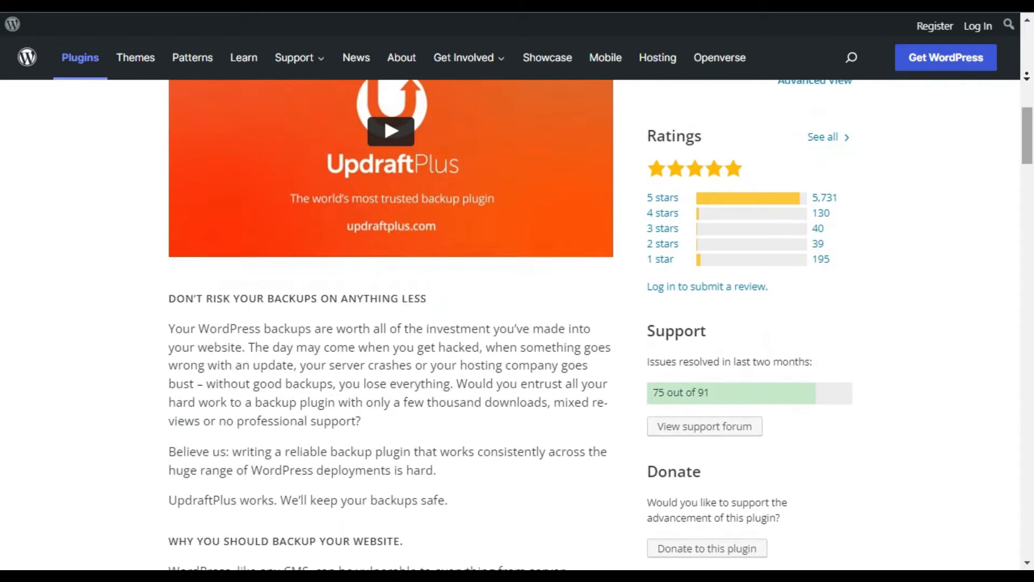
scroll(down, 3)
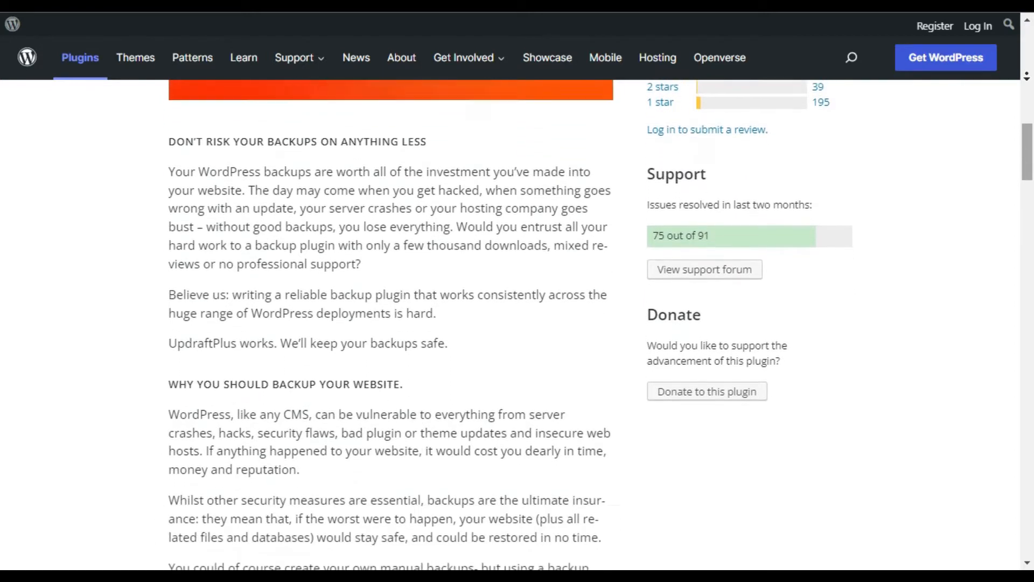
scroll(down, 3)
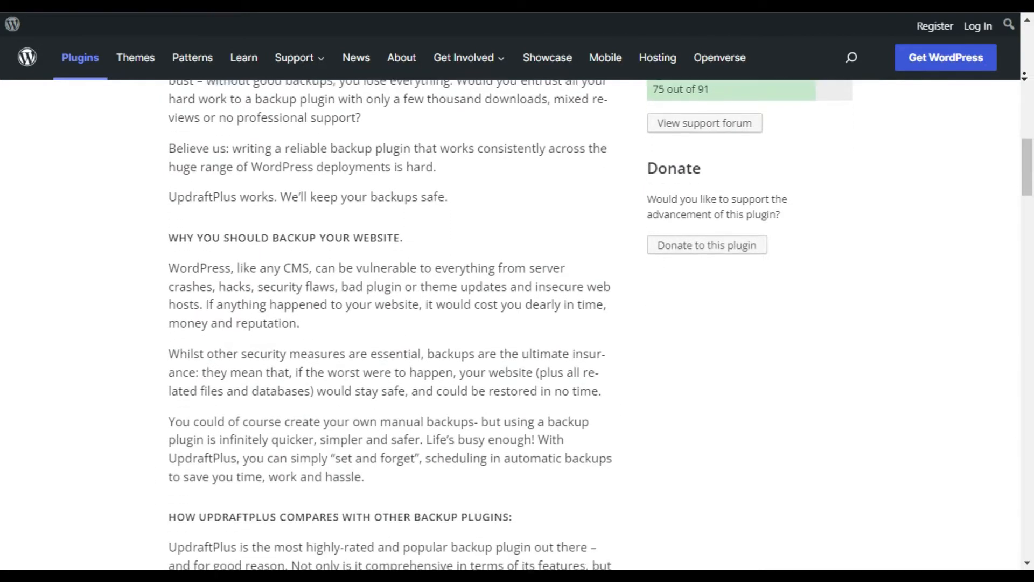
scroll(down, 3)
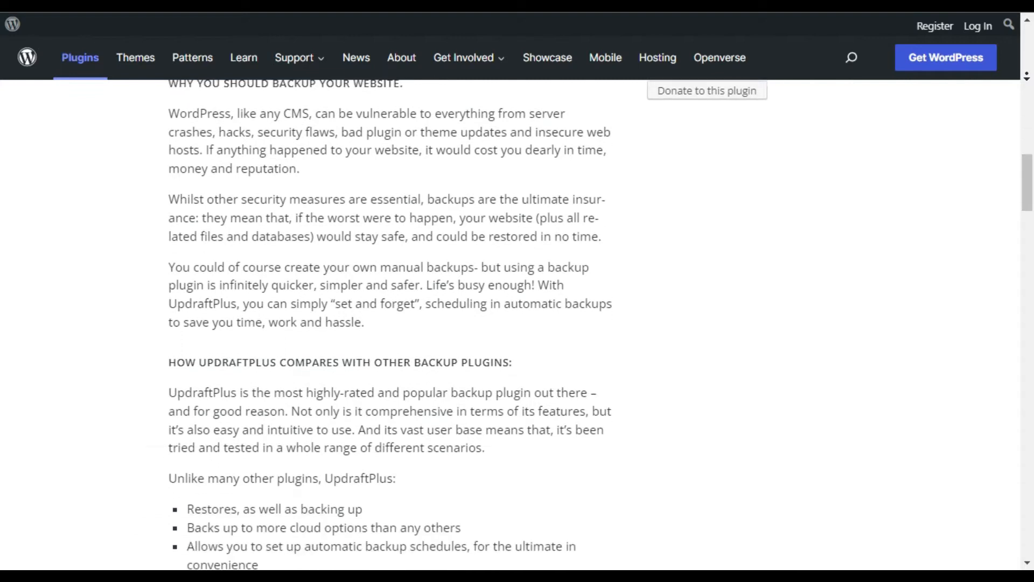
scroll(down, 3)
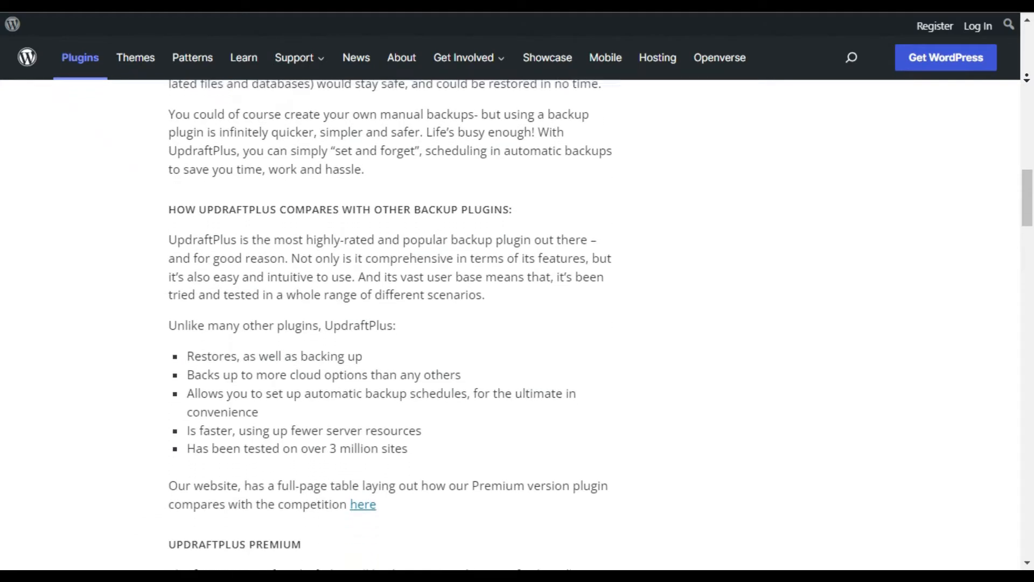
scroll(down, 3)
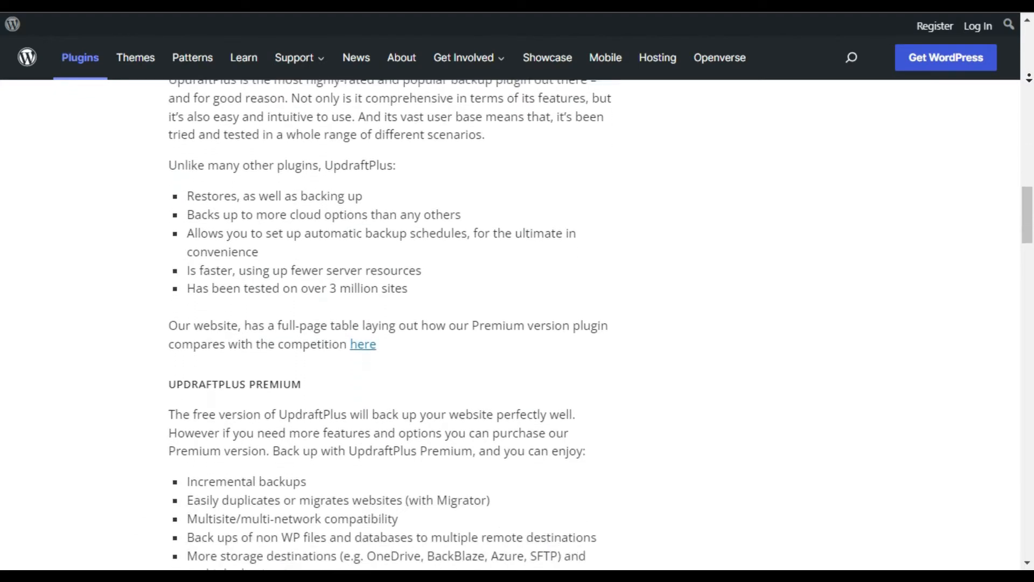
scroll(down, 3)
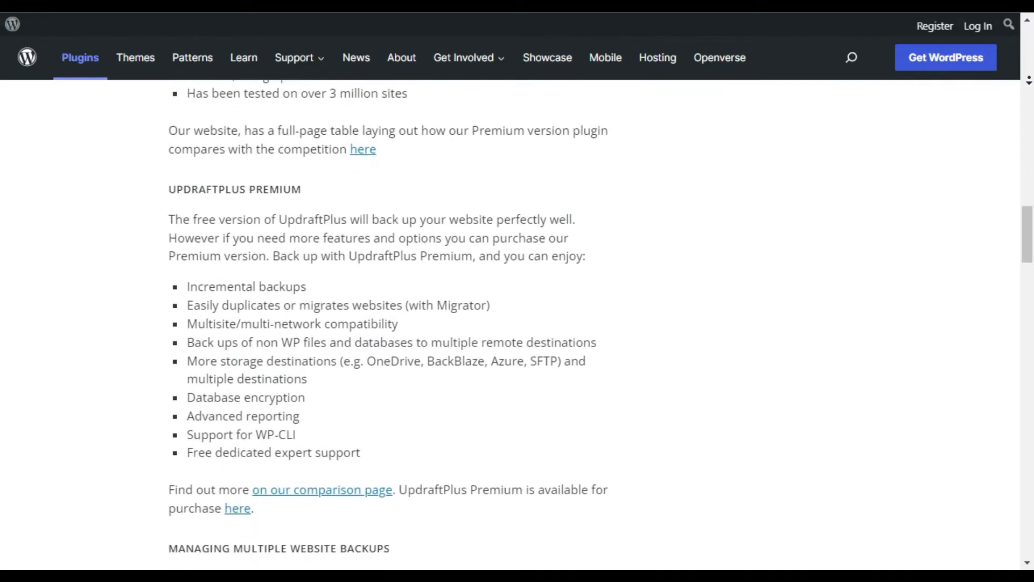
scroll(down, 3)
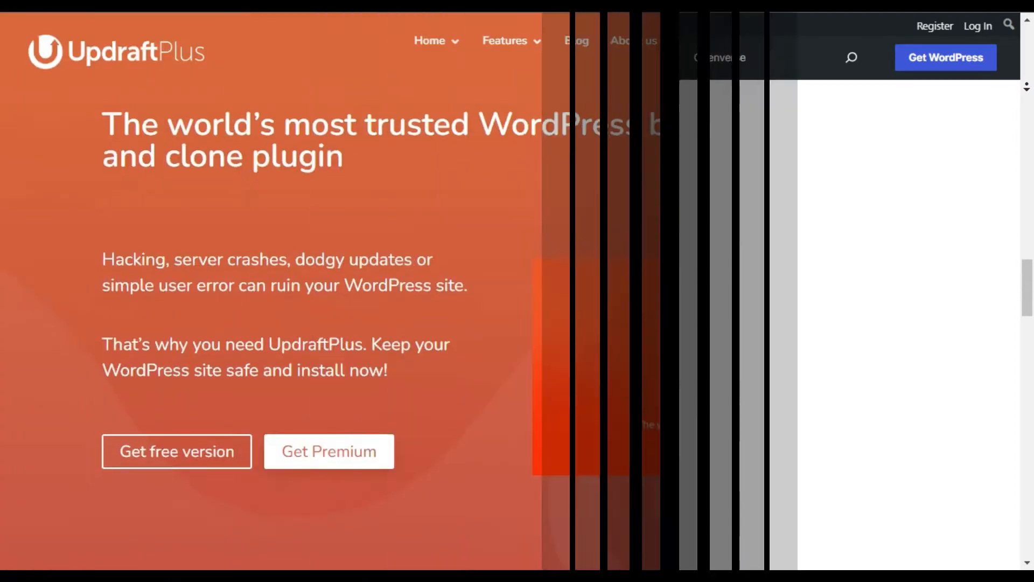
Scroll the updraftplus.com homepage past its free features and remote storage sections.
scroll(down, 3)
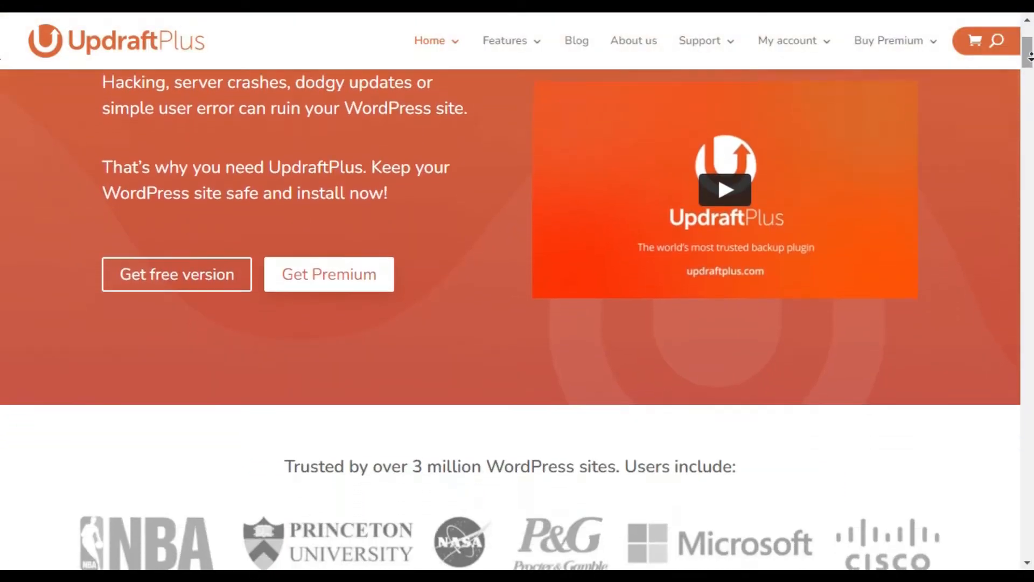
scroll(down, 3)
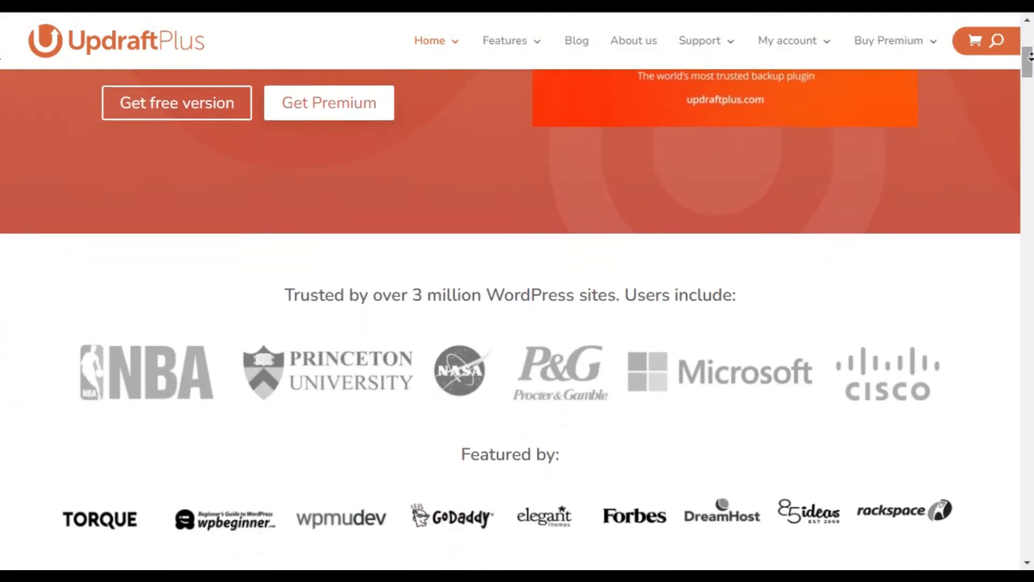
scroll(down, 3)
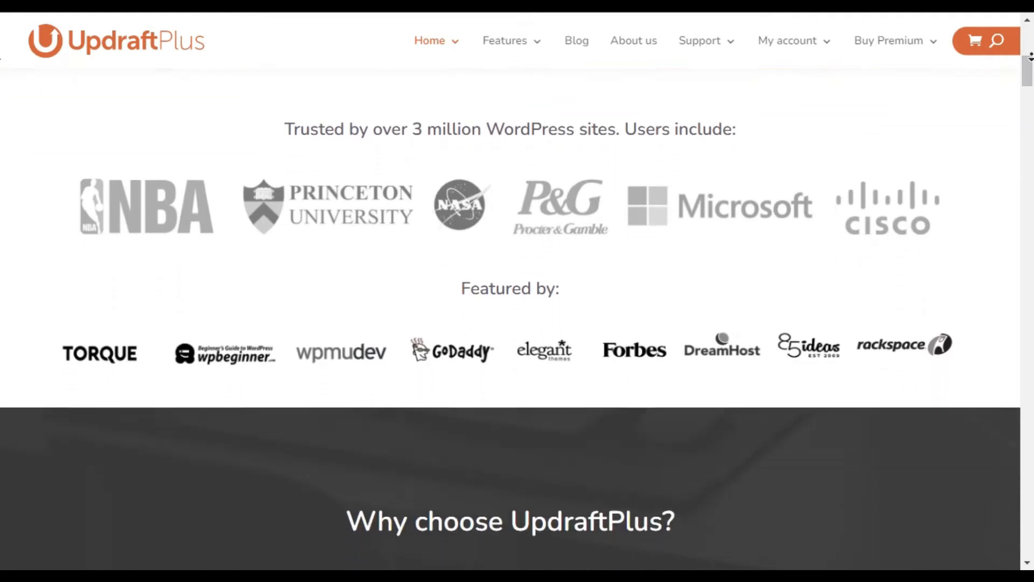
scroll(down, 3)
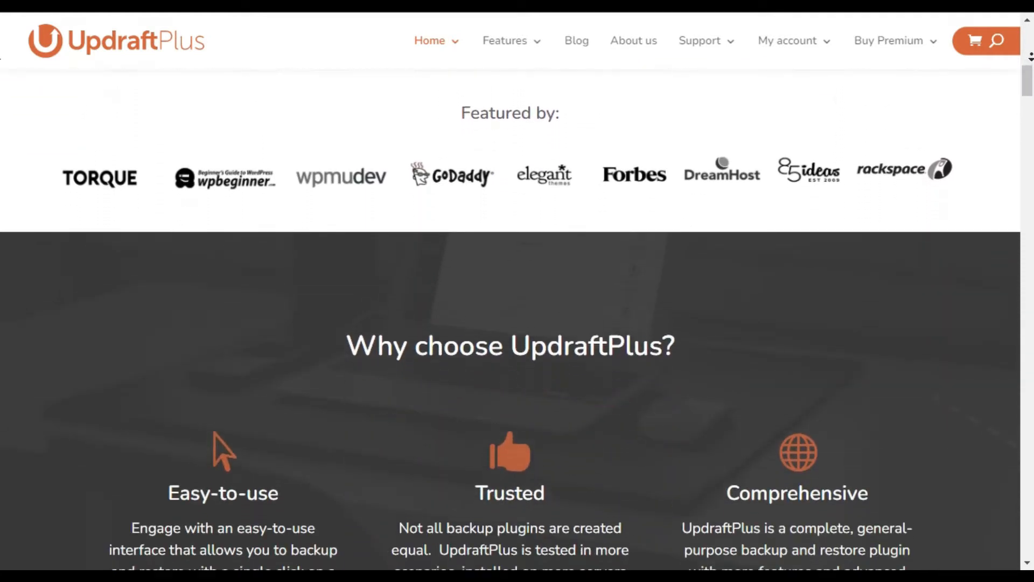
scroll(down, 3)
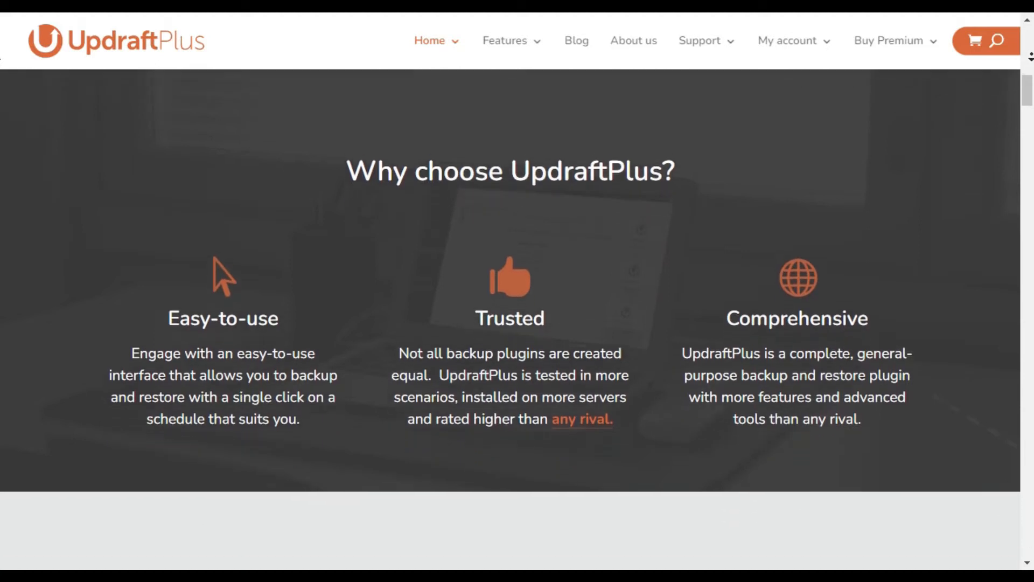
scroll(down, 3)
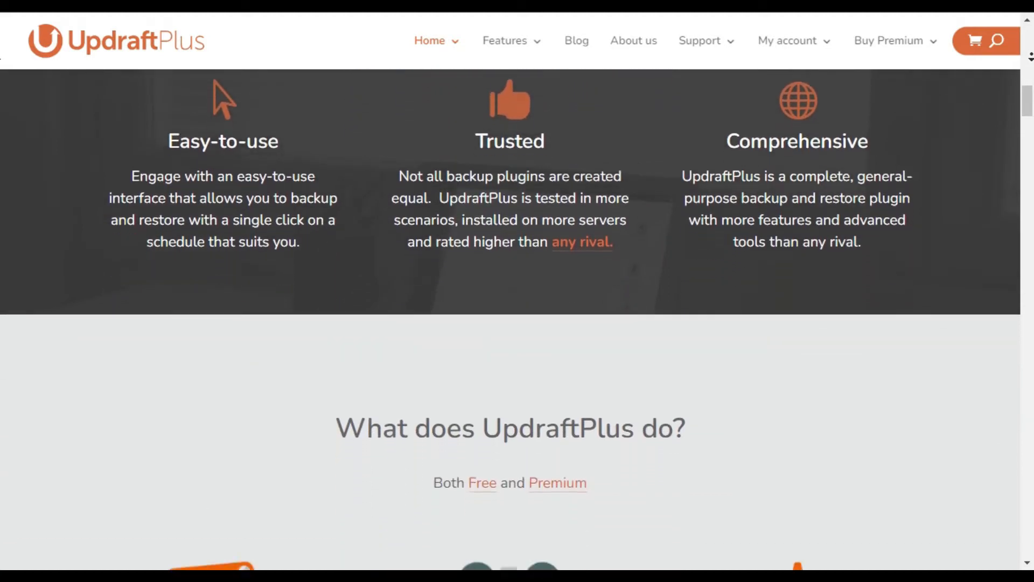
scroll(down, 3)
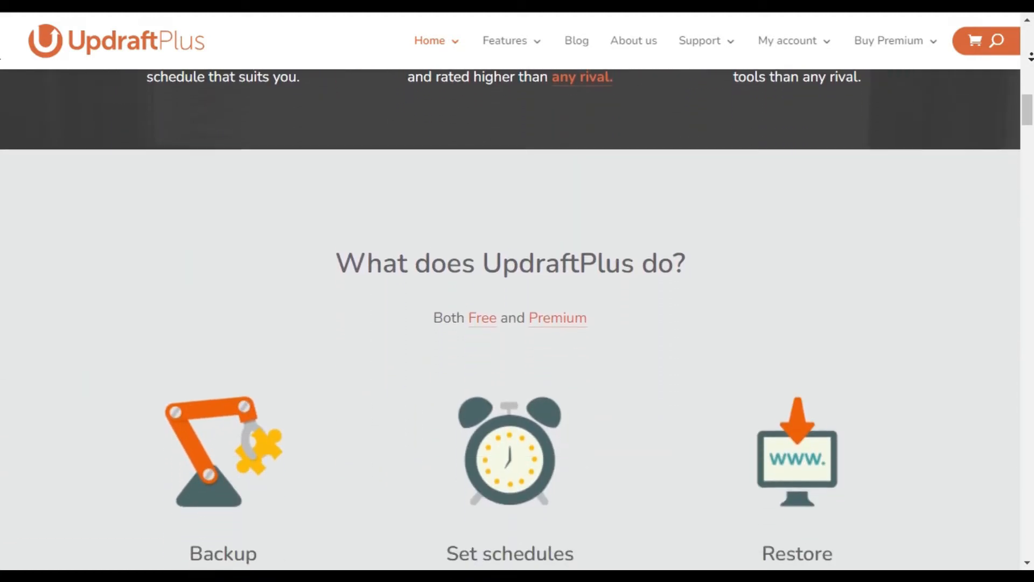
scroll(down, 3)
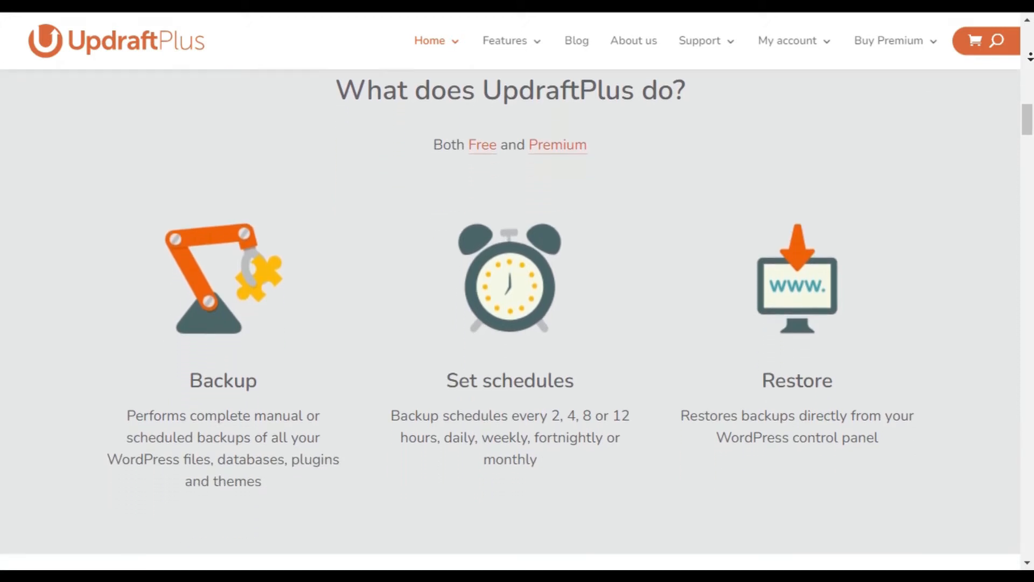
scroll(down, 3)
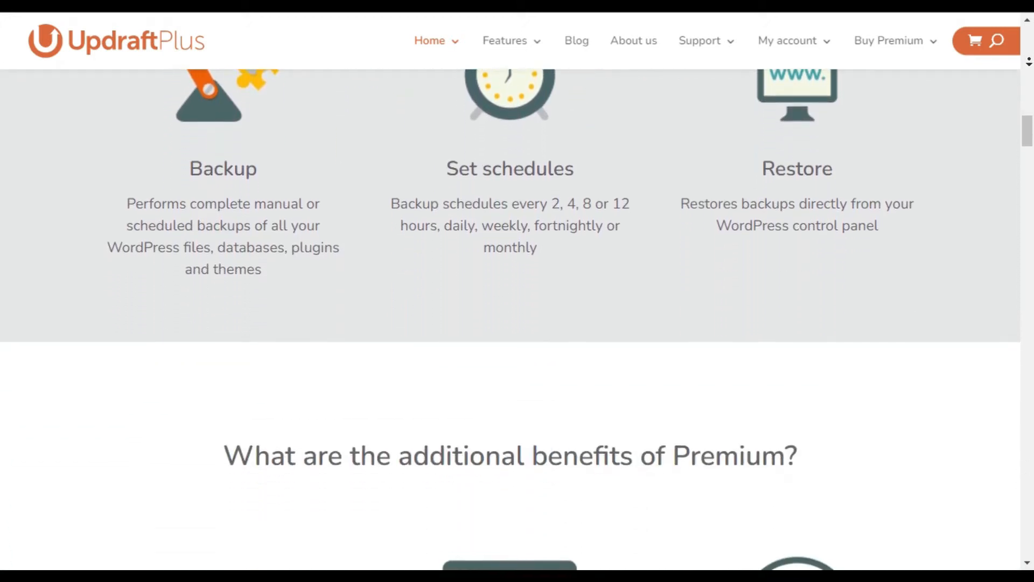
scroll(down, 3)
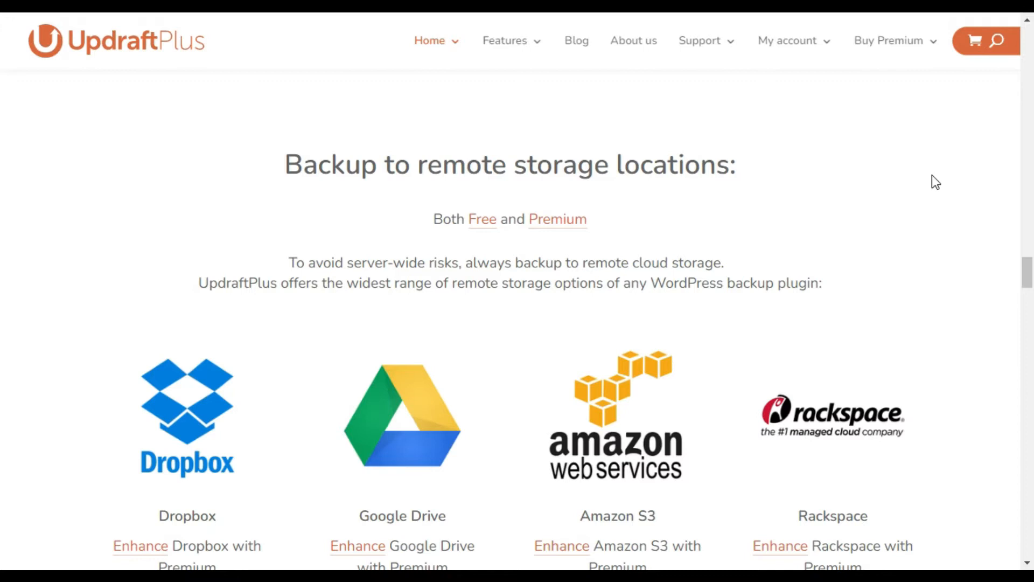
Scroll on to Premium's extra storage options: One Drive, SFTP, Azure, WebDAV.
scroll(down, 3)
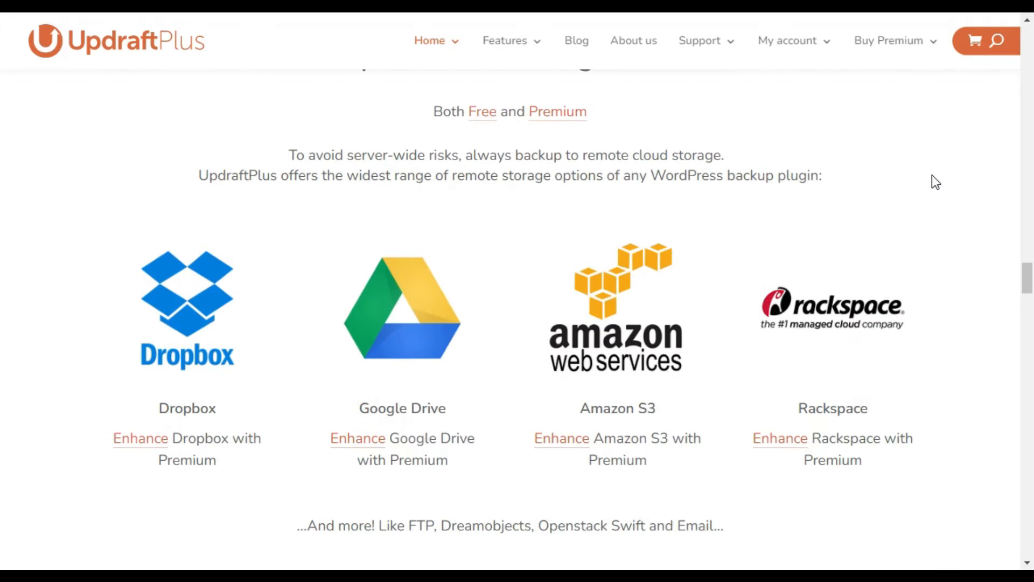
scroll(down, 3)
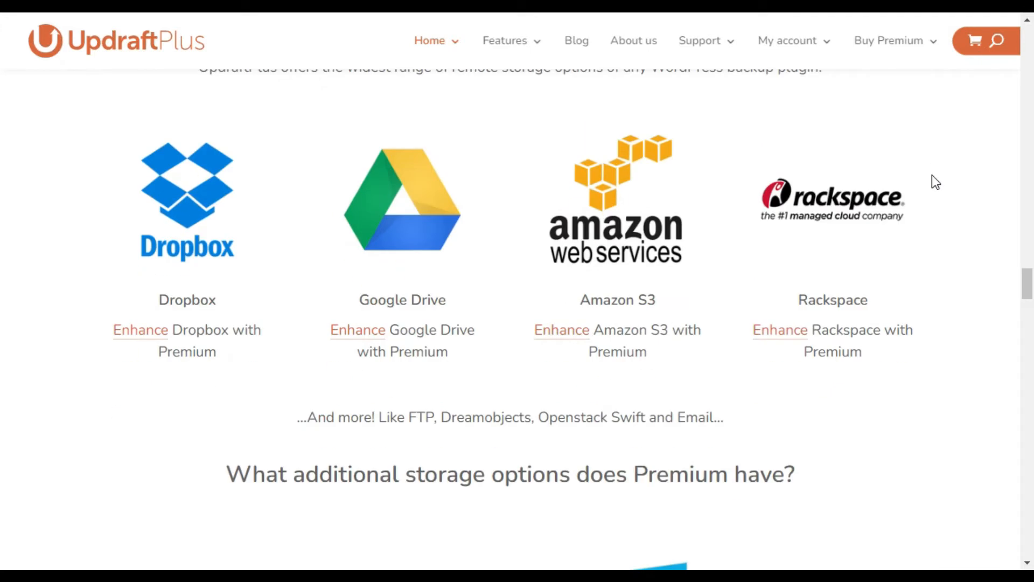
scroll(down, 3)
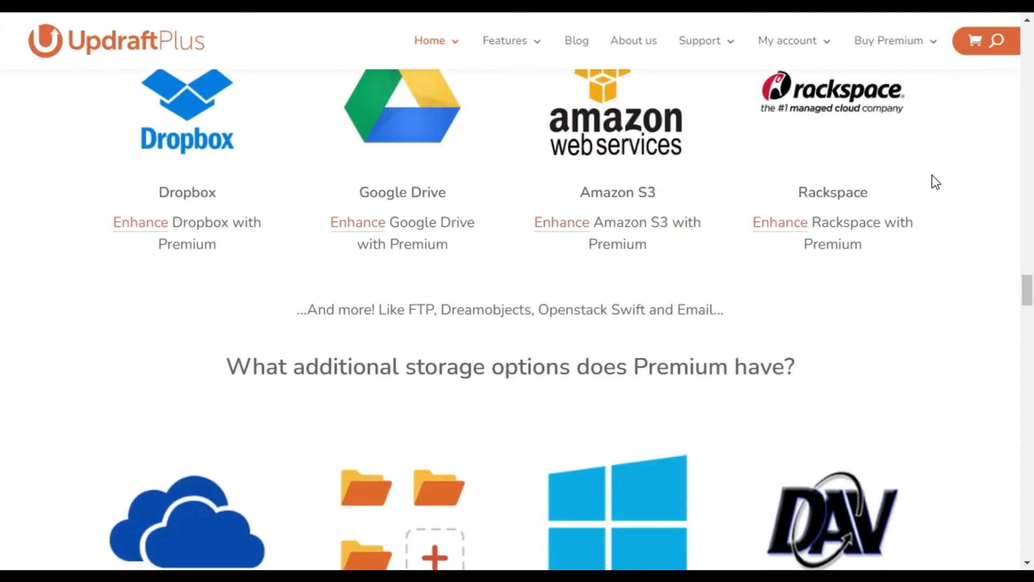
scroll(down, 3)
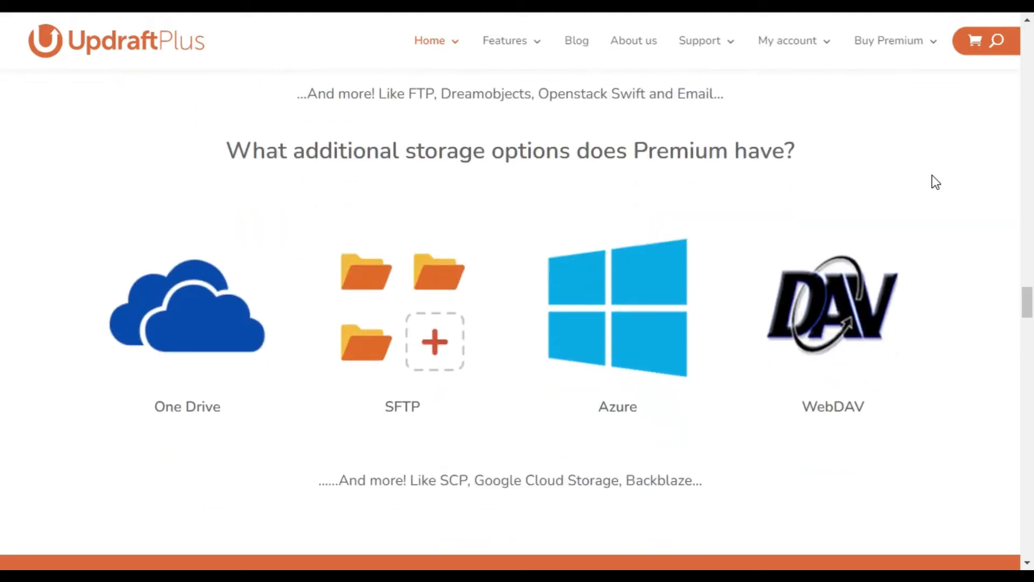
mouse_move(571, 419)
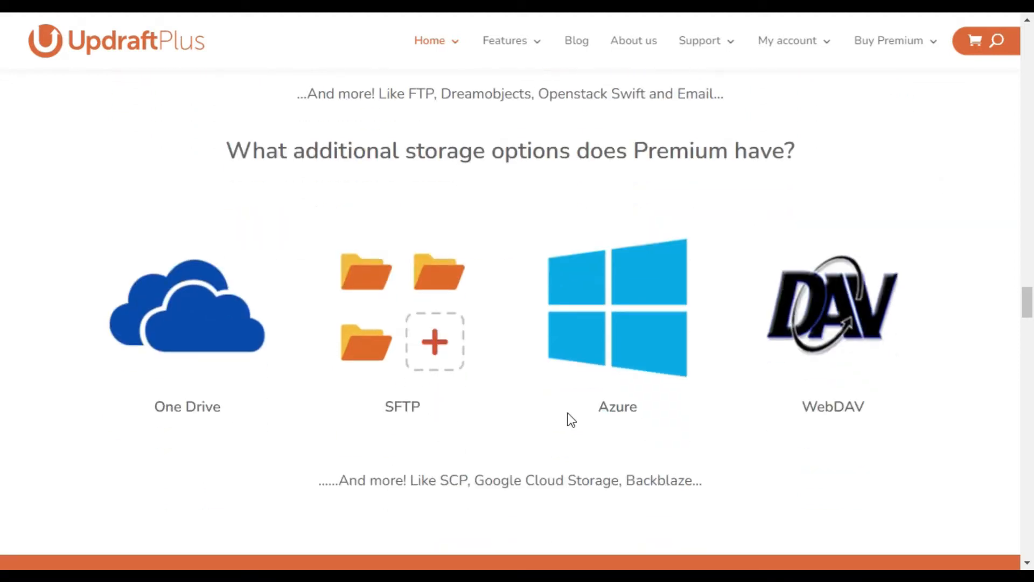
mouse_move(801, 442)
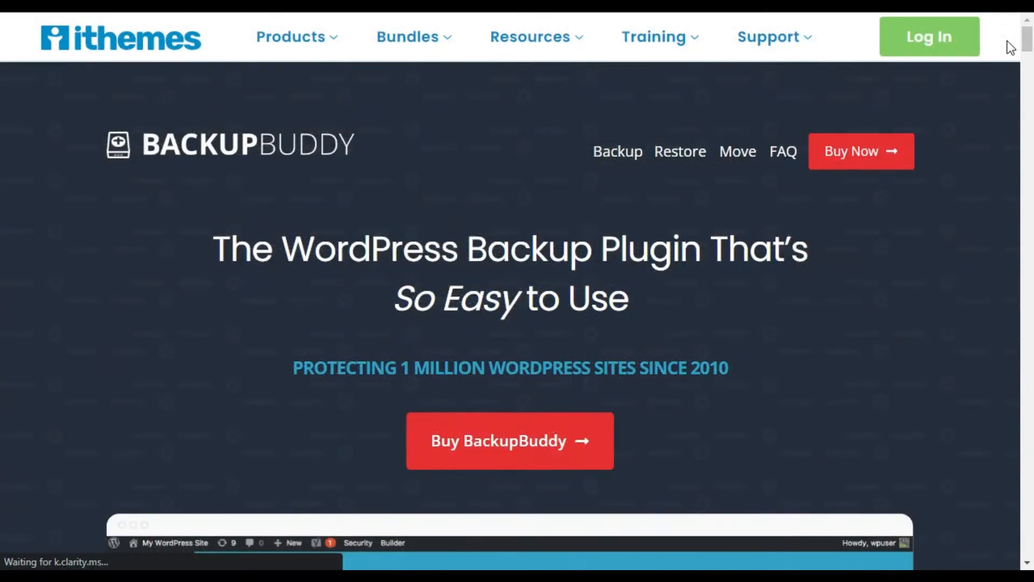
scroll(down, 3)
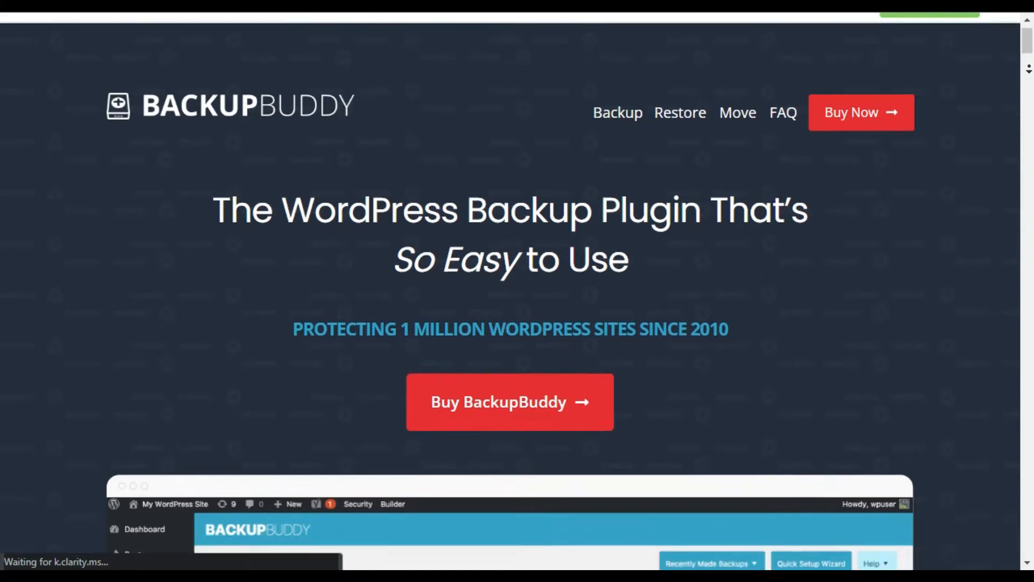
scroll(down, 3)
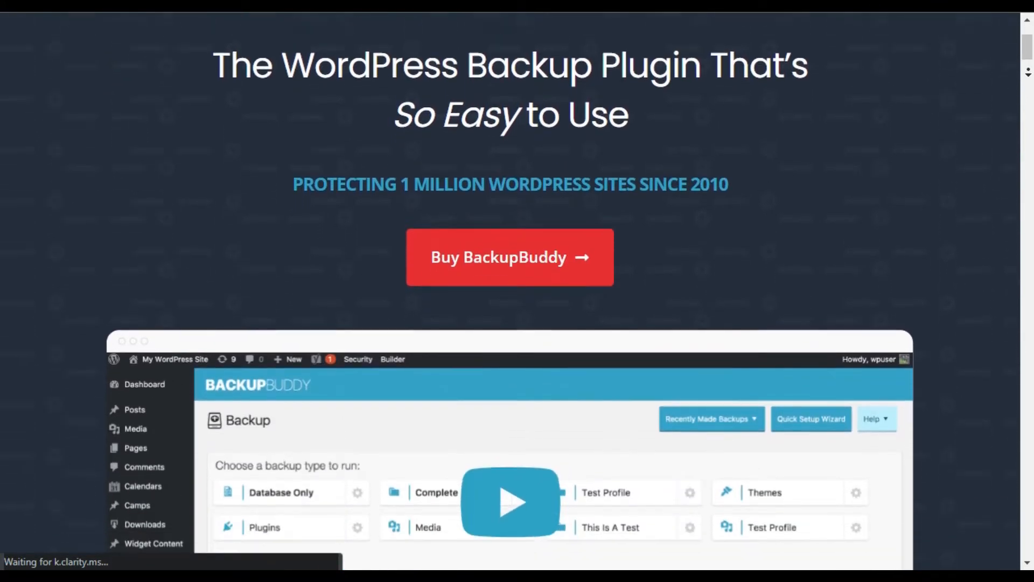
scroll(down, 3)
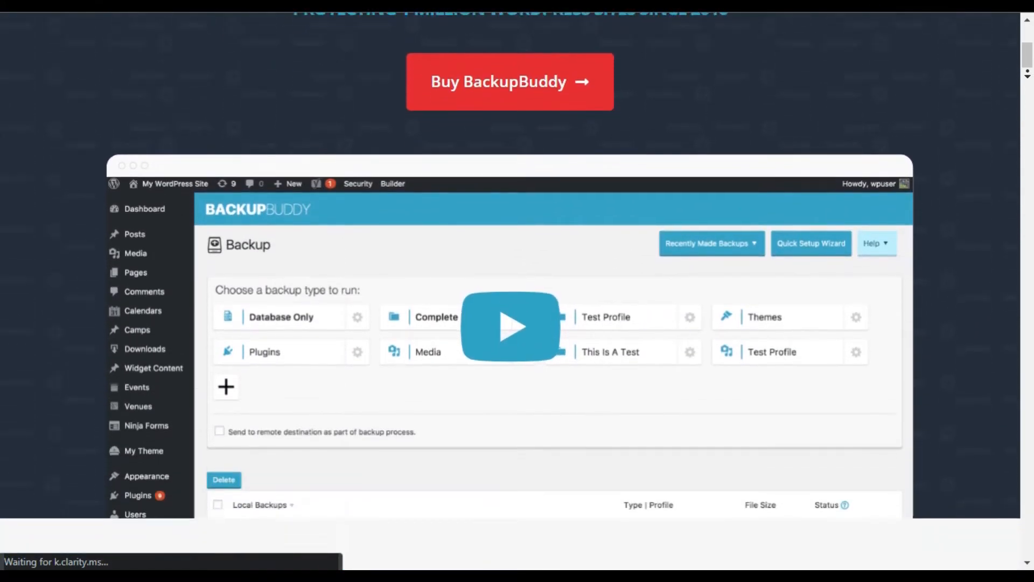
scroll(down, 3)
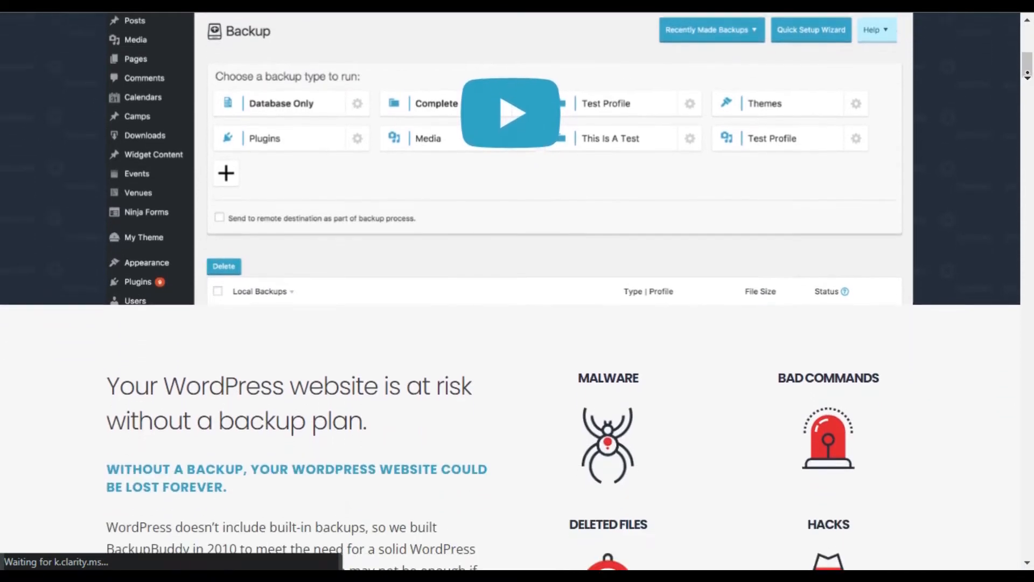
scroll(down, 3)
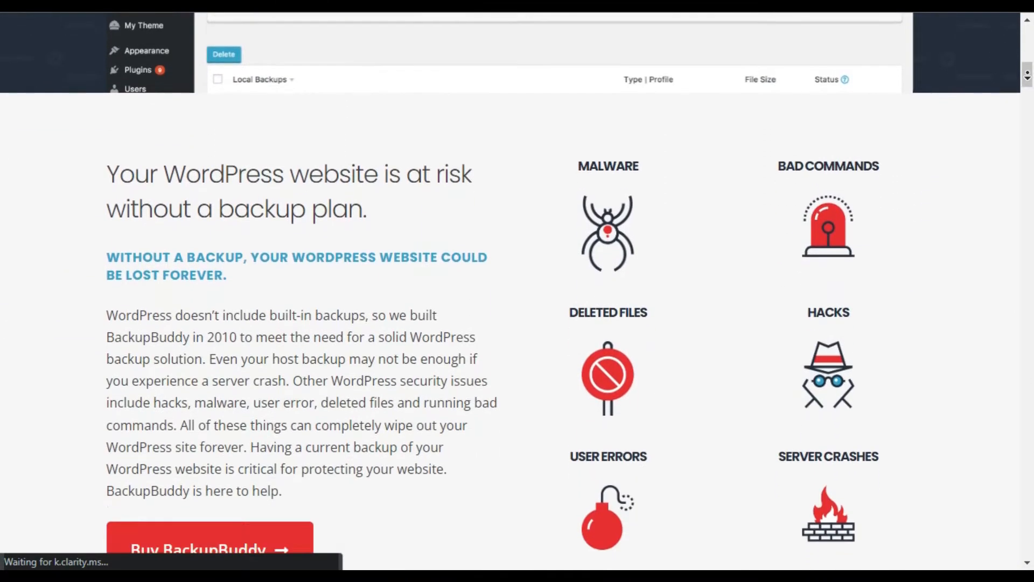
scroll(down, 3)
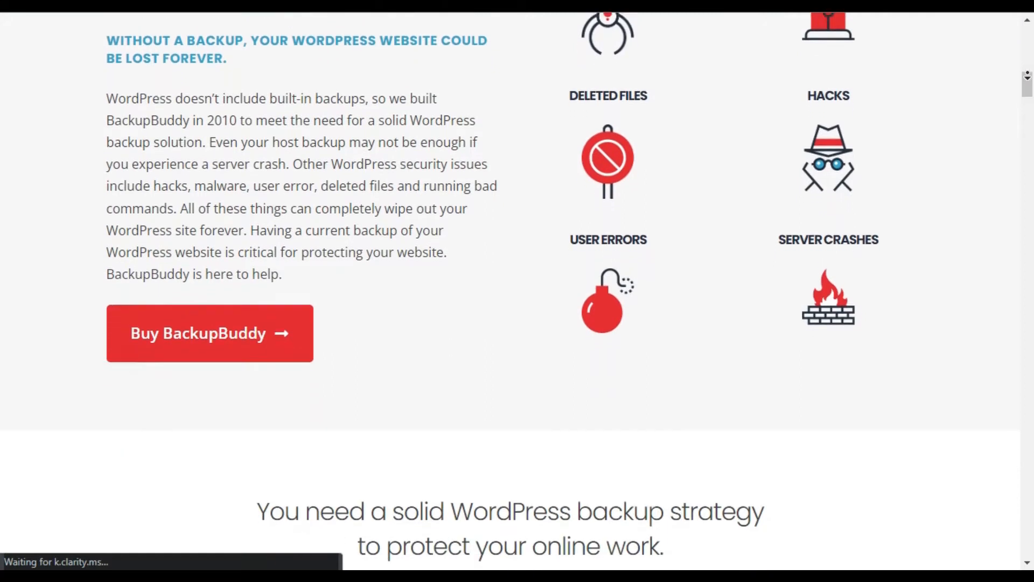
scroll(down, 3)
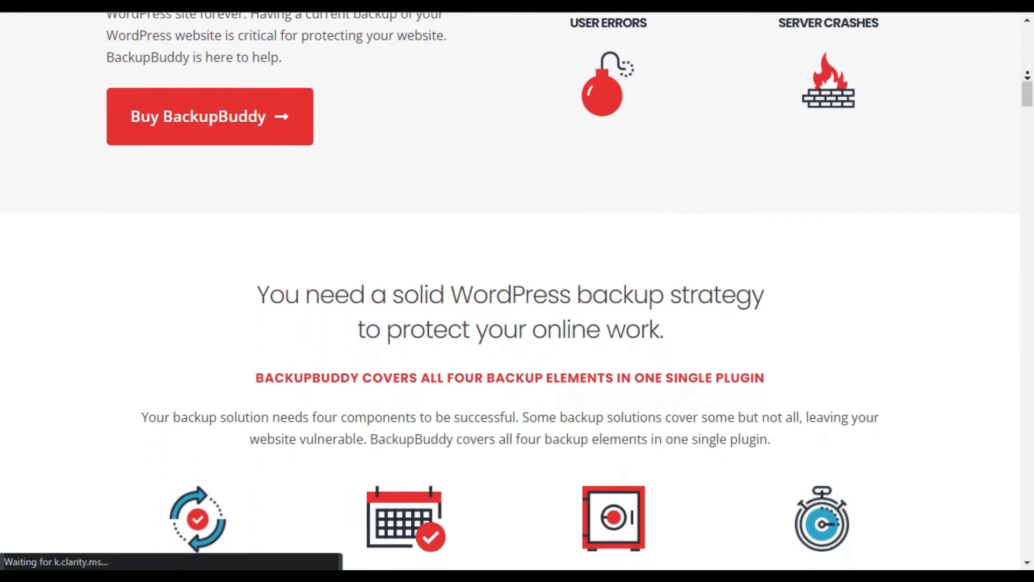
scroll(down, 3)
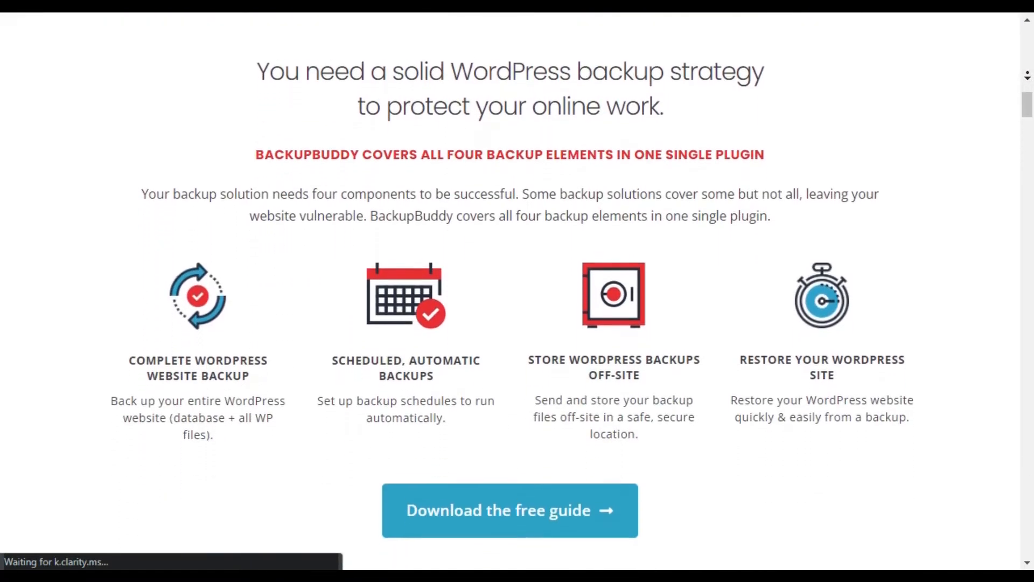
scroll(down, 3)
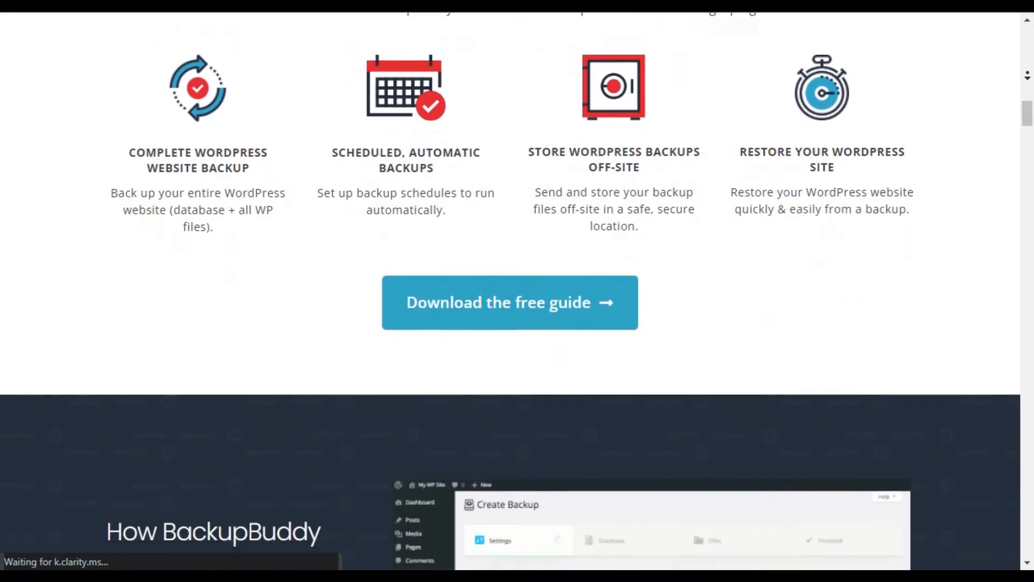
scroll(down, 3)
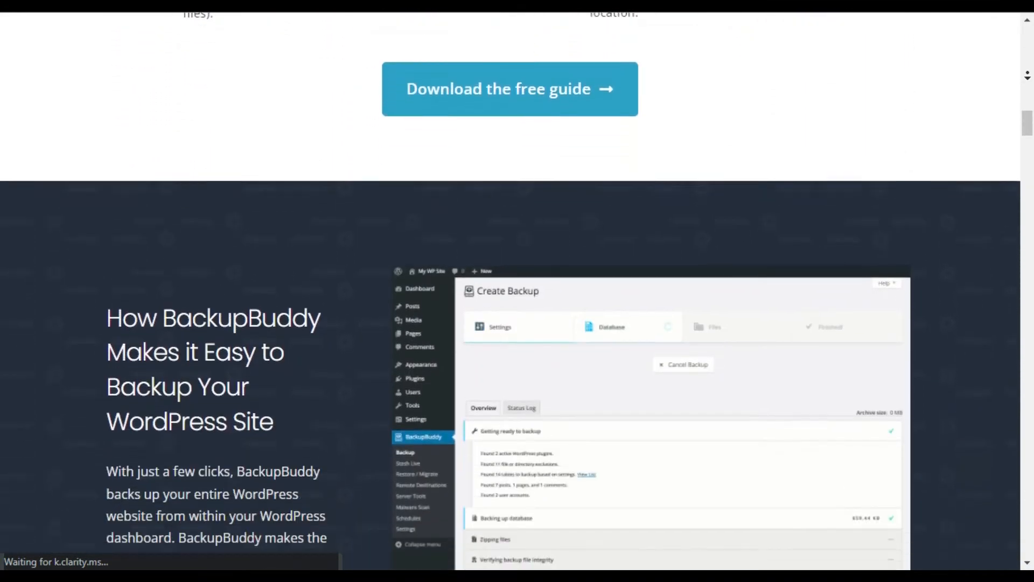
scroll(down, 3)
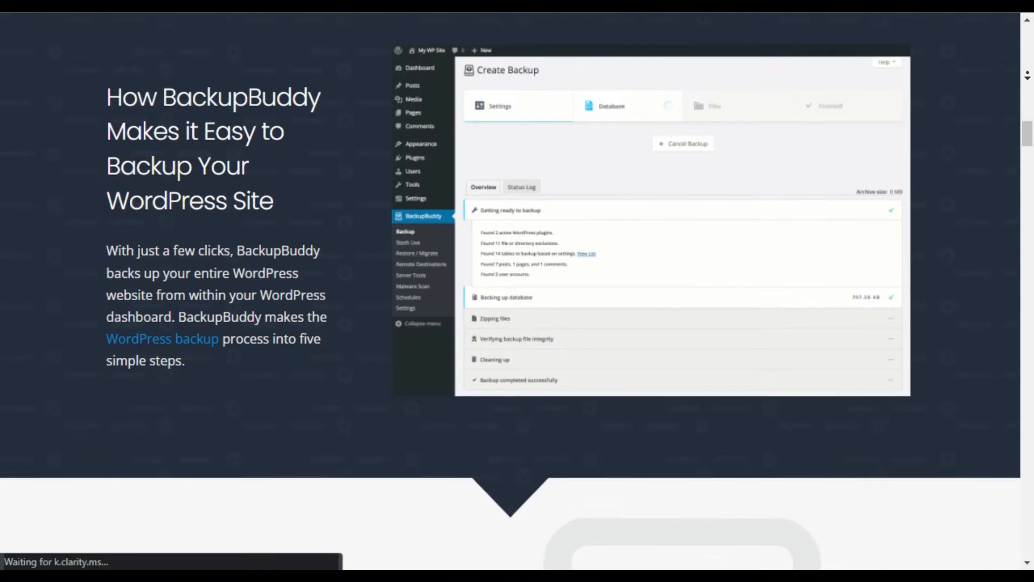
scroll(down, 3)
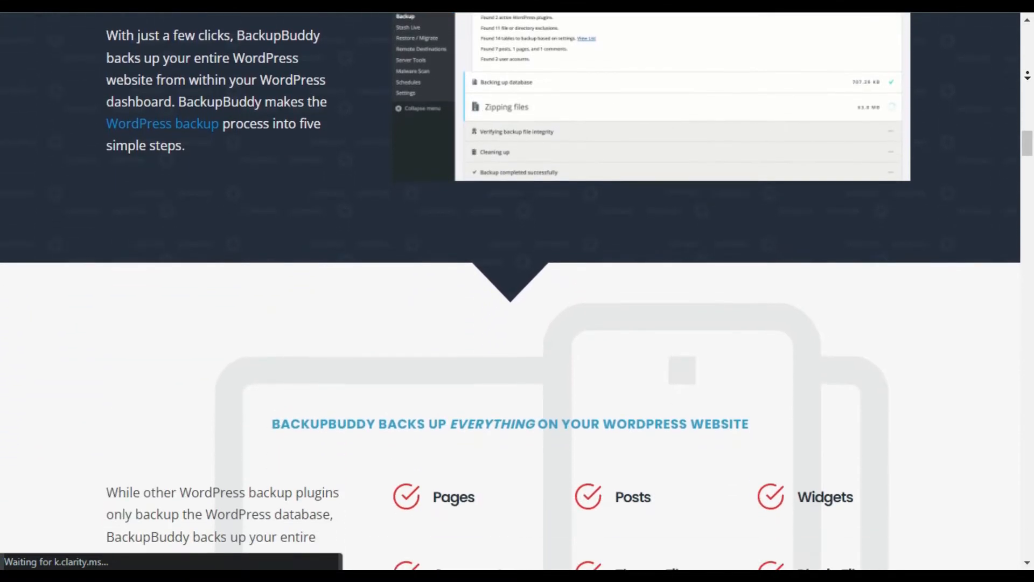
scroll(down, 3)
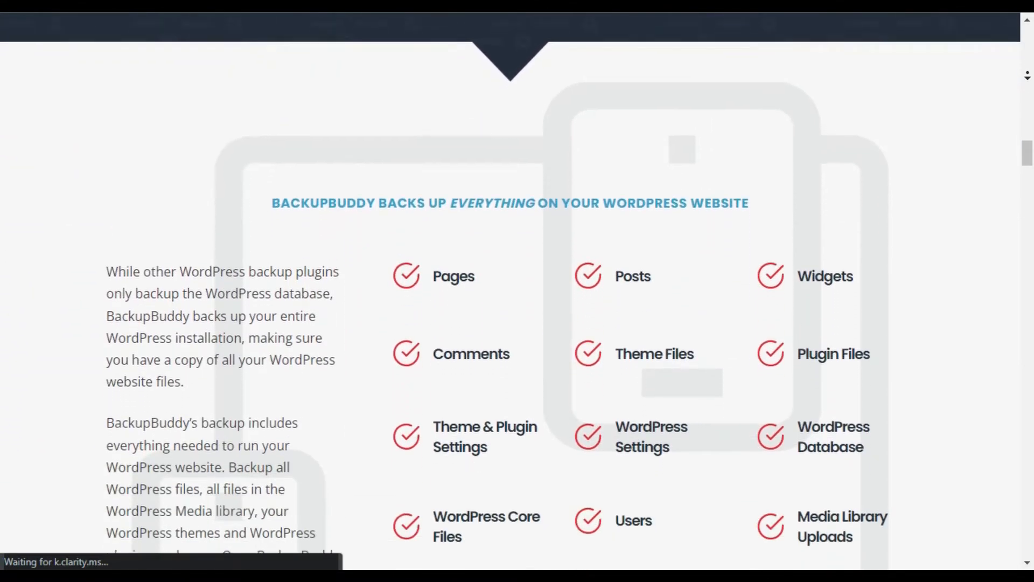
scroll(down, 3)
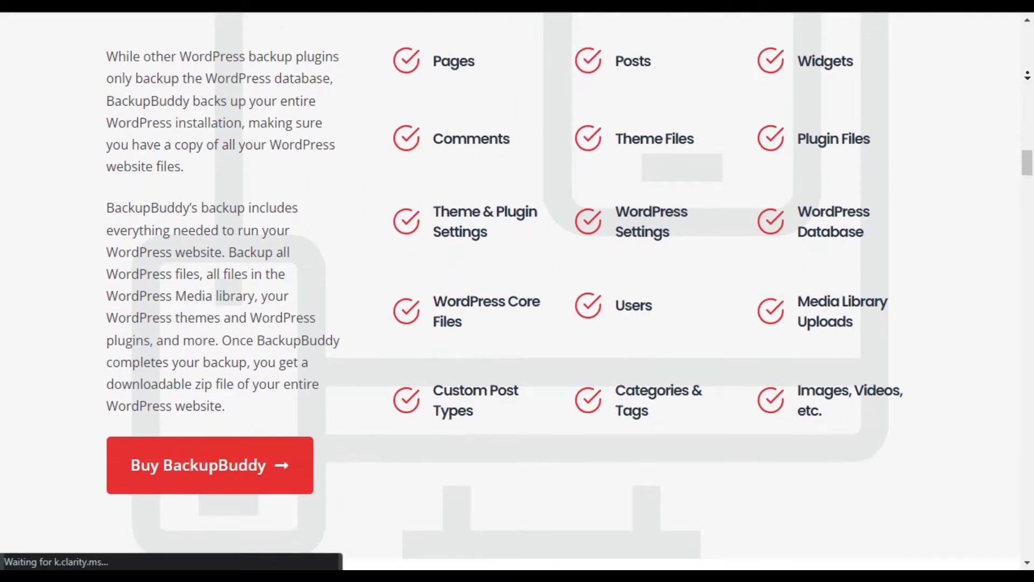
scroll(down, 3)
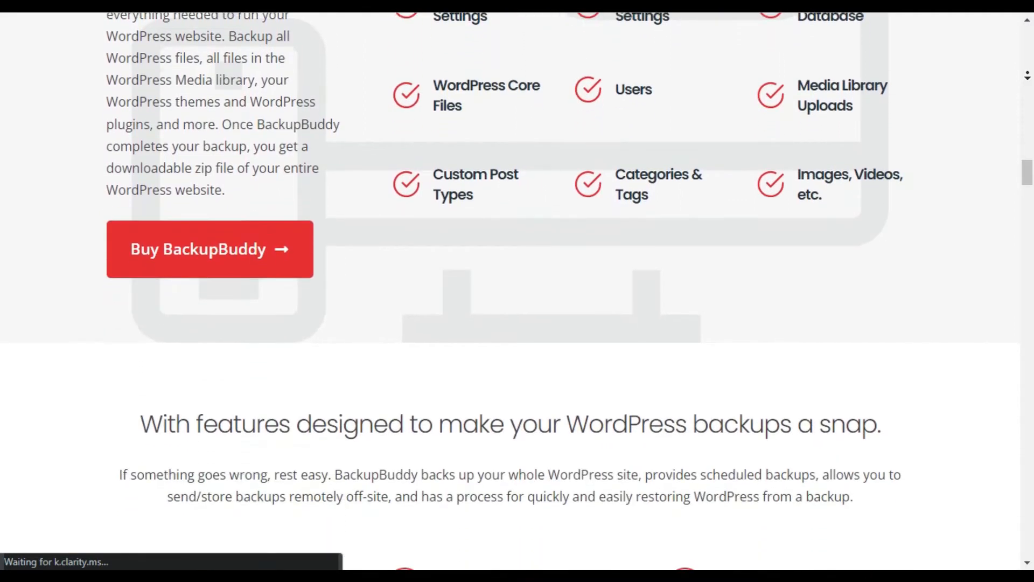
scroll(down, 3)
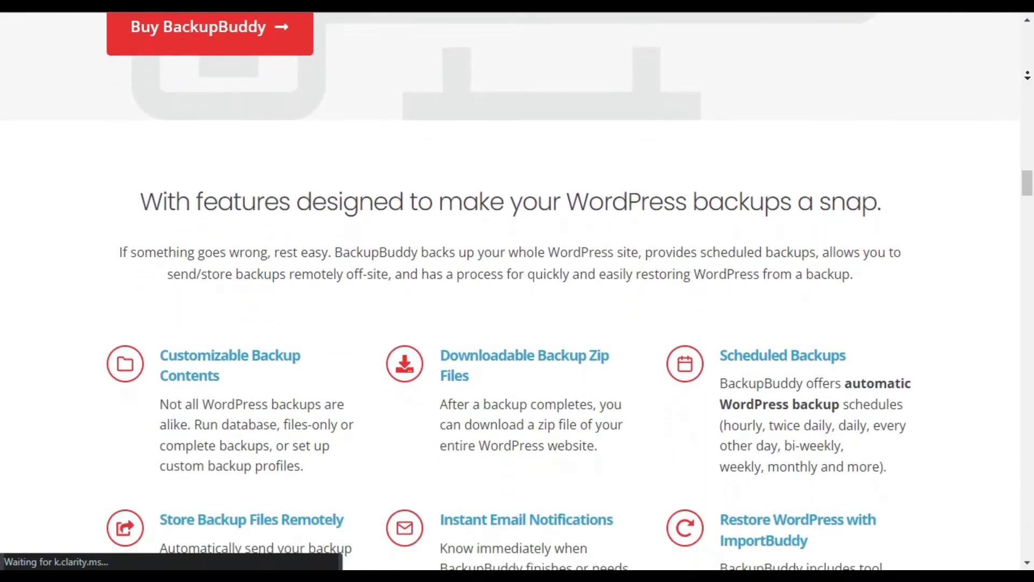
scroll(down, 3)
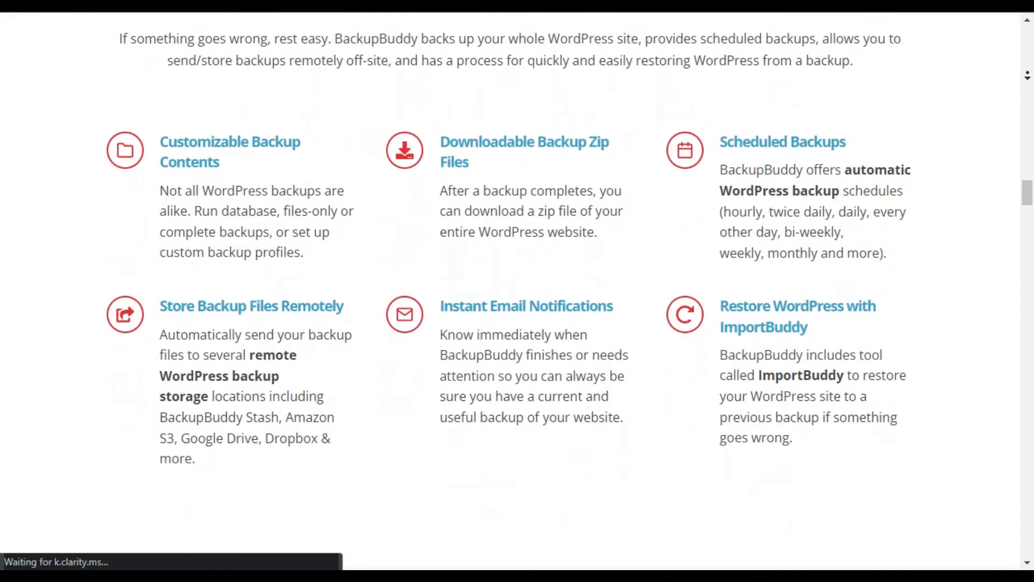
scroll(down, 3)
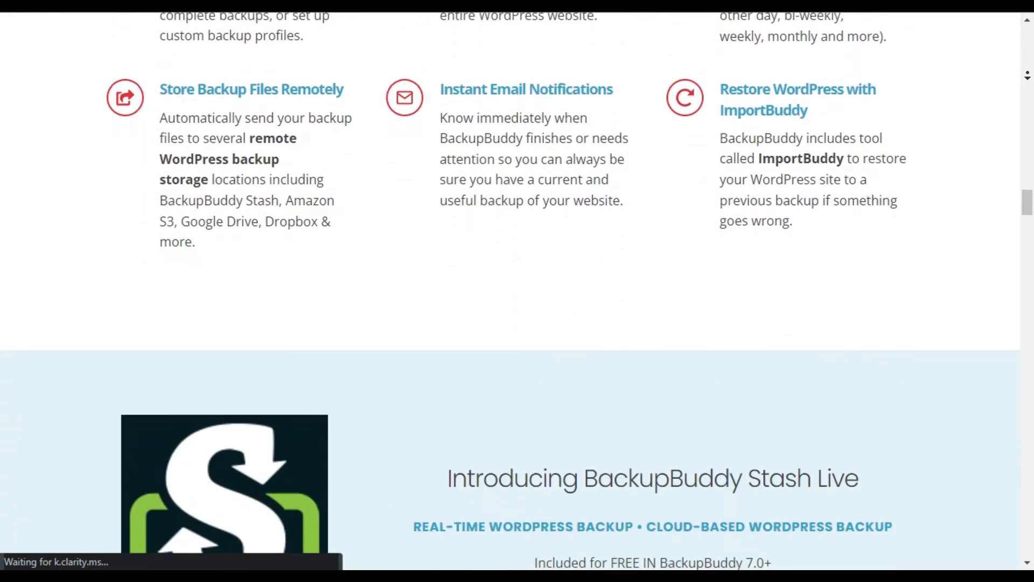
scroll(down, 3)
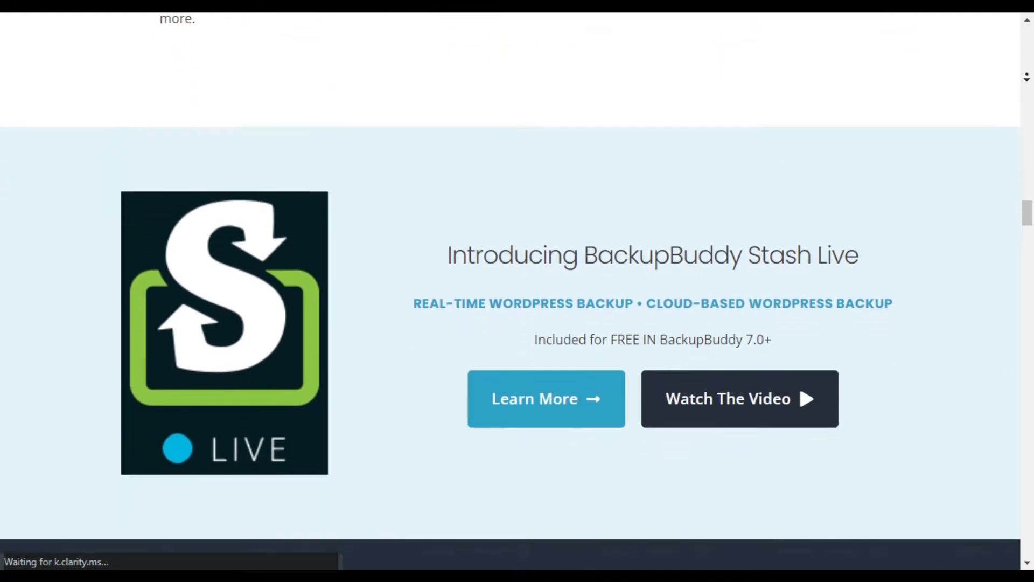
scroll(down, 3)
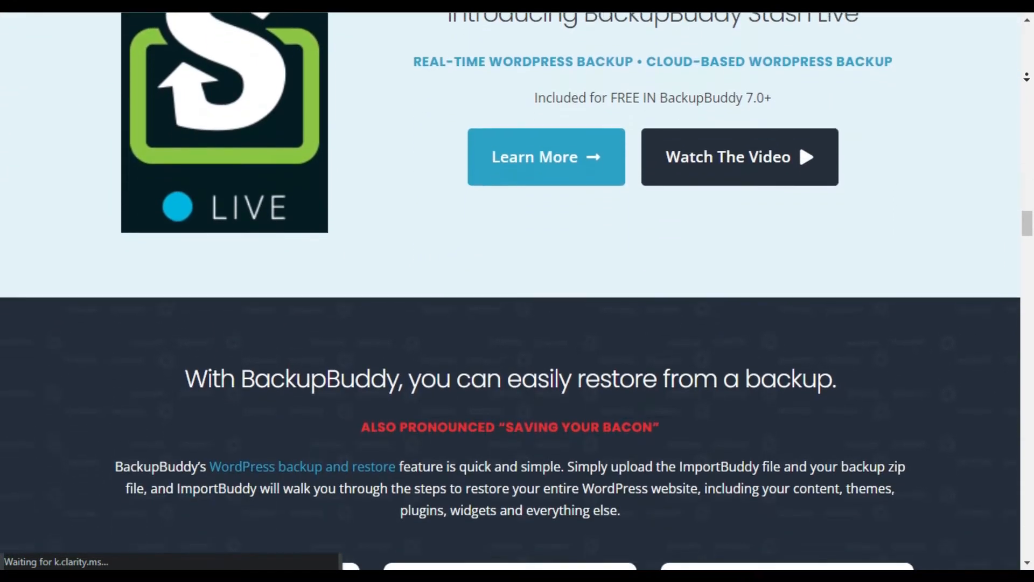
scroll(down, 3)
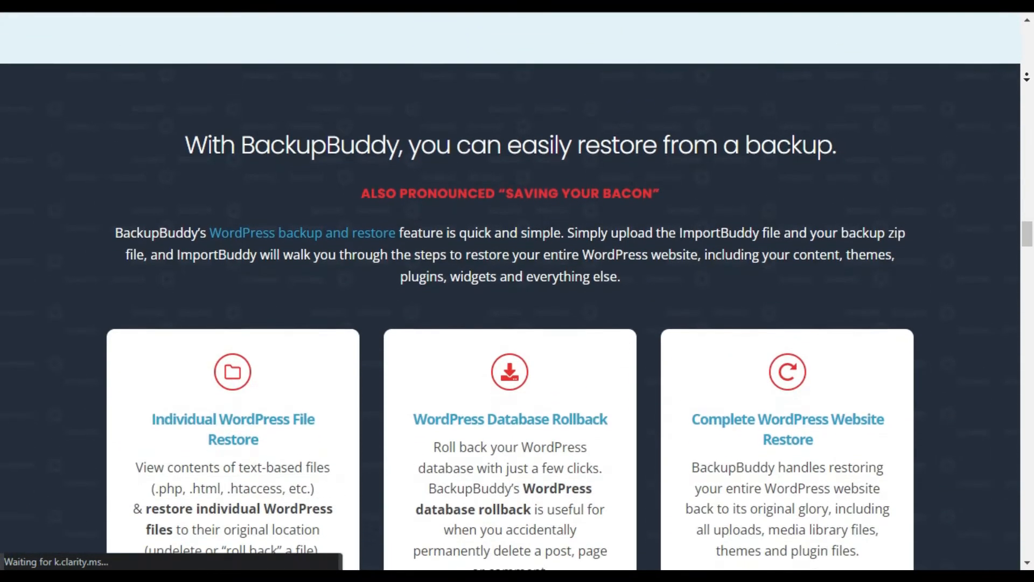
scroll(down, 3)
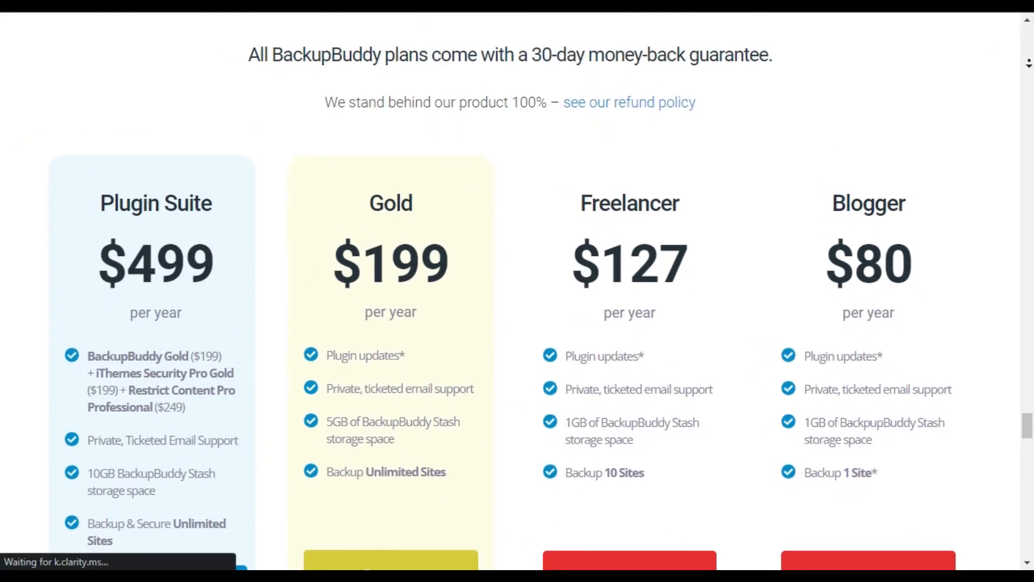
scroll(down, 3)
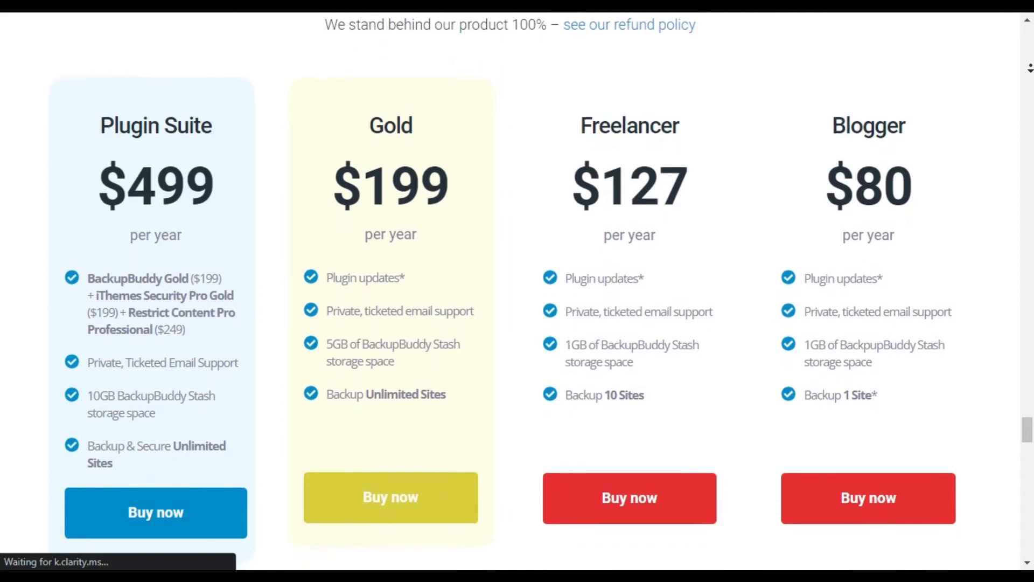
scroll(down, 3)
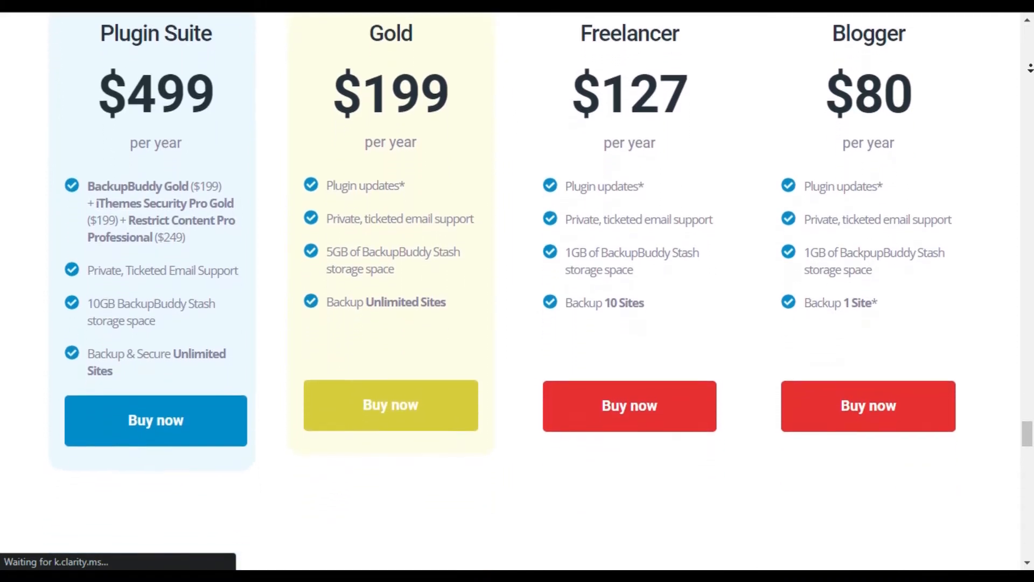
scroll(down, 3)
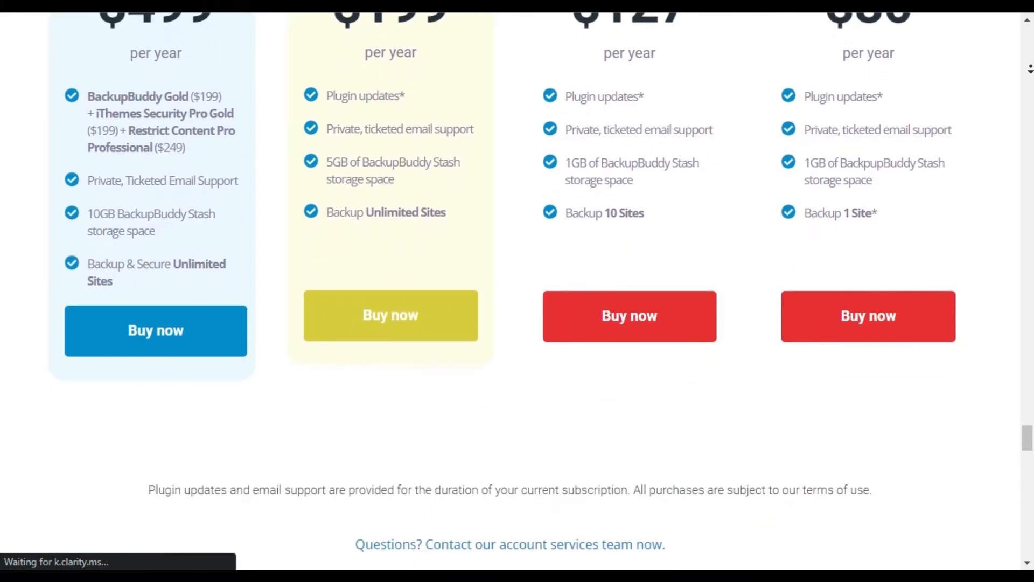
scroll(down, 3)
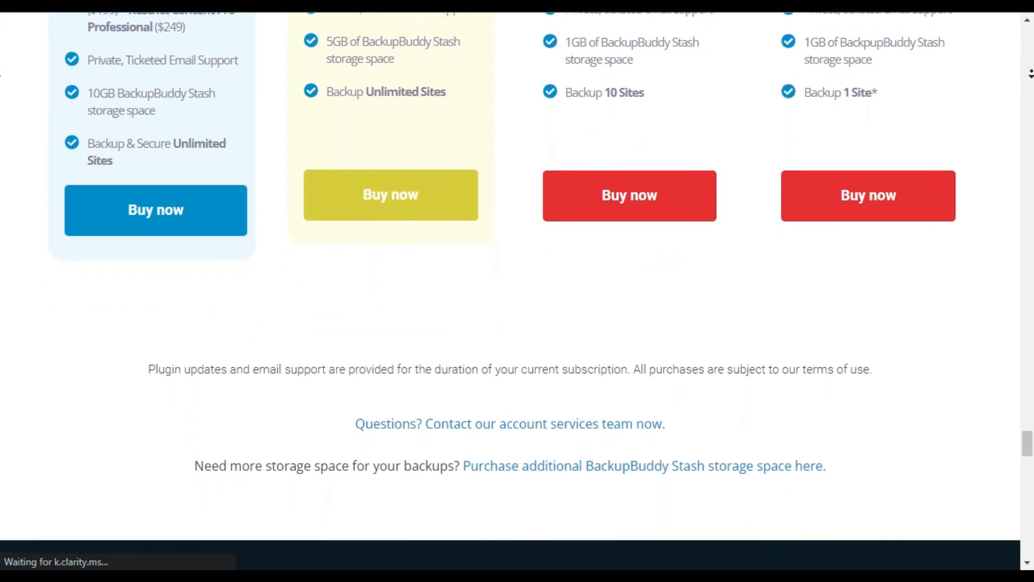
scroll(down, 3)
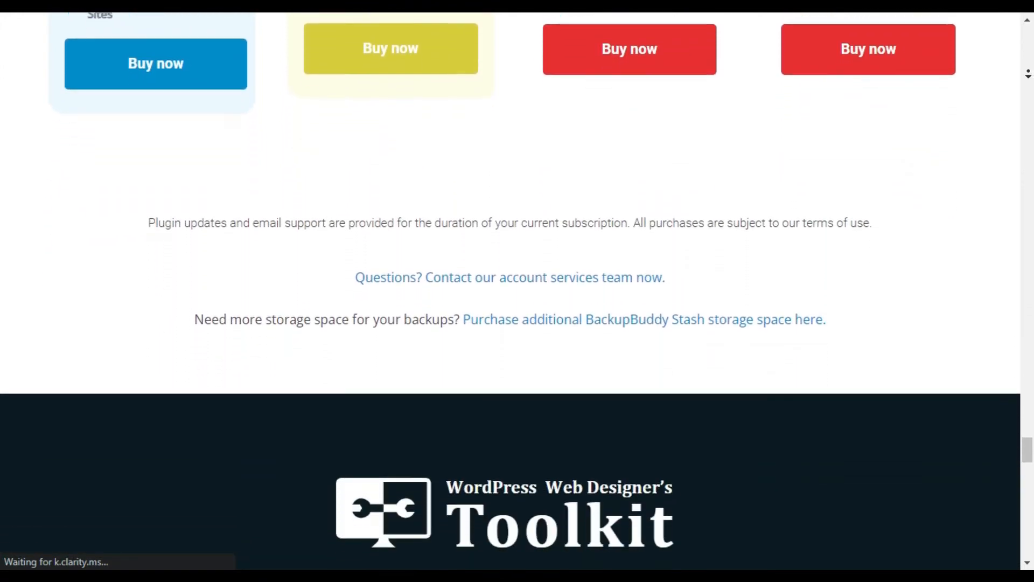
scroll(down, 3)
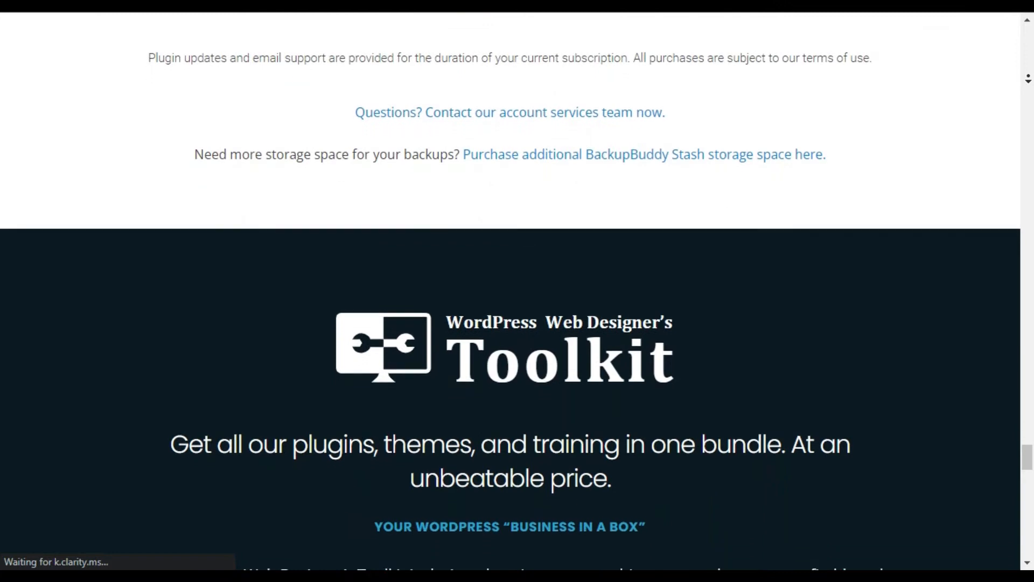
scroll(down, 3)
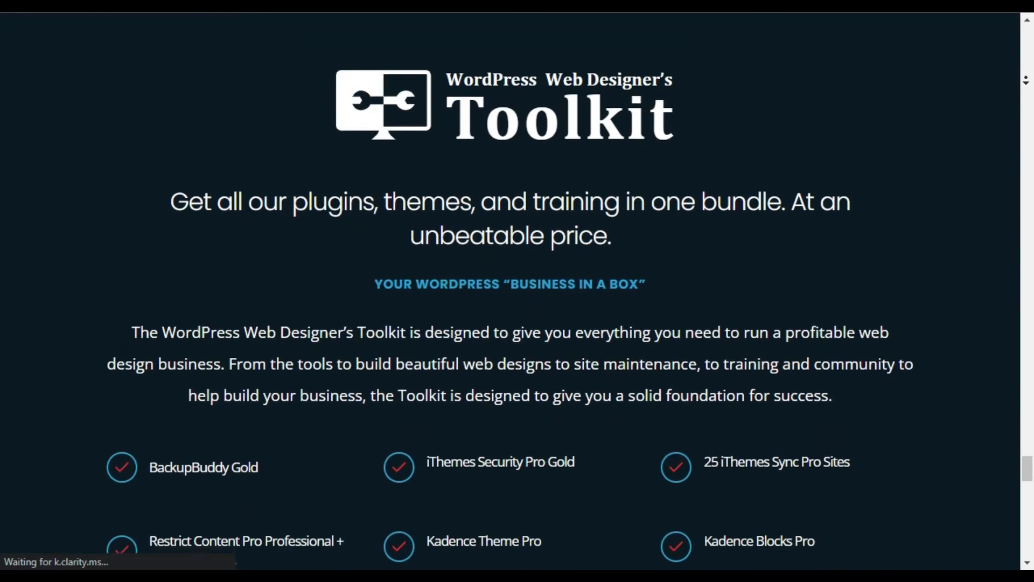
scroll(down, 3)
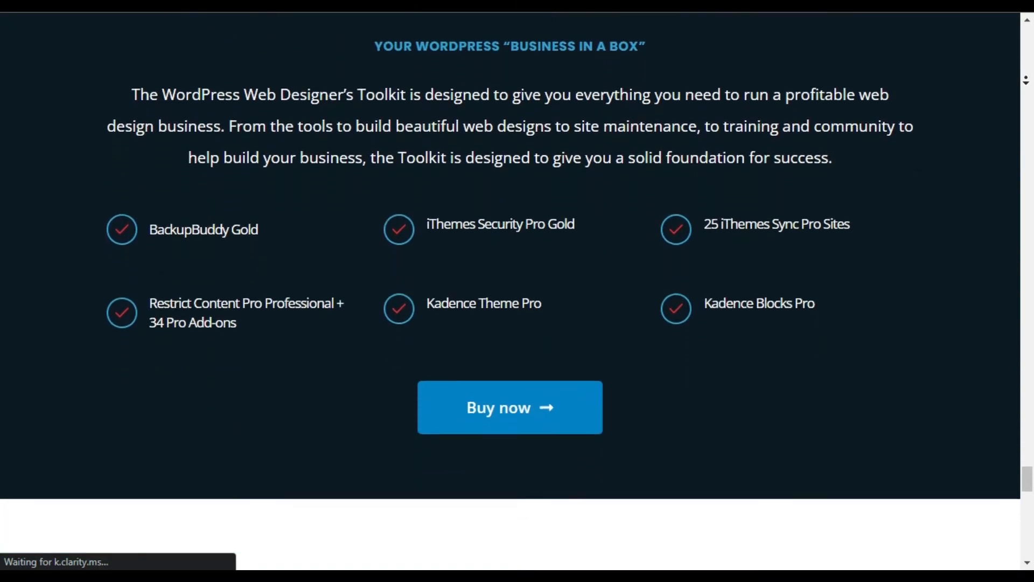
scroll(down, 3)
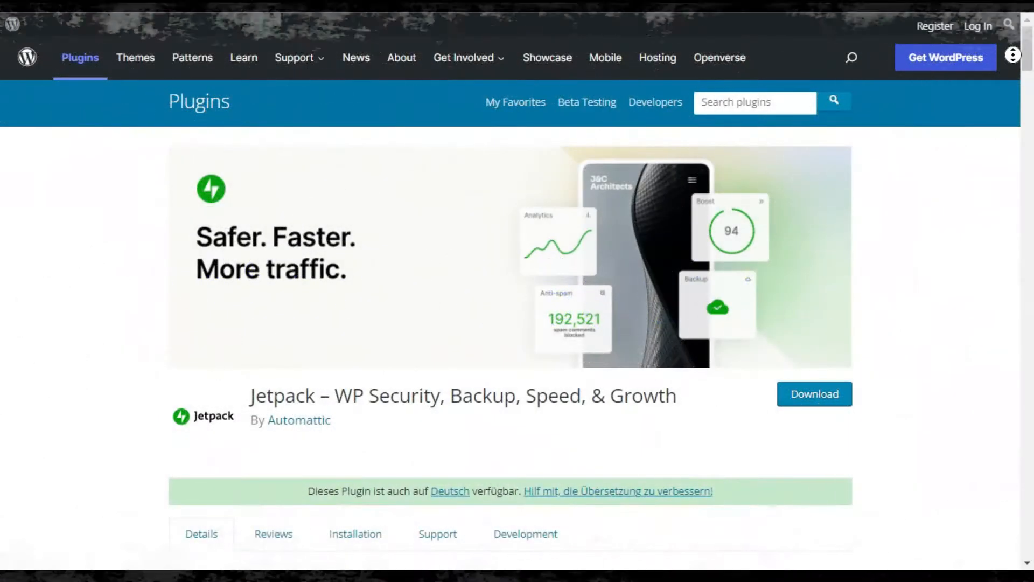
Scroll the Jetpack listing description through its growth and design tools sections.
scroll(down, 3)
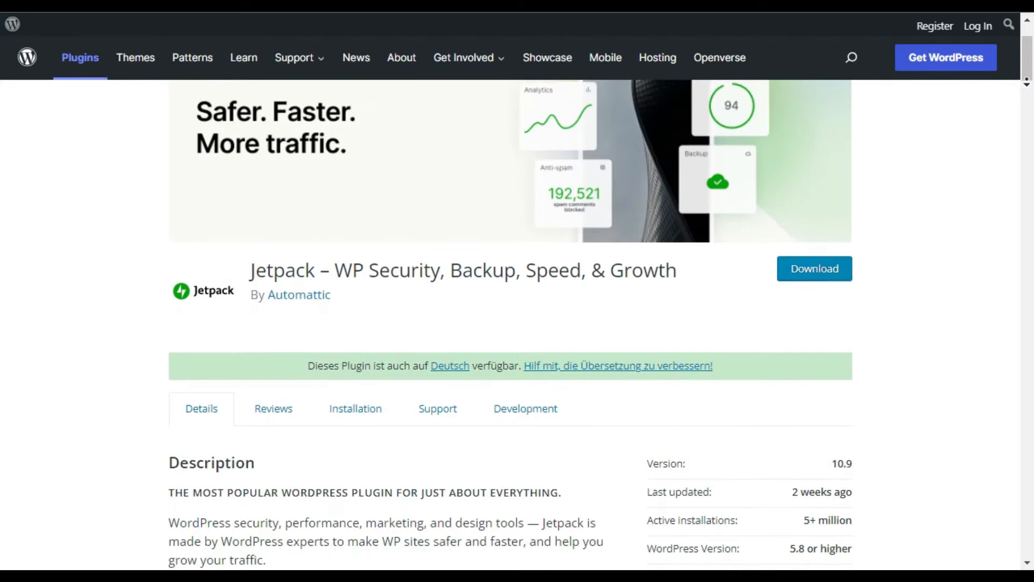
scroll(down, 3)
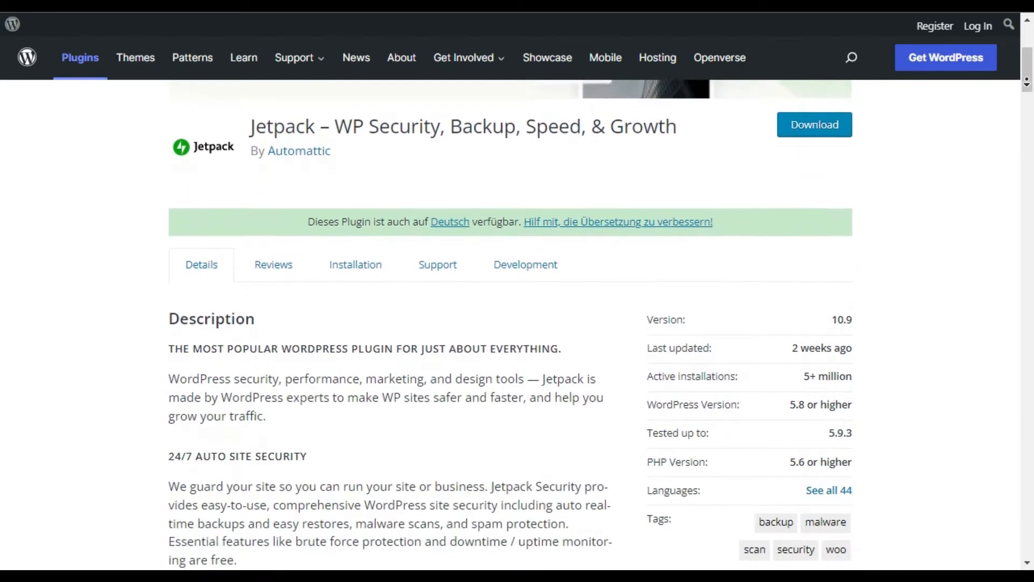
scroll(down, 3)
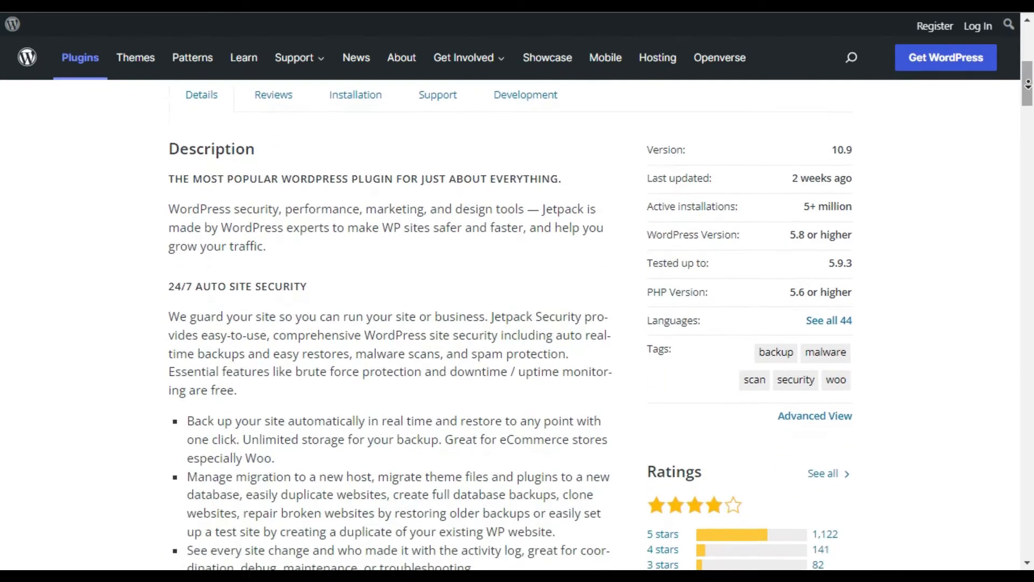
scroll(down, 3)
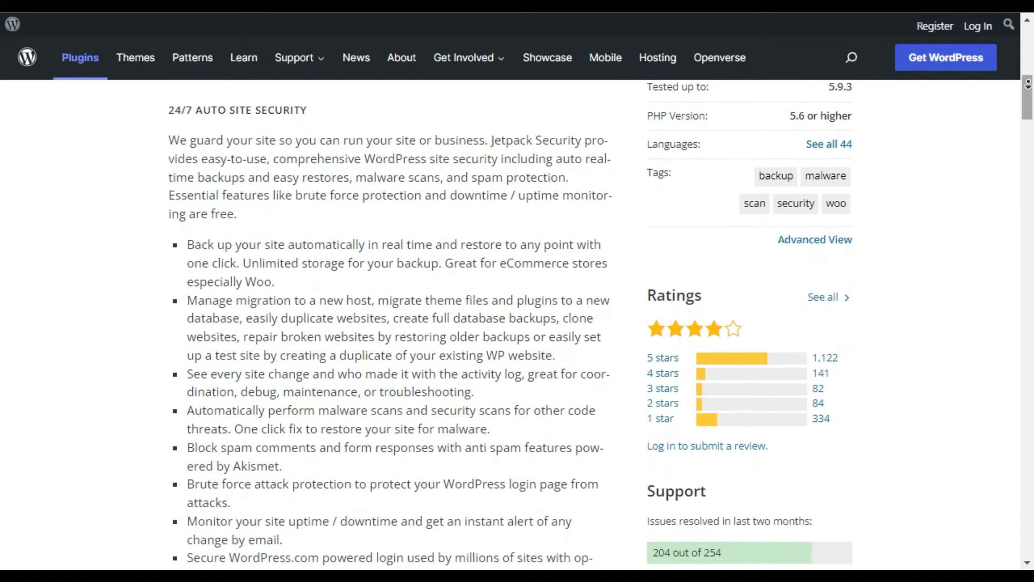
scroll(down, 3)
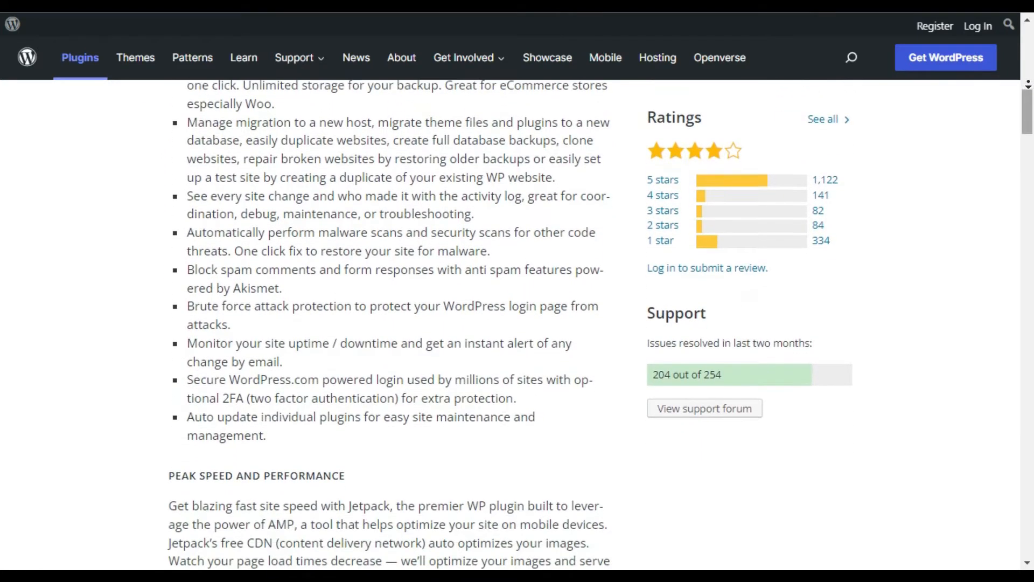
scroll(down, 3)
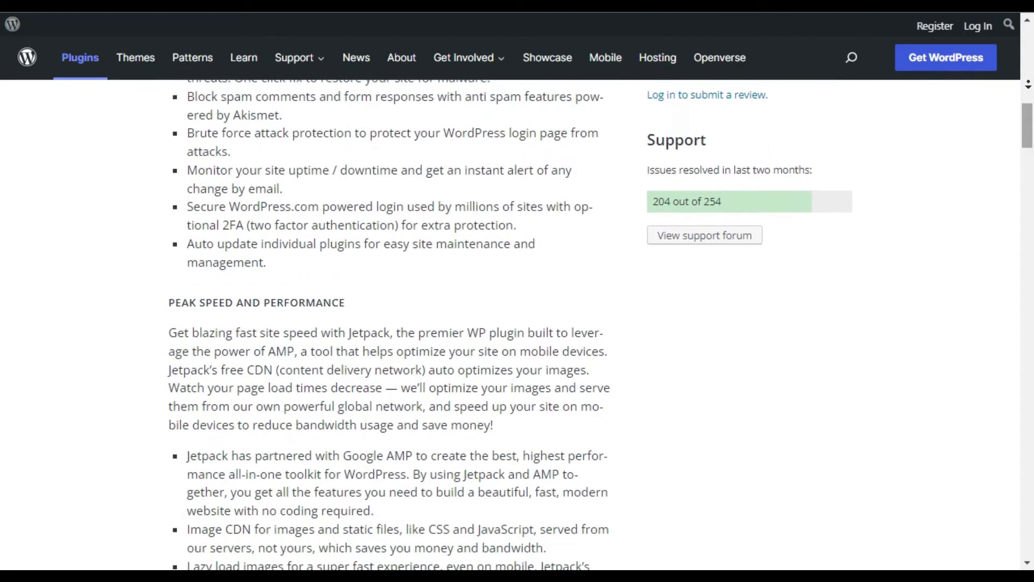
scroll(down, 3)
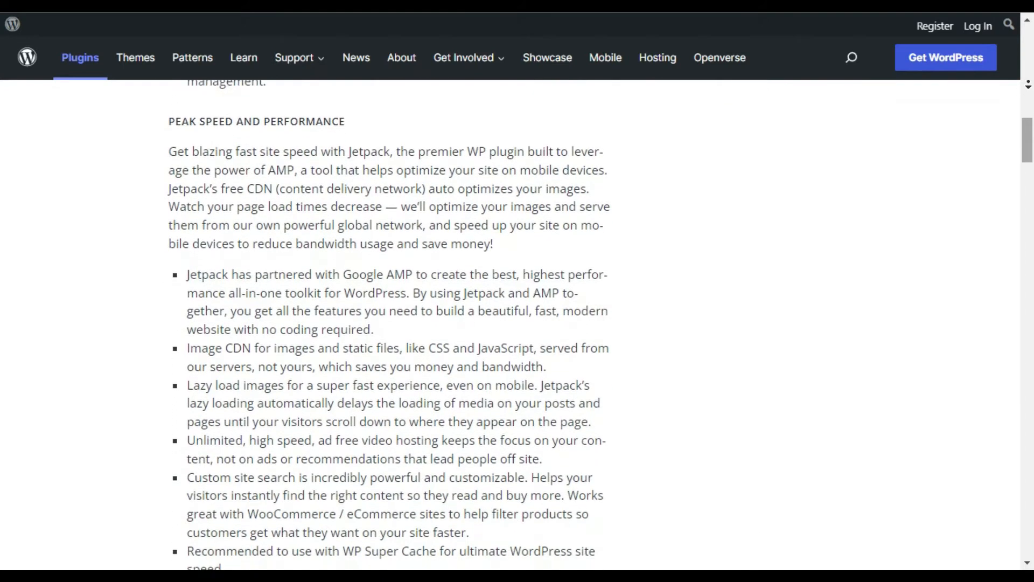
scroll(down, 3)
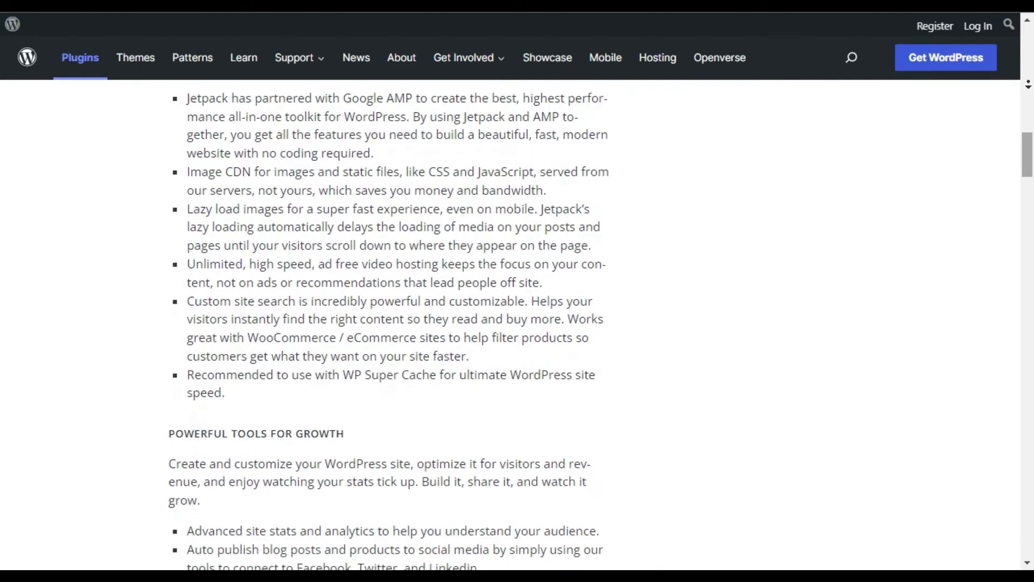
Scroll on through Jetpack's integrations and Expert Support down to Get Started.
scroll(down, 3)
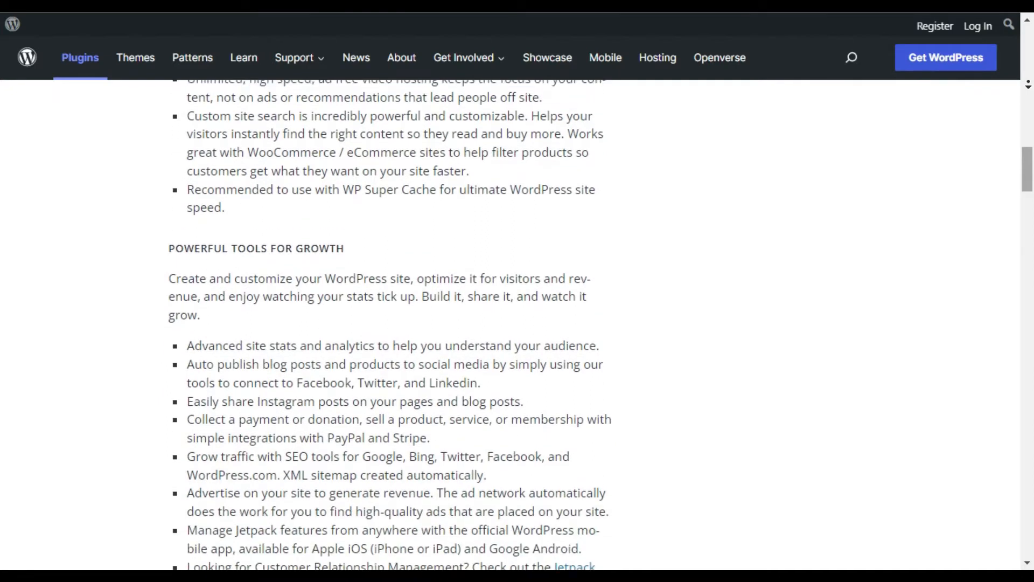
scroll(down, 3)
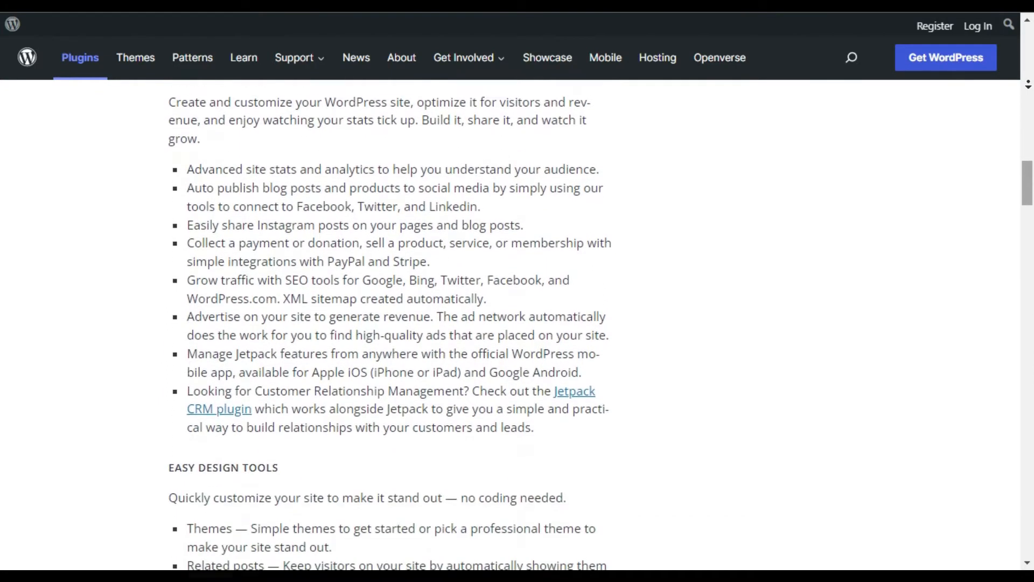
scroll(down, 3)
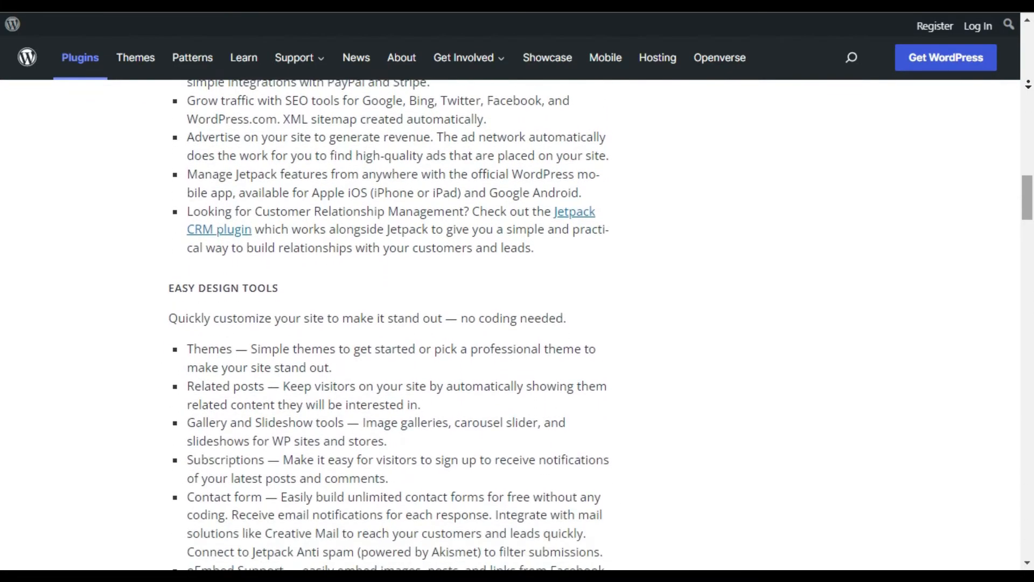
scroll(down, 3)
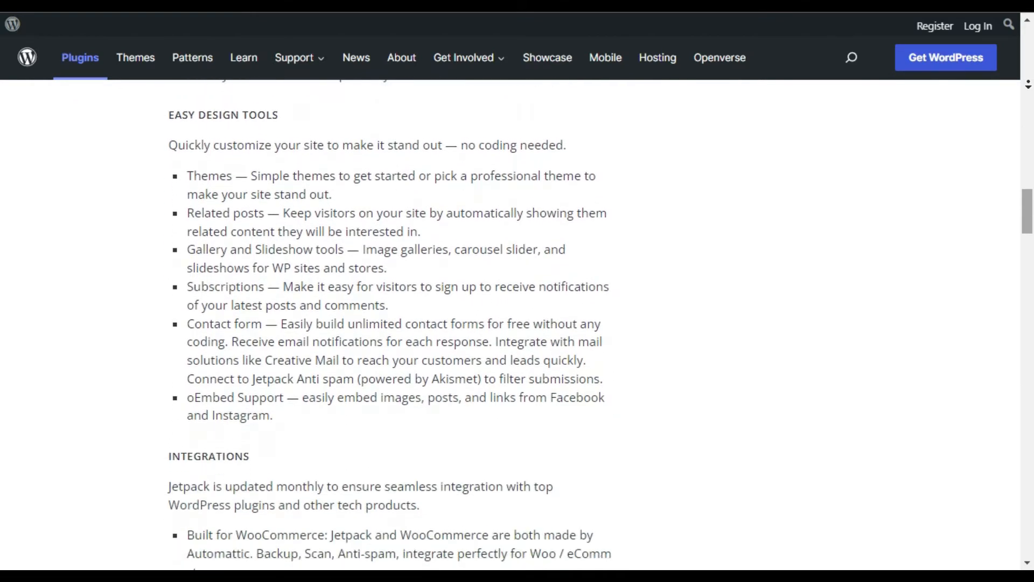
scroll(down, 3)
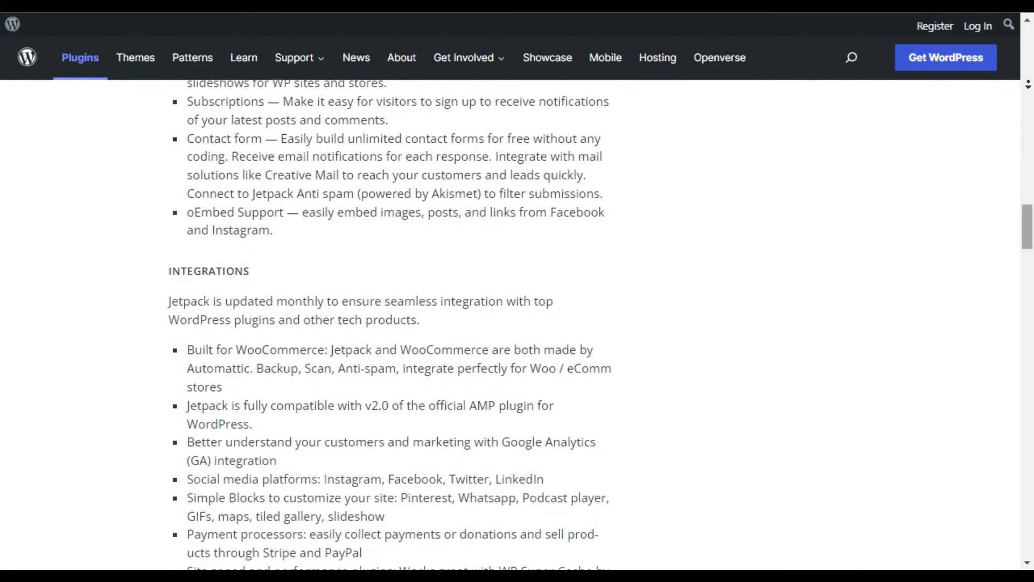
scroll(down, 3)
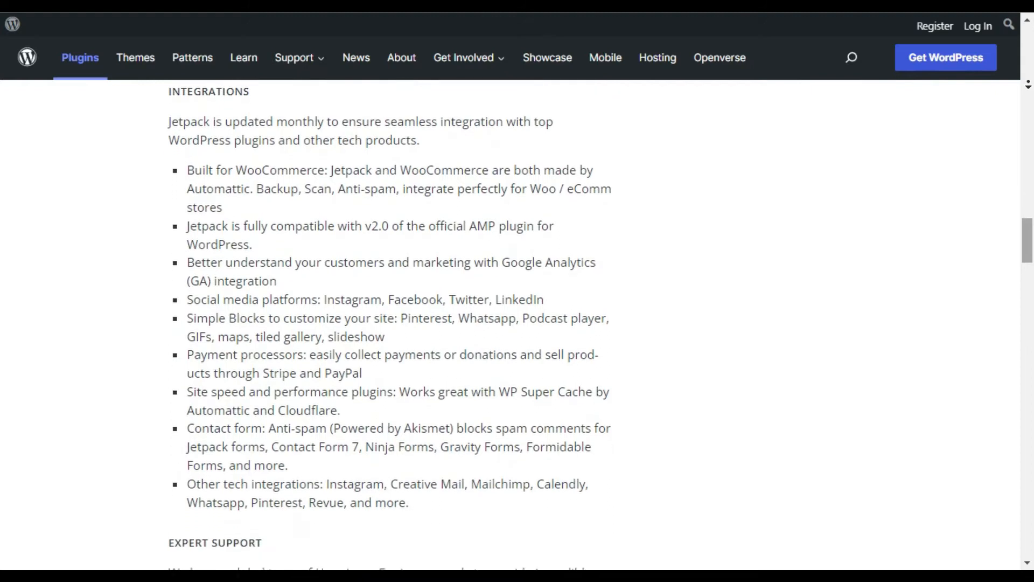
scroll(down, 3)
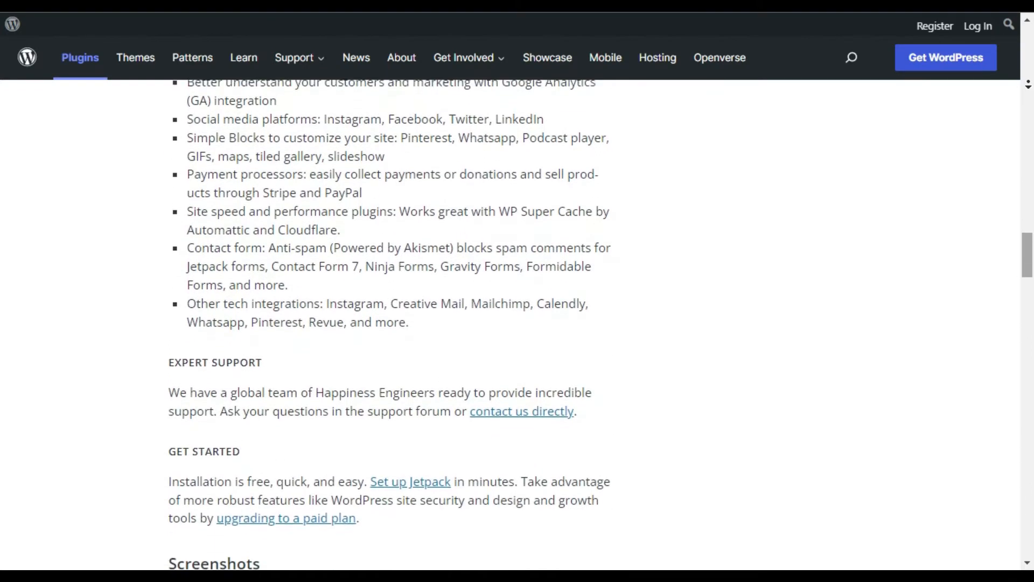
Go to Jetpack's official website and scroll the homepage through its feature sections.
click(409, 480)
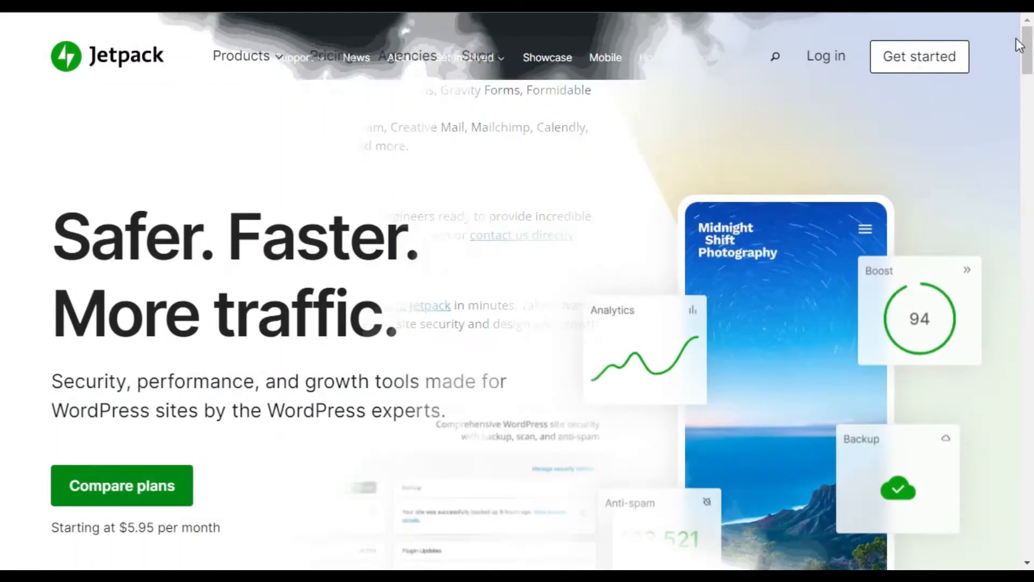
scroll(up, 3)
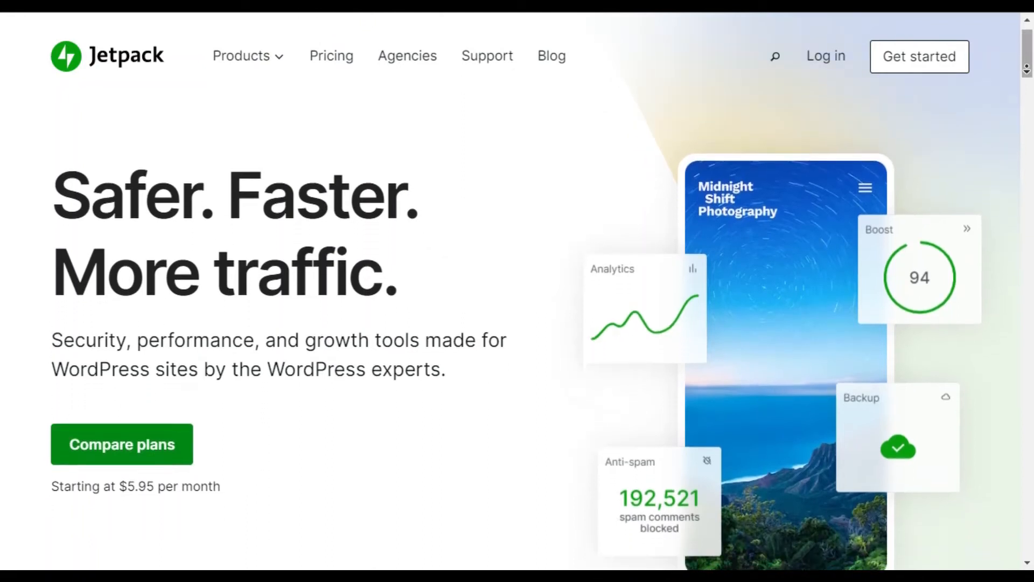
scroll(down, 3)
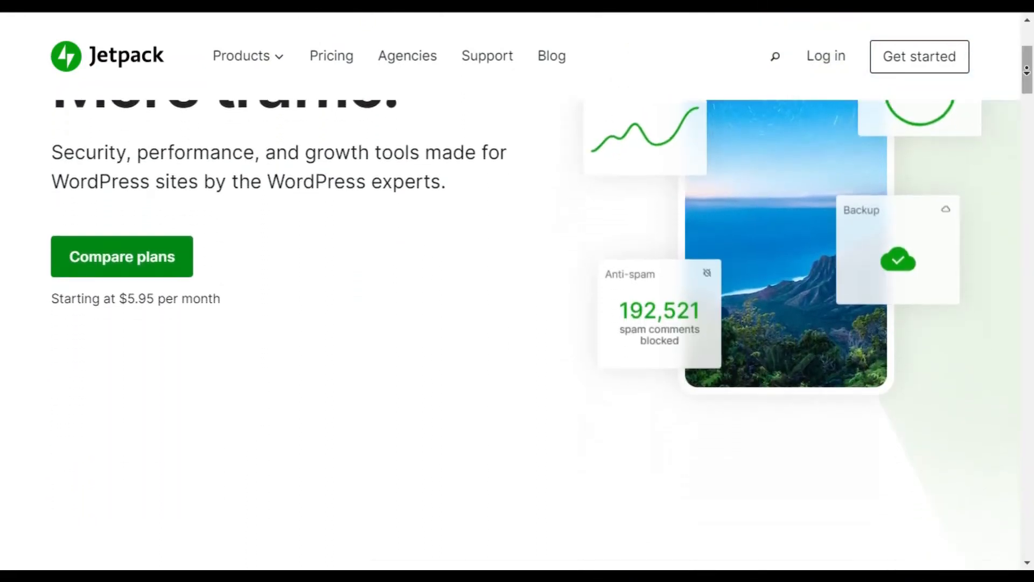
scroll(down, 3)
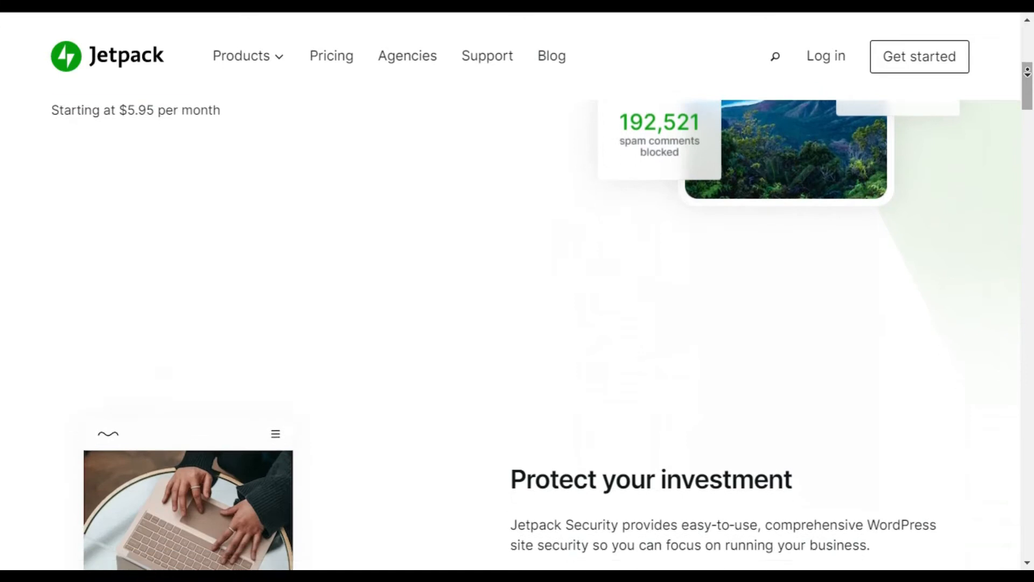
scroll(down, 3)
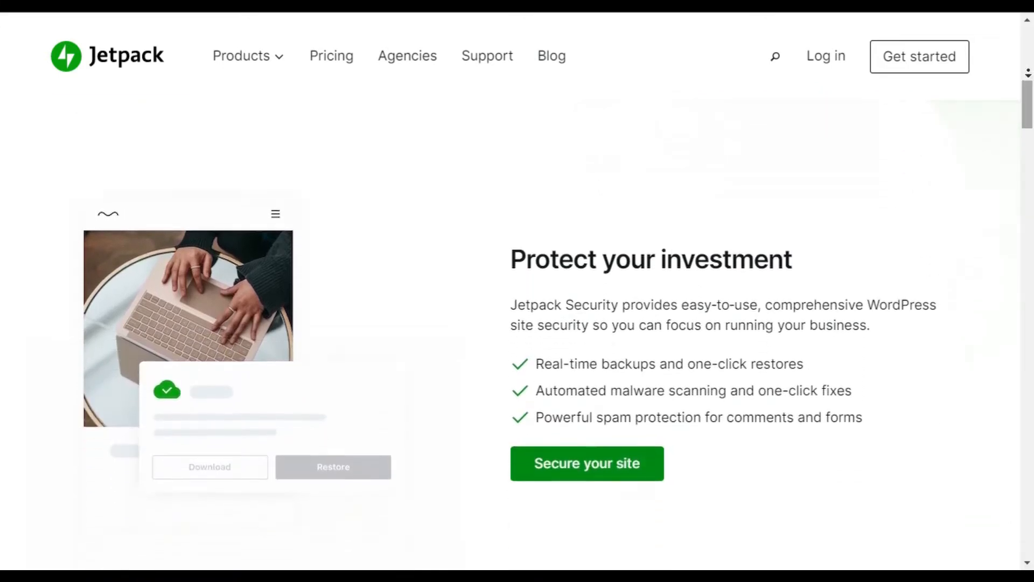
scroll(down, 3)
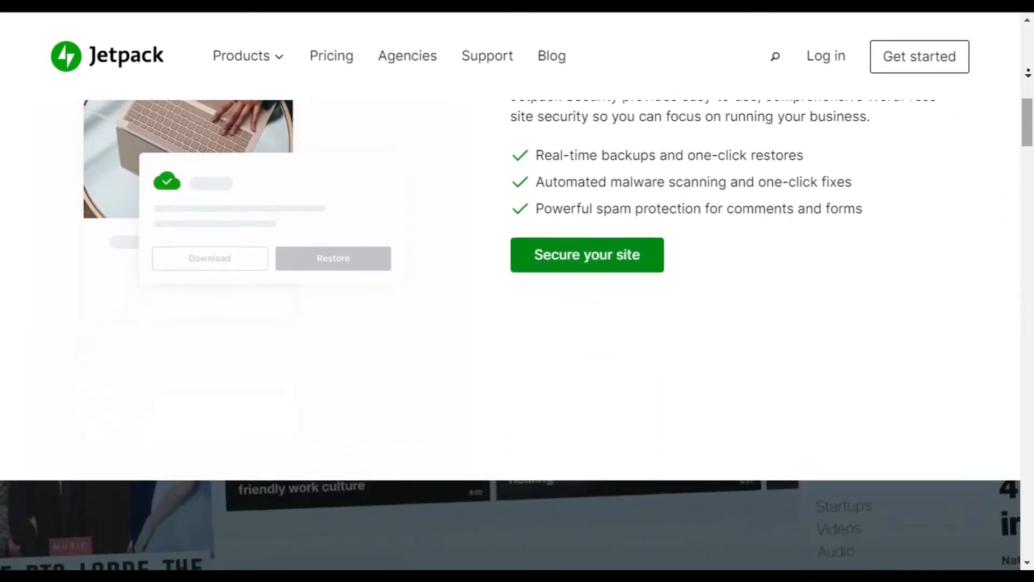
scroll(down, 3)
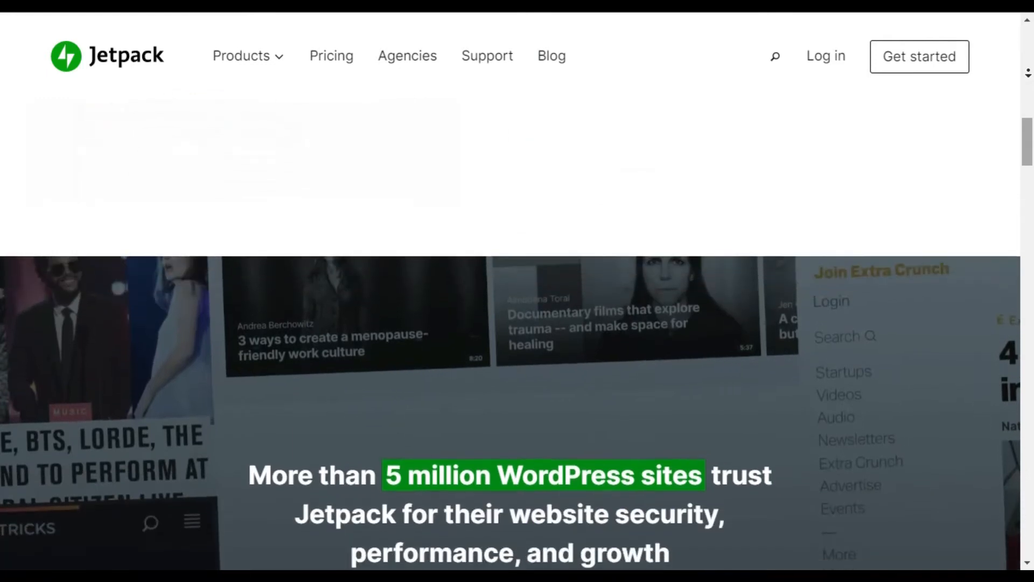
scroll(down, 3)
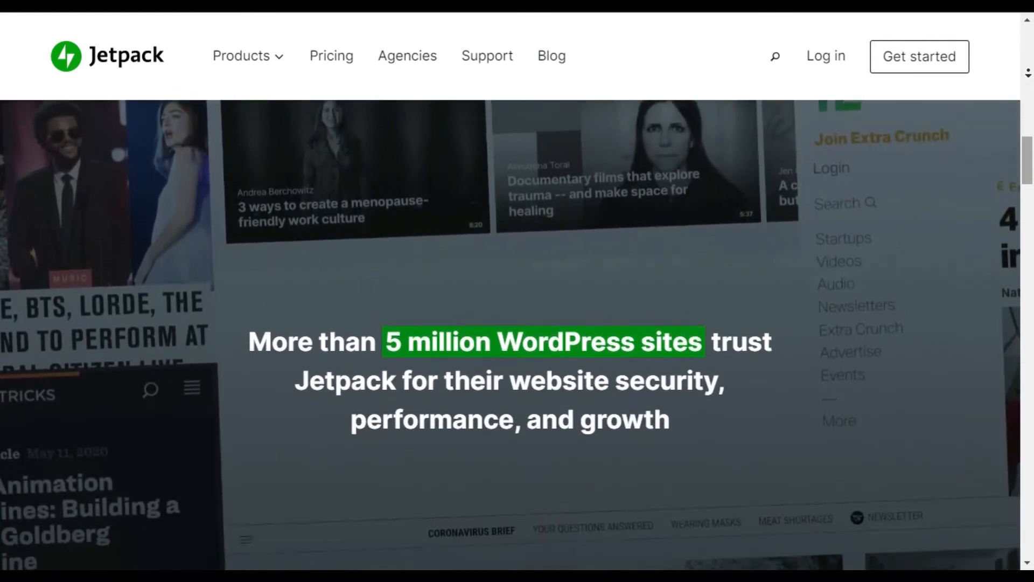
scroll(down, 3)
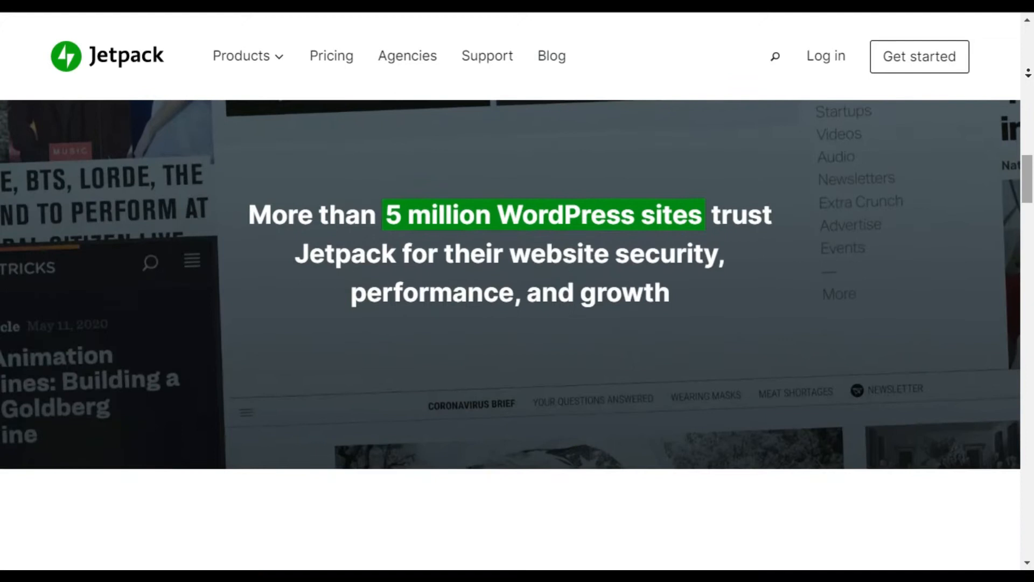
scroll(down, 3)
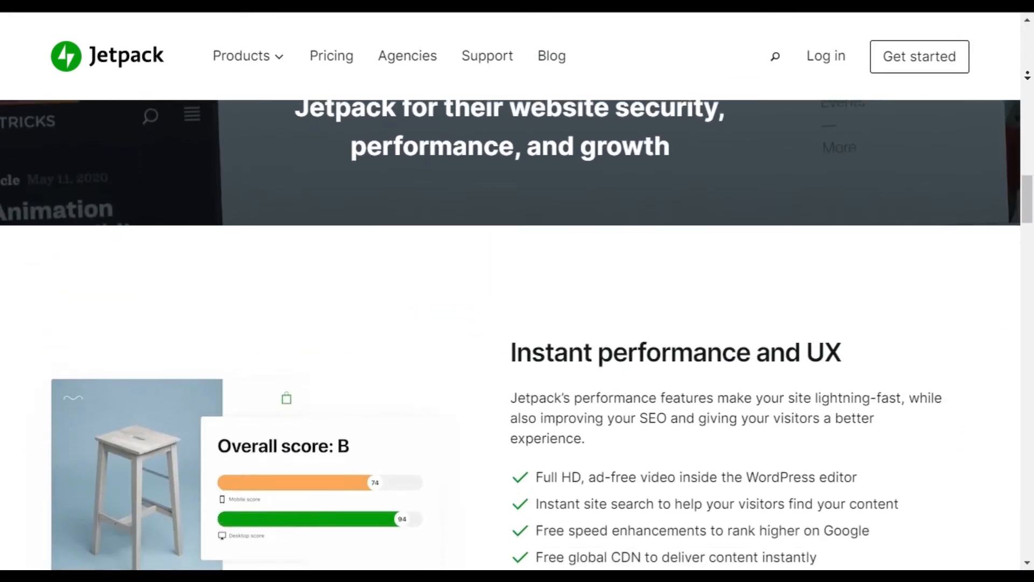
Scroll past the testimonials to the Backup, Security and Complete pricing plans.
scroll(down, 3)
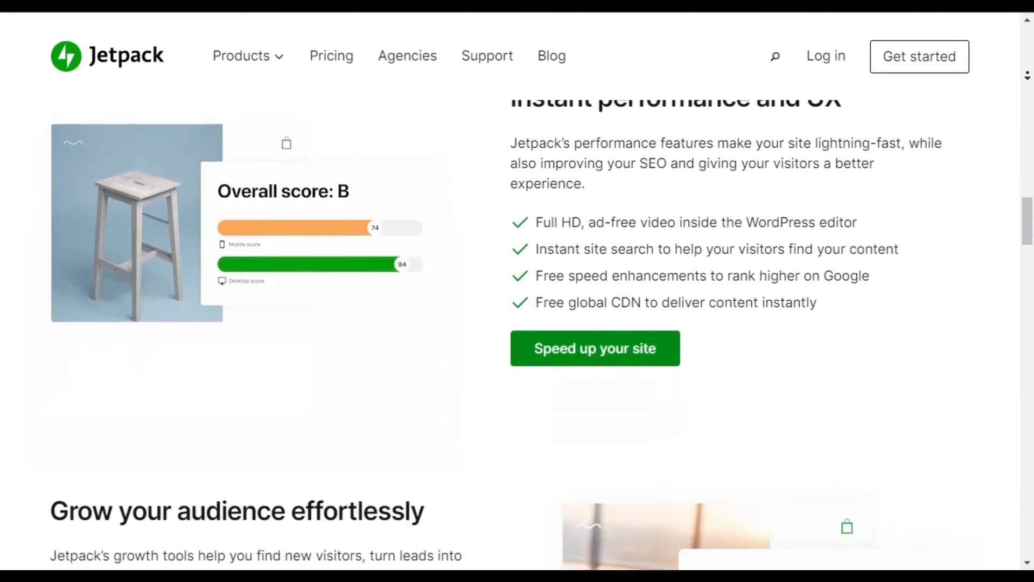
scroll(down, 3)
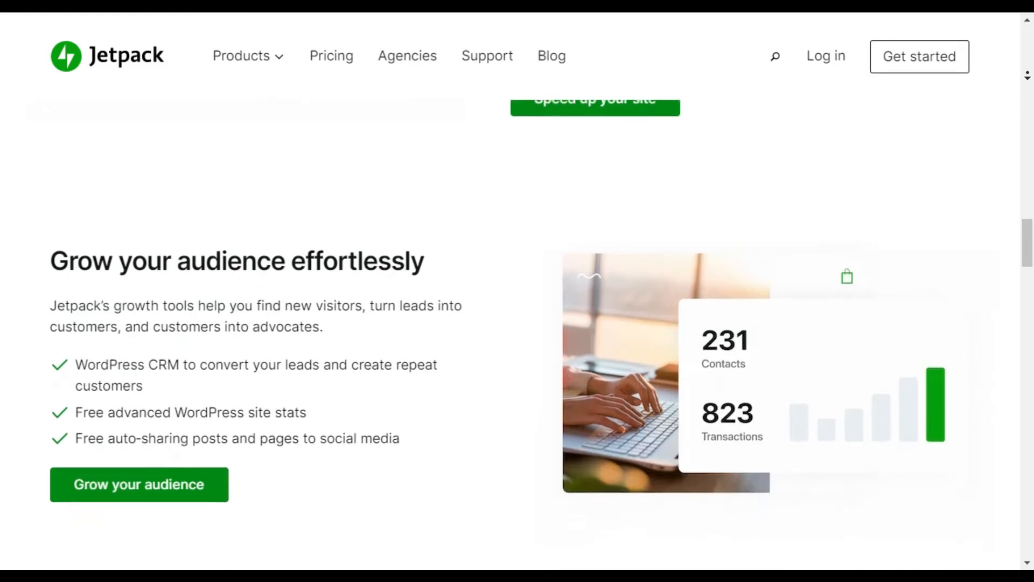
scroll(down, 3)
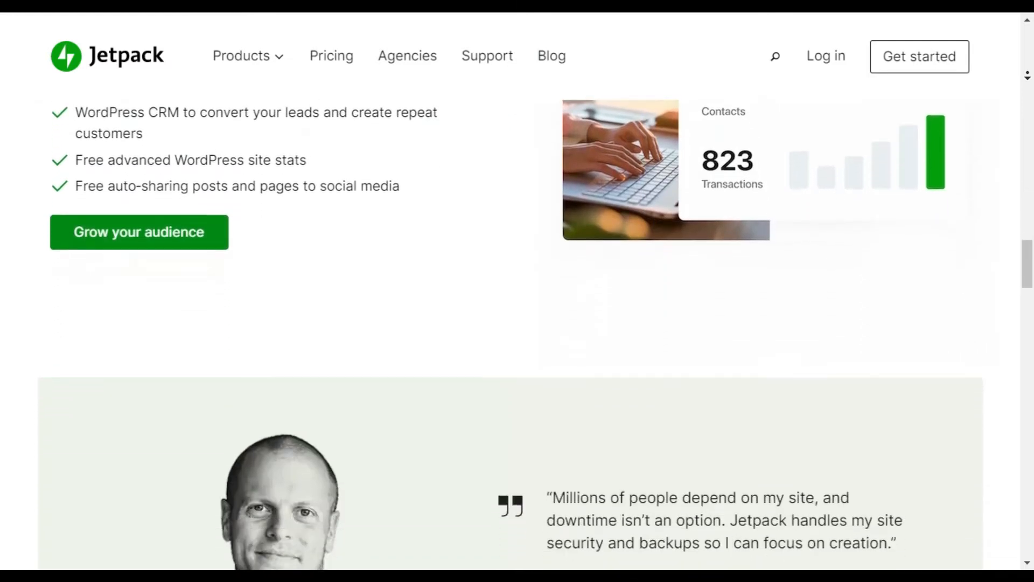
scroll(down, 3)
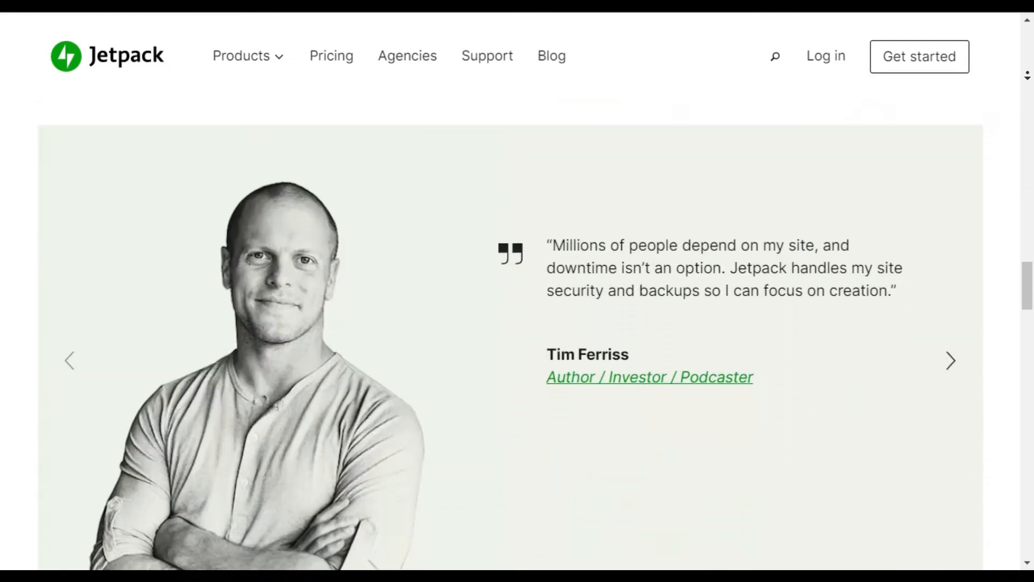
scroll(down, 3)
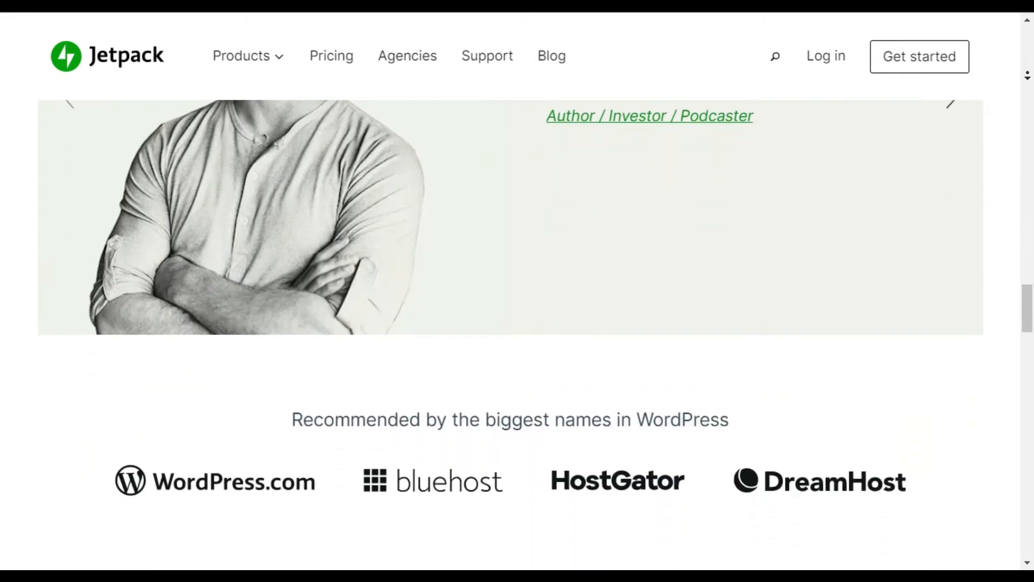
scroll(down, 3)
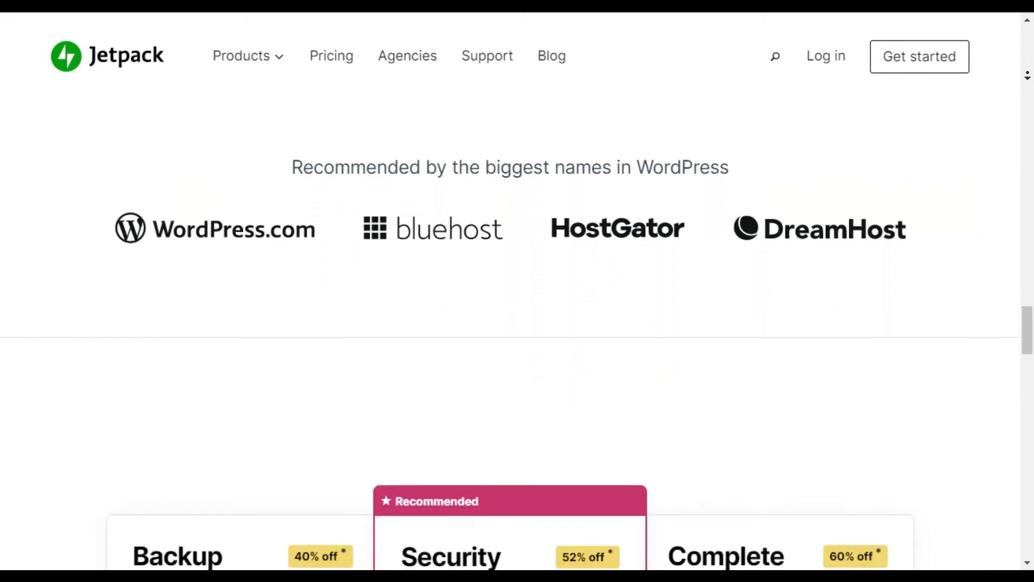
scroll(down, 3)
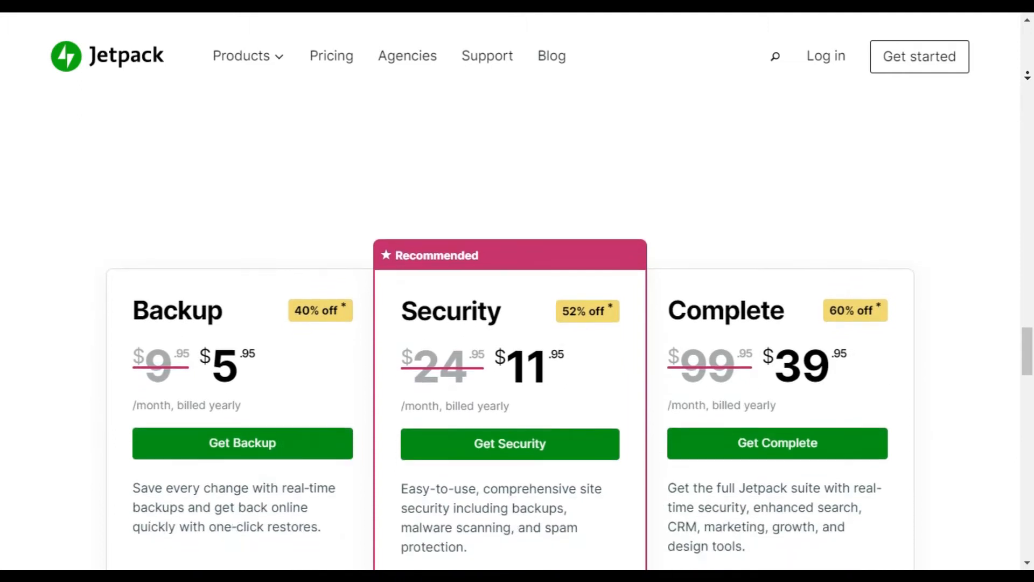
scroll(down, 3)
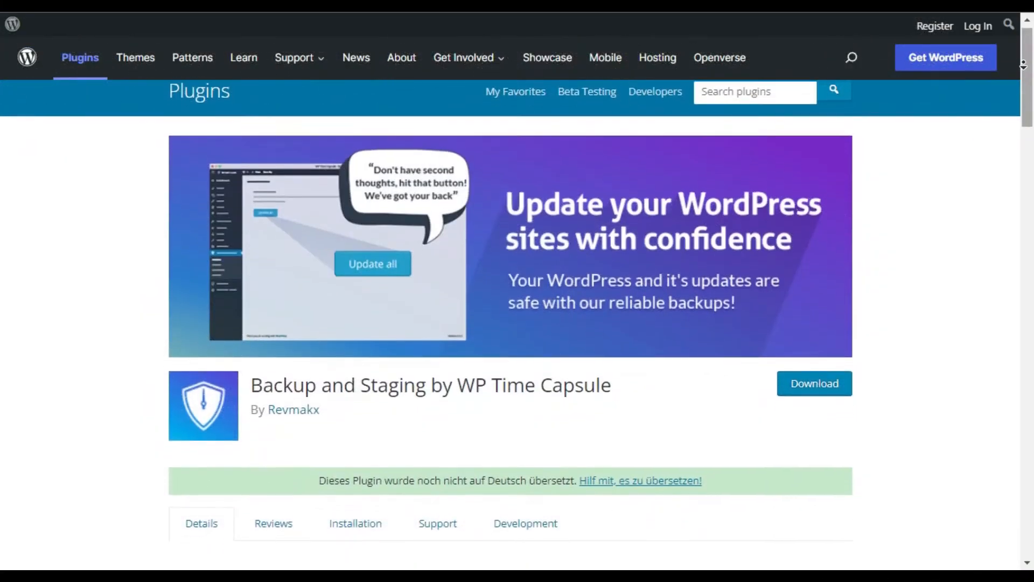
Scroll the Backup and Staging by WP Time Capsule description down to its Screenshots section.
scroll(down, 3)
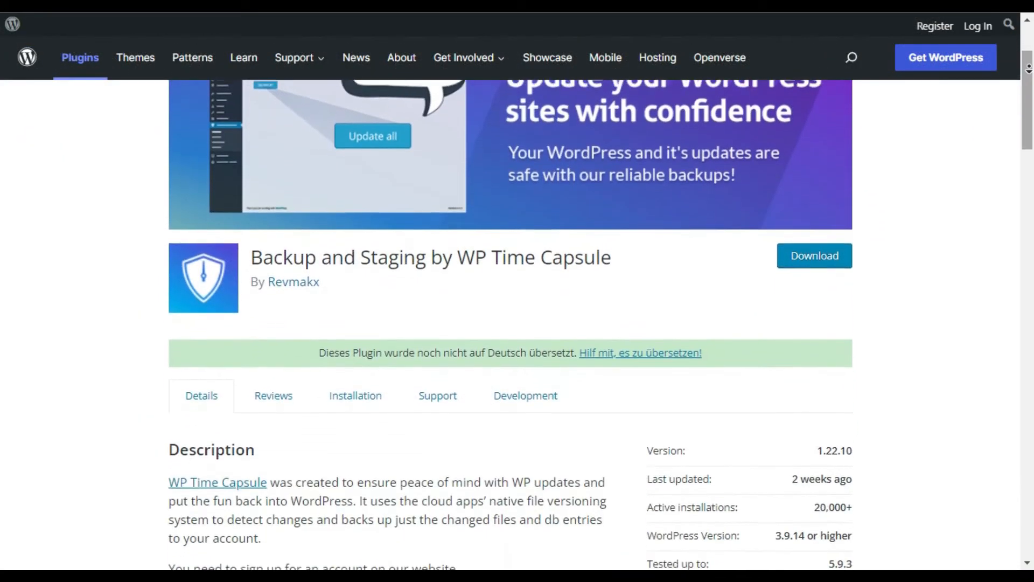
scroll(down, 3)
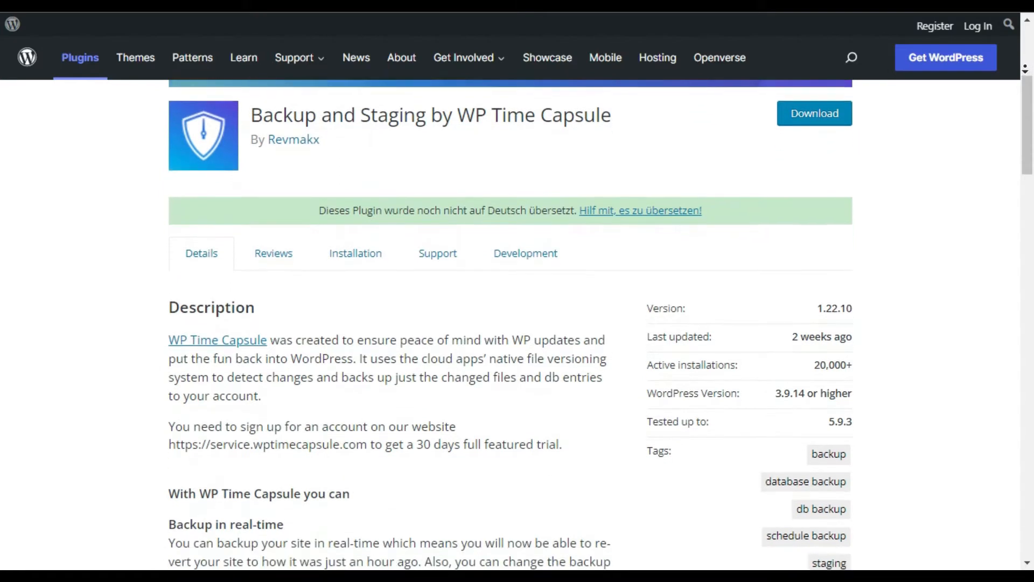
scroll(down, 3)
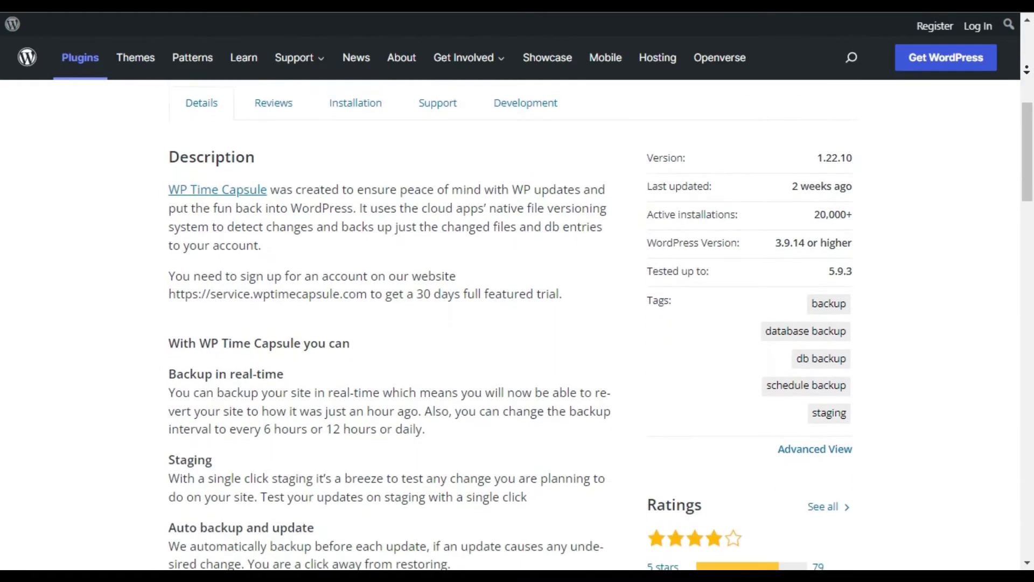
scroll(down, 3)
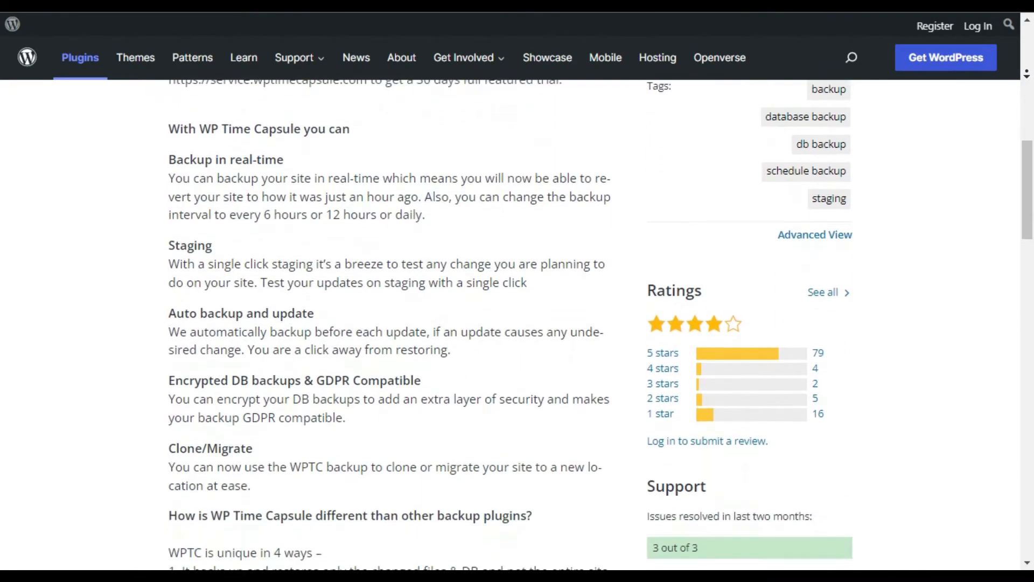
scroll(down, 3)
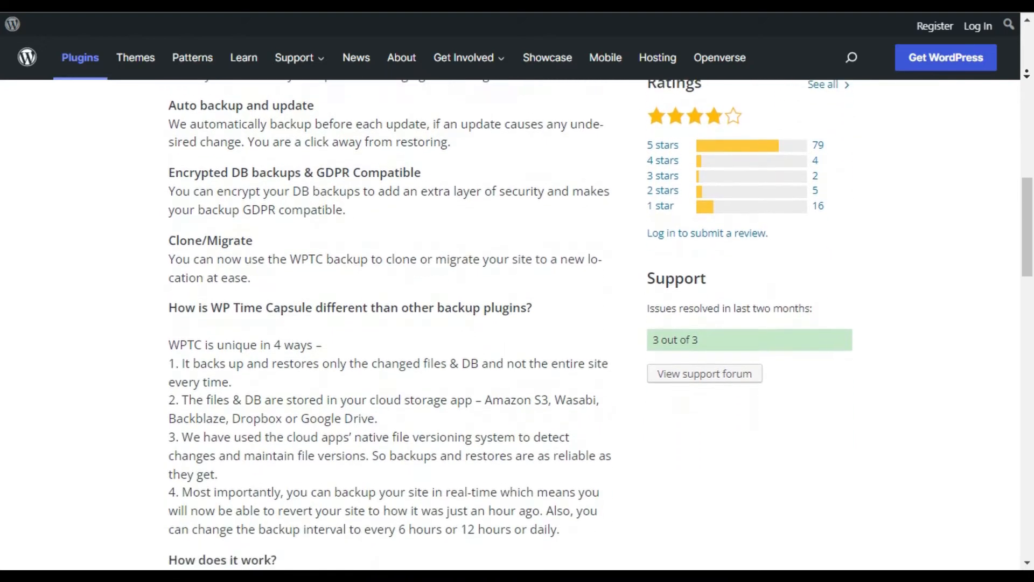
scroll(down, 3)
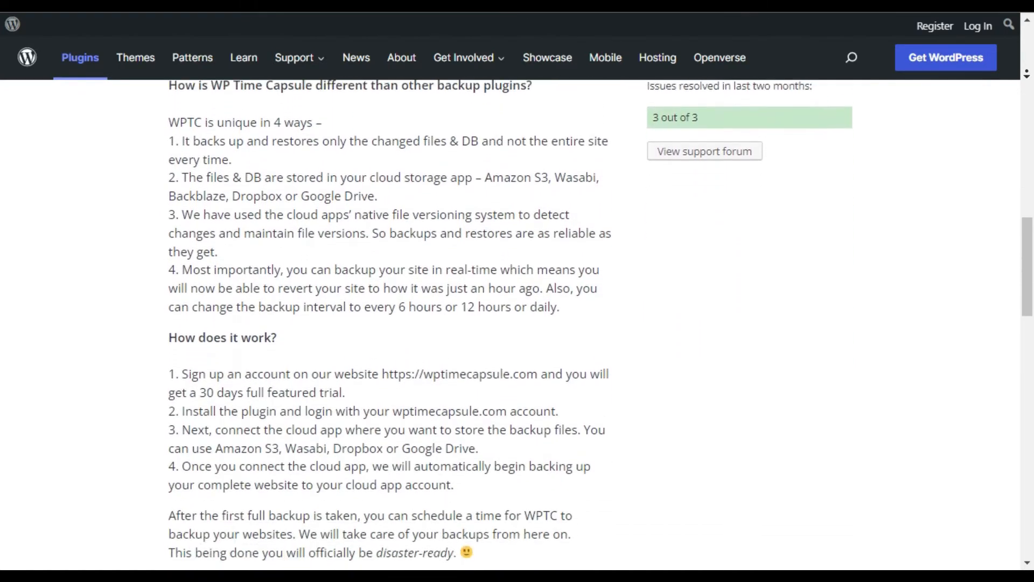
scroll(down, 3)
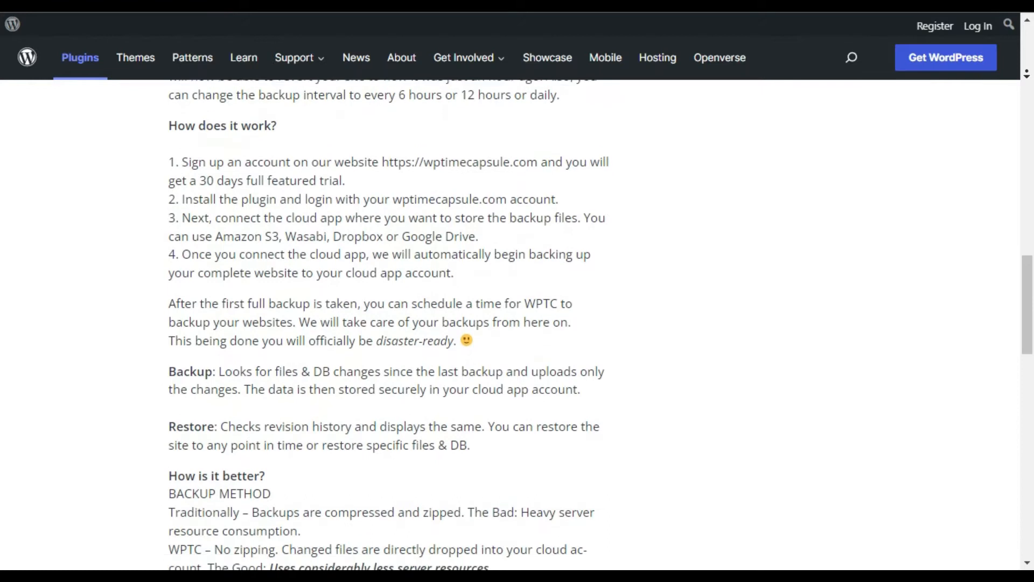
scroll(down, 3)
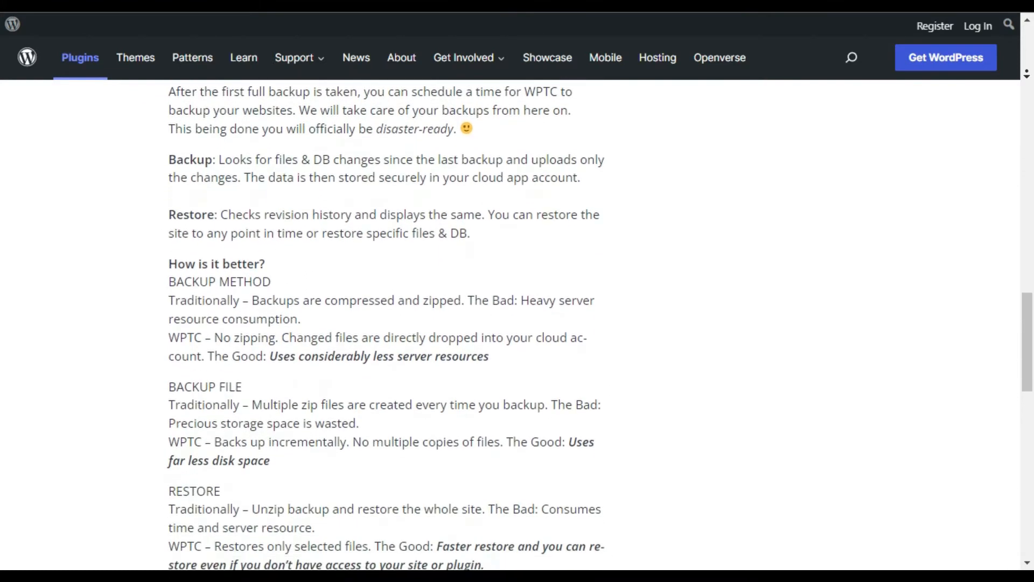
scroll(down, 3)
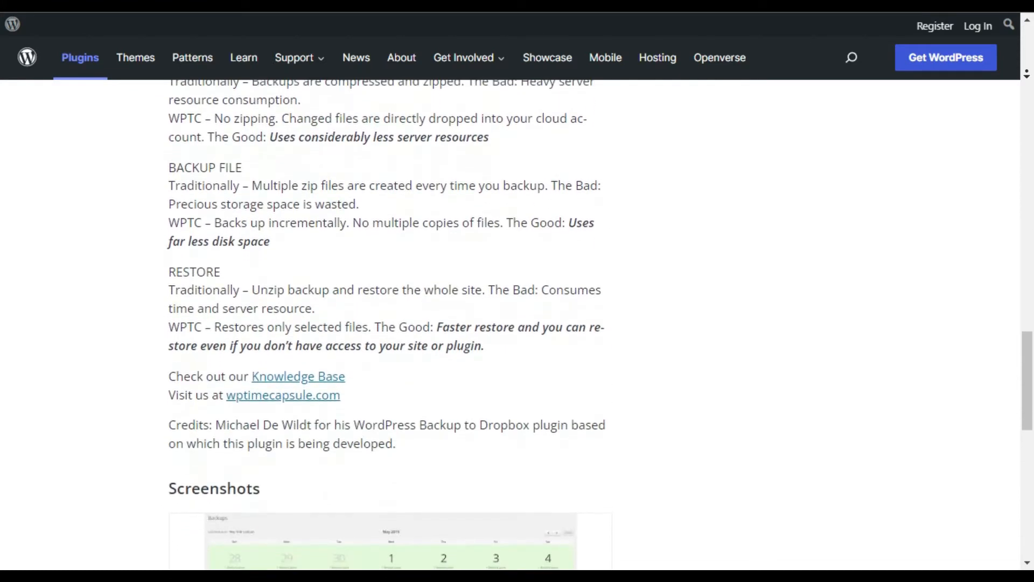
scroll(down, 3)
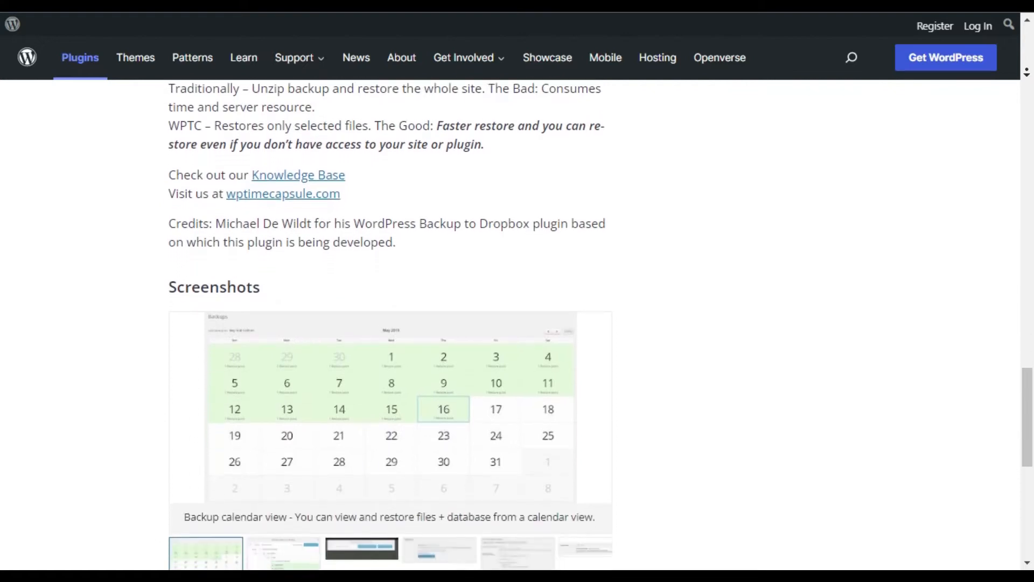
scroll(down, 3)
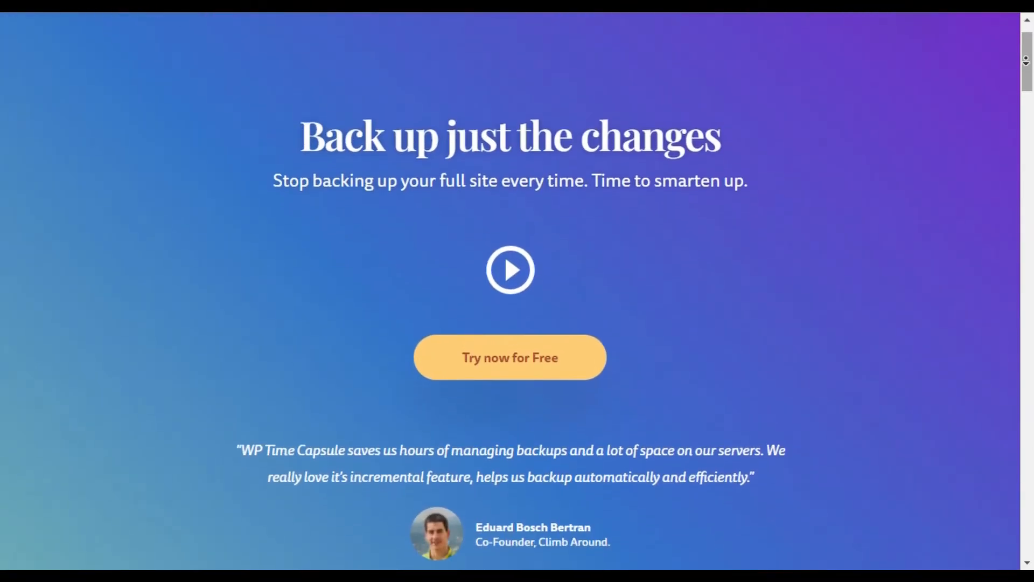
Scroll the wptimecapsule.com homepage down to its audience feature tabs.
scroll(down, 3)
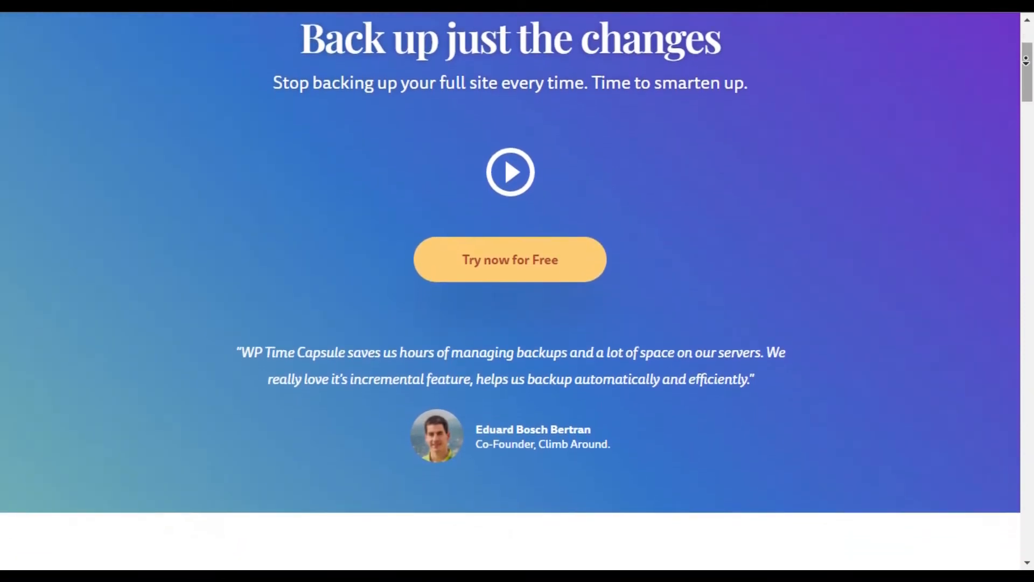
scroll(down, 3)
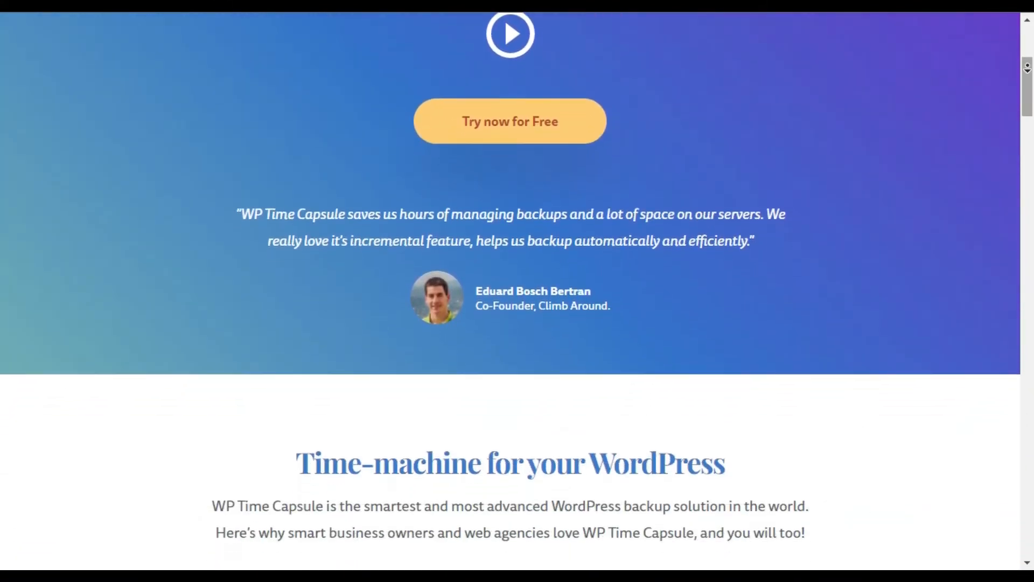
scroll(down, 3)
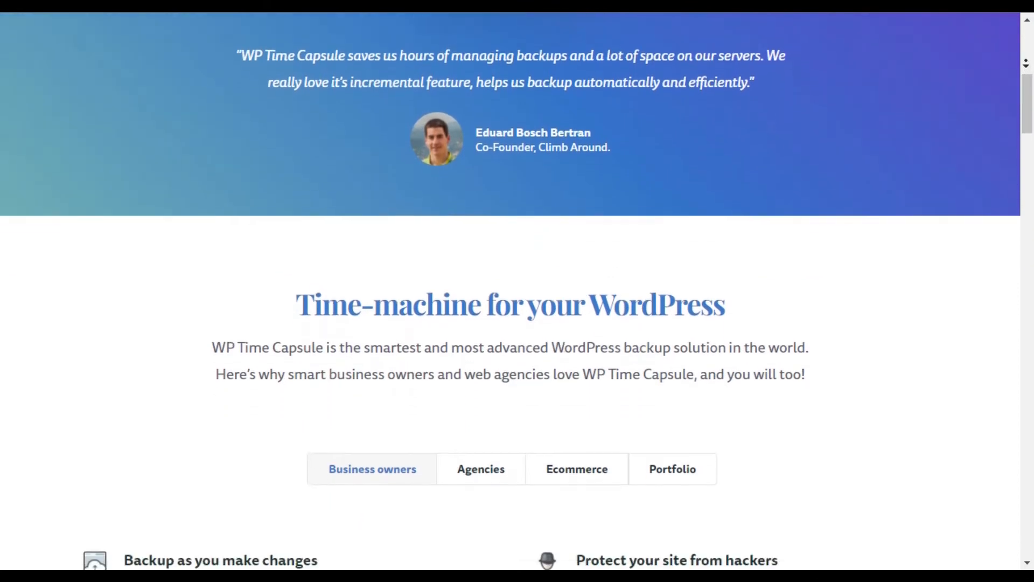
scroll(down, 3)
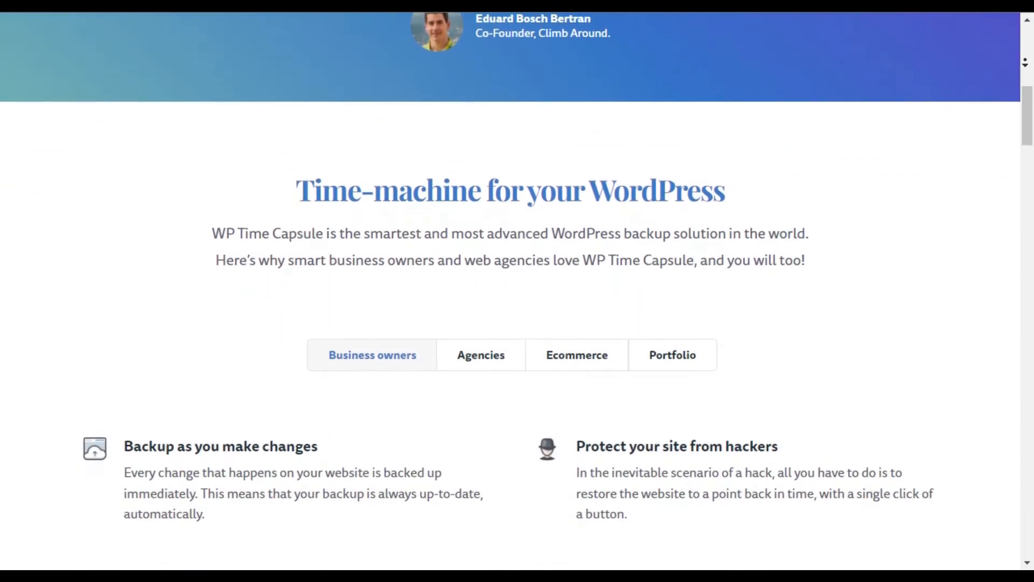
scroll(down, 3)
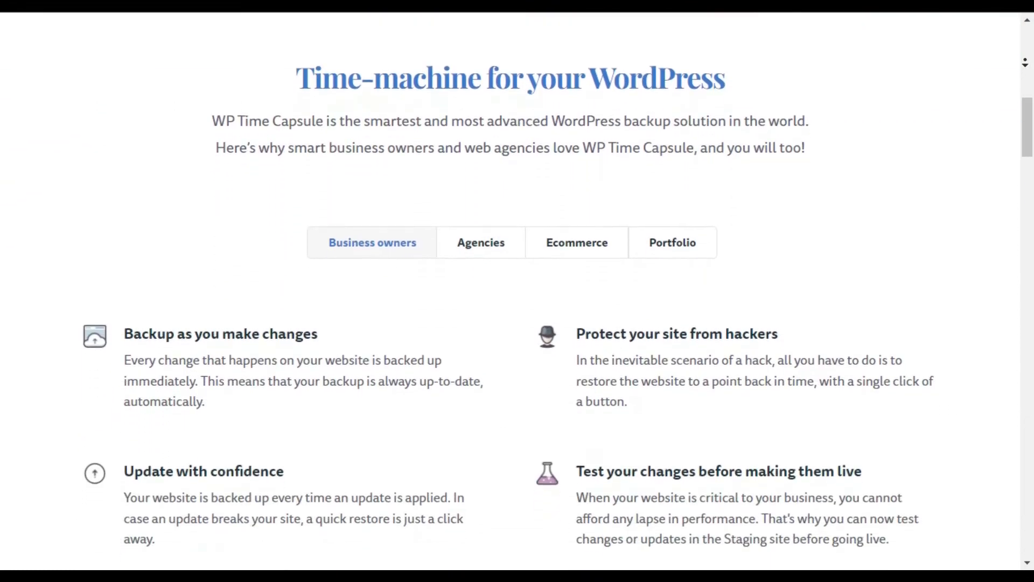
scroll(down, 3)
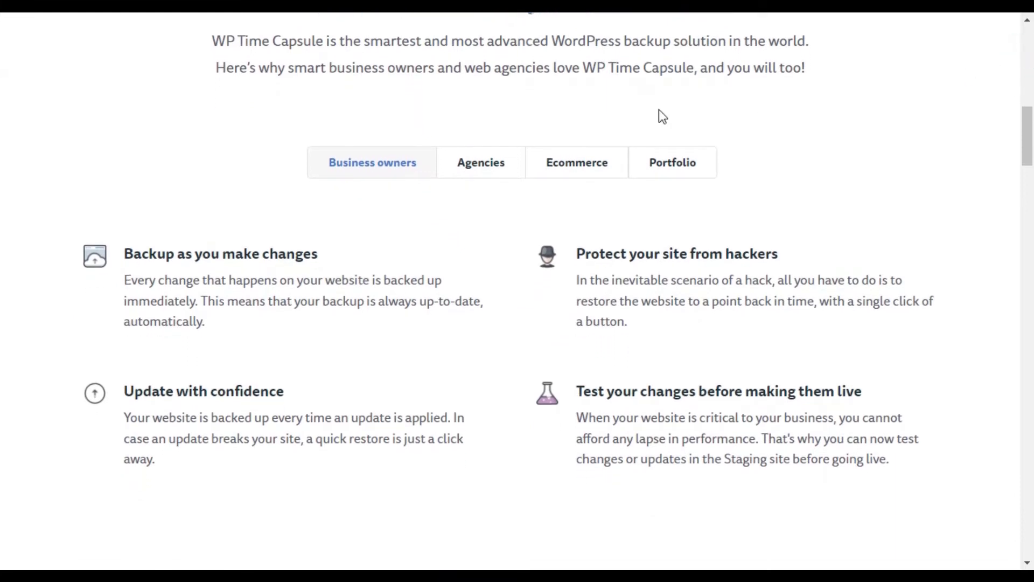
View the Agencies and Ecommerce feature tabs, then scroll to the backup statistics.
click(481, 163)
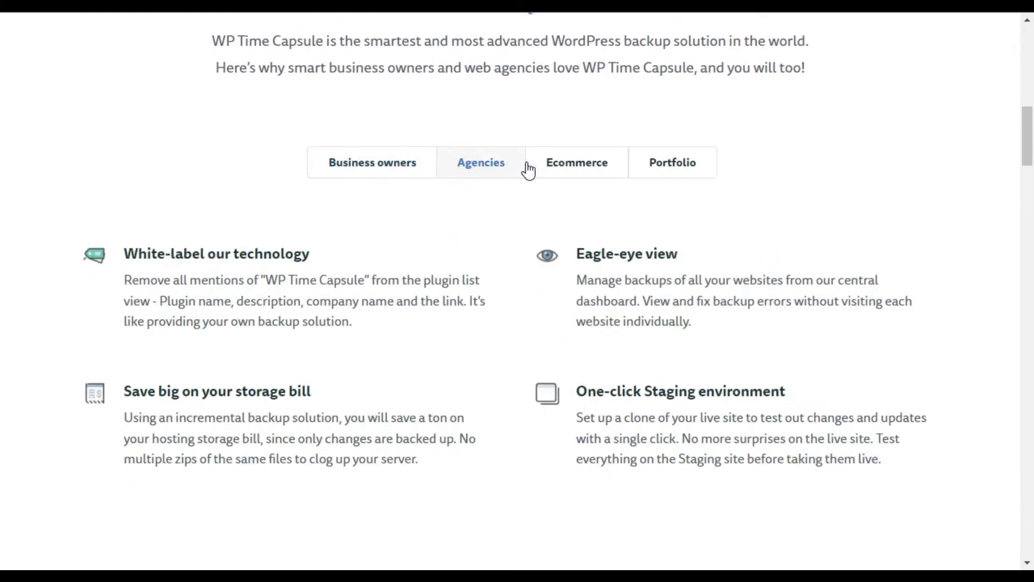
click(576, 163)
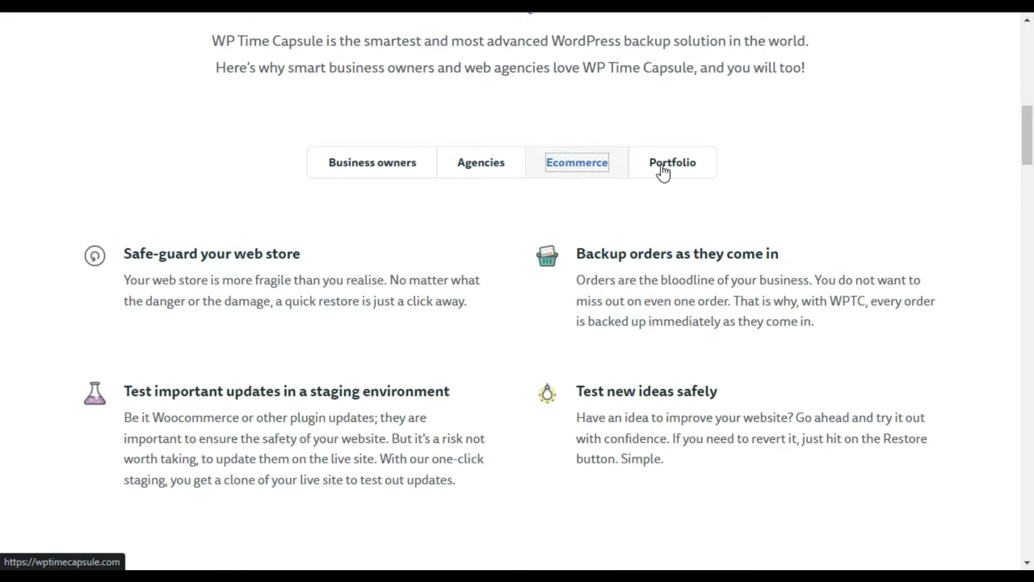
scroll(down, 3)
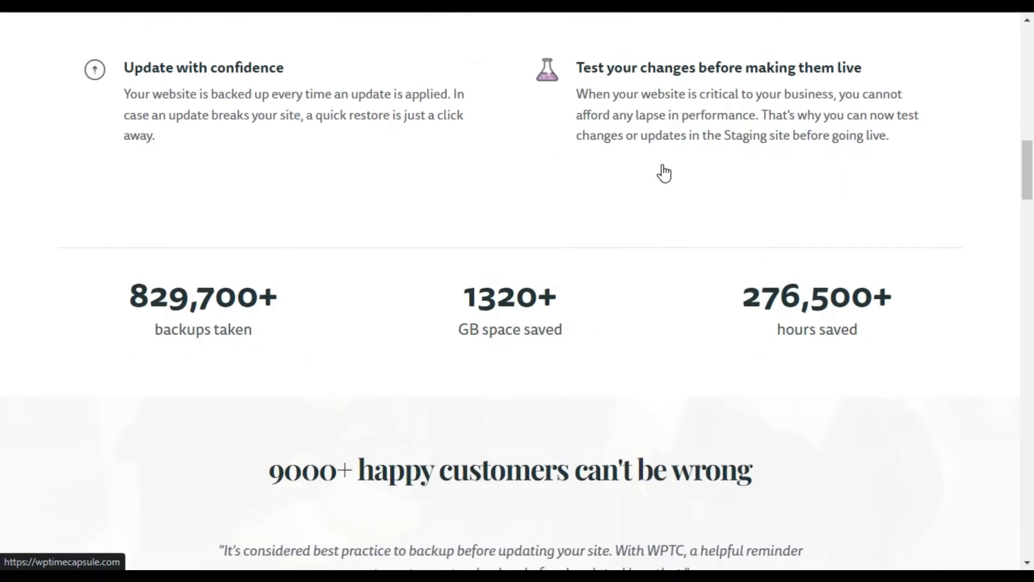
scroll(down, 3)
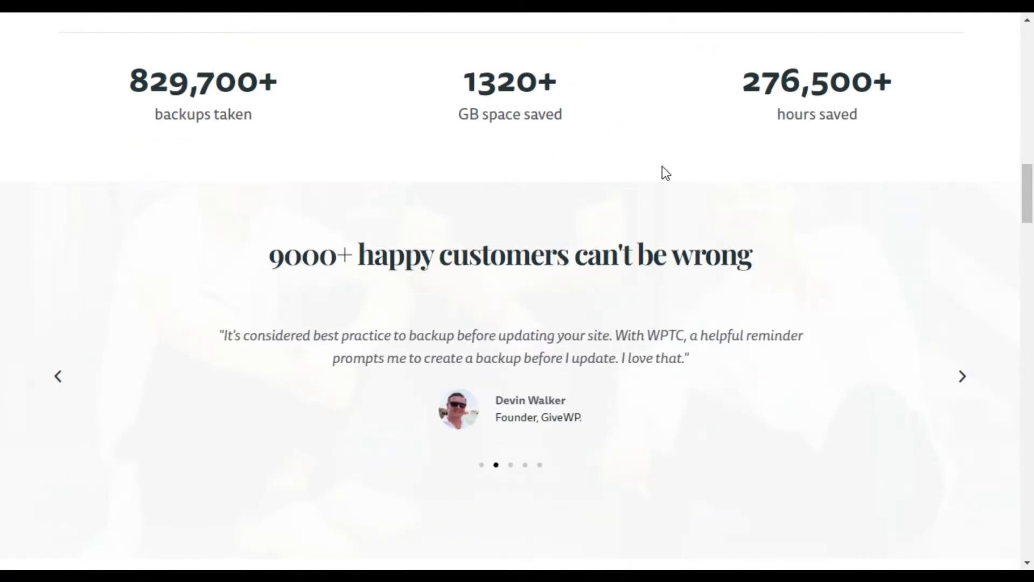
scroll(down, 3)
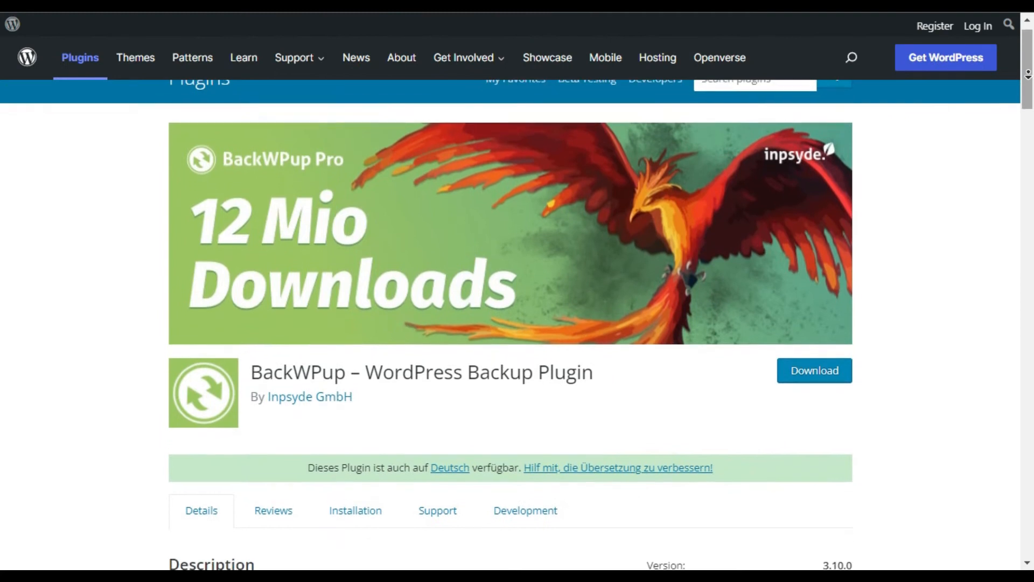
Scroll the BackWPup listing through its description, ratings, requirements and tutorial videos.
scroll(down, 3)
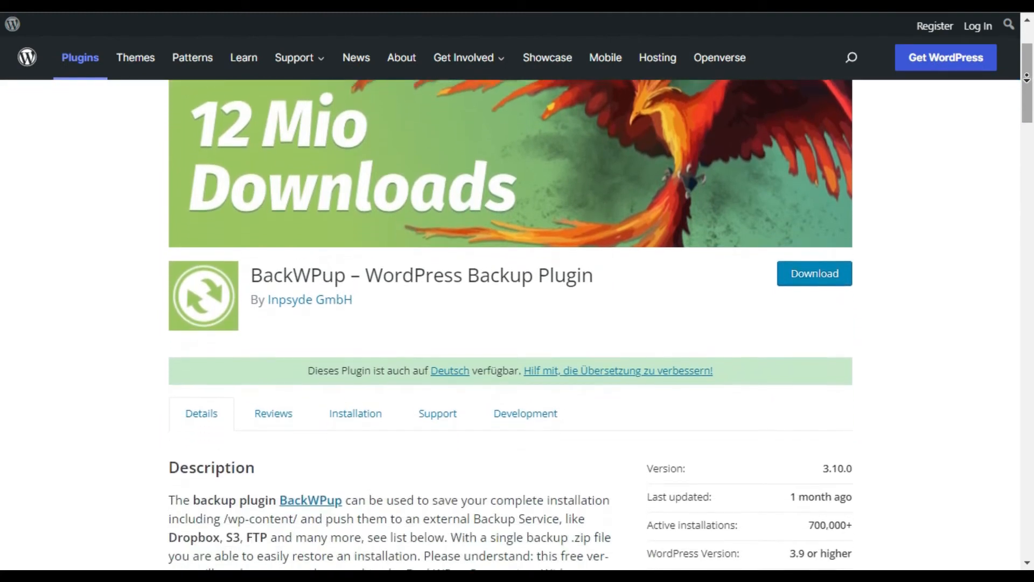
scroll(down, 3)
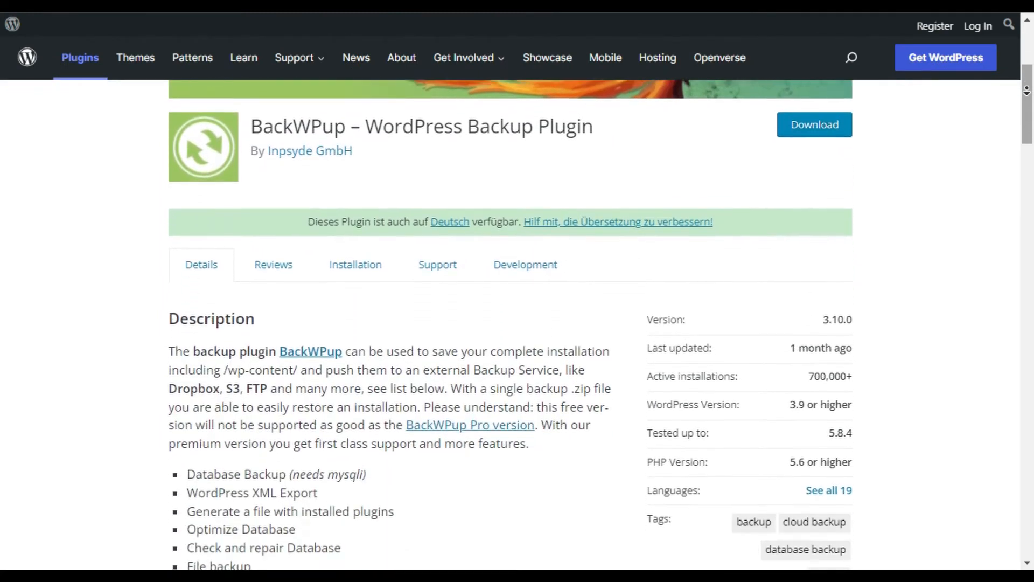
scroll(down, 3)
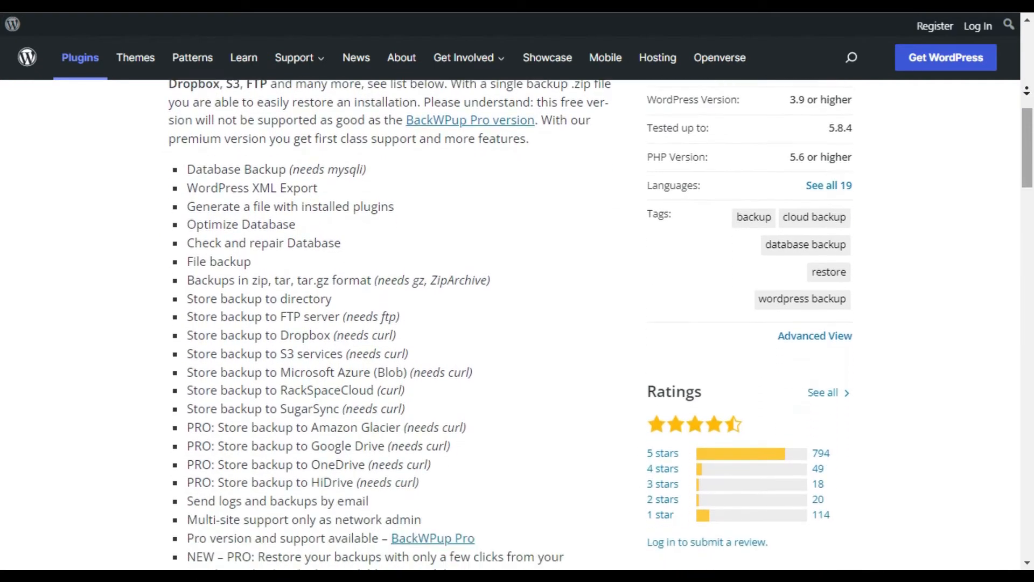
scroll(down, 3)
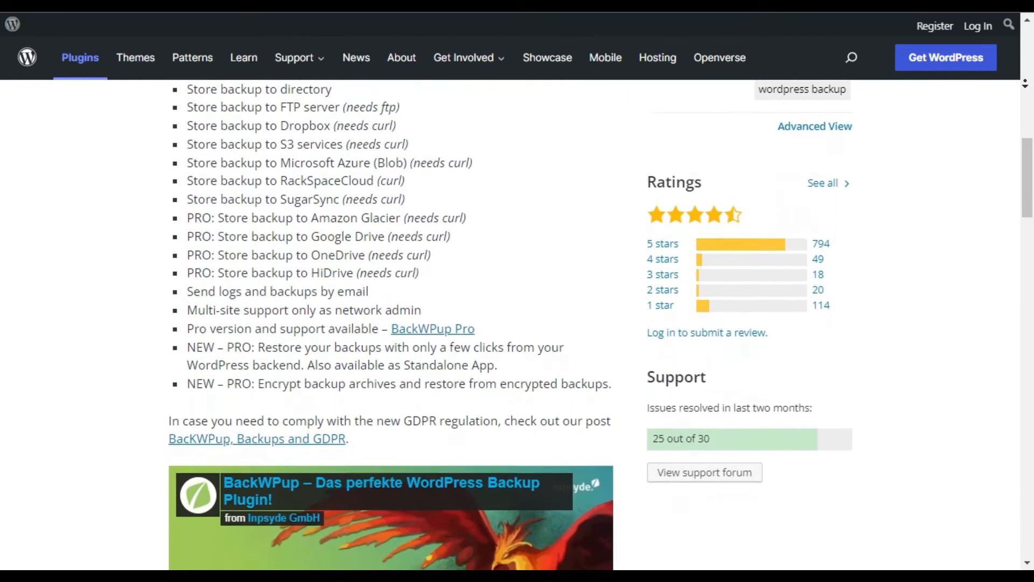
scroll(down, 3)
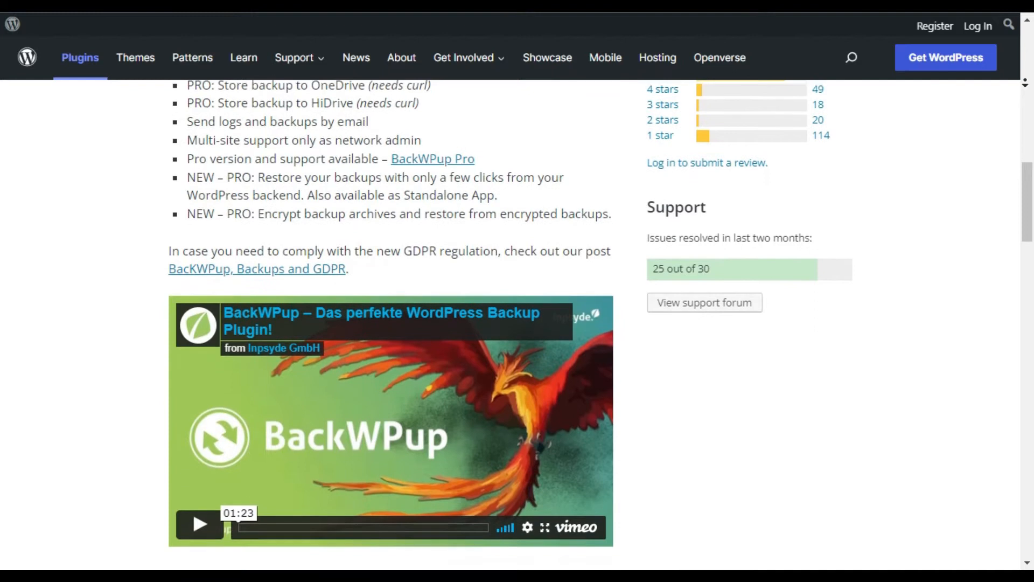
scroll(down, 3)
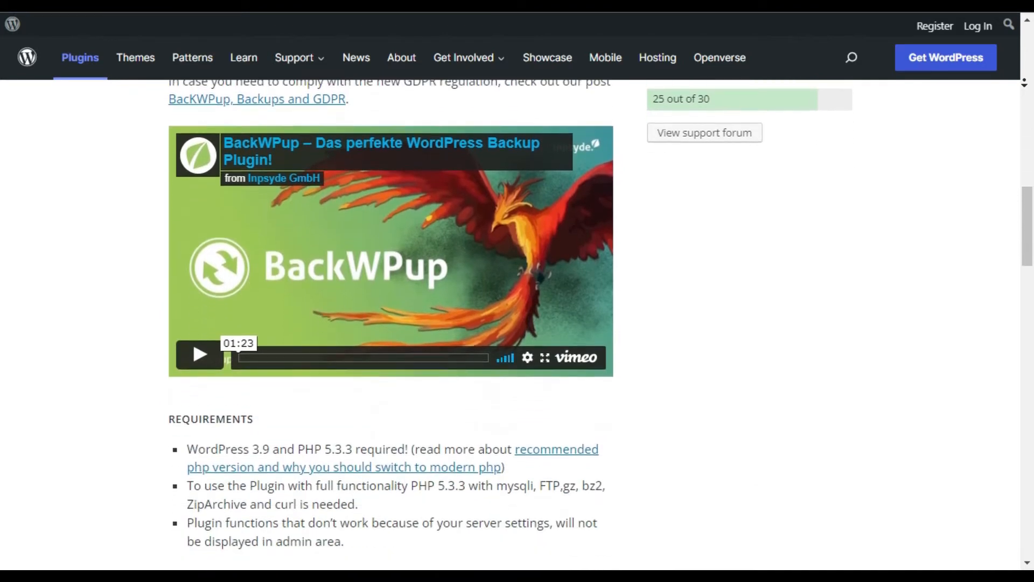
scroll(down, 3)
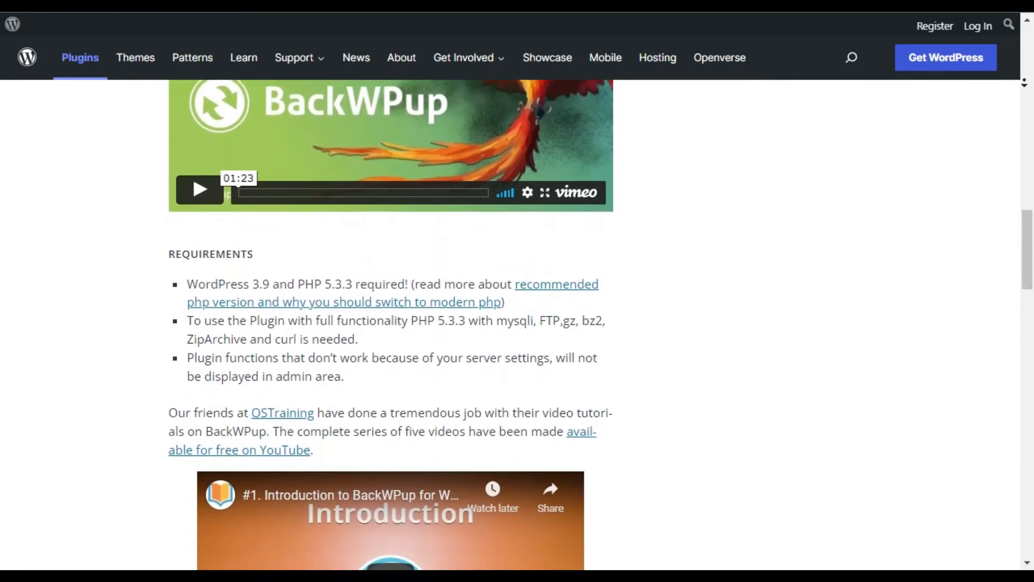
scroll(down, 3)
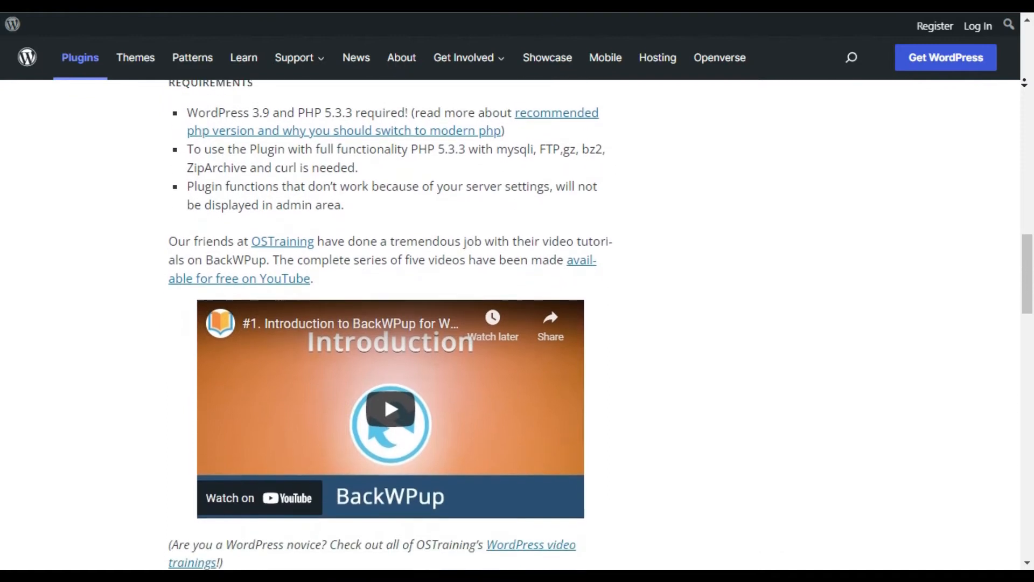
scroll(down, 3)
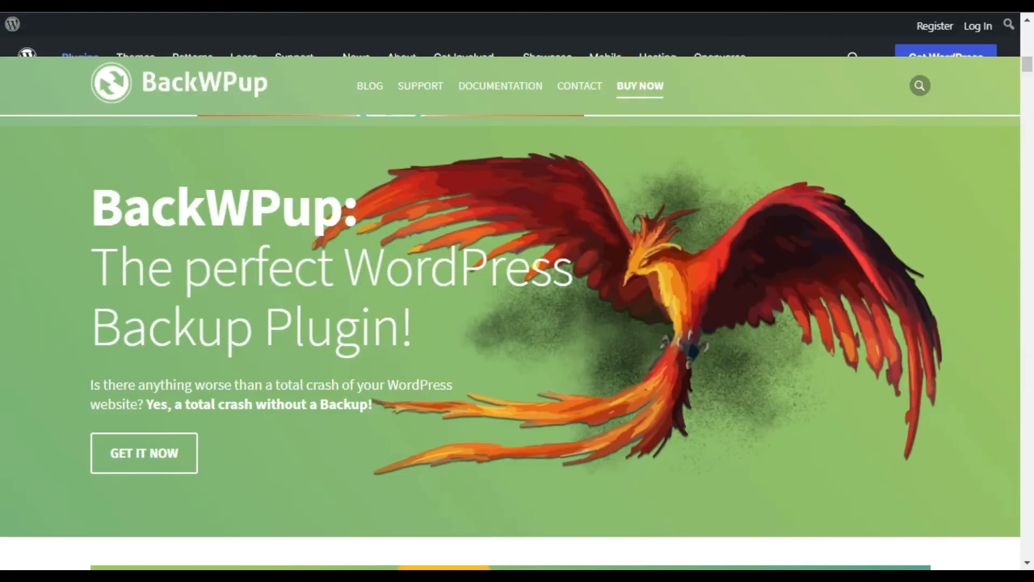
Scroll the backwpup.com homepage through the complete BackWPup Pro Features list.
scroll(down, 3)
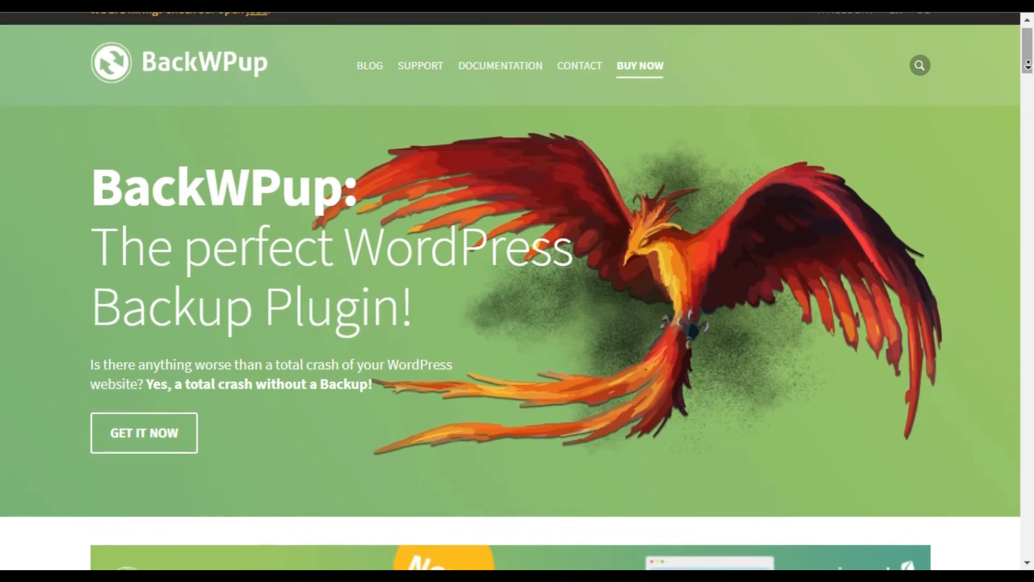
scroll(down, 3)
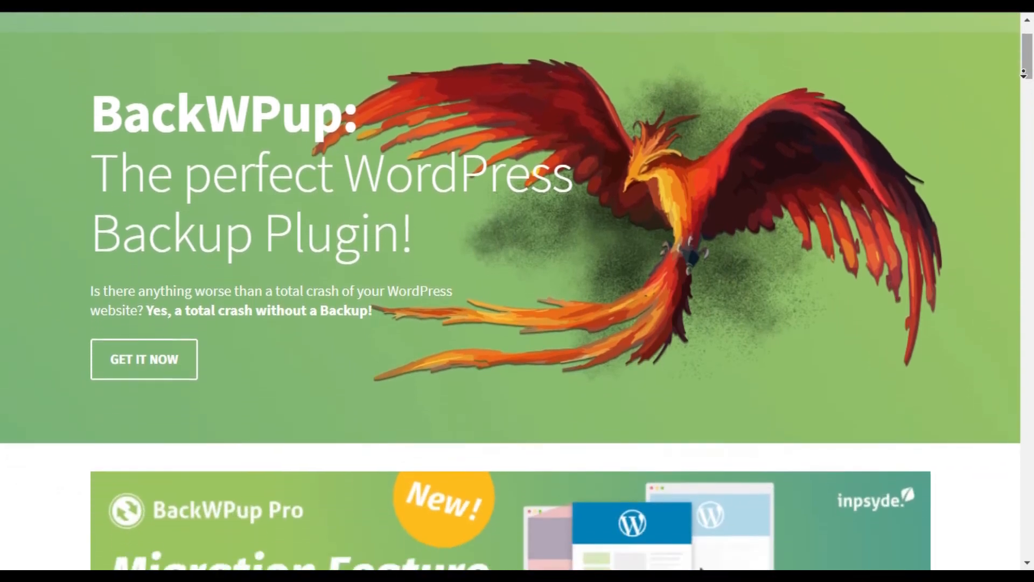
scroll(down, 3)
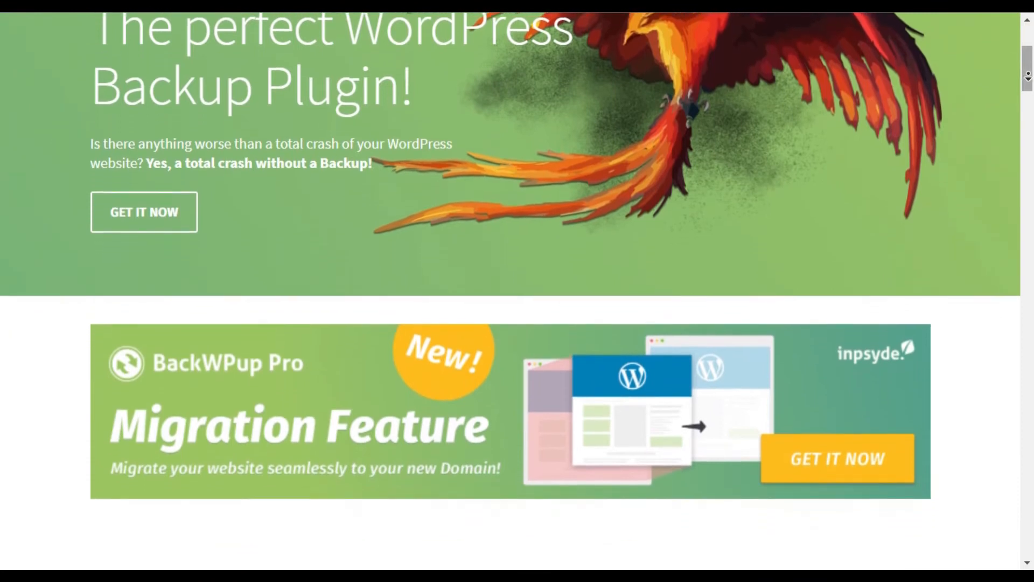
scroll(down, 3)
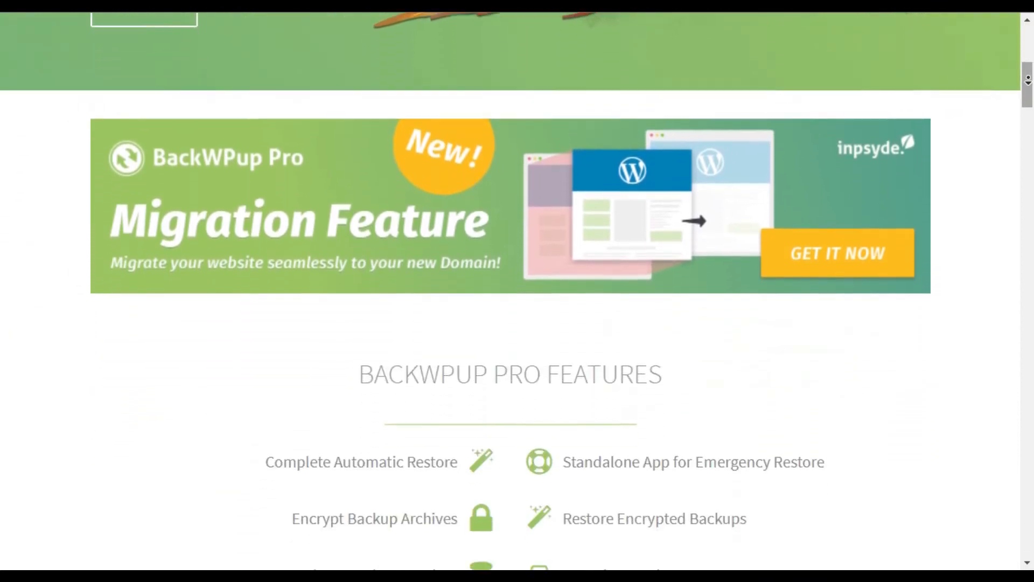
scroll(down, 3)
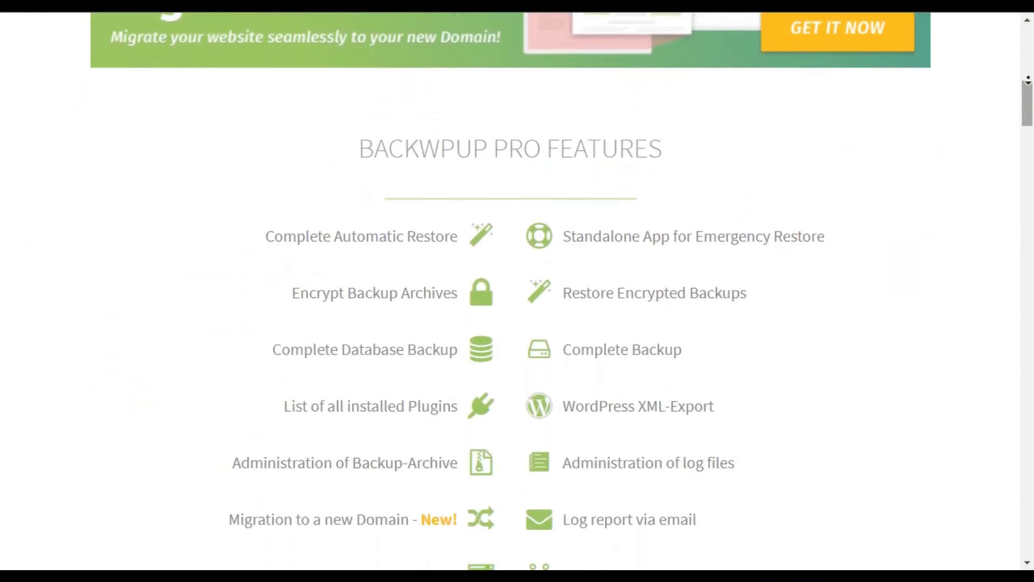
scroll(down, 3)
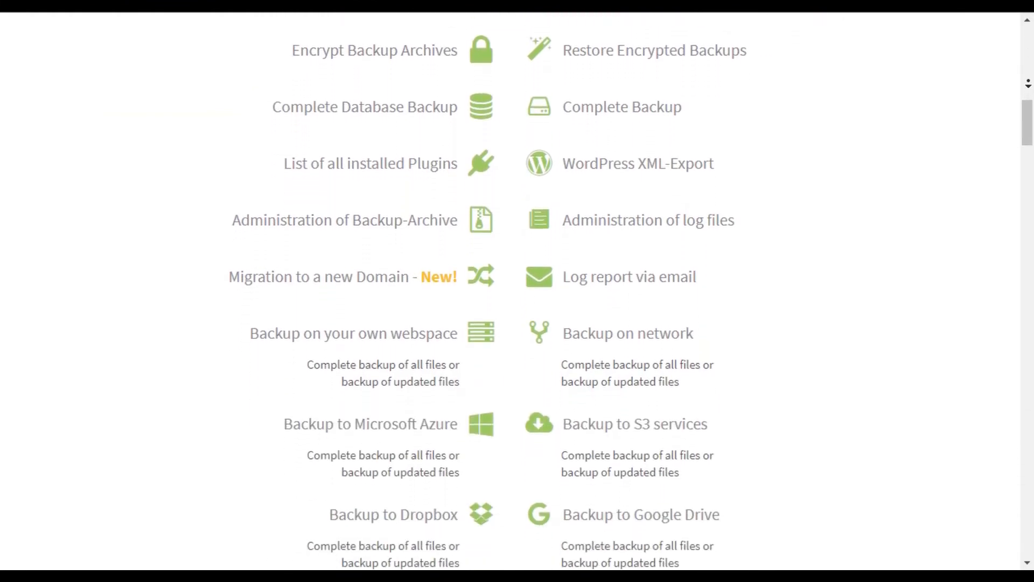
scroll(down, 3)
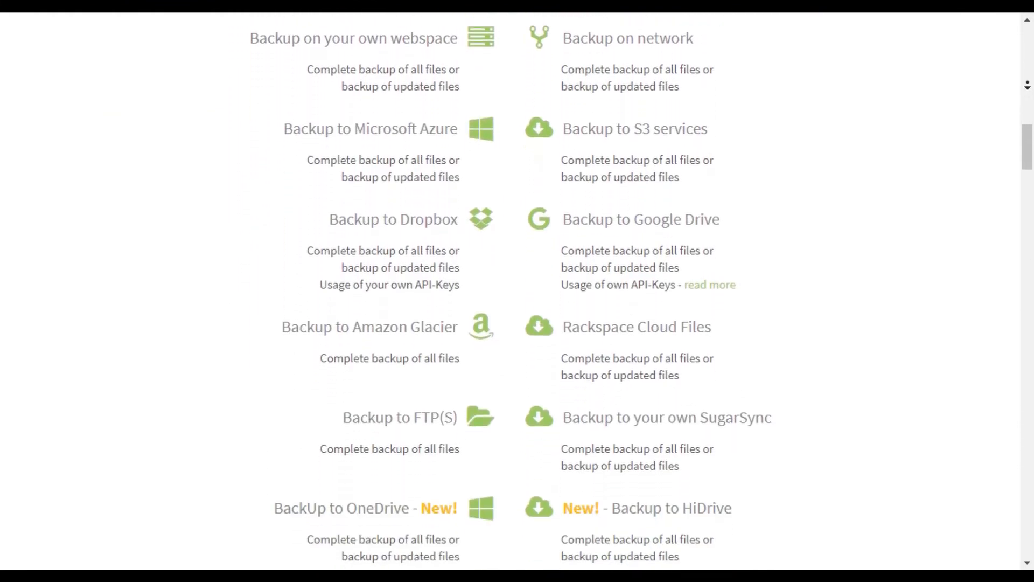
scroll(down, 3)
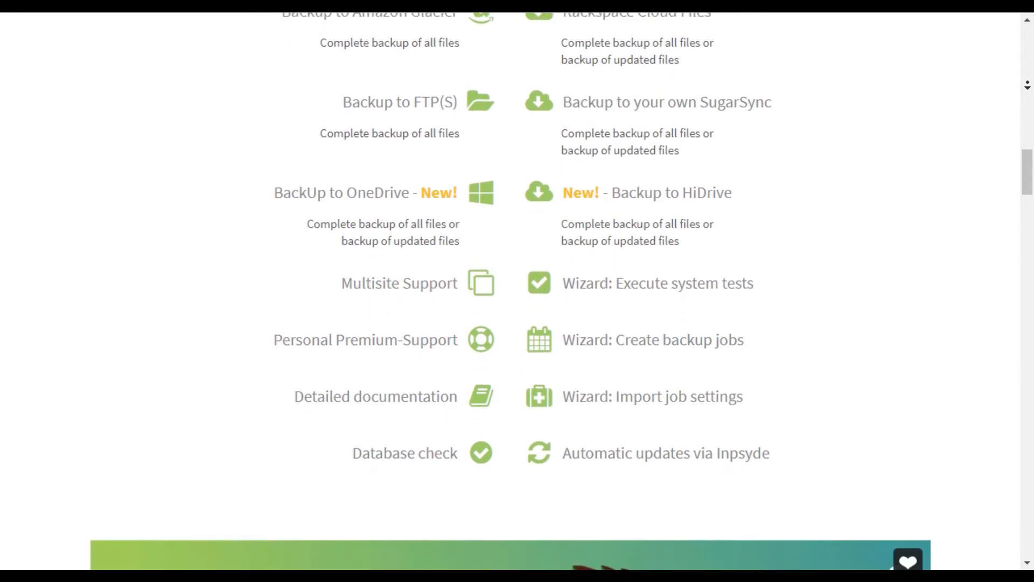
scroll(down, 3)
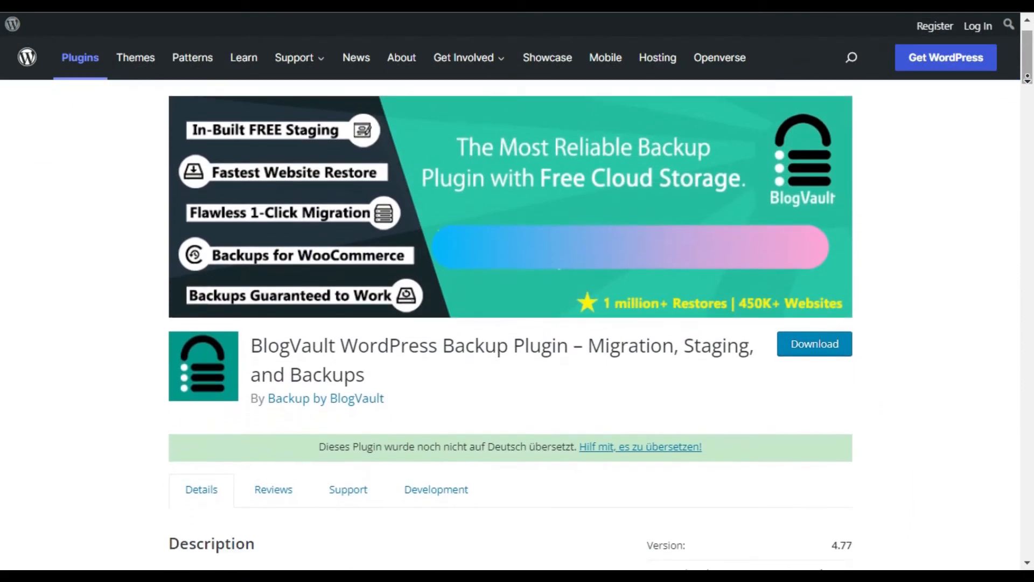
Scroll the BlogVault listing through its description, ratings and benefits list.
scroll(down, 3)
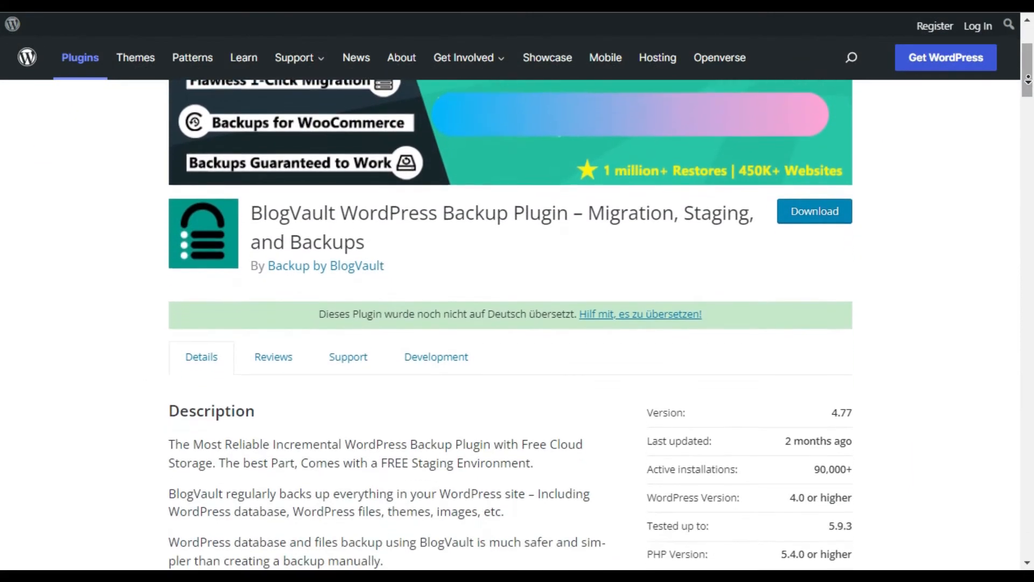
scroll(down, 3)
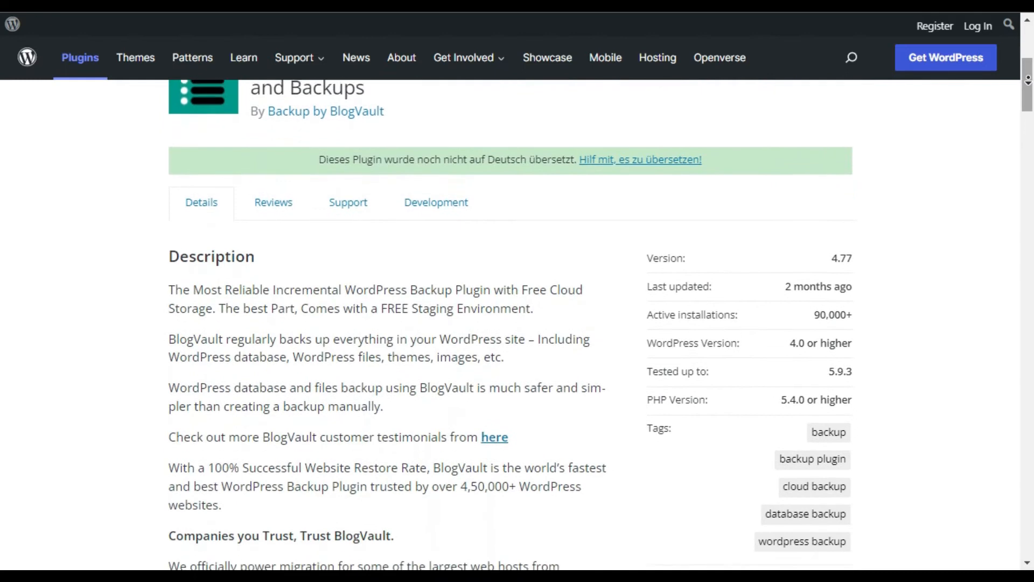
scroll(down, 3)
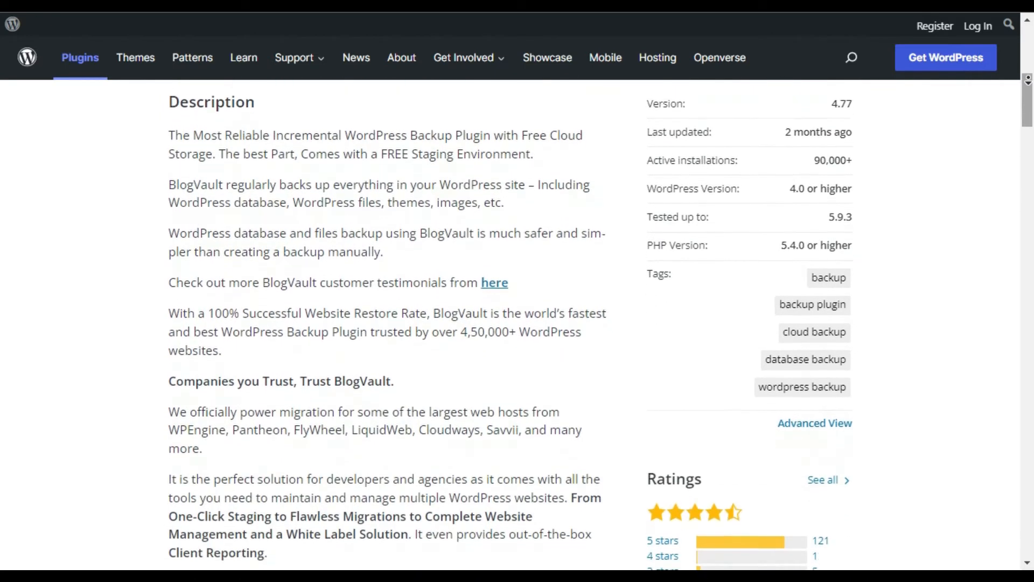
scroll(down, 3)
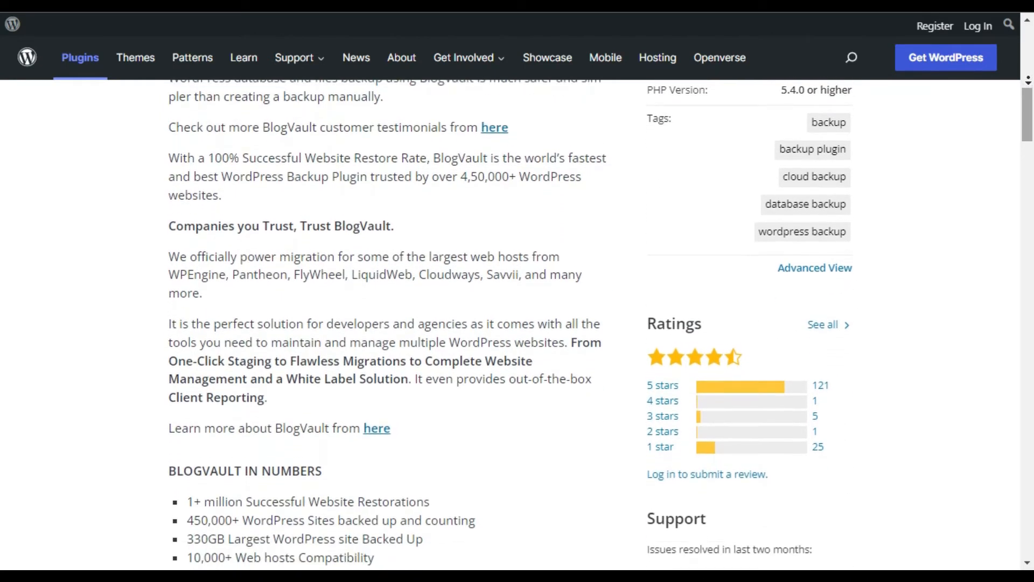
scroll(down, 3)
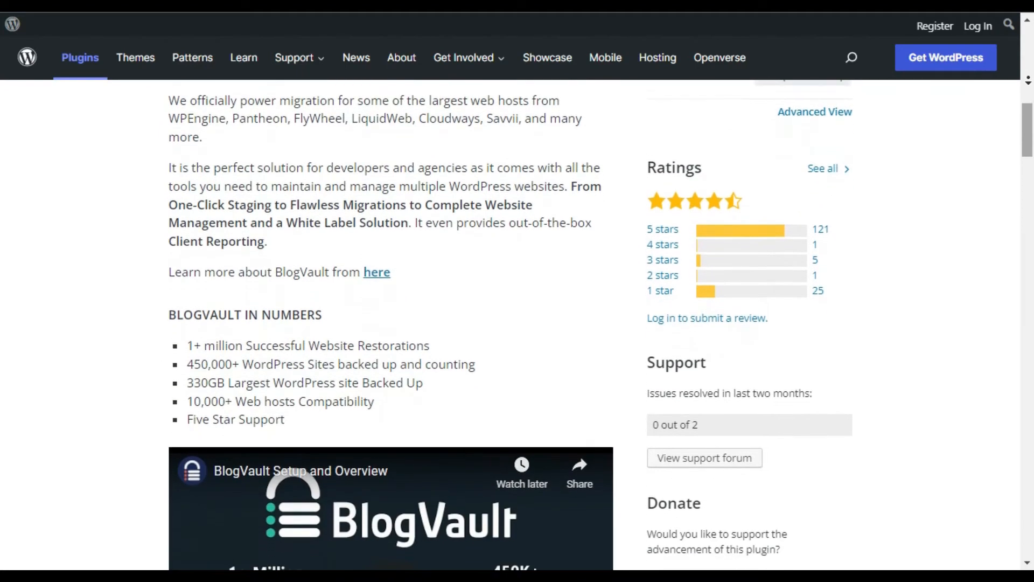
scroll(down, 3)
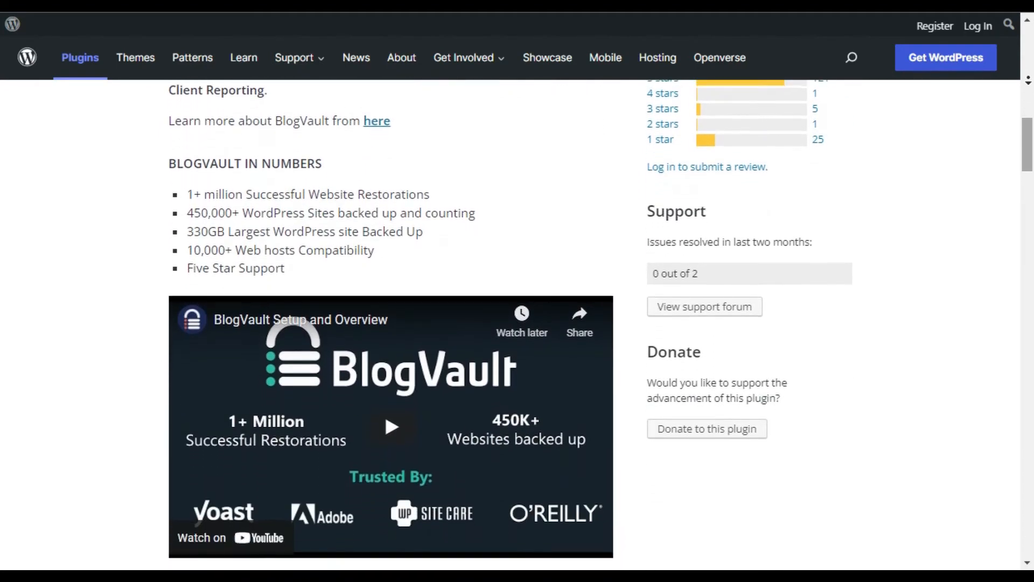
scroll(down, 3)
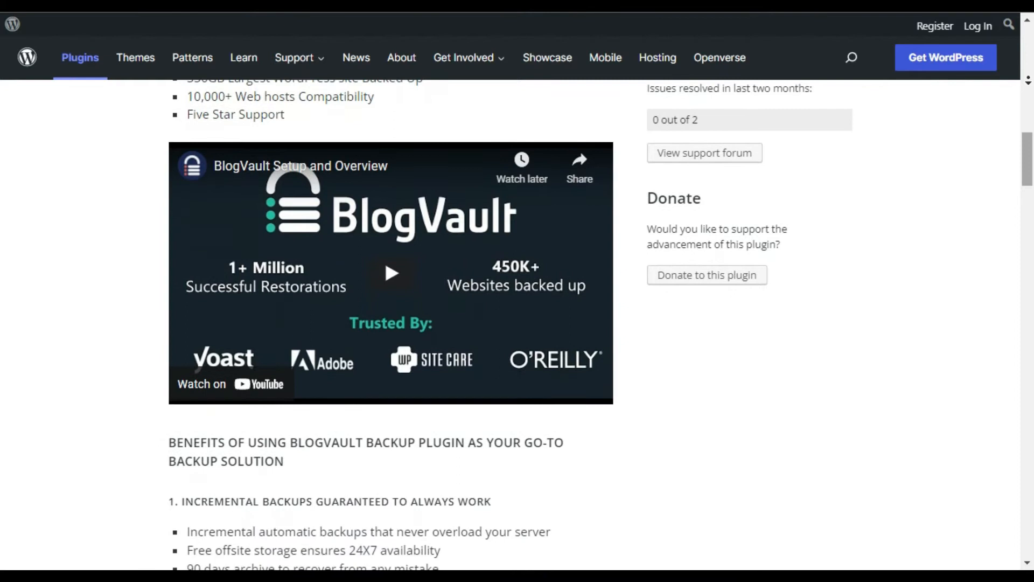
scroll(down, 3)
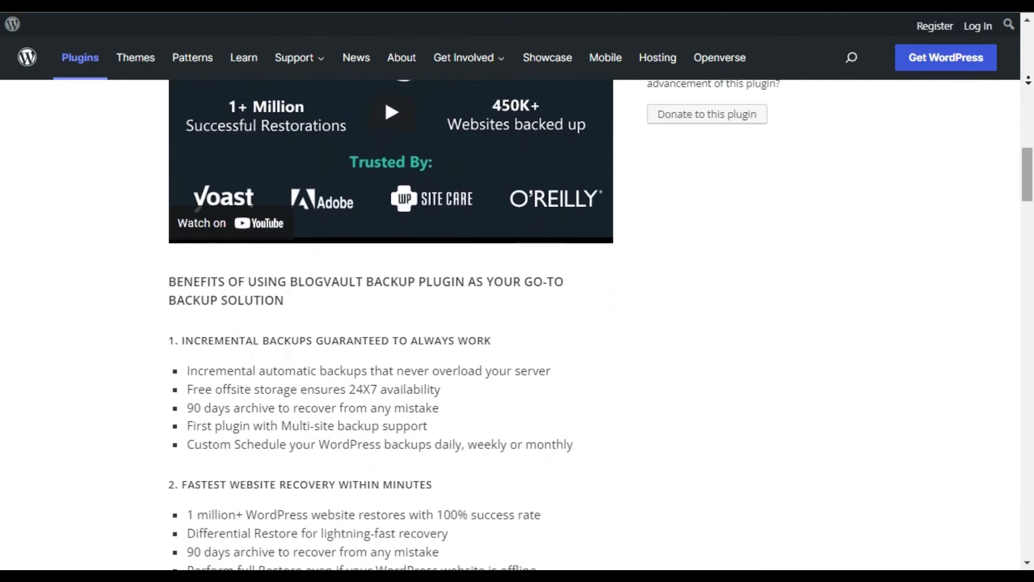
Scroll on through BlogVault's why-choose and free-trial sections down to the screenshots.
scroll(down, 3)
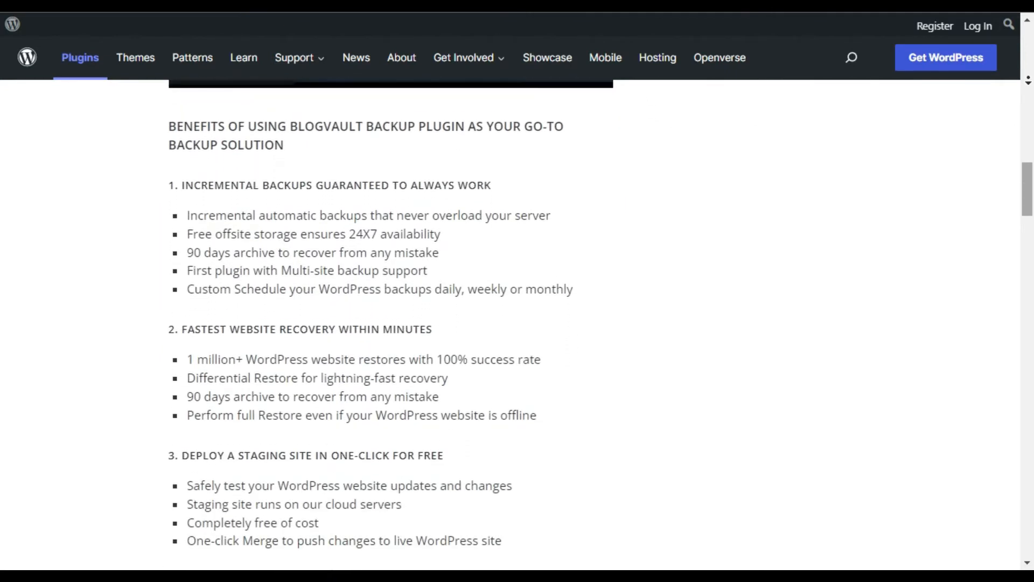
scroll(down, 3)
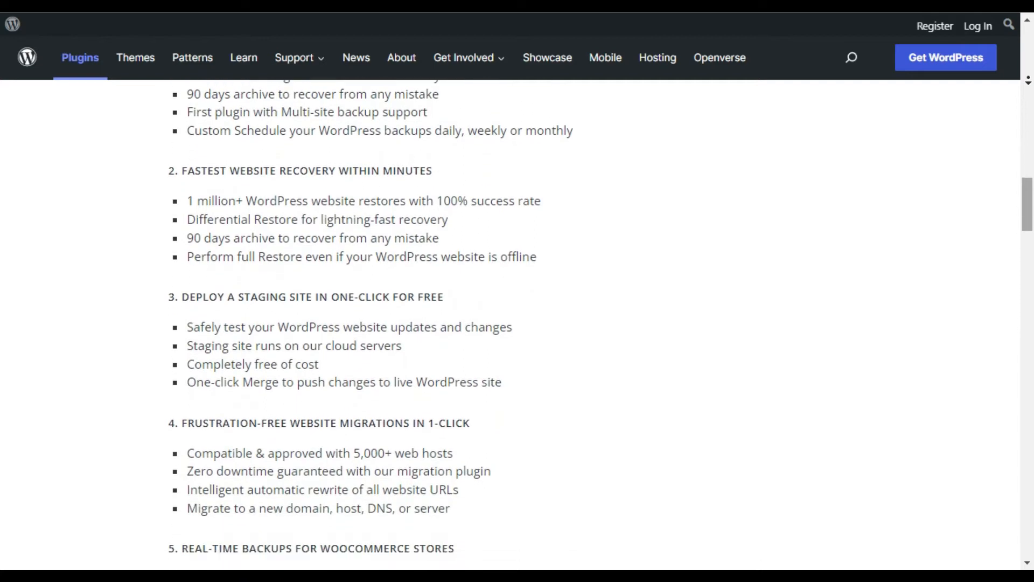
scroll(down, 3)
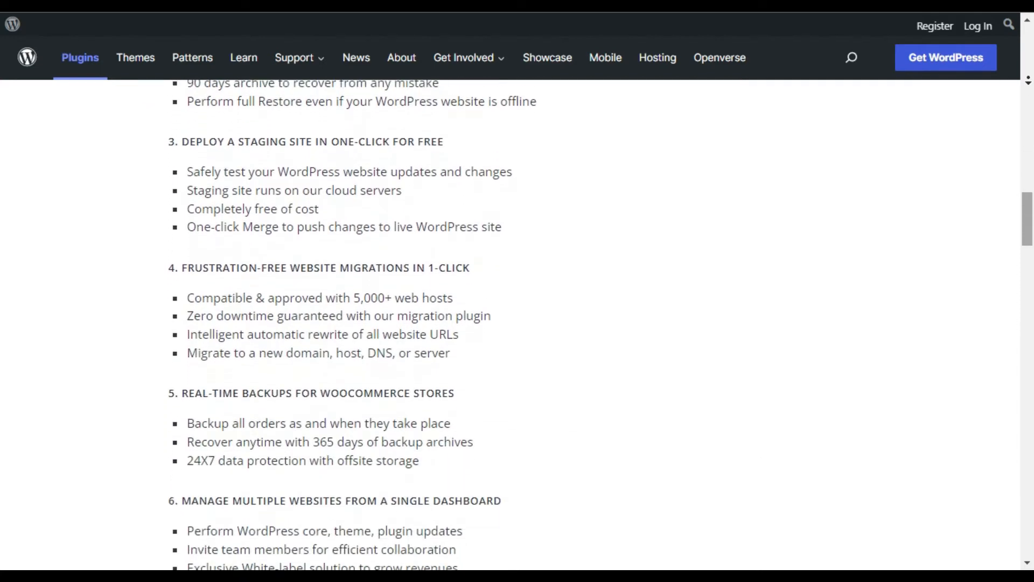
scroll(down, 3)
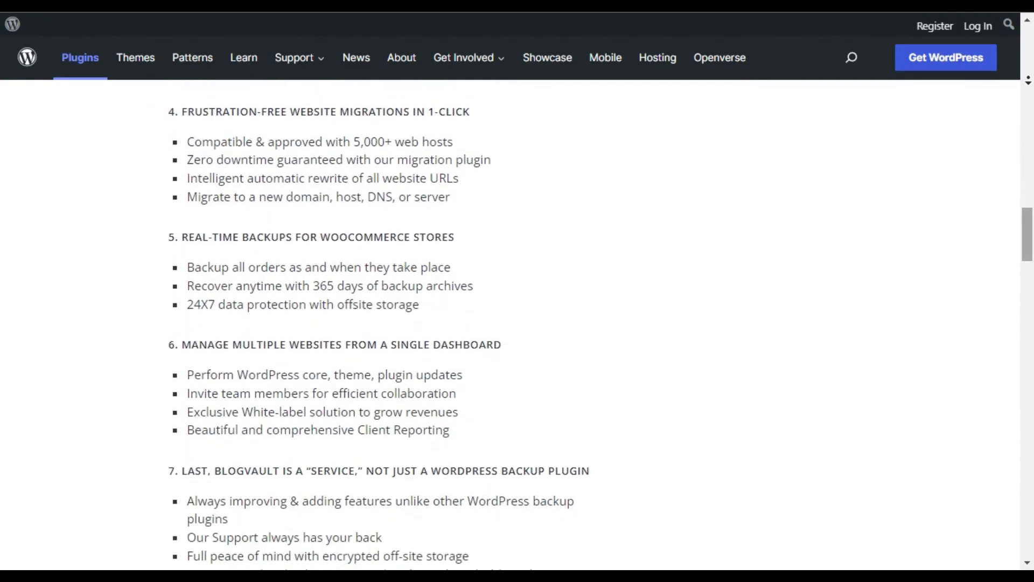
scroll(down, 3)
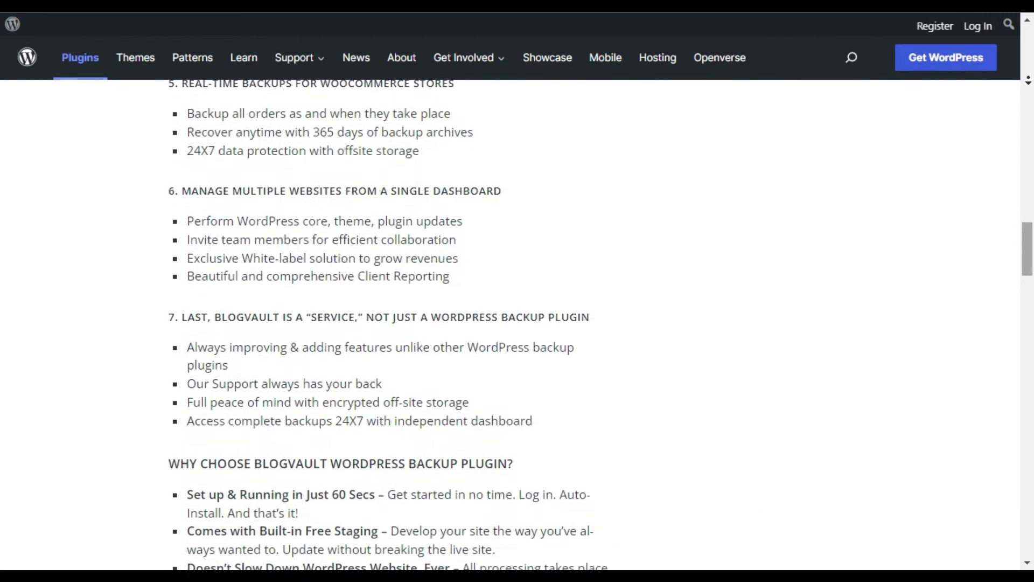
scroll(down, 3)
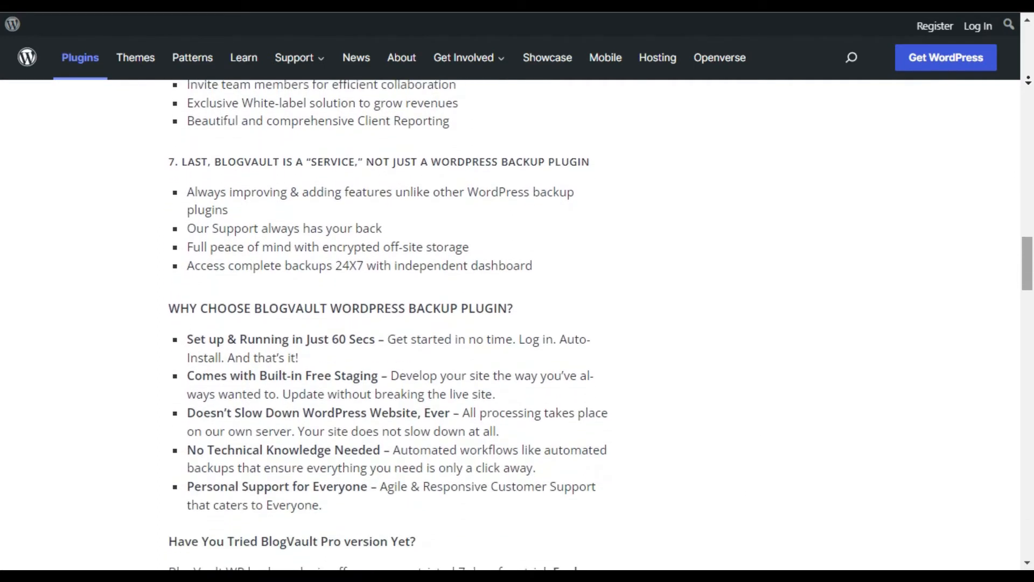
scroll(down, 3)
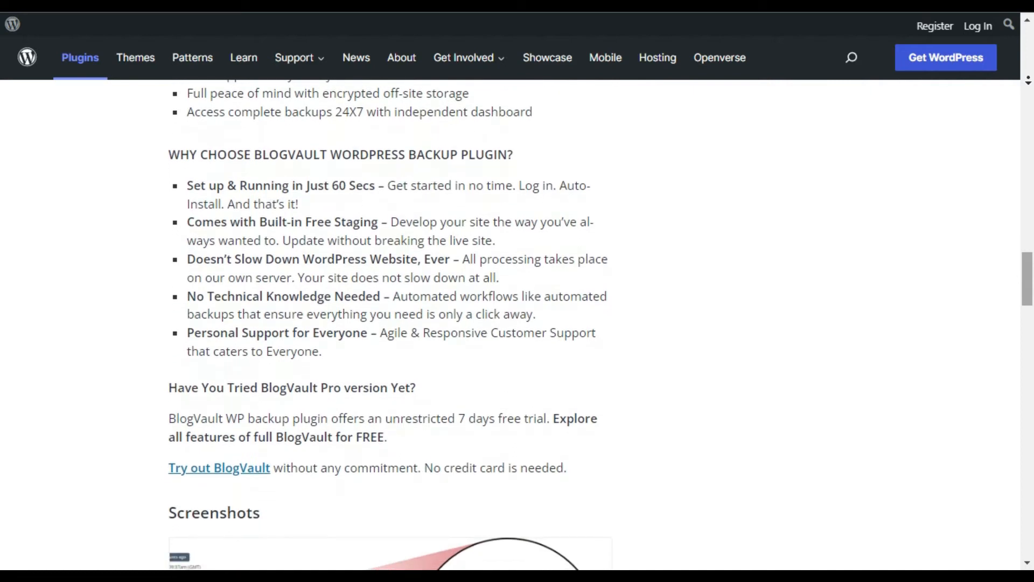
Go to the official BlogVault website and browse its backup, restore and staging features.
click(219, 468)
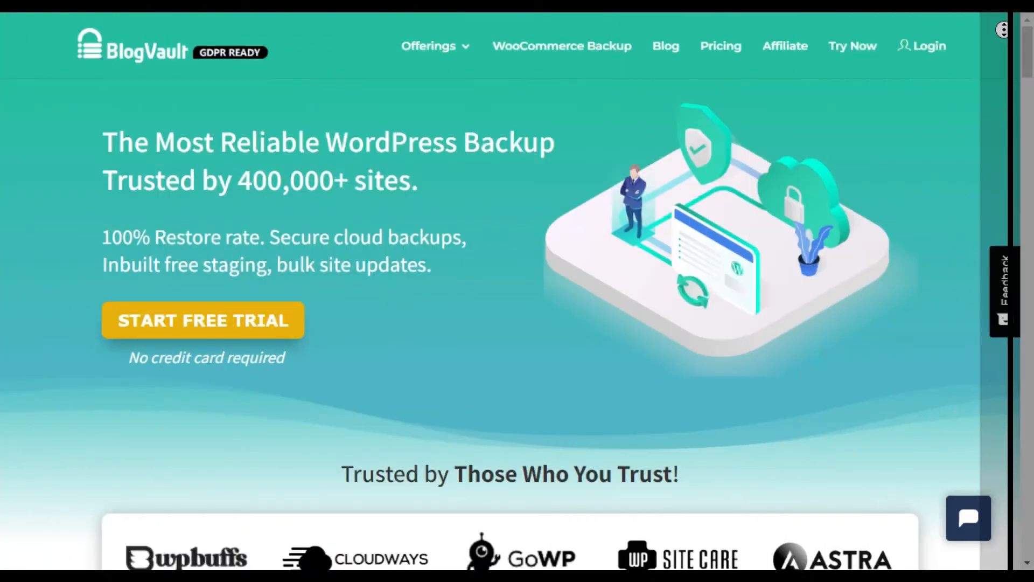
scroll(down, 3)
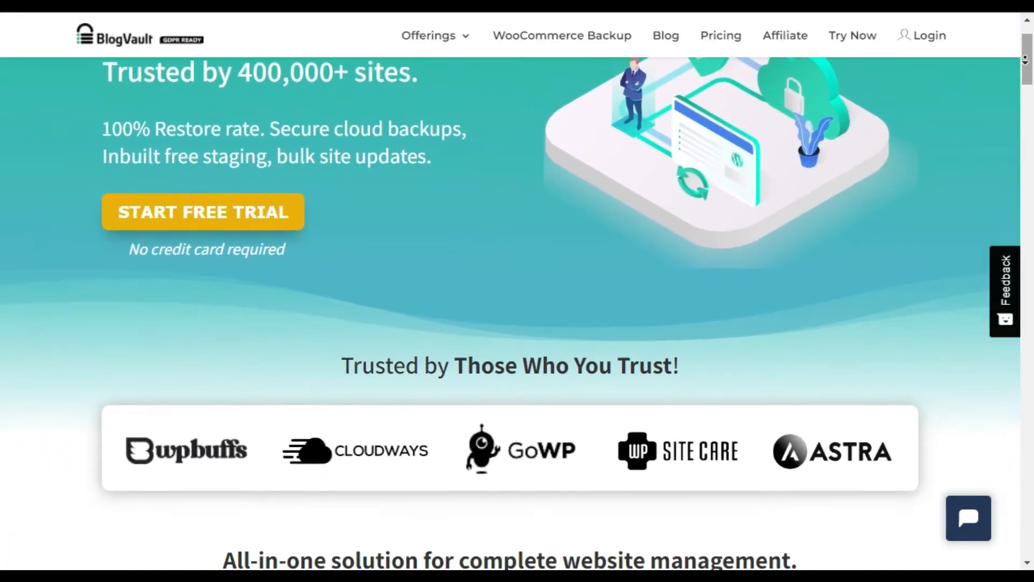
scroll(down, 3)
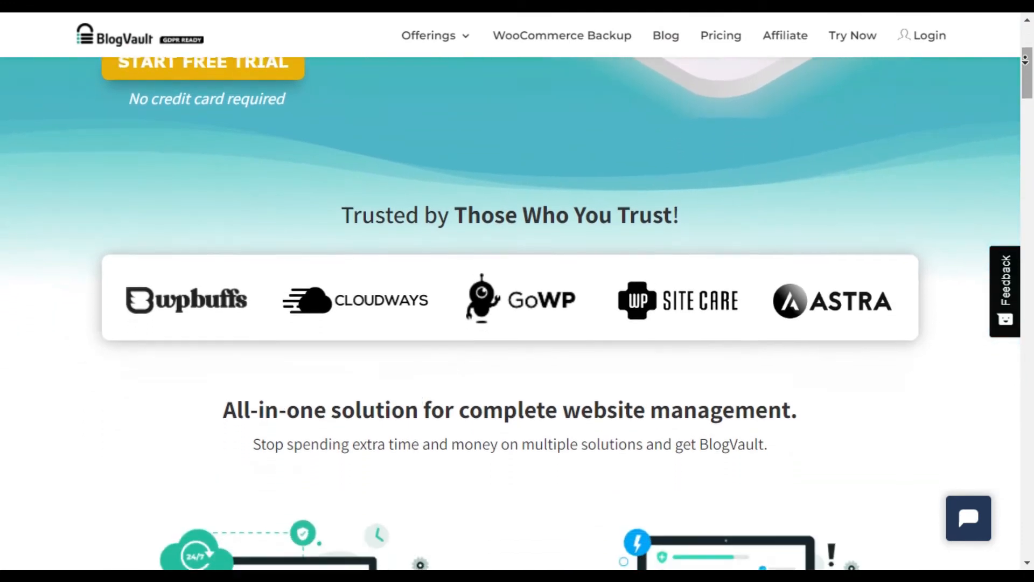
scroll(down, 3)
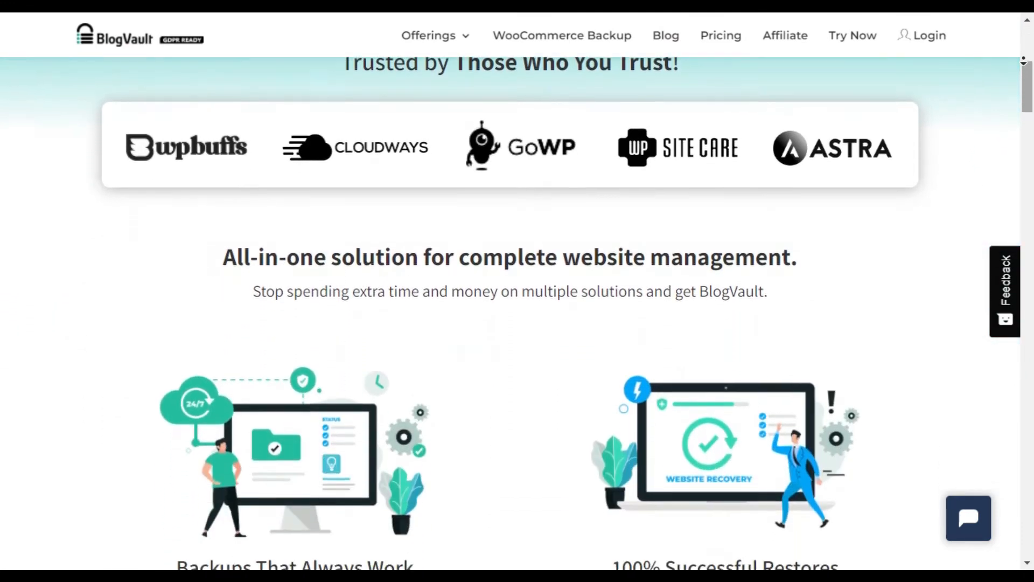
scroll(down, 3)
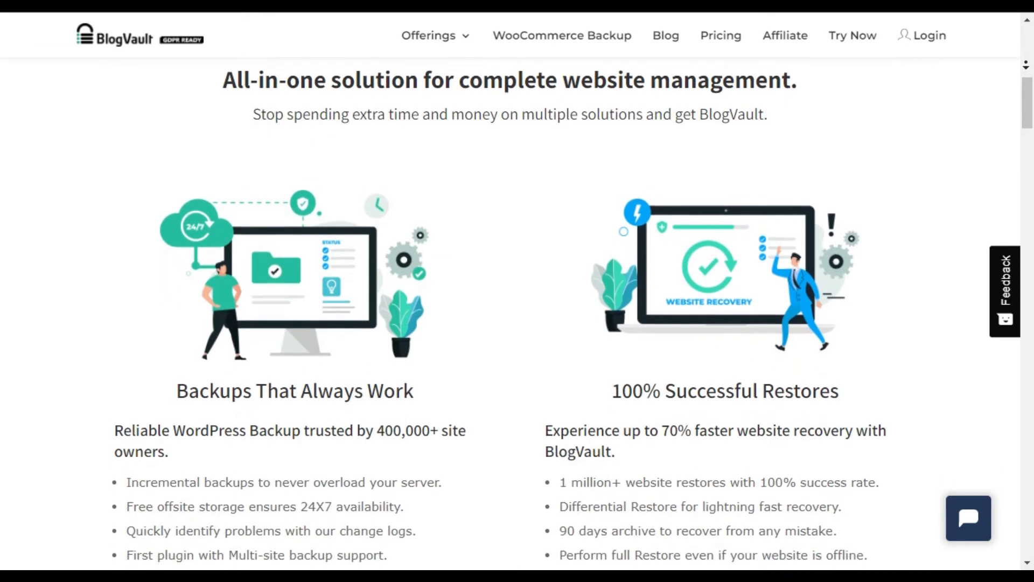
scroll(down, 3)
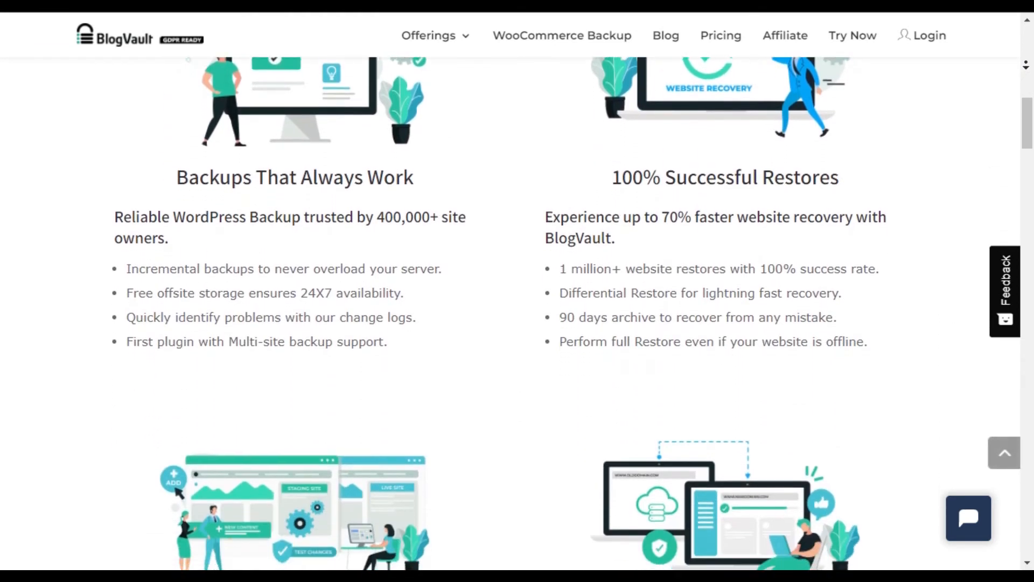
Continue down the BlogVault homepage through migration and WooCommerce Backups sections.
scroll(down, 3)
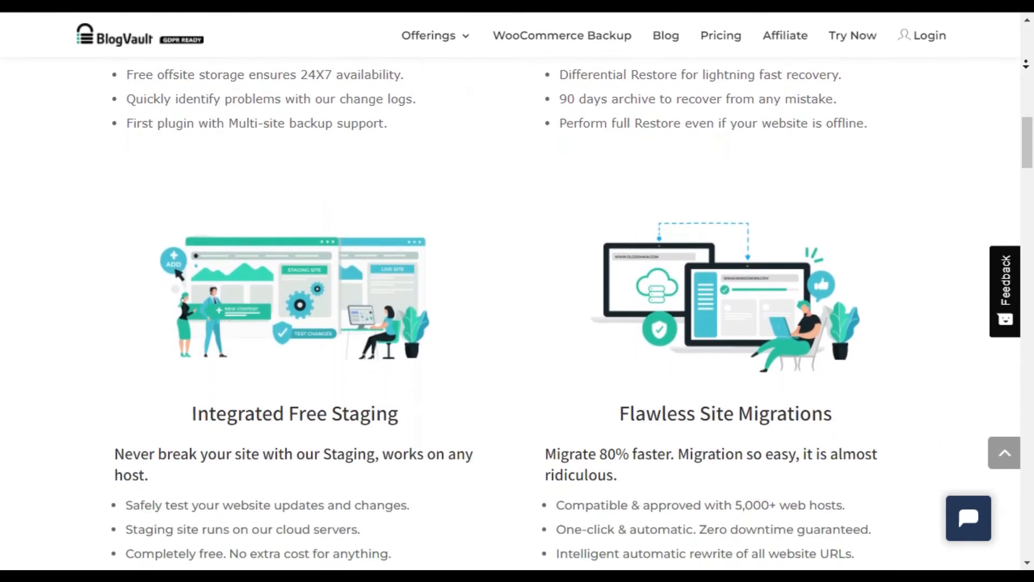
scroll(down, 3)
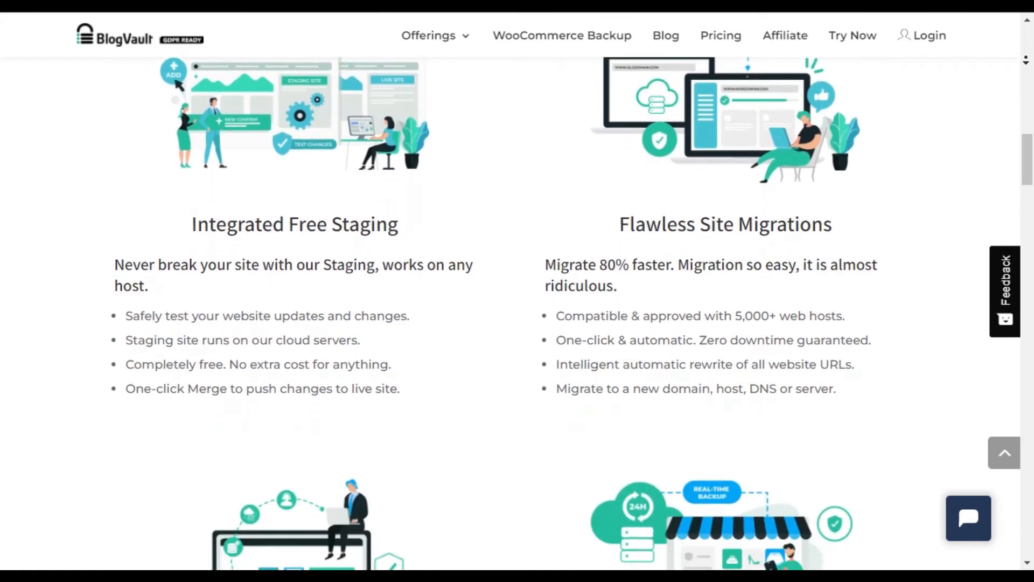
scroll(down, 3)
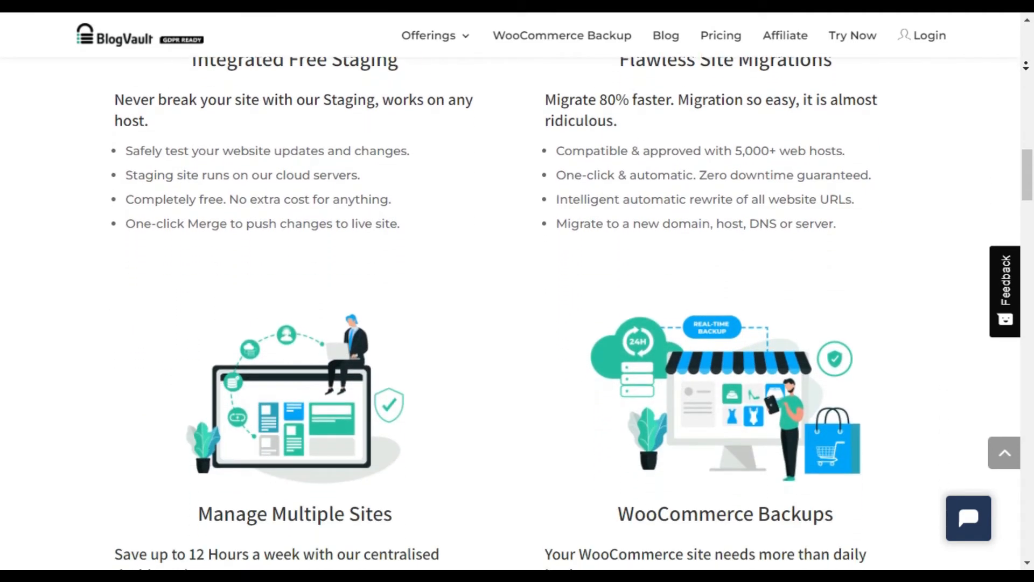
scroll(down, 3)
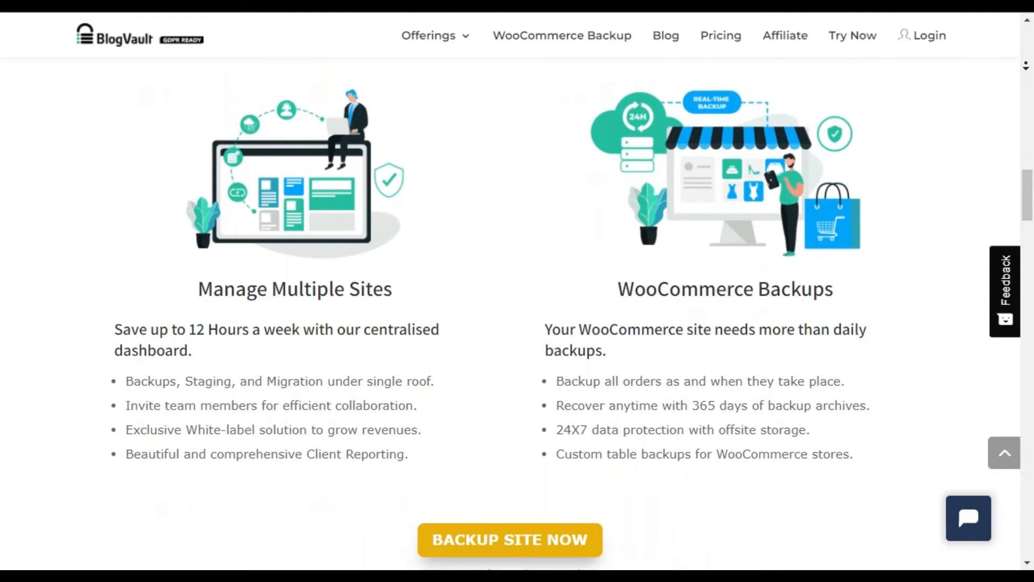
scroll(down, 3)
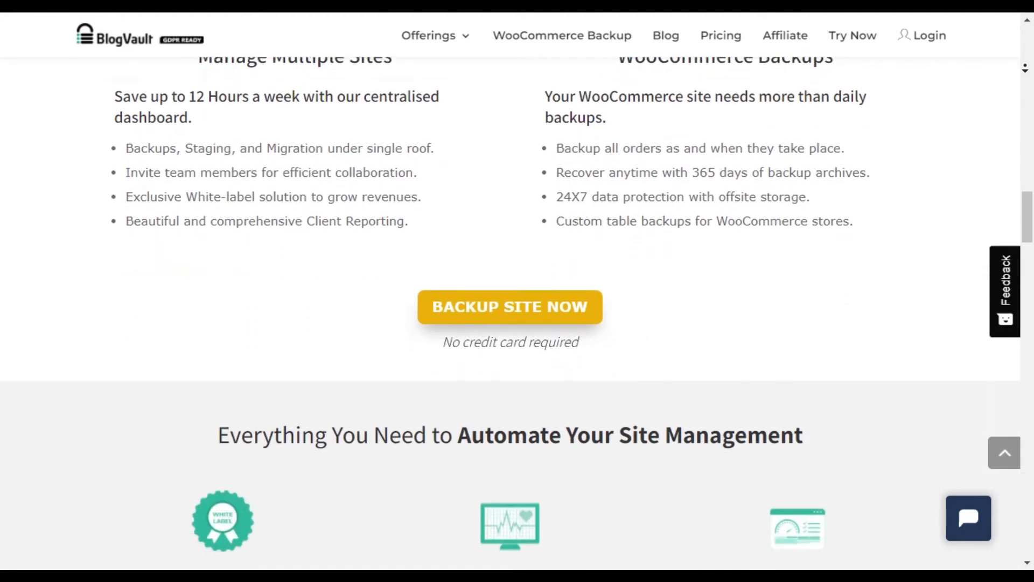
scroll(down, 3)
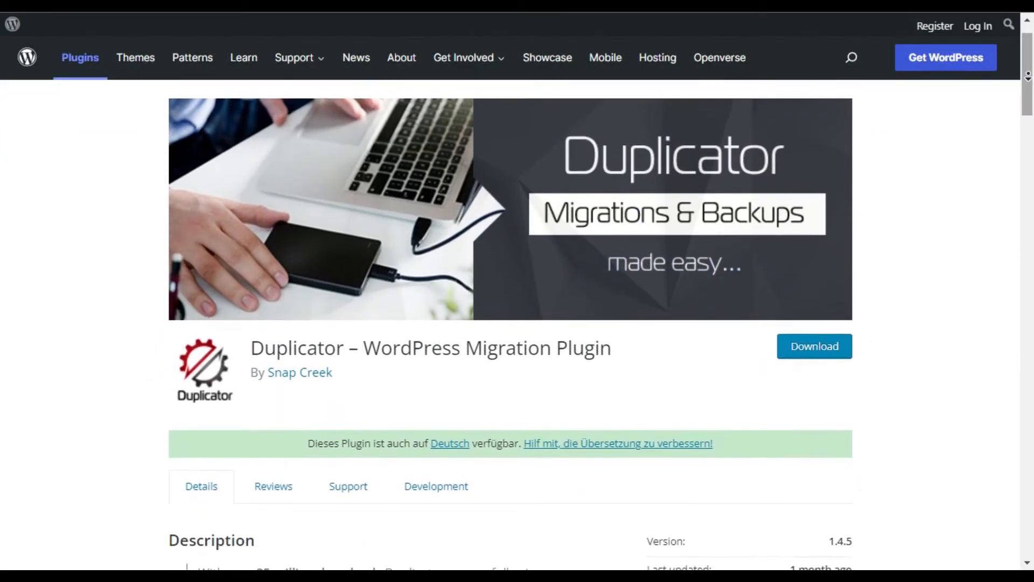
Read down the Duplicator listing through its description and Pro features.
scroll(down, 3)
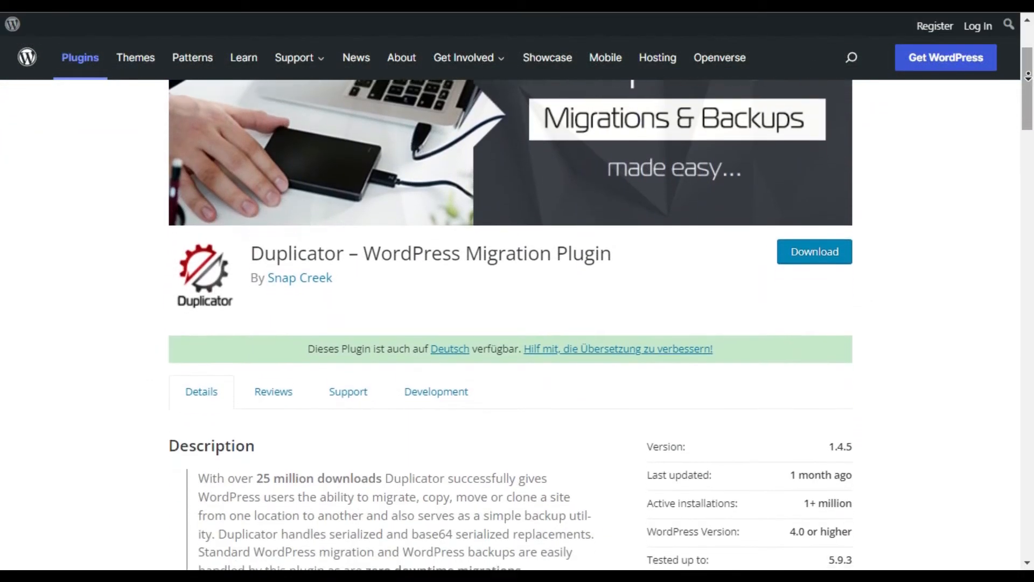
scroll(down, 3)
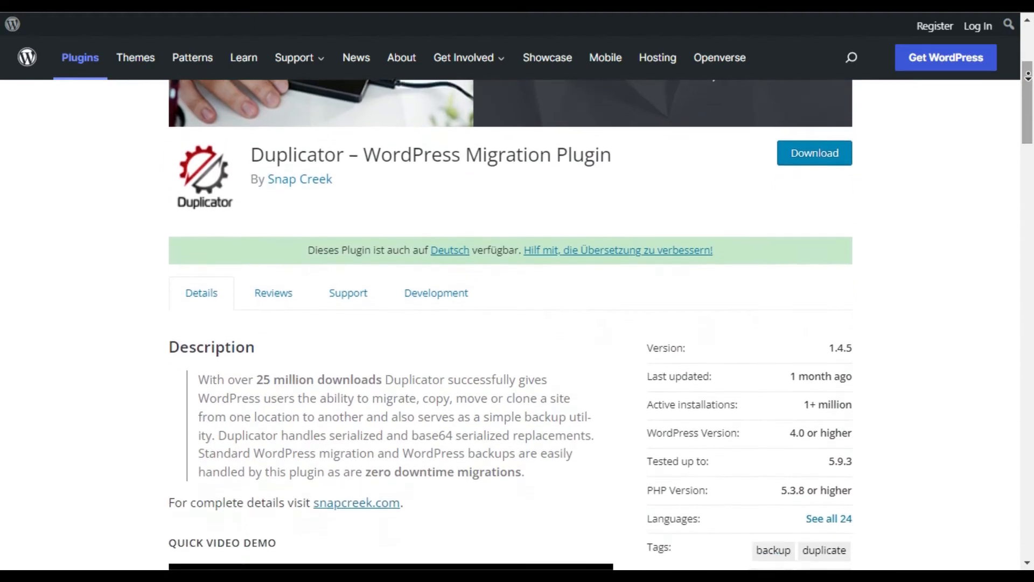
scroll(down, 3)
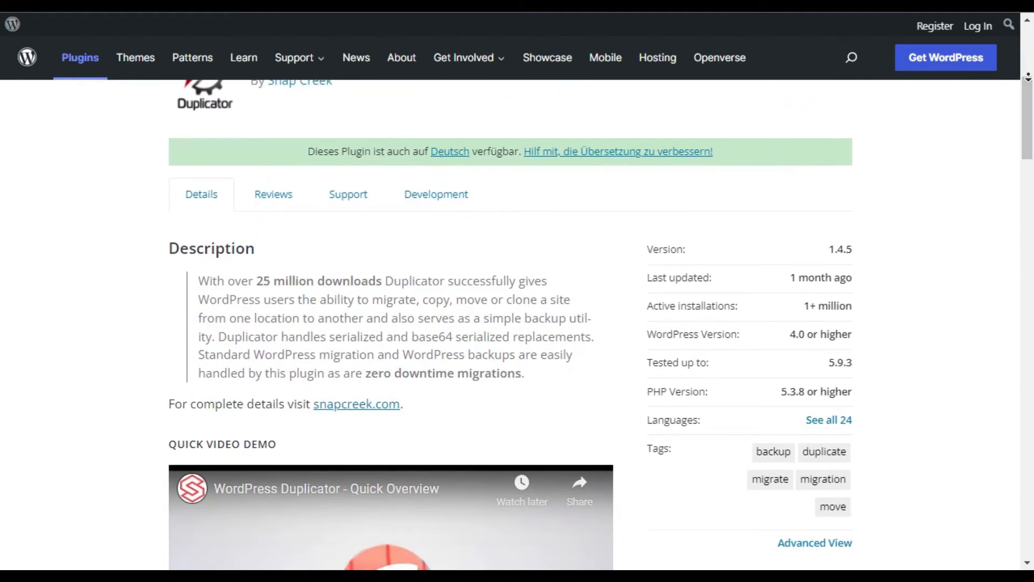
scroll(down, 3)
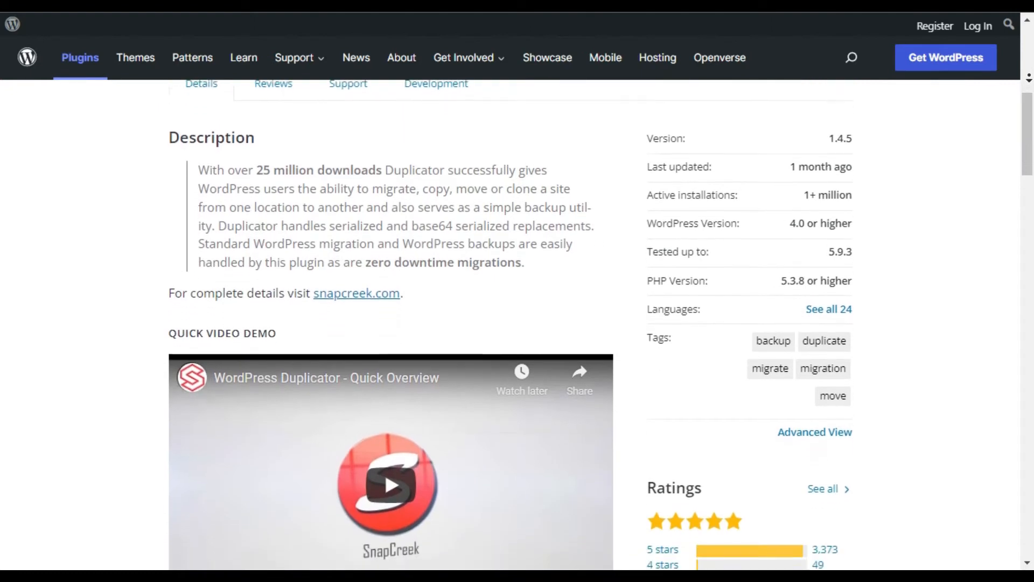
scroll(down, 3)
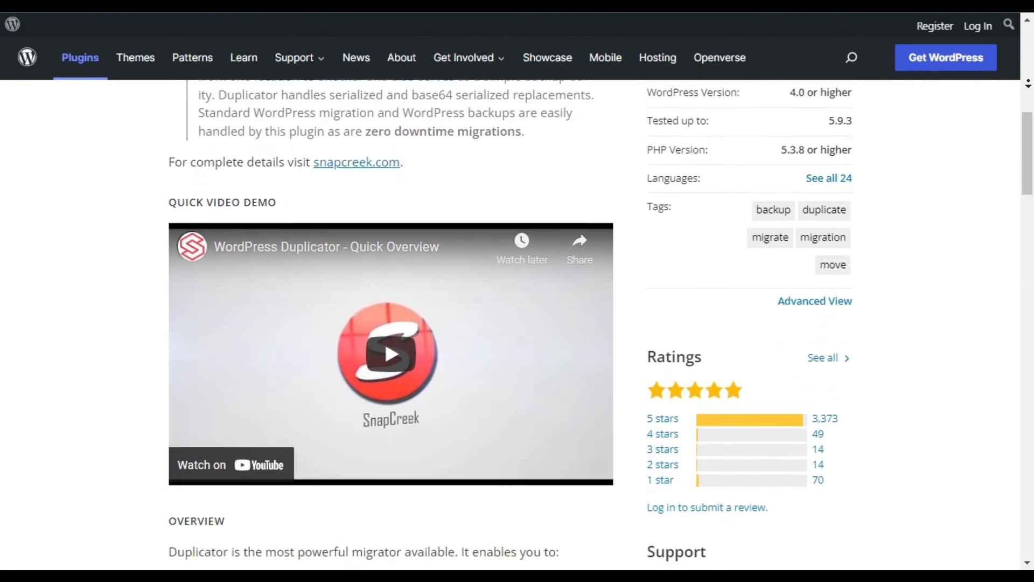
scroll(down, 3)
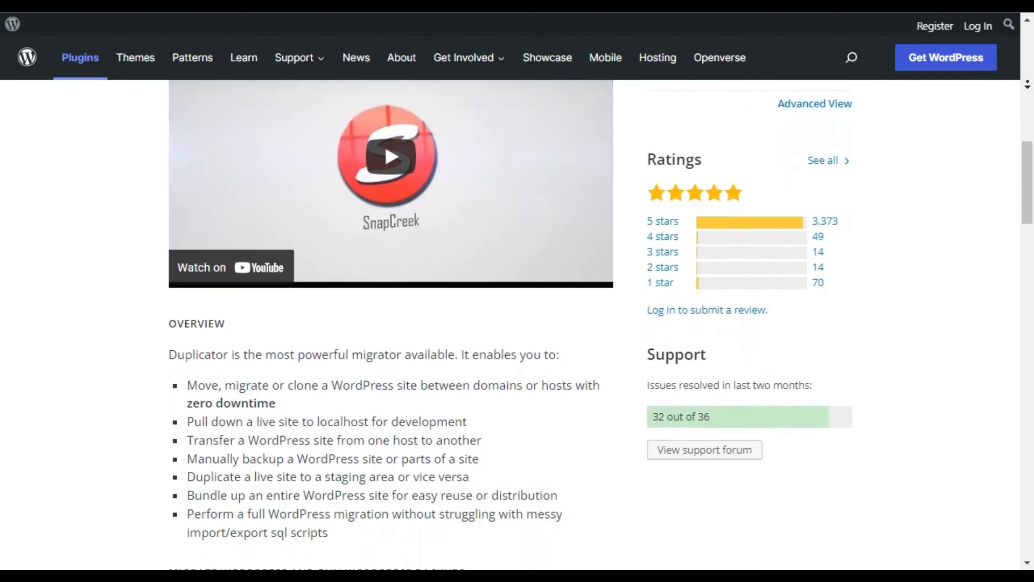
Reach the Duplicator disclaimer and go to the Duplicator Pro site via its link.
scroll(down, 3)
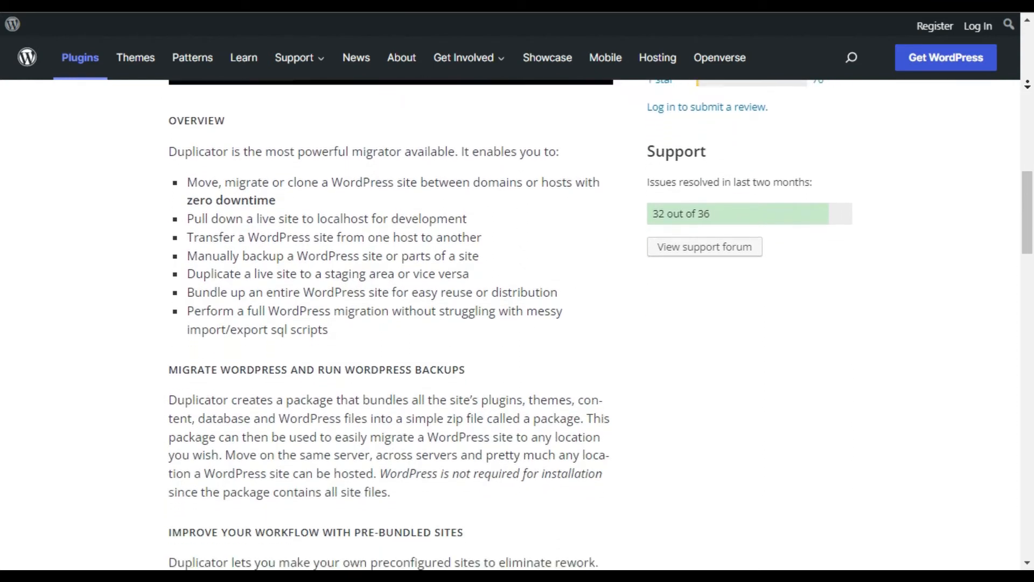
scroll(down, 3)
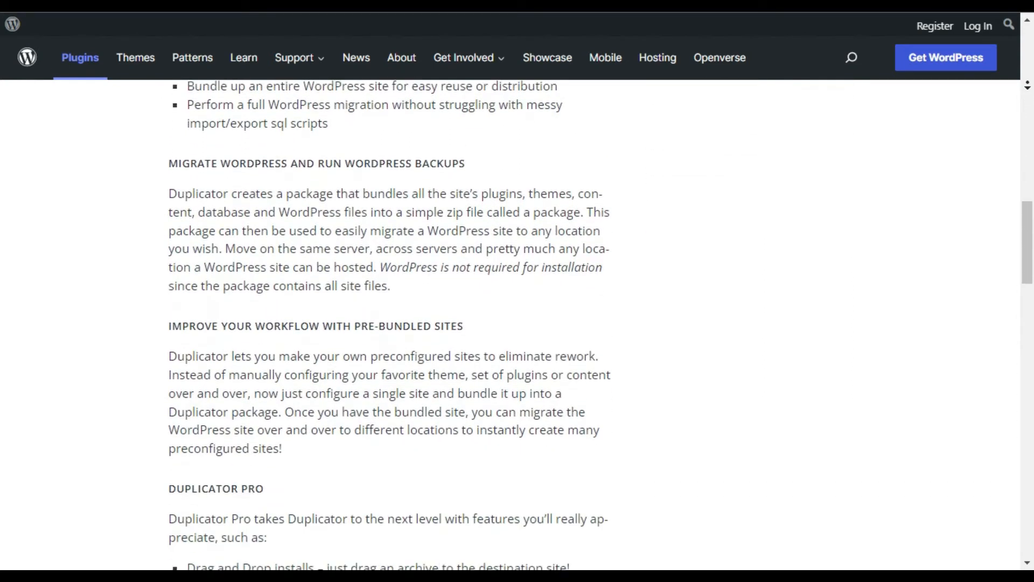
scroll(down, 3)
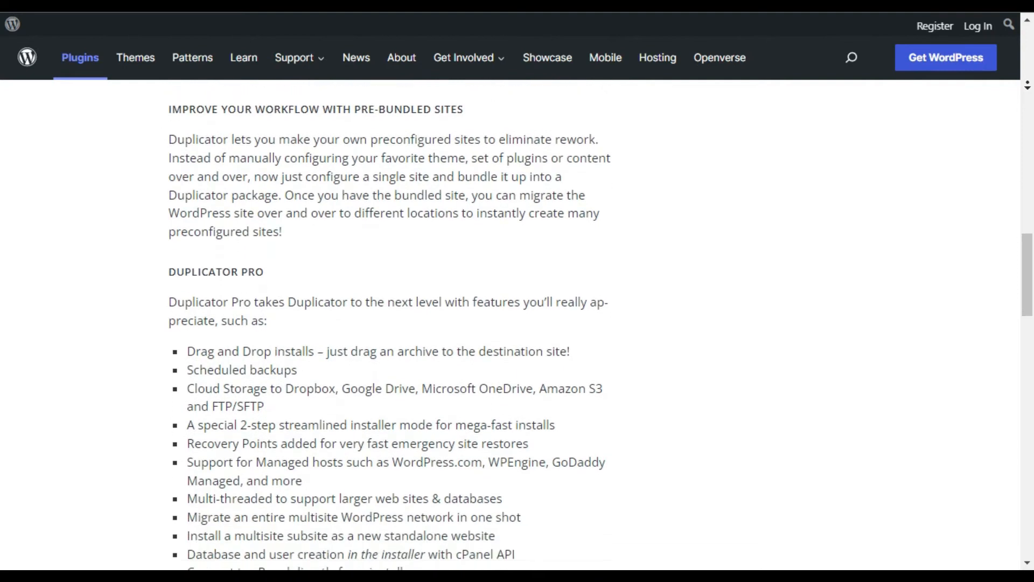
scroll(down, 3)
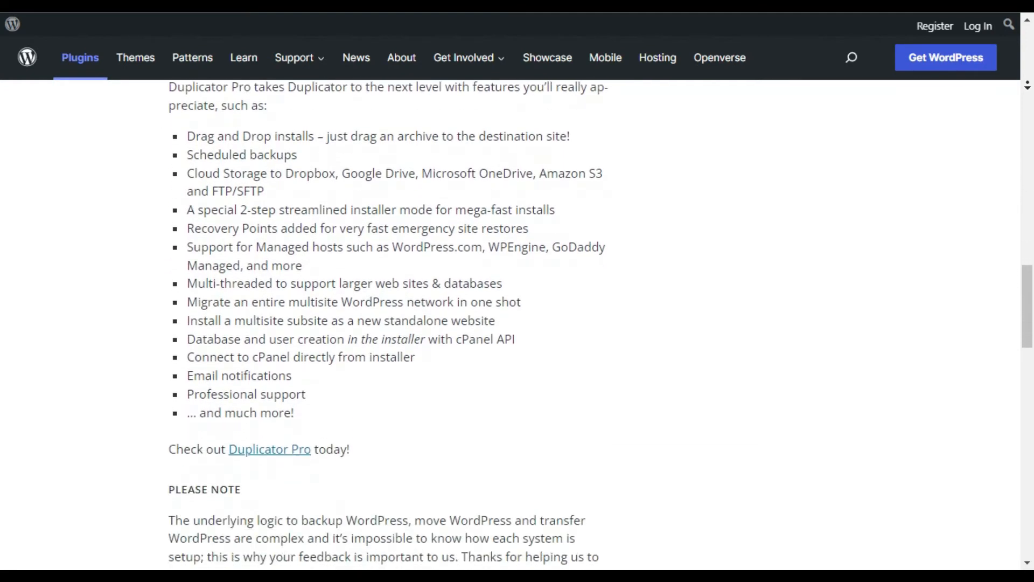
scroll(down, 3)
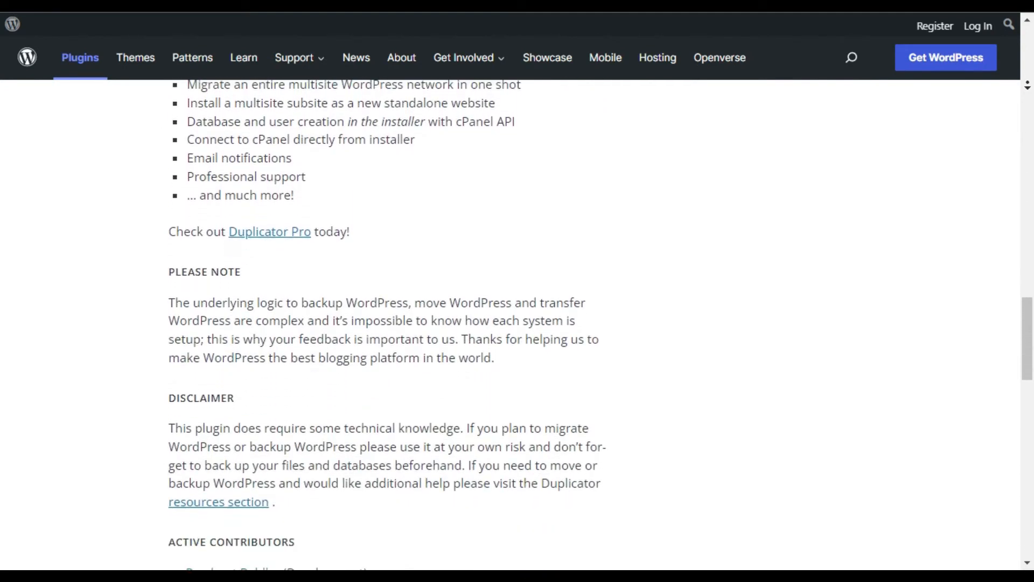
click(269, 231)
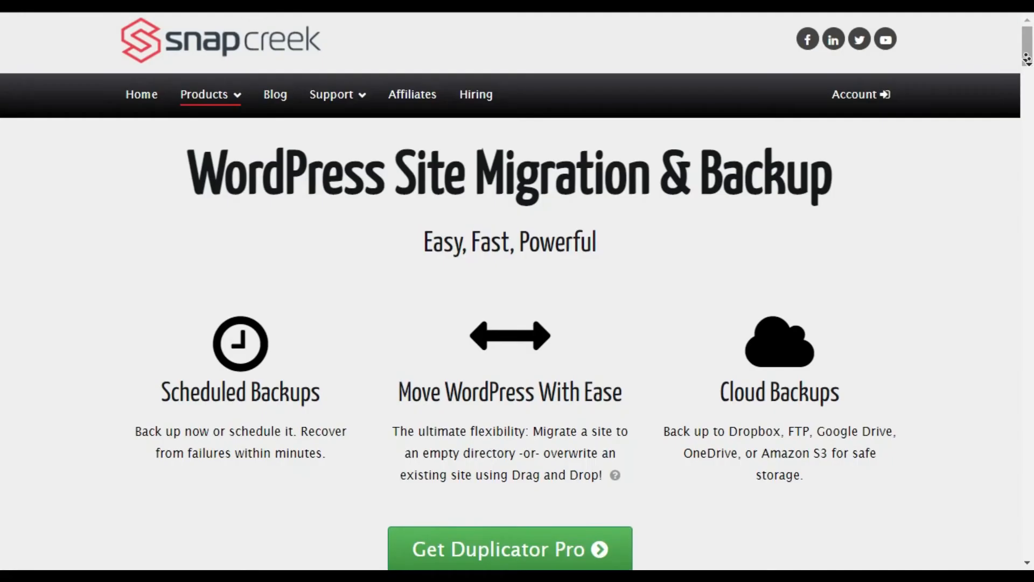
Browse Snap Creek's Duplicator Pro page past Cloud Storage and Why Duplicator? to the backup screenshot.
scroll(down, 3)
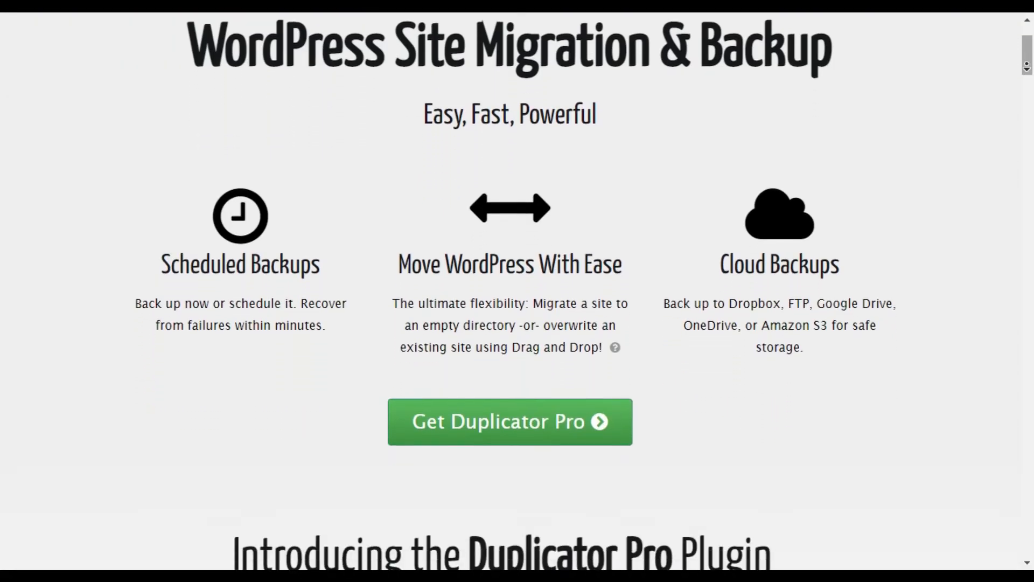
scroll(down, 3)
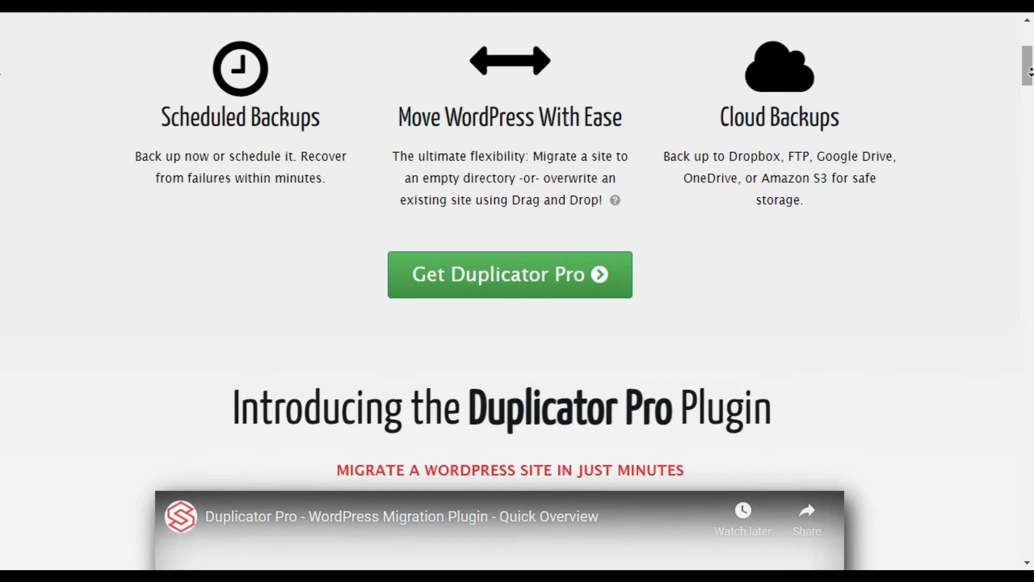
scroll(down, 3)
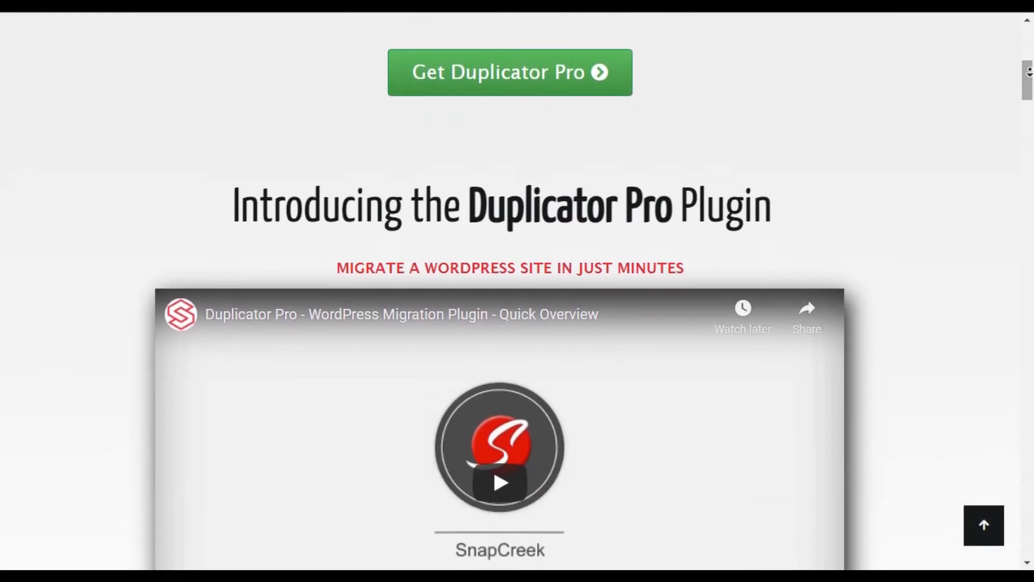
scroll(down, 3)
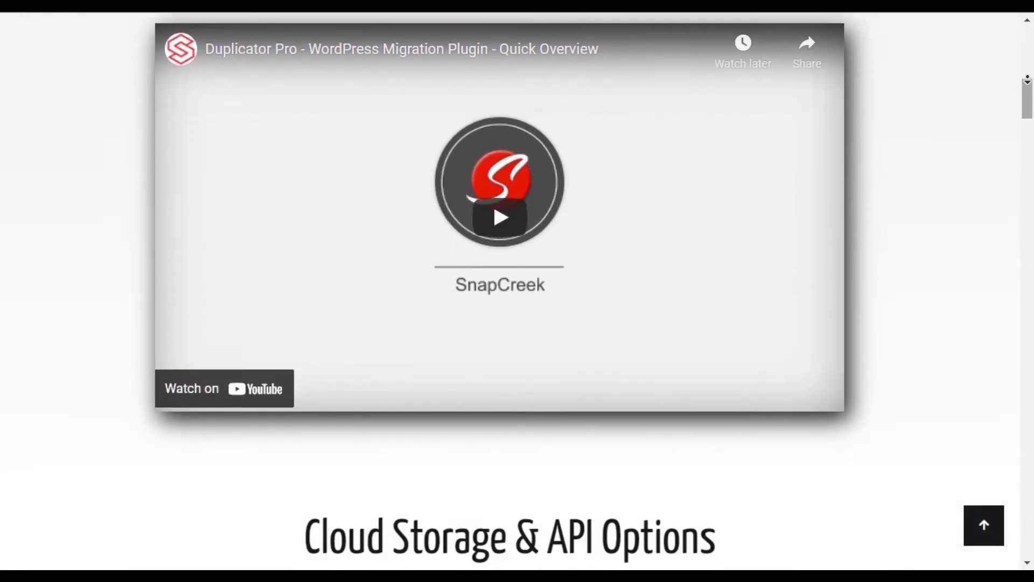
scroll(down, 3)
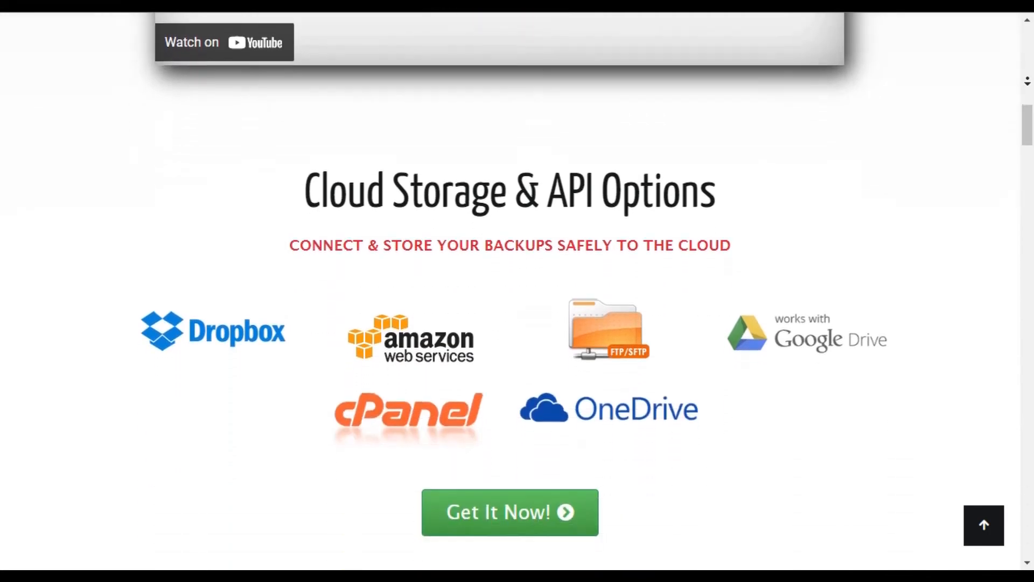
scroll(down, 3)
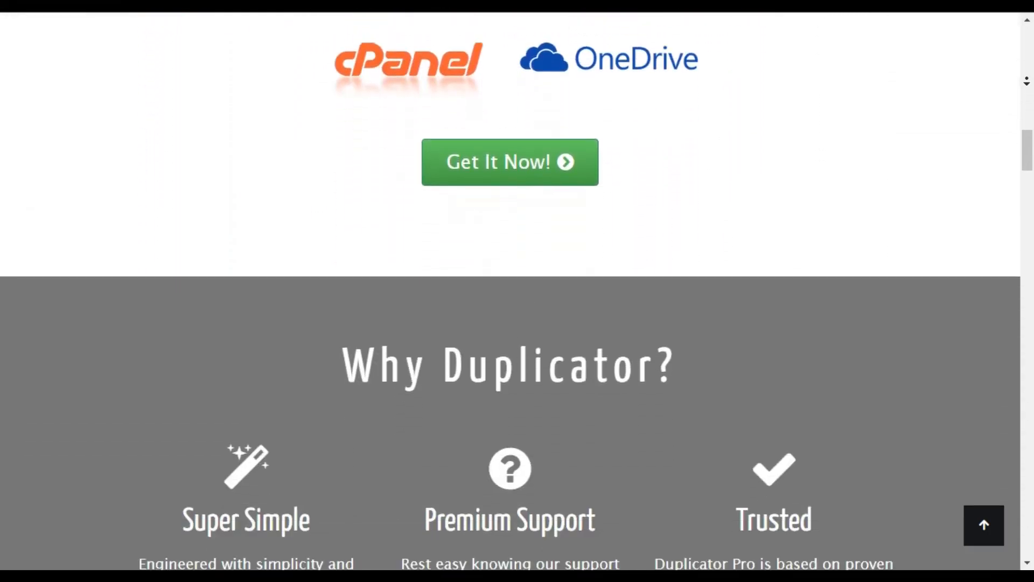
scroll(down, 3)
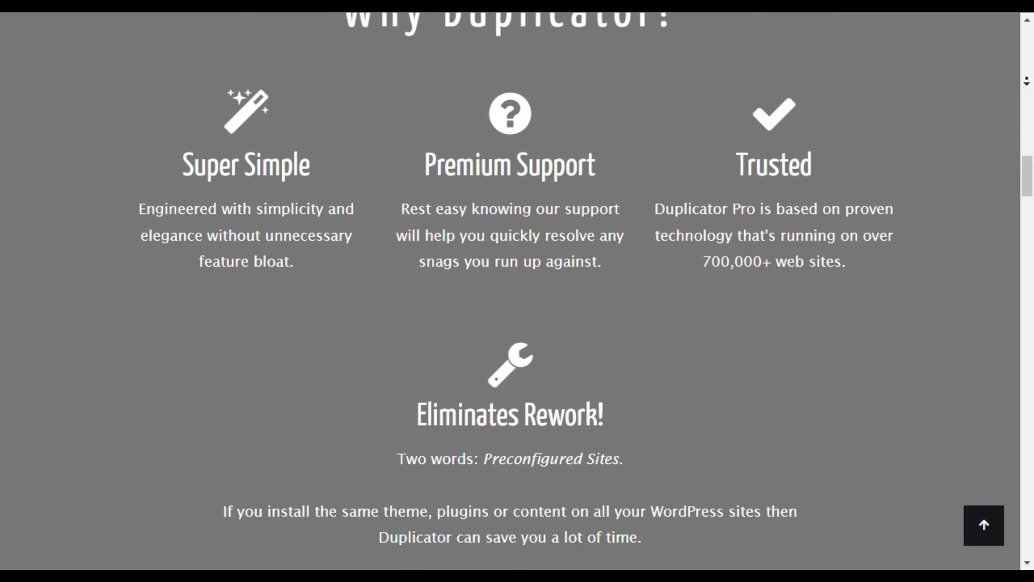
scroll(down, 3)
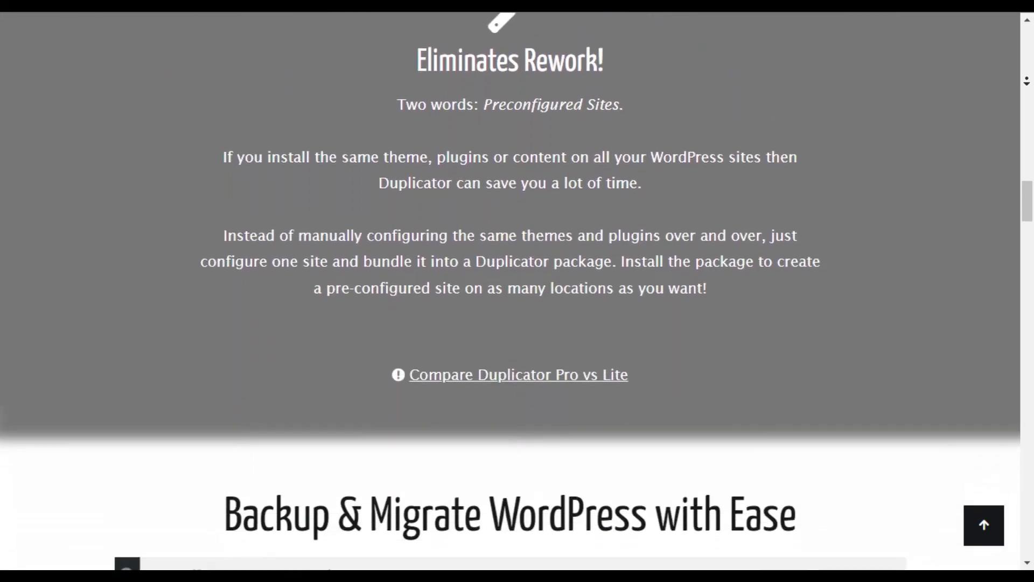
scroll(down, 3)
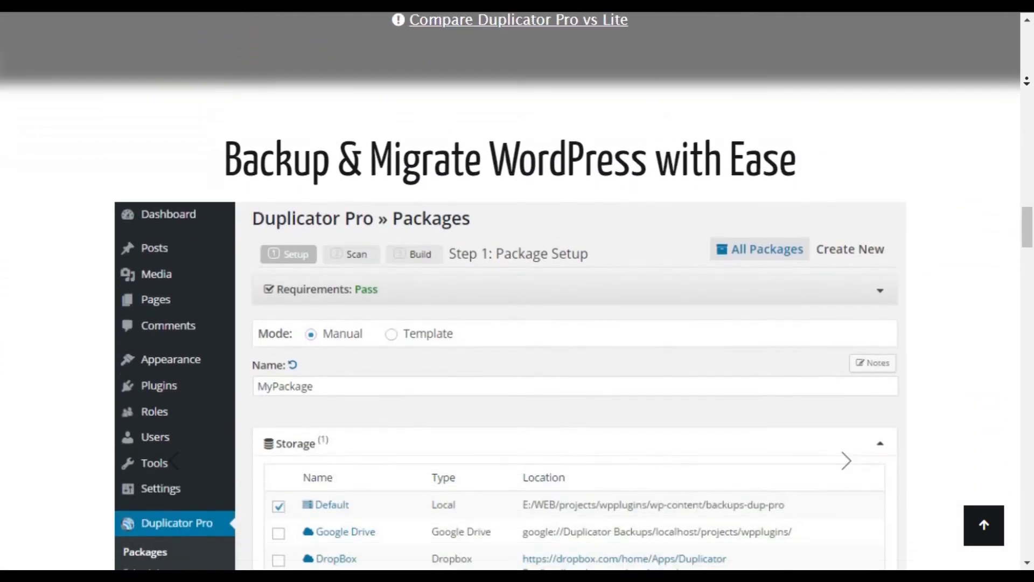
scroll(down, 3)
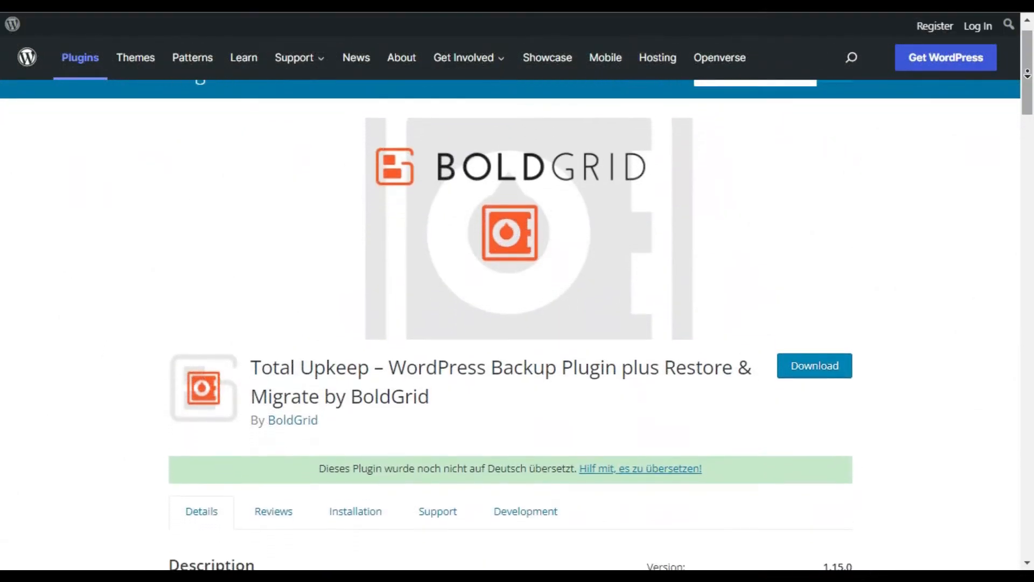
Read down the Total Upkeep listing through its description and ratings.
scroll(down, 3)
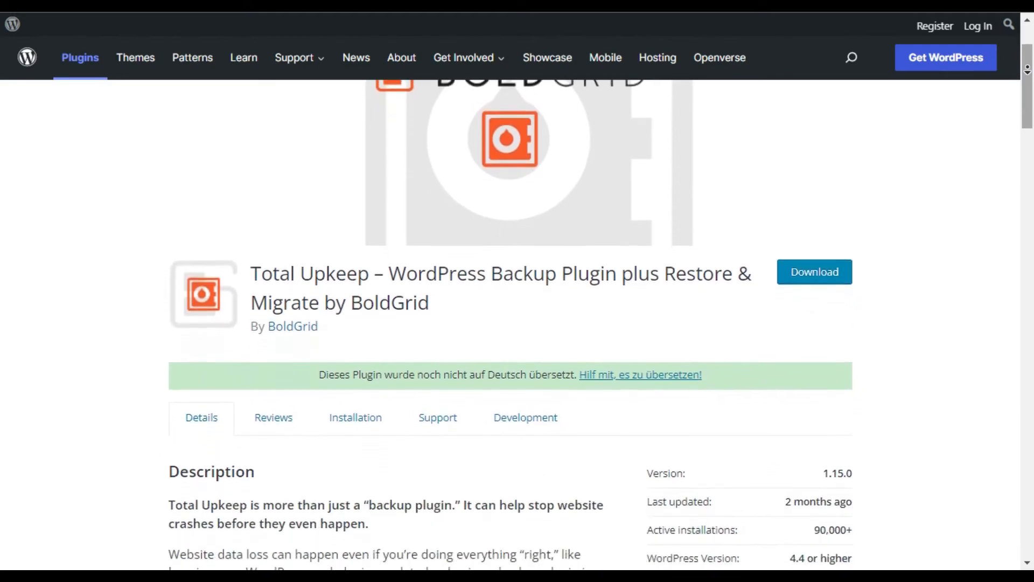
scroll(down, 3)
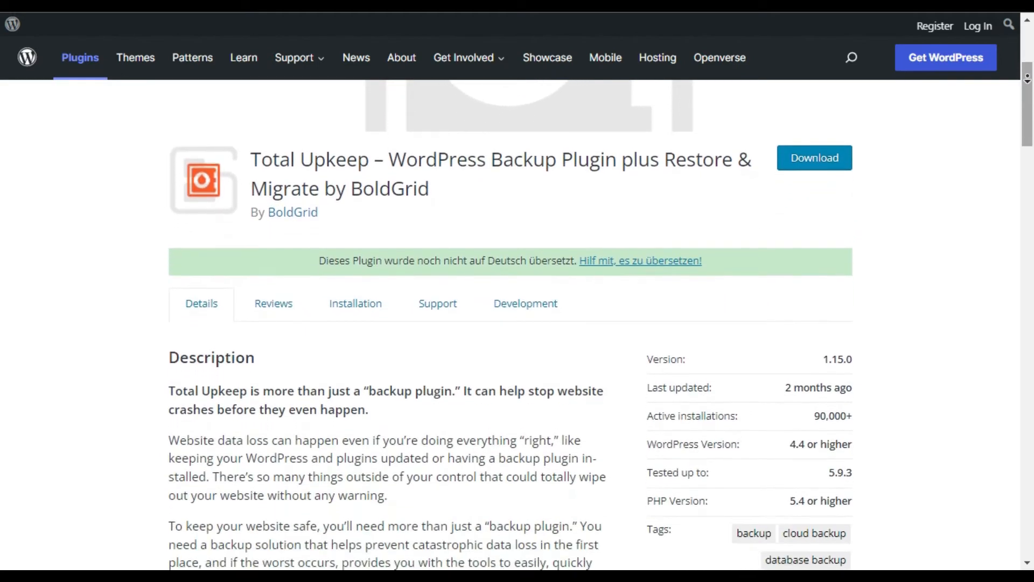
scroll(down, 3)
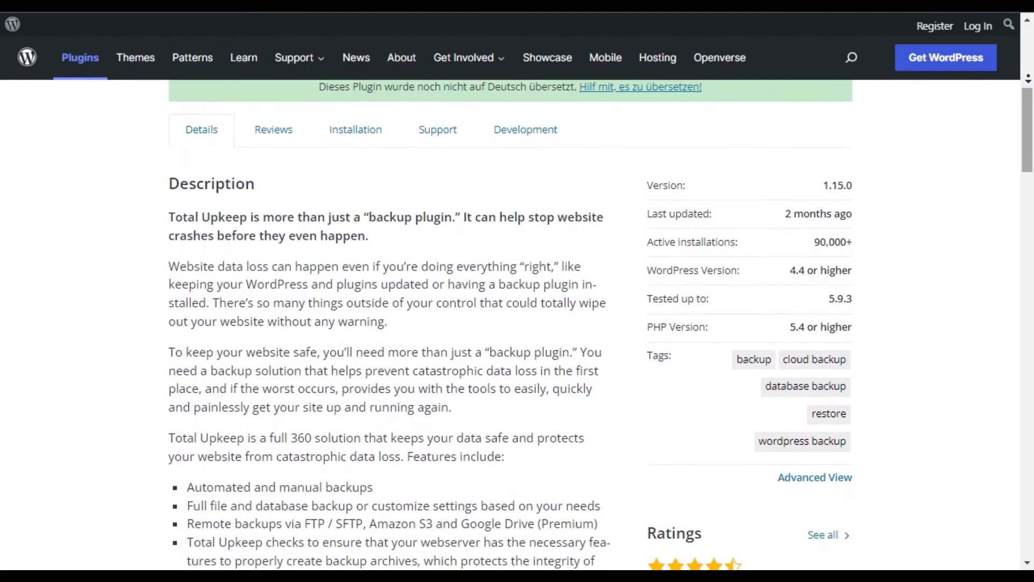
scroll(down, 3)
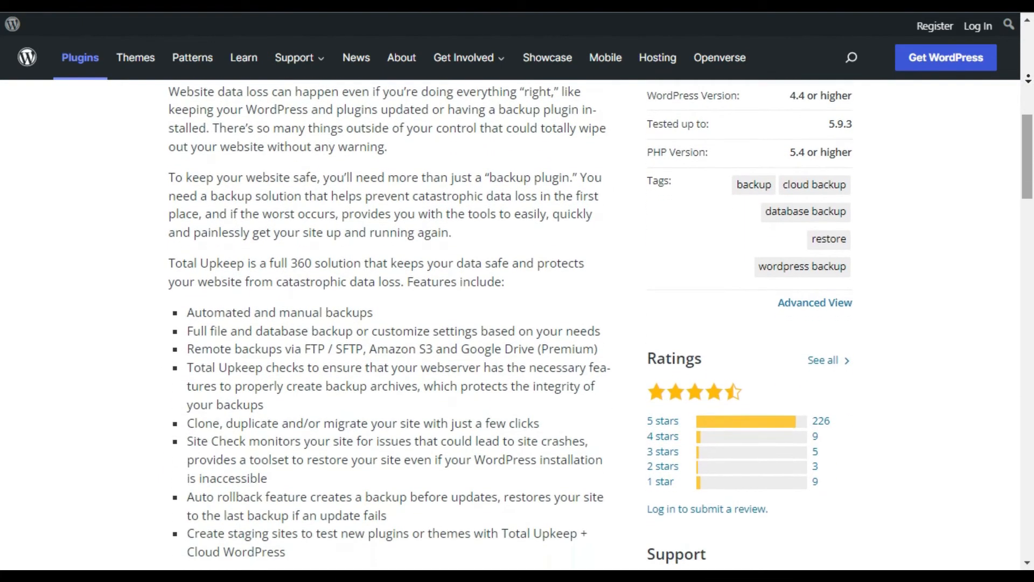
scroll(down, 3)
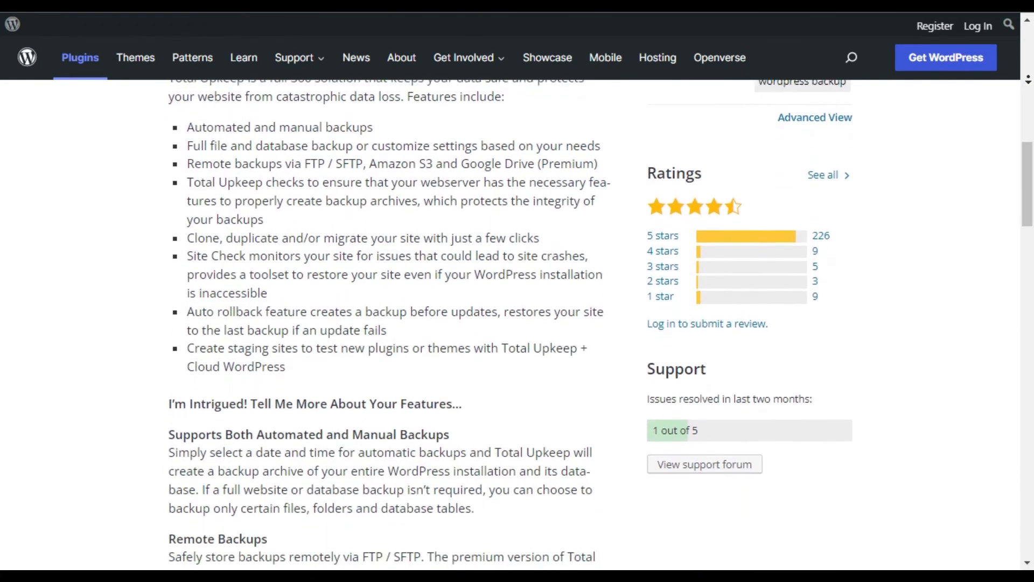
scroll(down, 3)
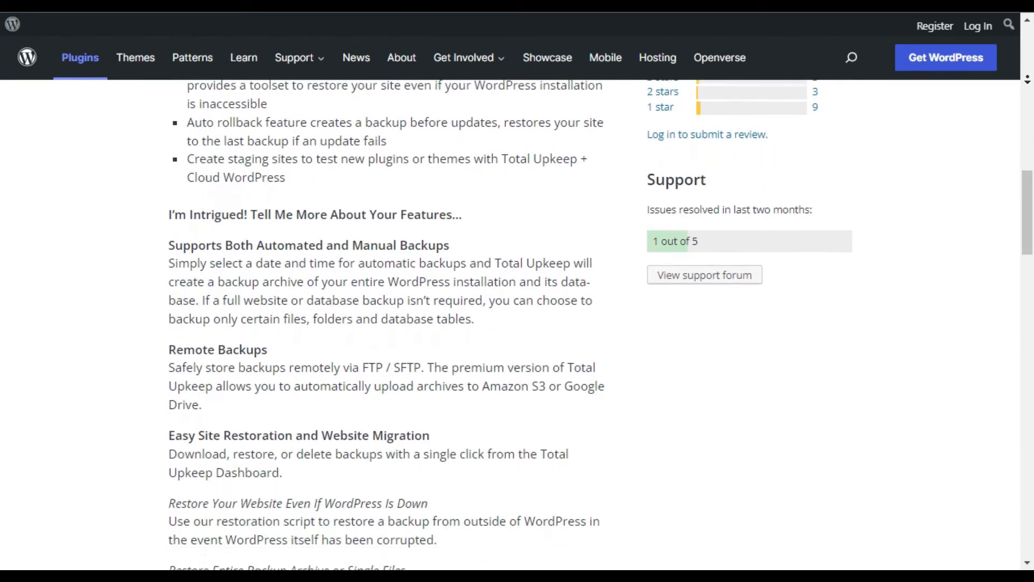
Continue through Total Upkeep's feature list down to the Screenshots section.
scroll(down, 3)
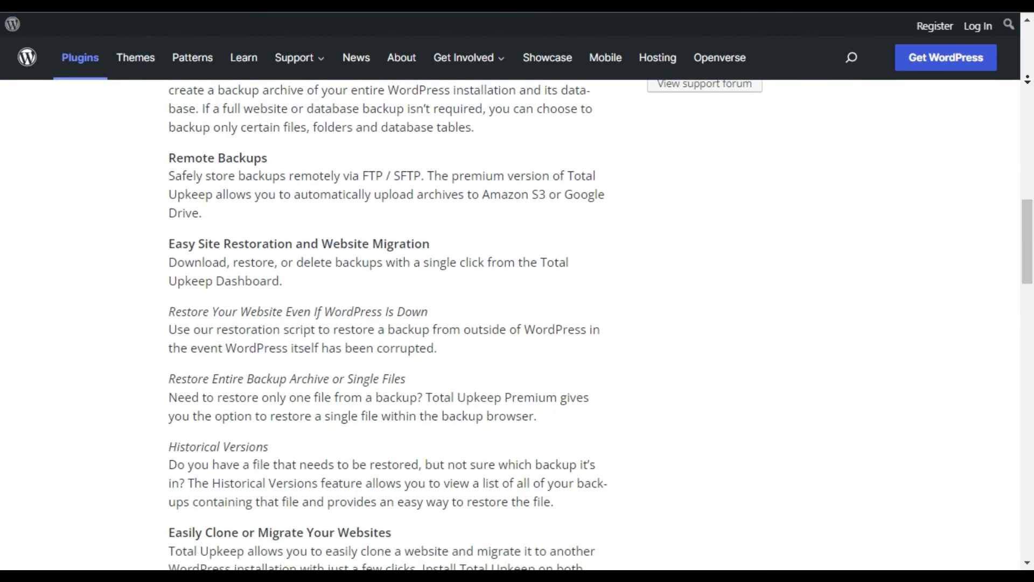
scroll(down, 3)
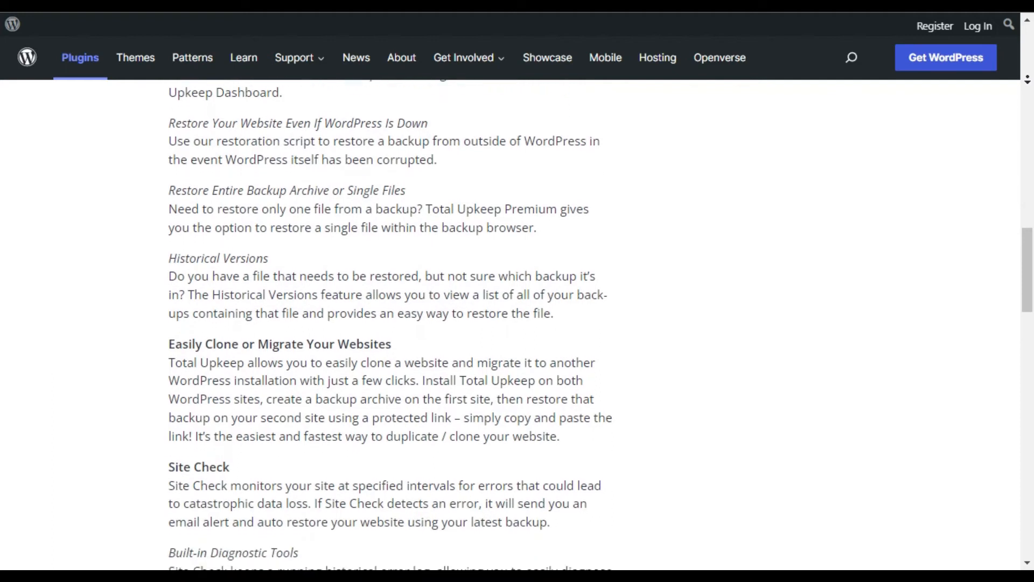
scroll(down, 3)
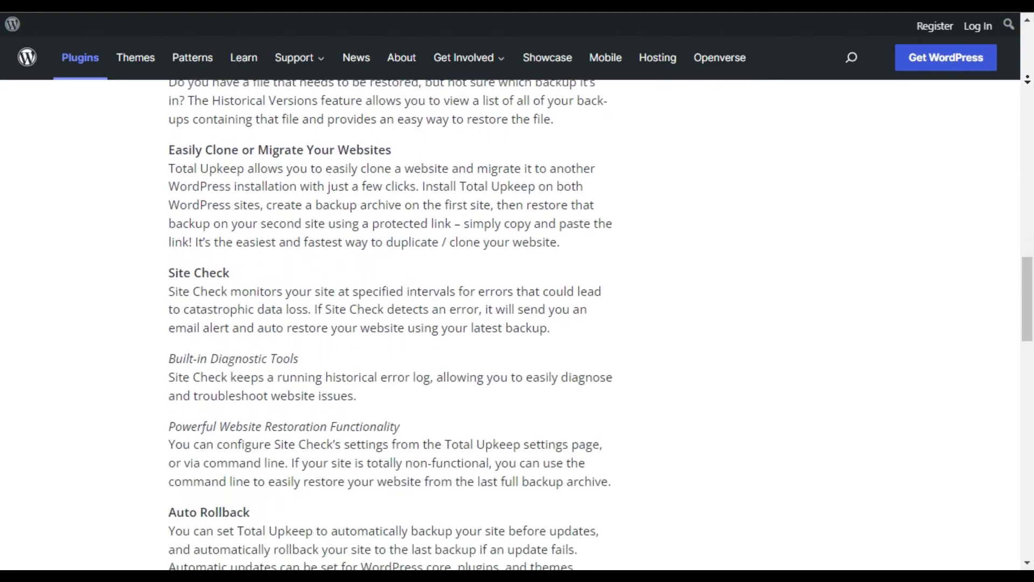
scroll(down, 3)
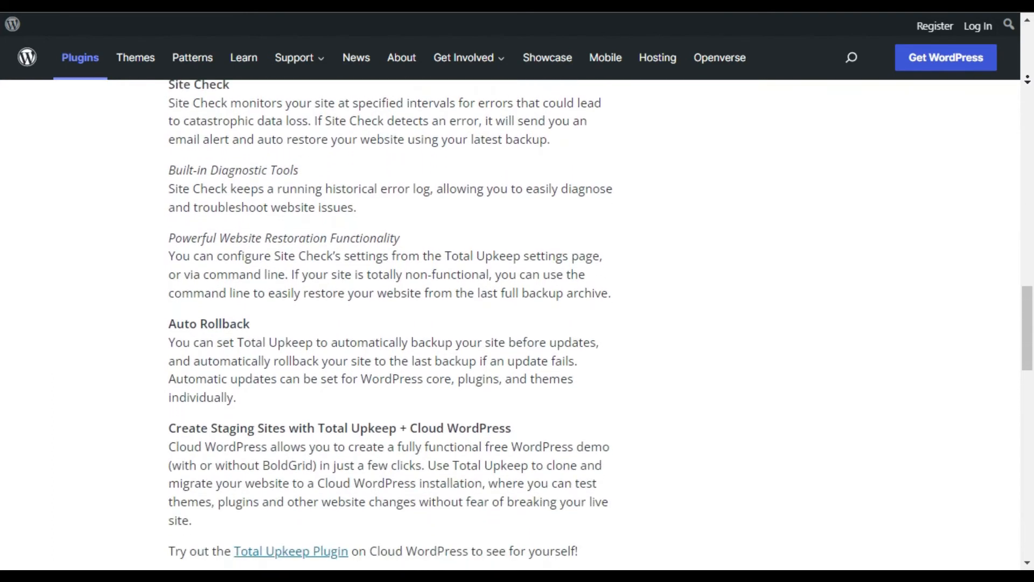
scroll(down, 3)
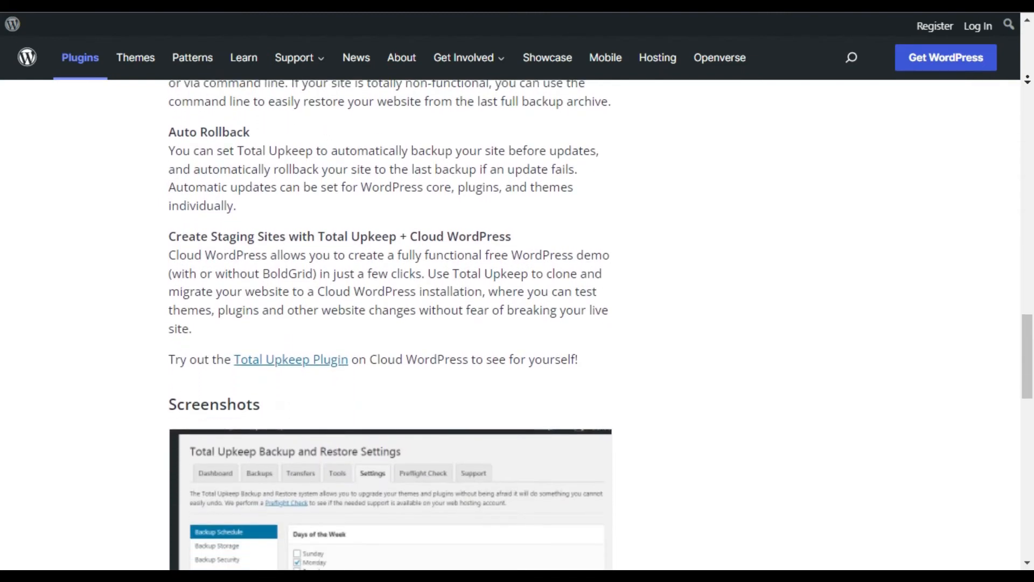
scroll(down, 3)
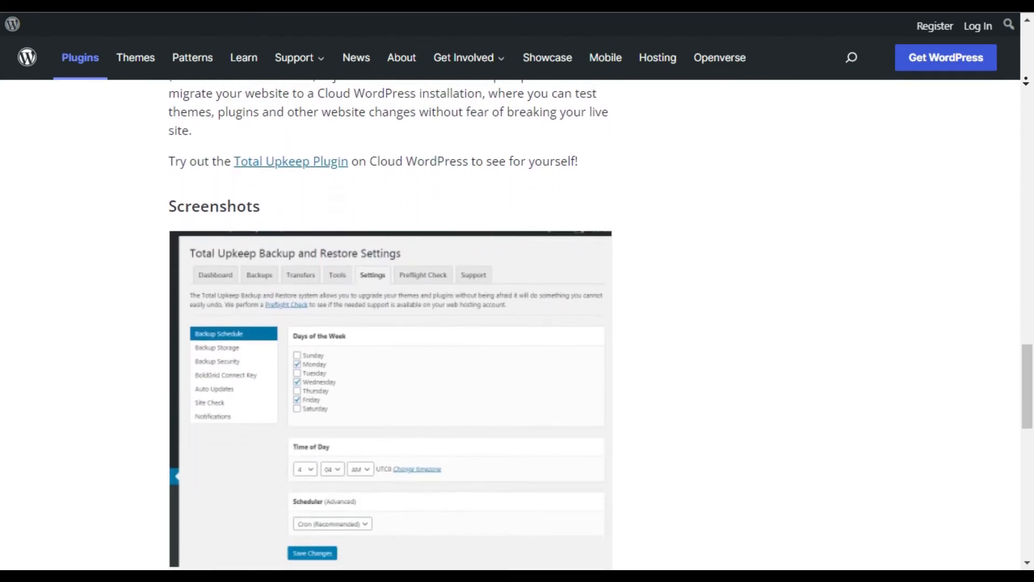
scroll(down, 3)
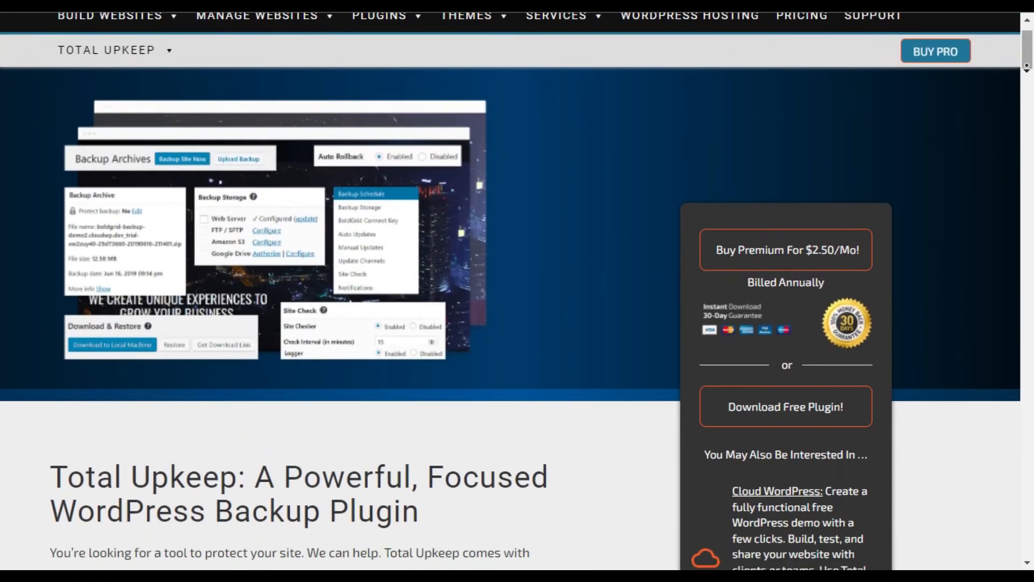
Browse BoldGrid's Total Upkeep page through its Protect backup features.
scroll(down, 3)
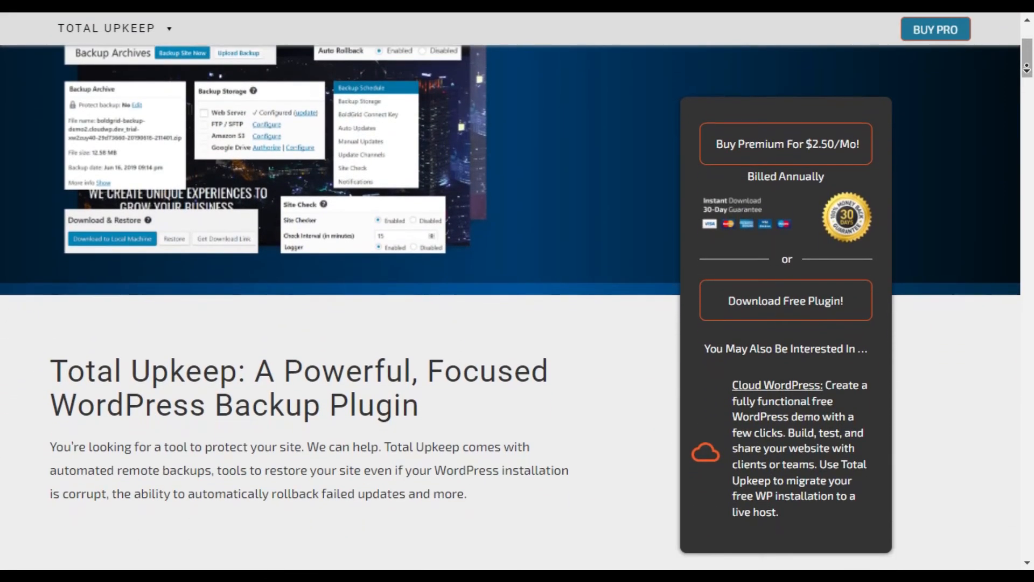
scroll(down, 3)
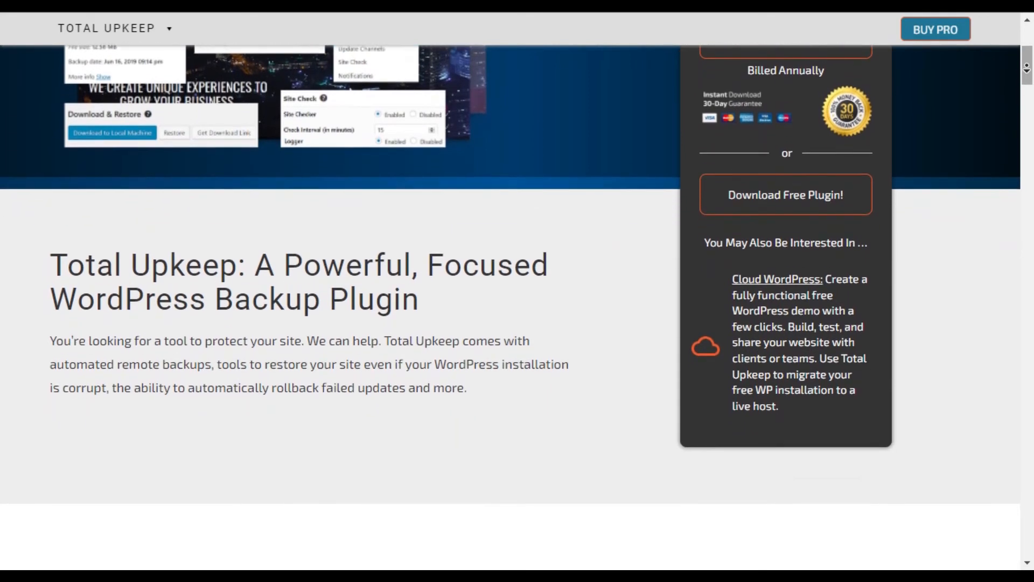
scroll(down, 3)
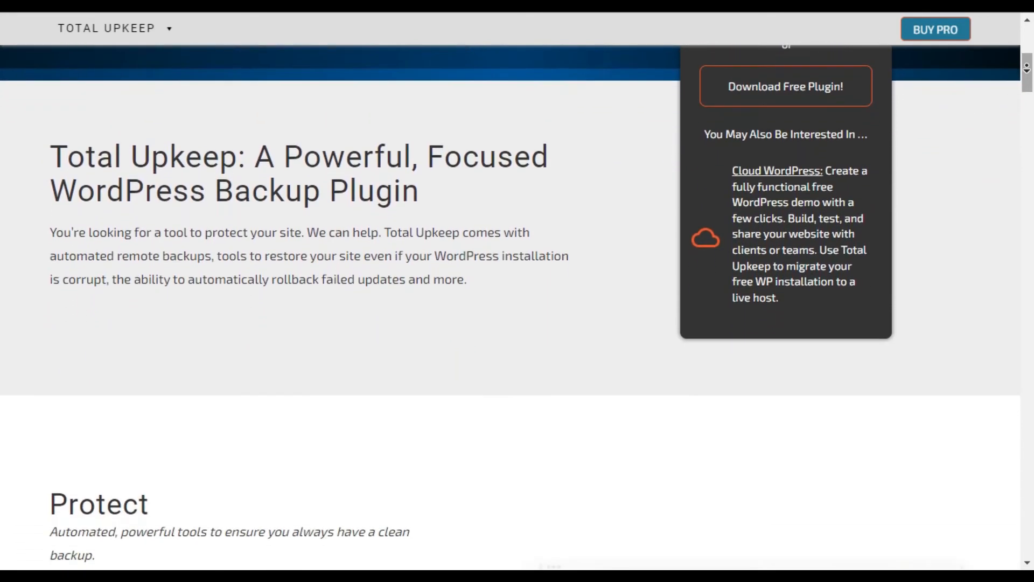
scroll(down, 3)
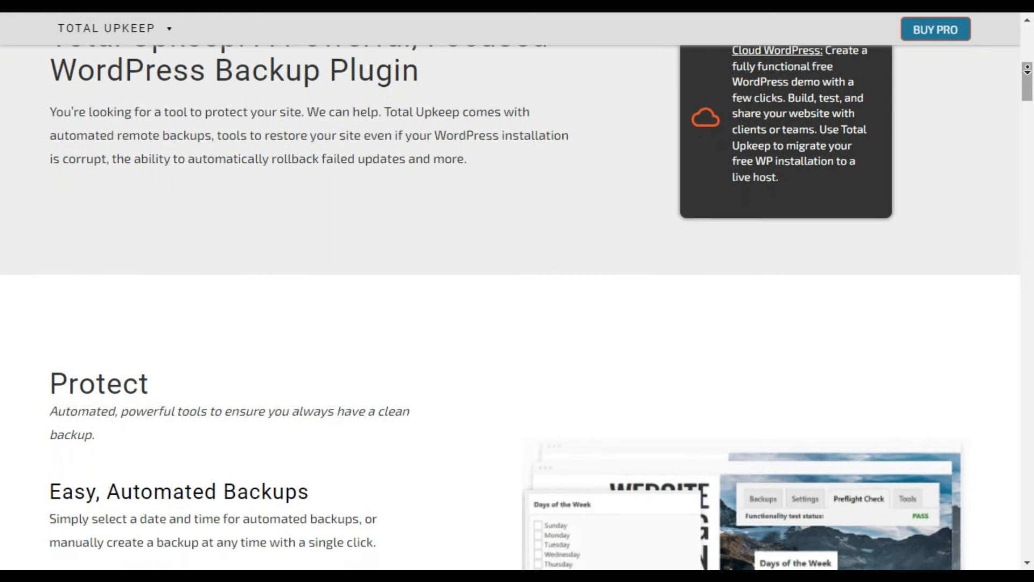
scroll(down, 3)
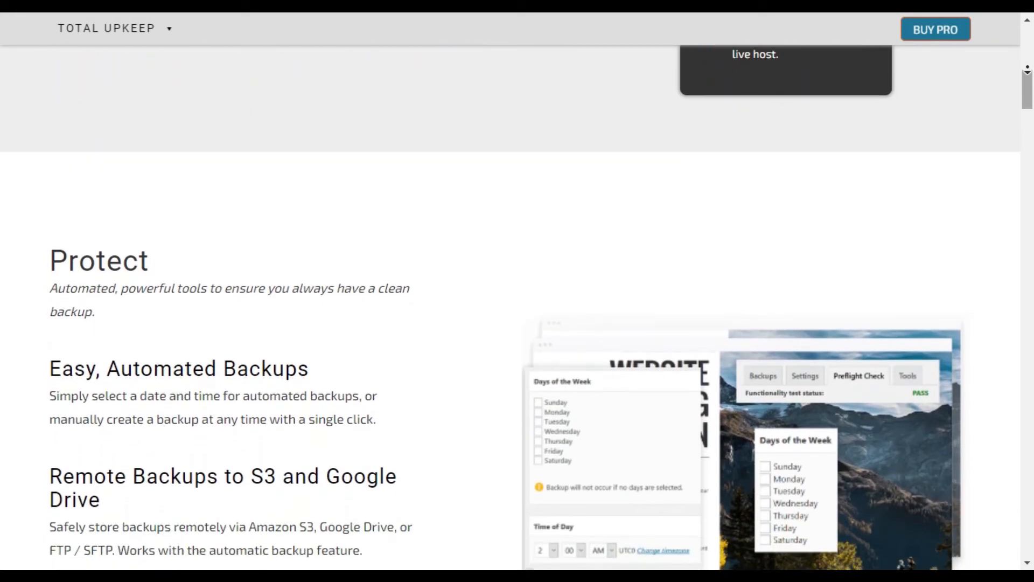
scroll(down, 3)
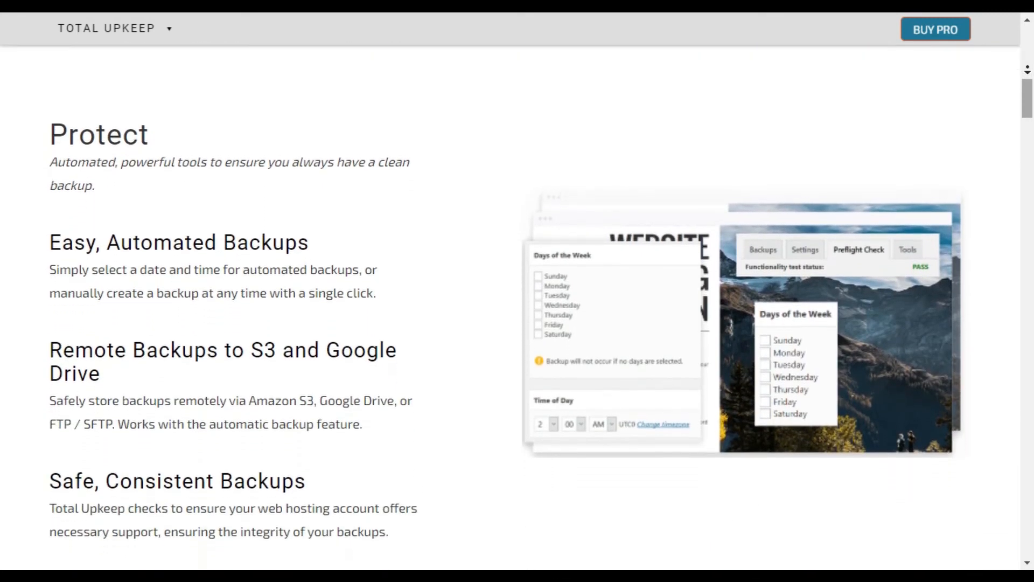
Continue past the one-license pricing to the Prevent crash-protection tools.
scroll(down, 3)
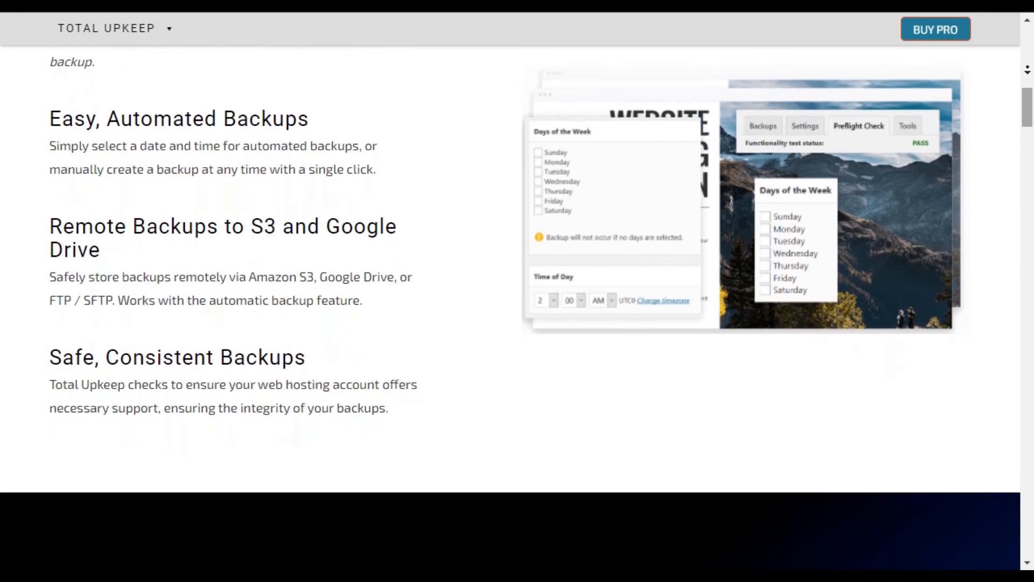
scroll(down, 3)
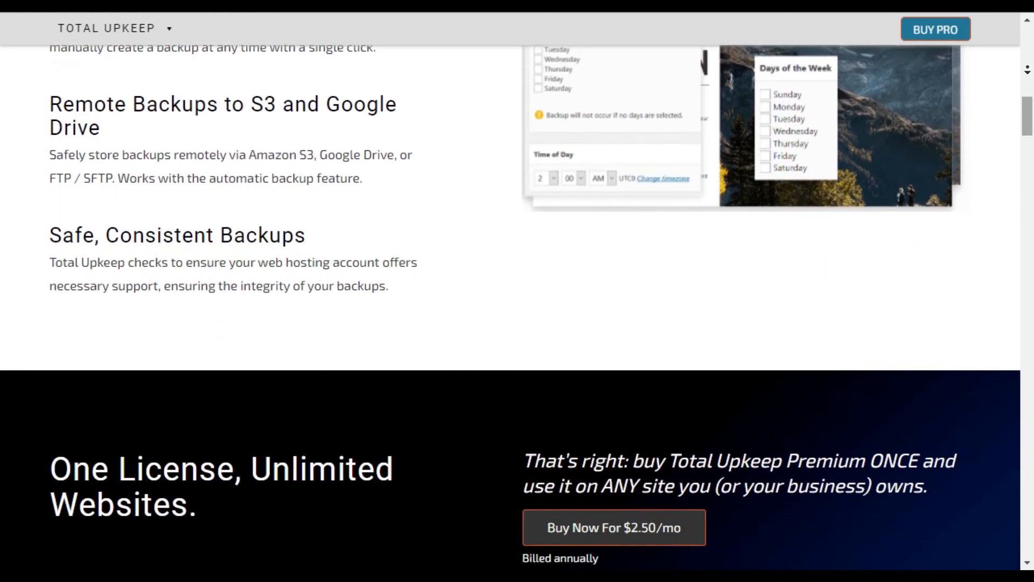
scroll(down, 3)
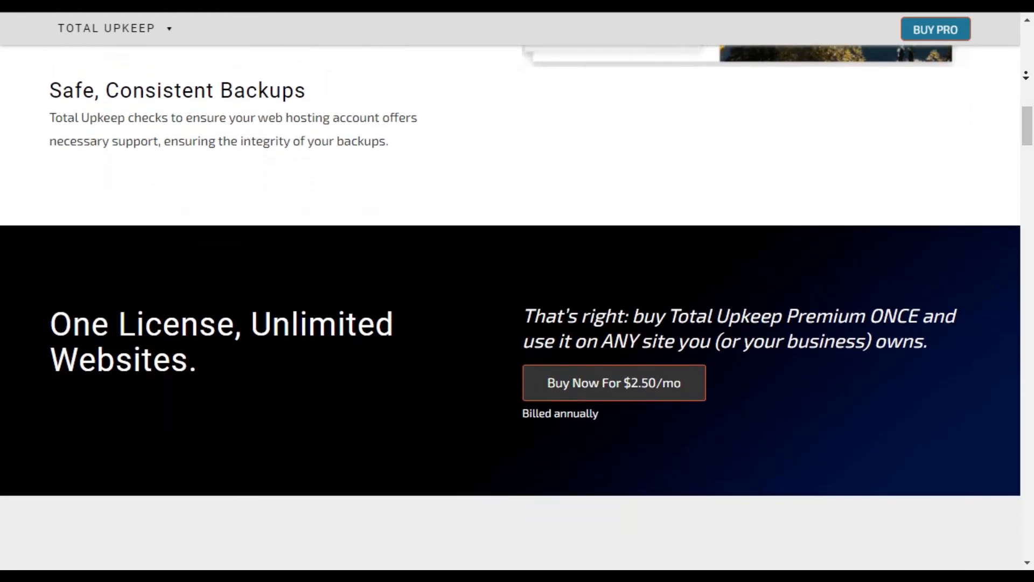
scroll(down, 3)
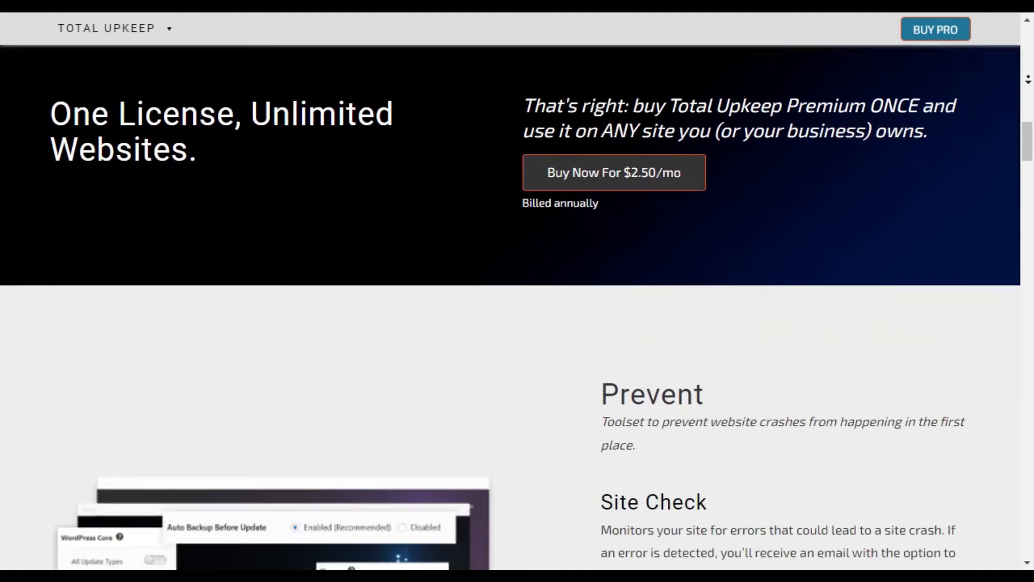
scroll(down, 3)
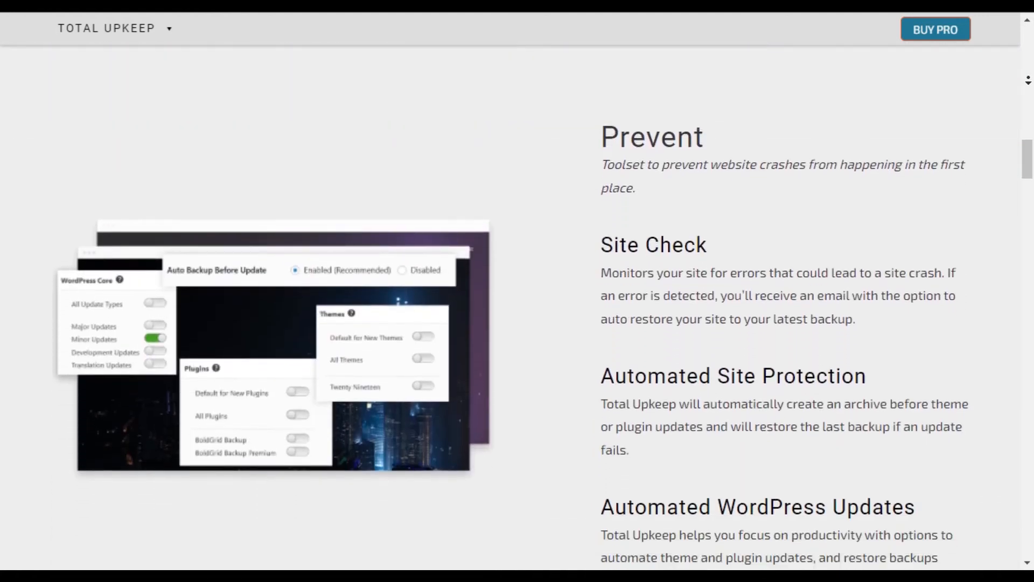
scroll(down, 3)
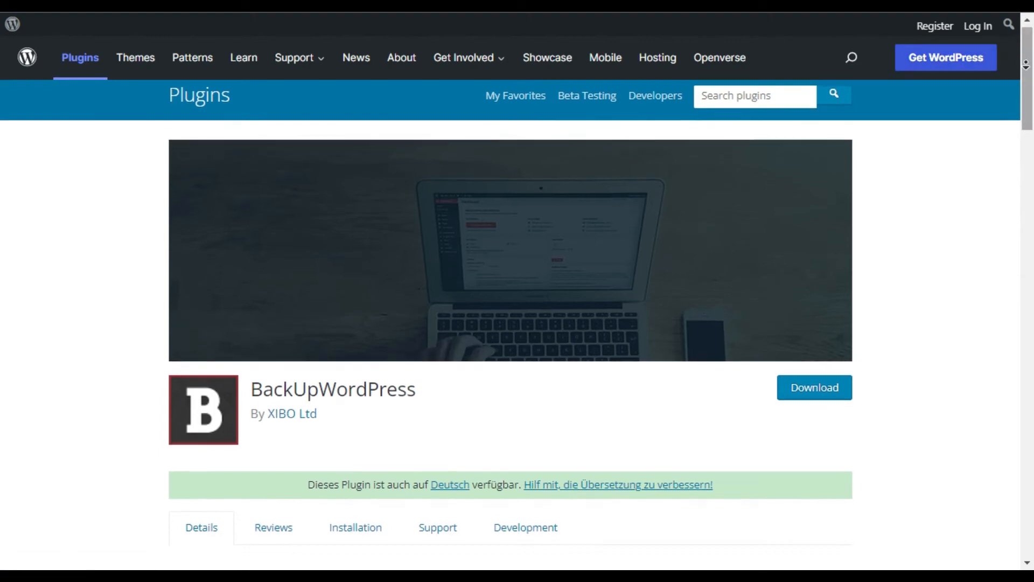
Read down the BackUpWordPress listing's description to its screenshot carousel.
scroll(down, 3)
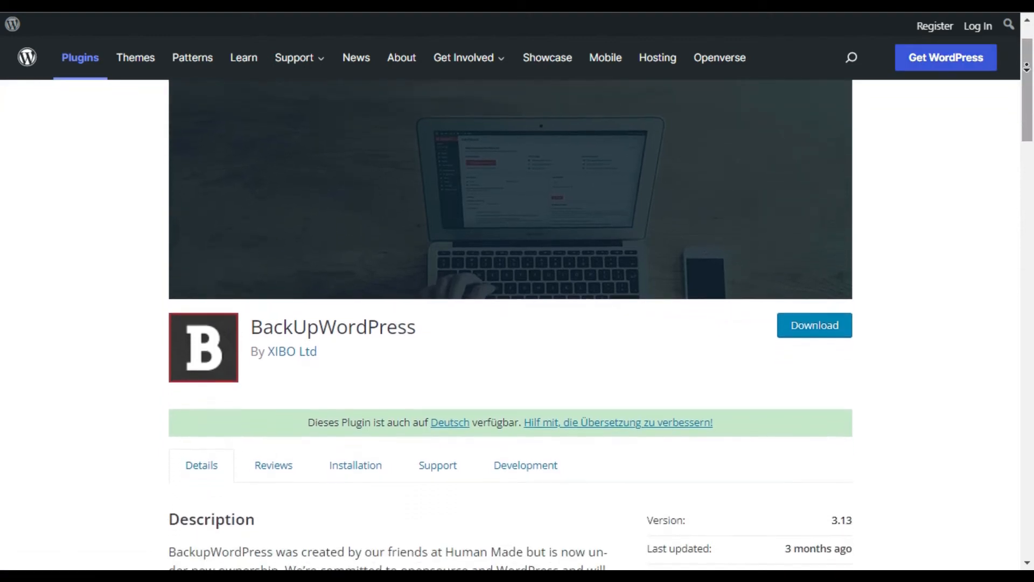
scroll(down, 3)
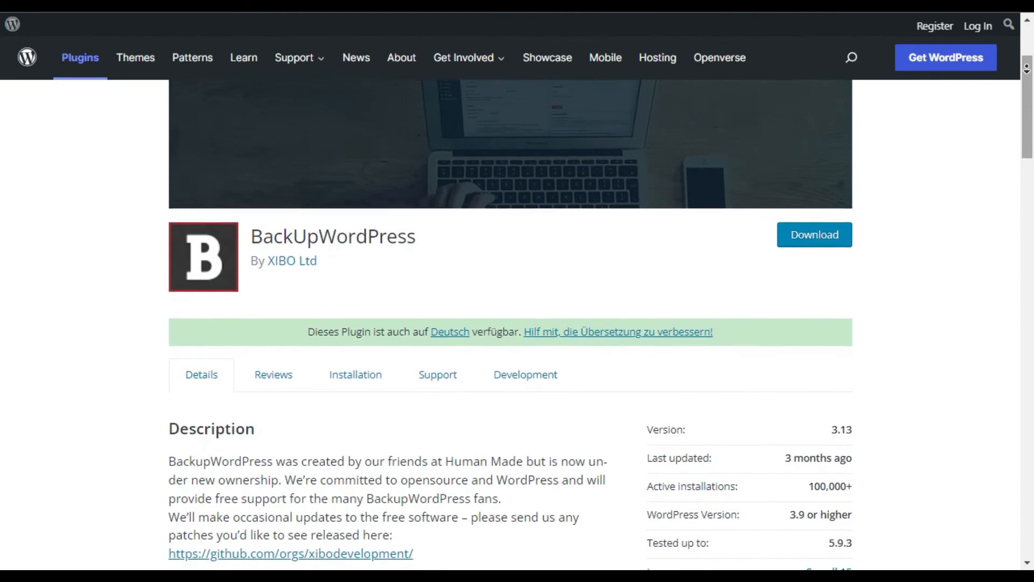
scroll(down, 3)
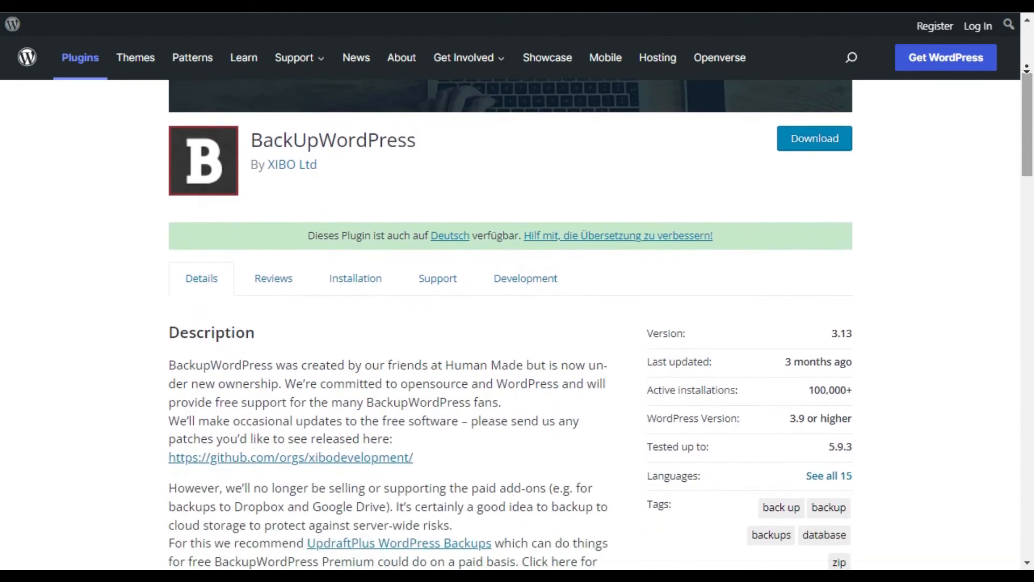
scroll(down, 3)
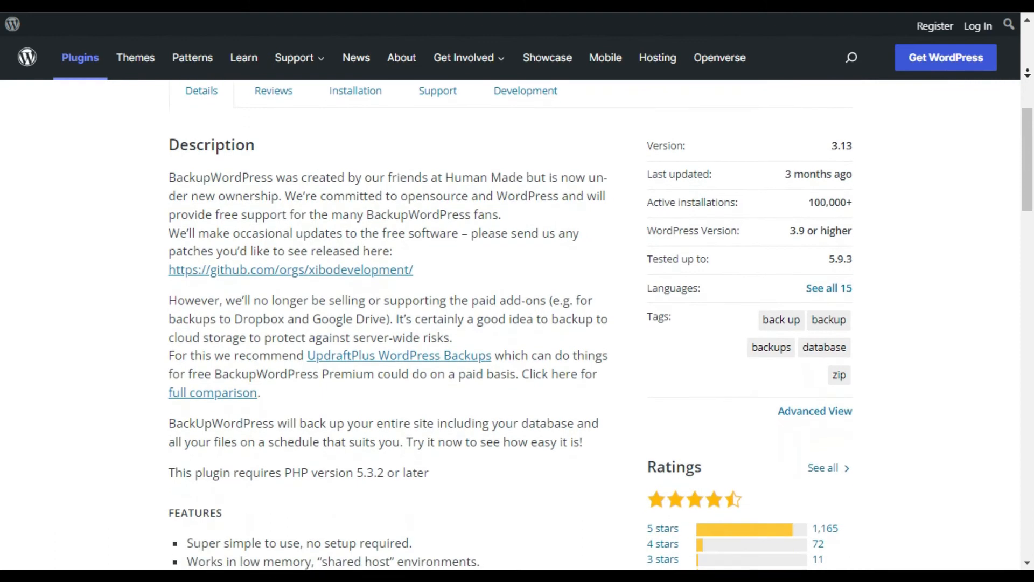
scroll(down, 3)
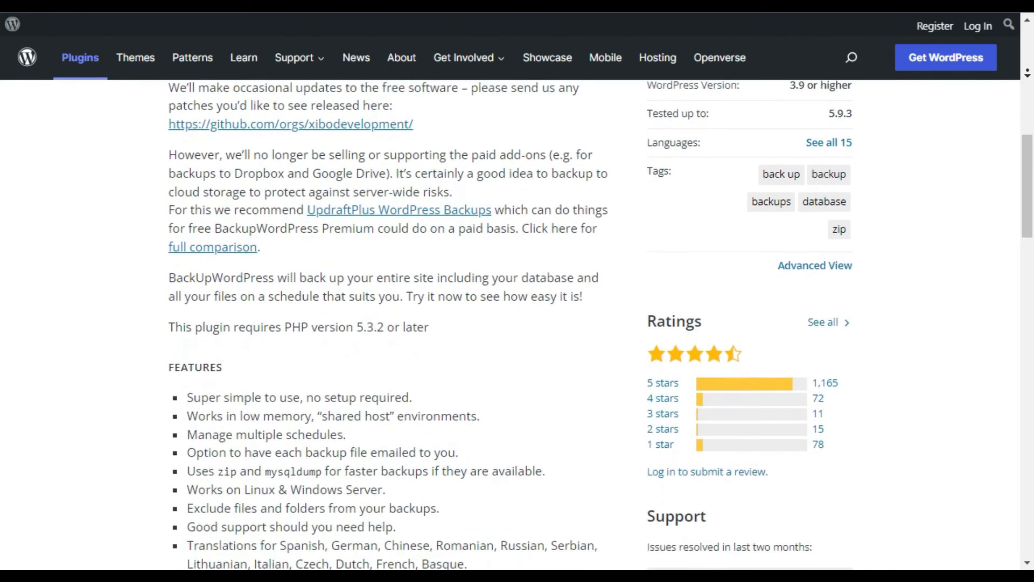
scroll(down, 3)
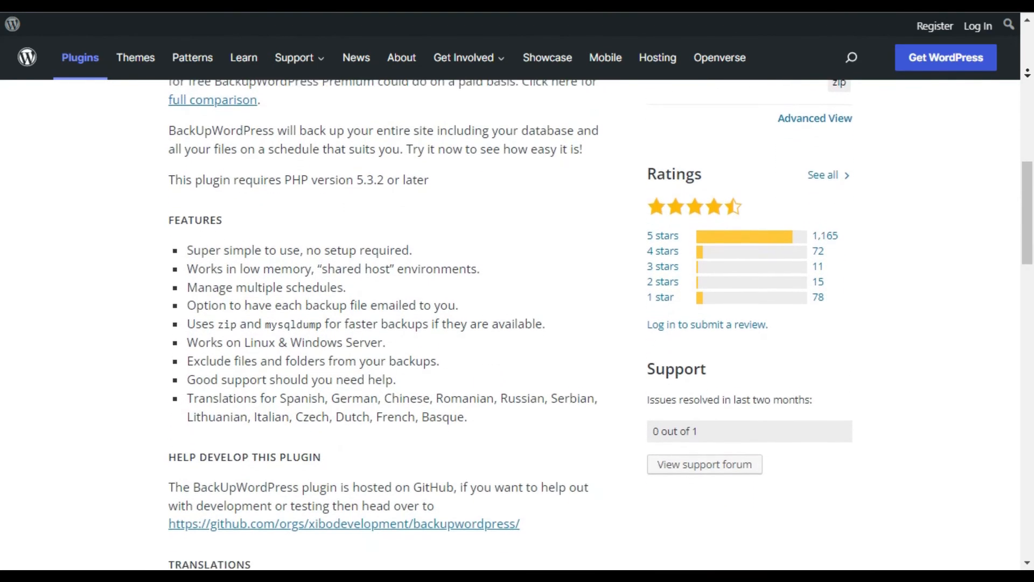
scroll(down, 3)
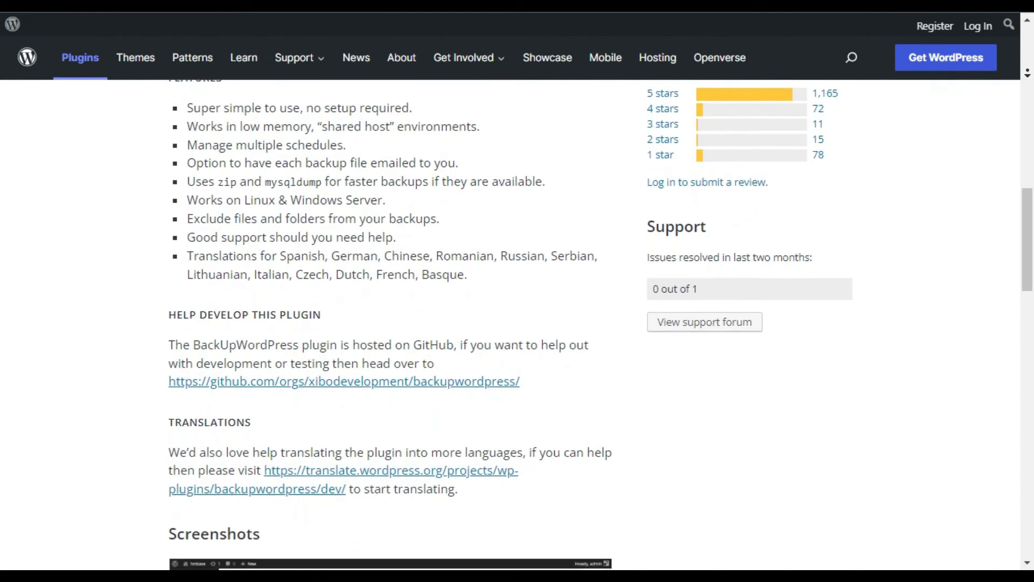
scroll(down, 3)
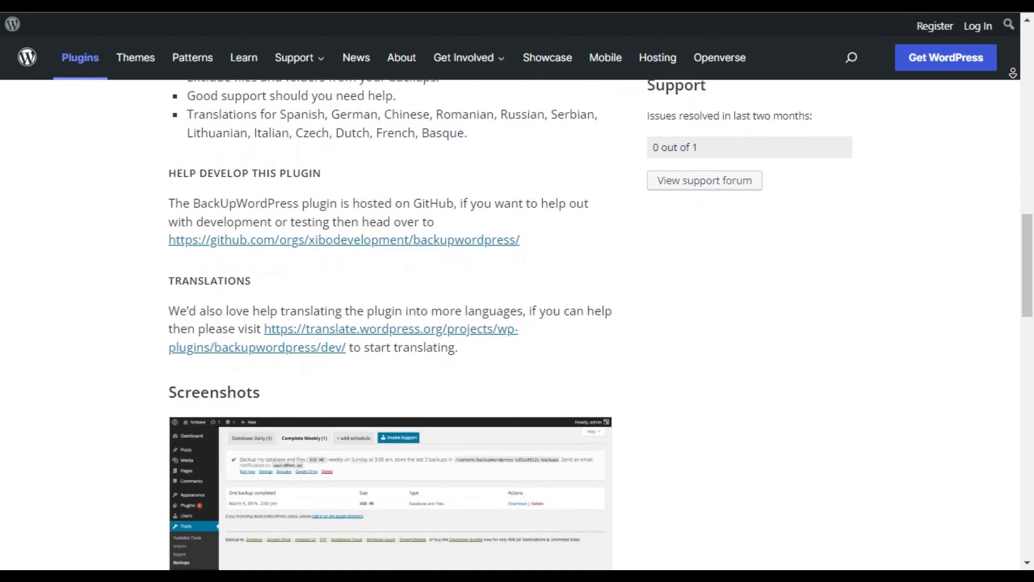
scroll(down, 3)
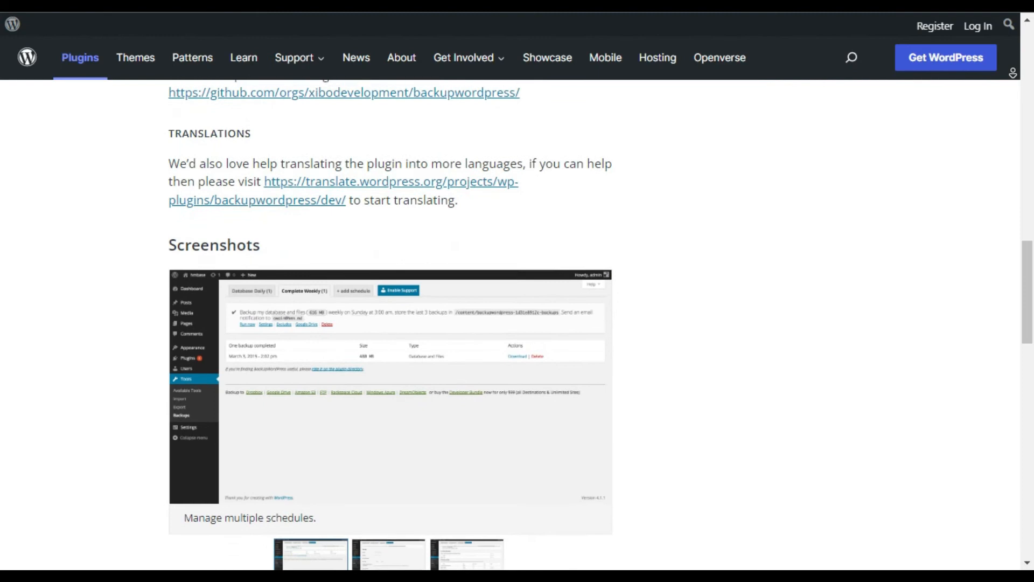
scroll(down, 3)
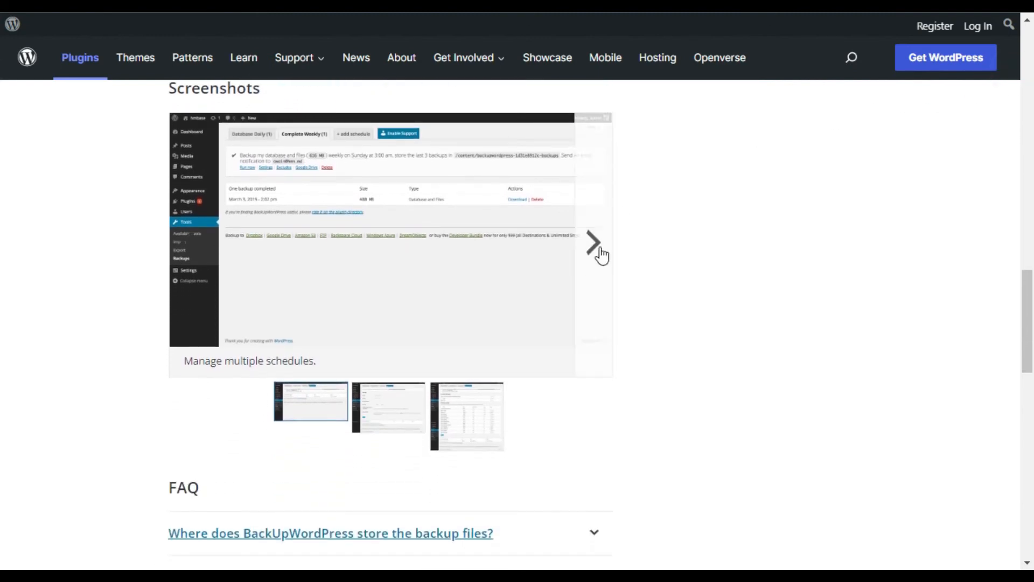
Step through to the third plugin screenshot, then continue to the FAQ and contributors.
click(593, 243)
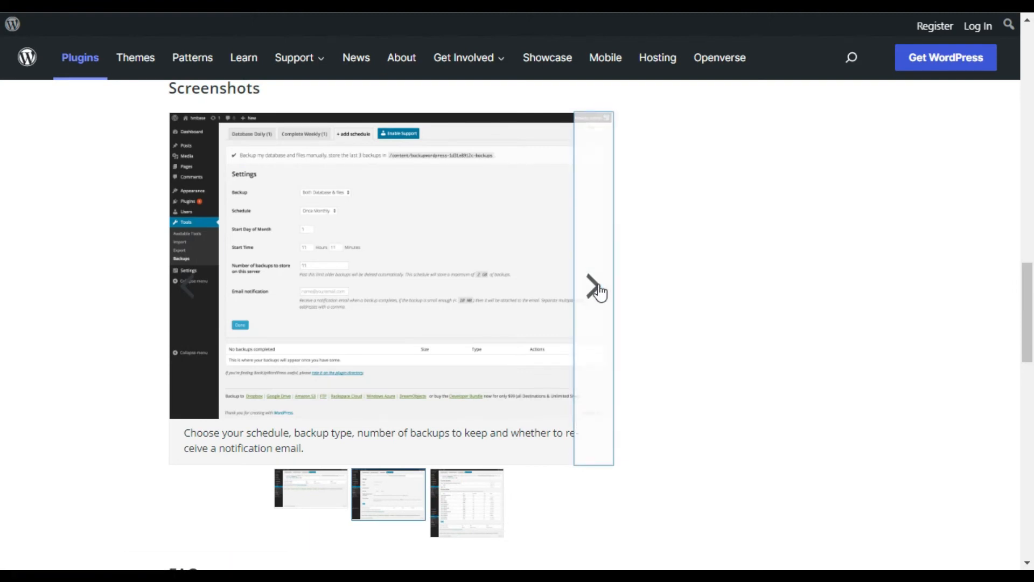
click(596, 289)
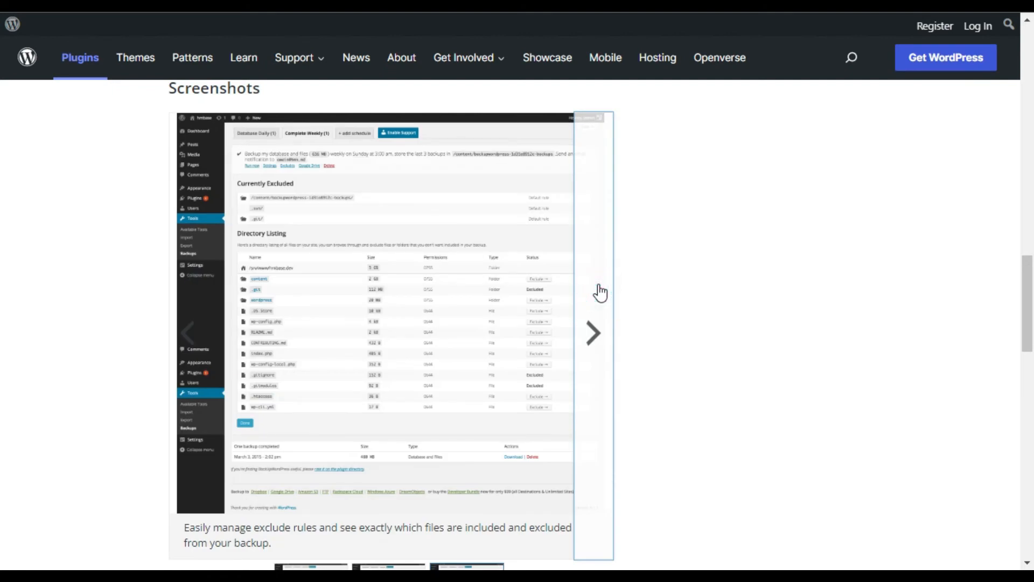
scroll(down, 3)
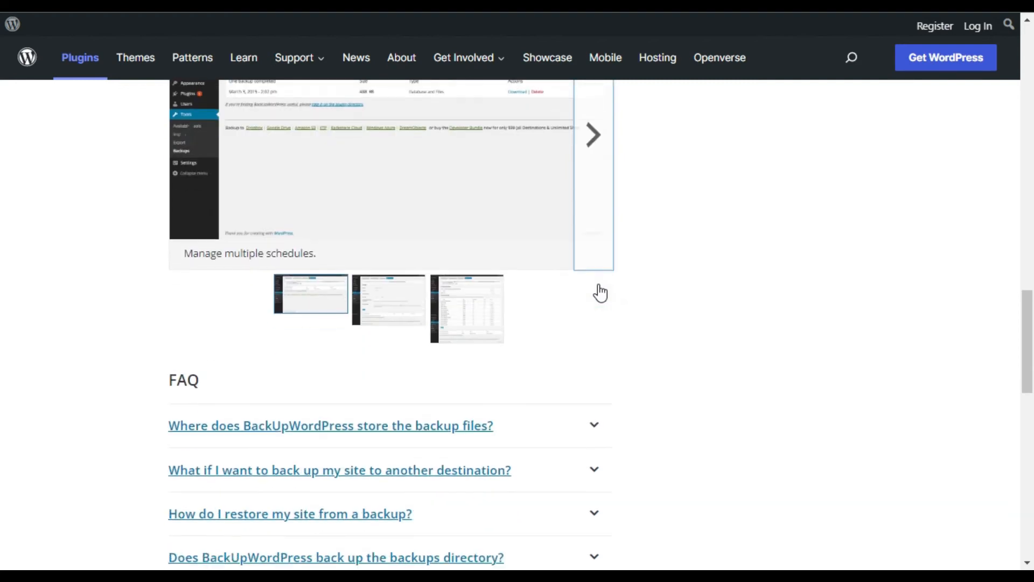
scroll(down, 3)
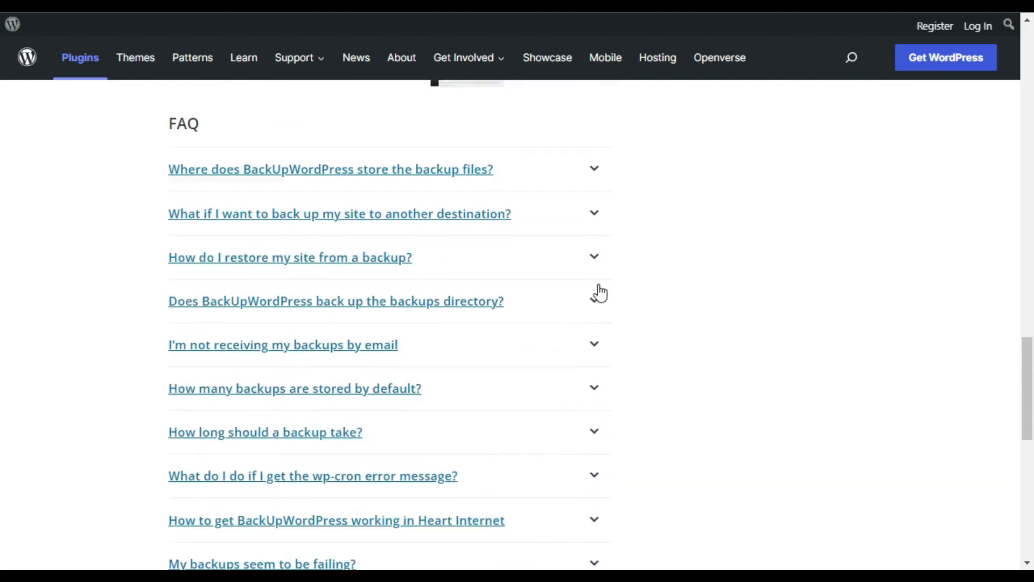
scroll(down, 3)
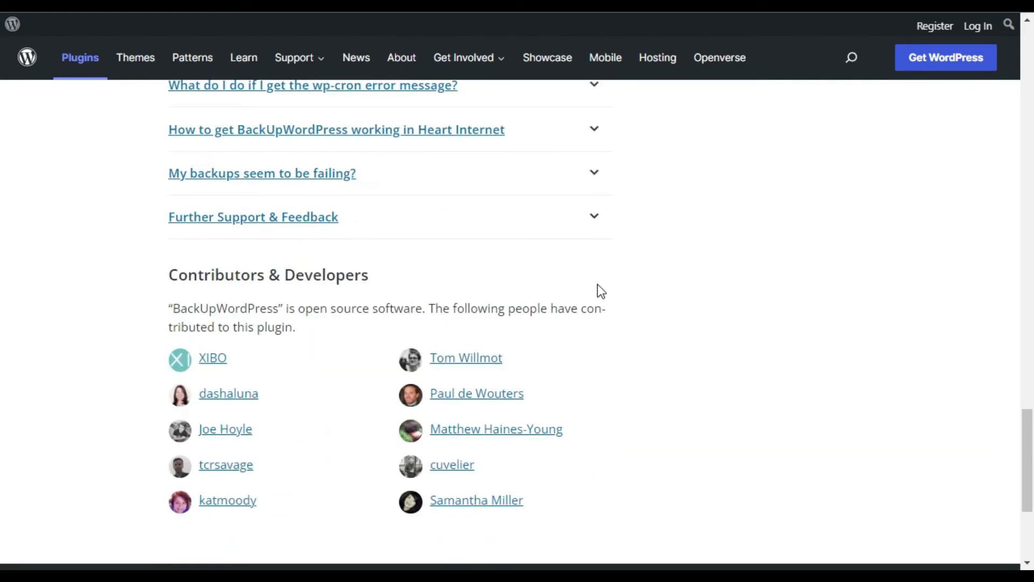
scroll(down, 3)
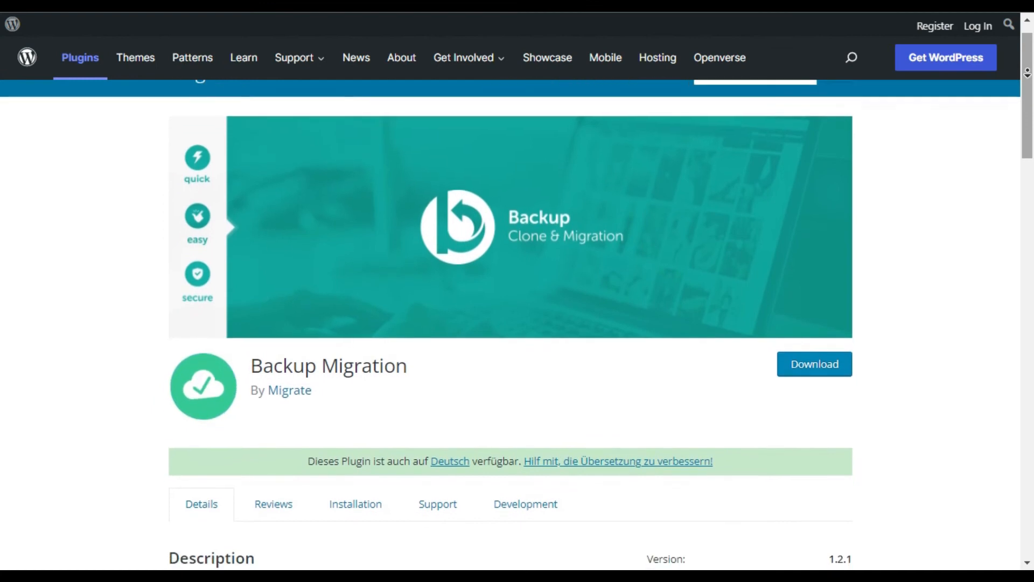
Read down the Backup Migration listing through its description, details and five-star ratings.
scroll(down, 3)
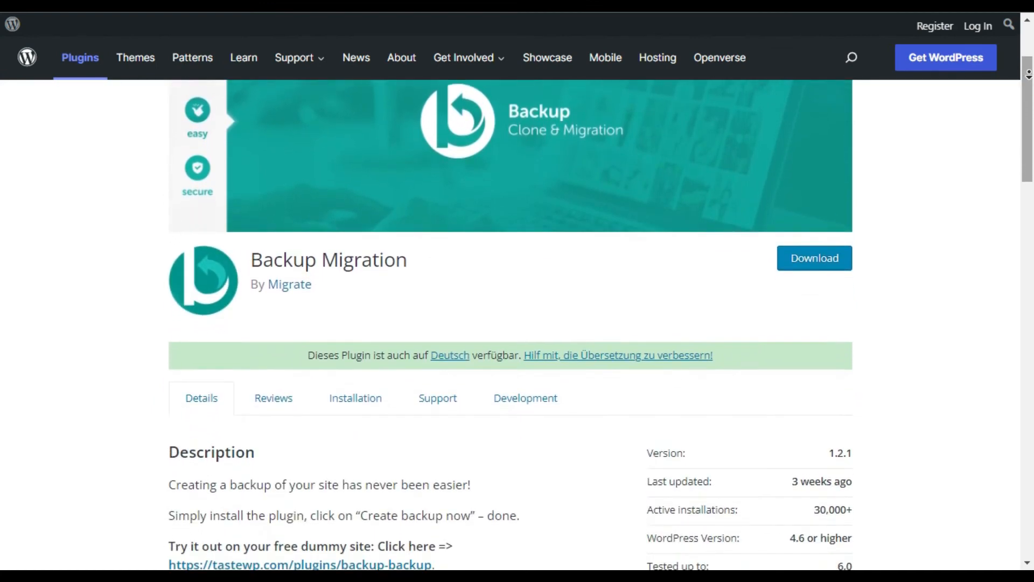
scroll(down, 3)
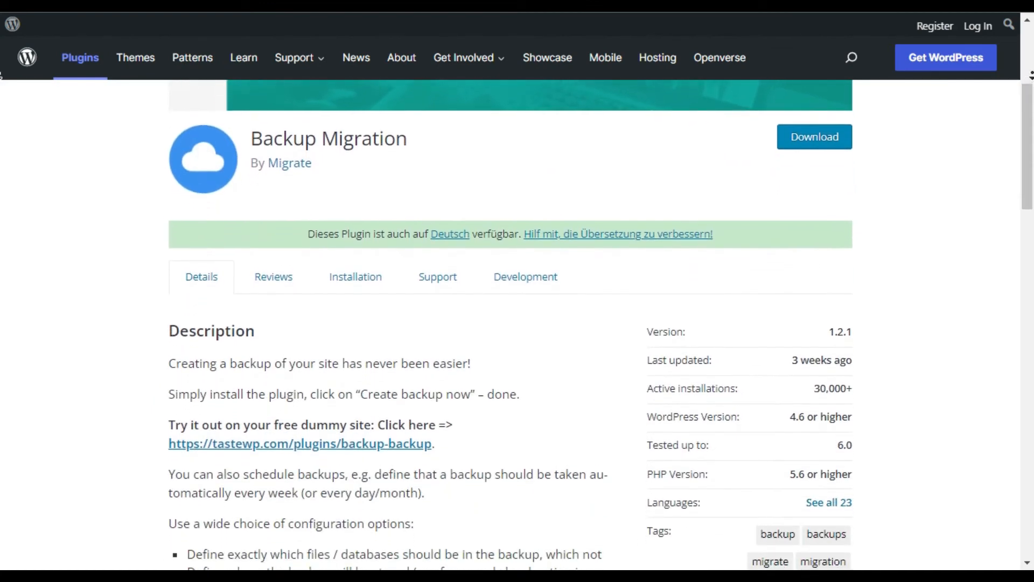
scroll(down, 3)
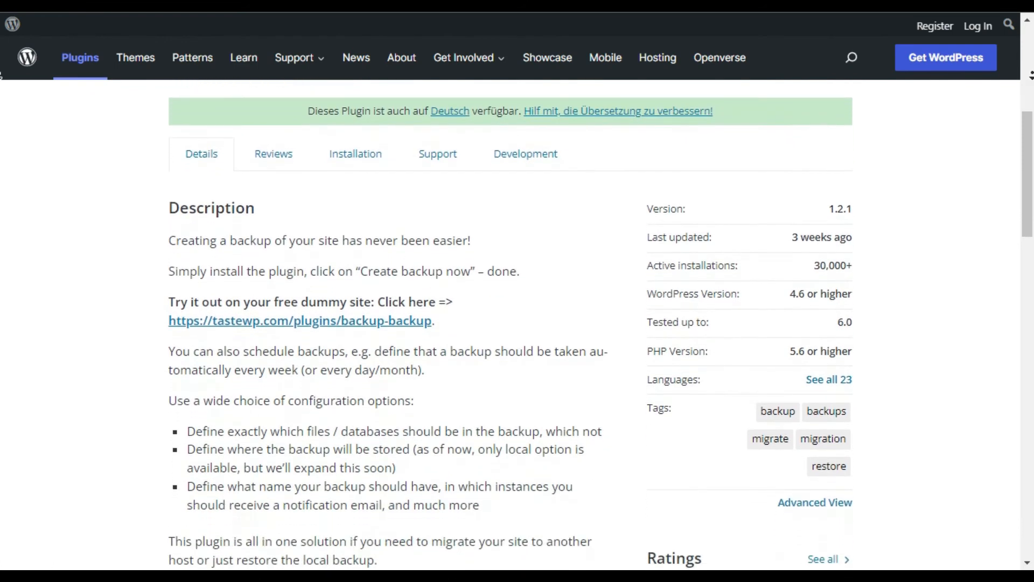
scroll(down, 3)
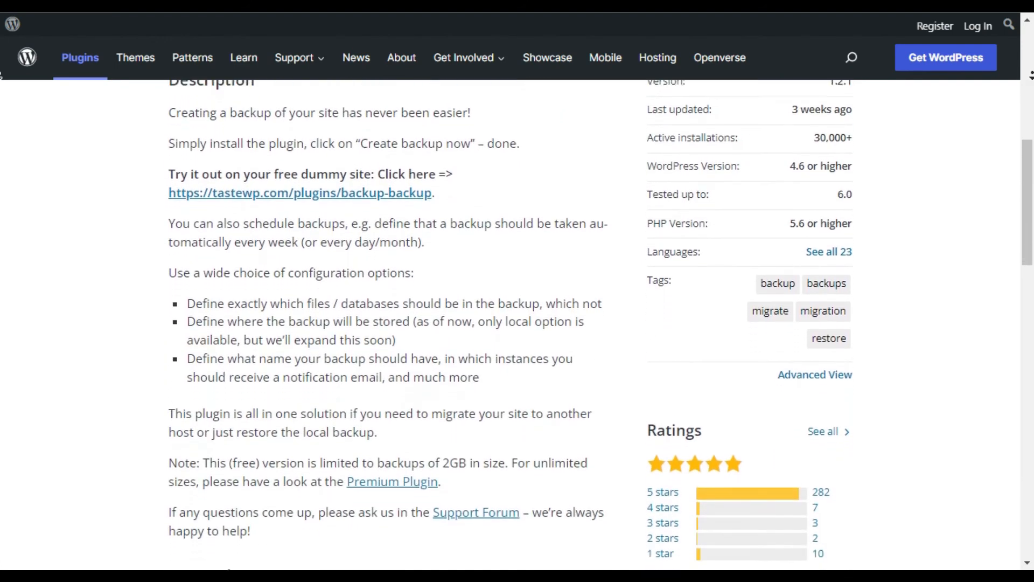
scroll(down, 3)
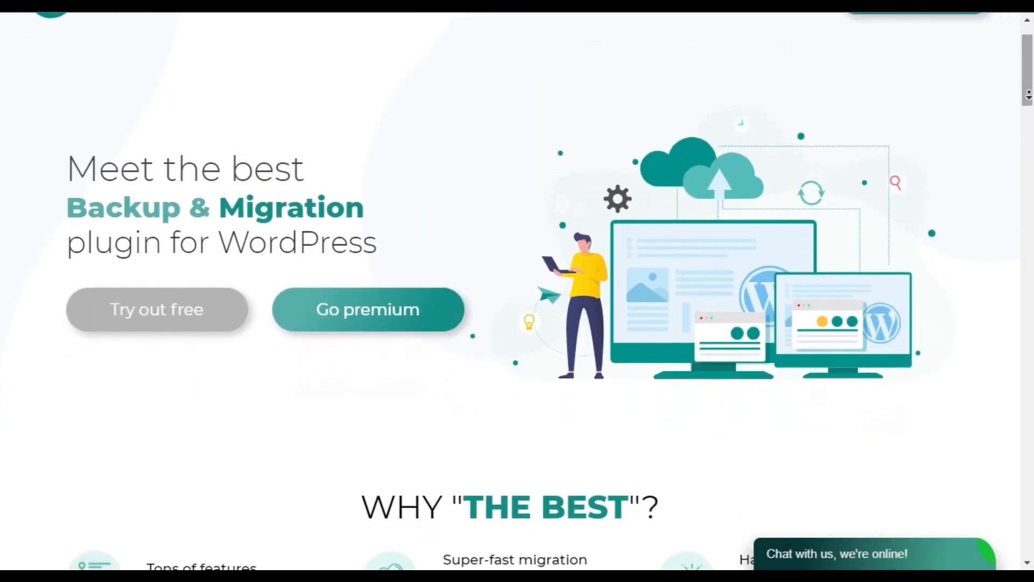
Browse BackupBliss's homepage past Why The Best to setup step 2, Create backup now.
scroll(down, 3)
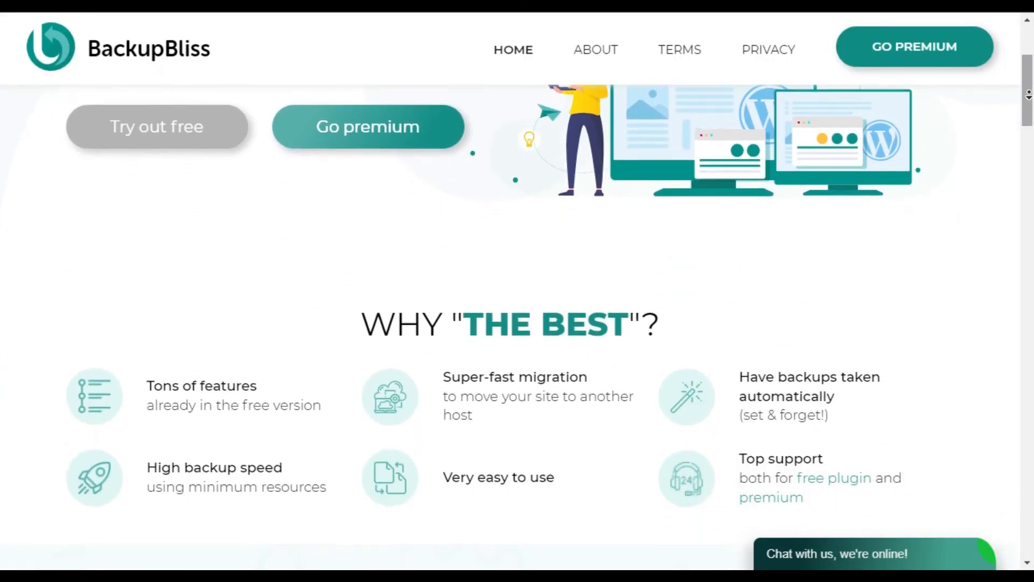
scroll(down, 3)
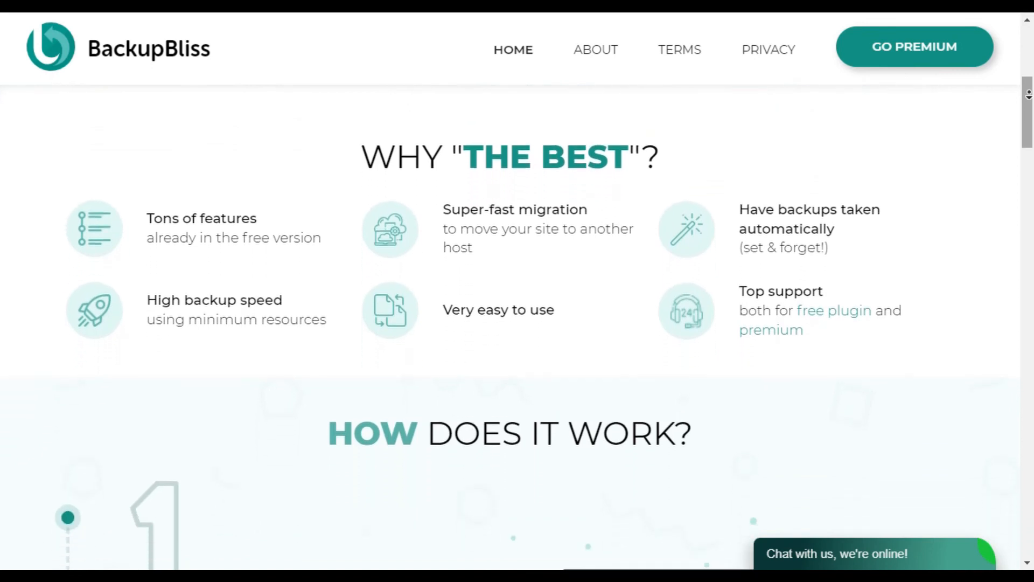
scroll(down, 3)
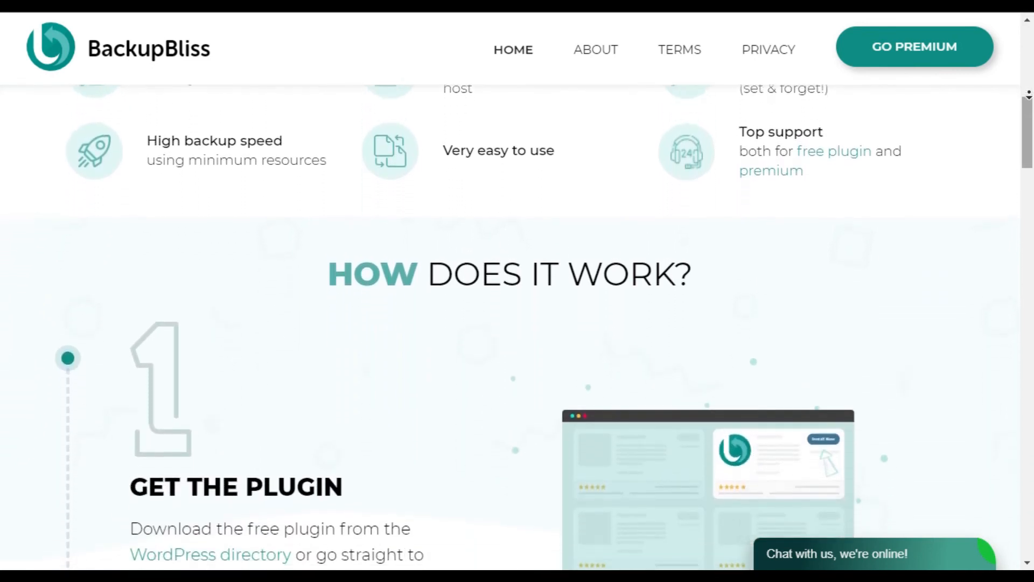
scroll(down, 3)
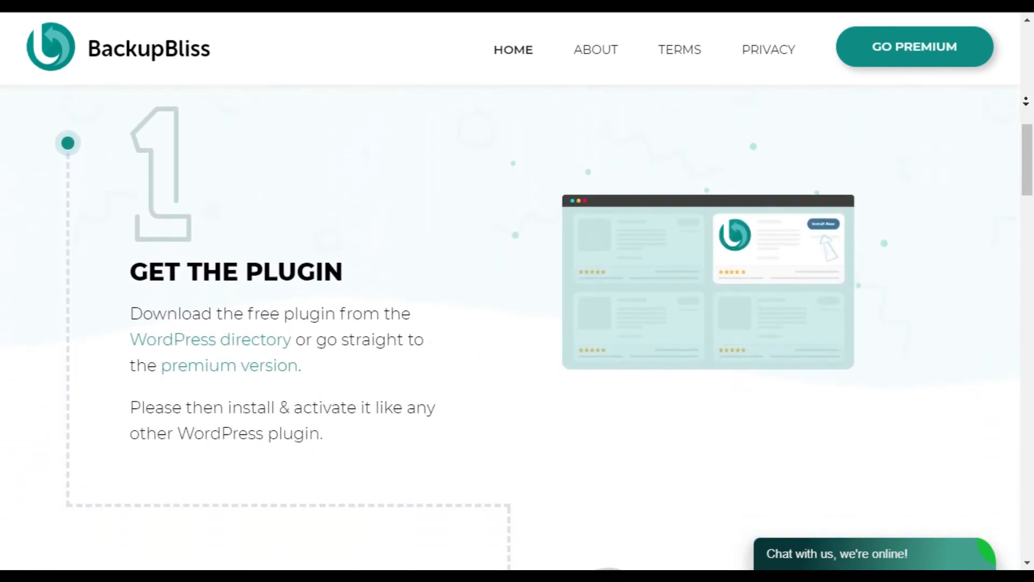
scroll(down, 3)
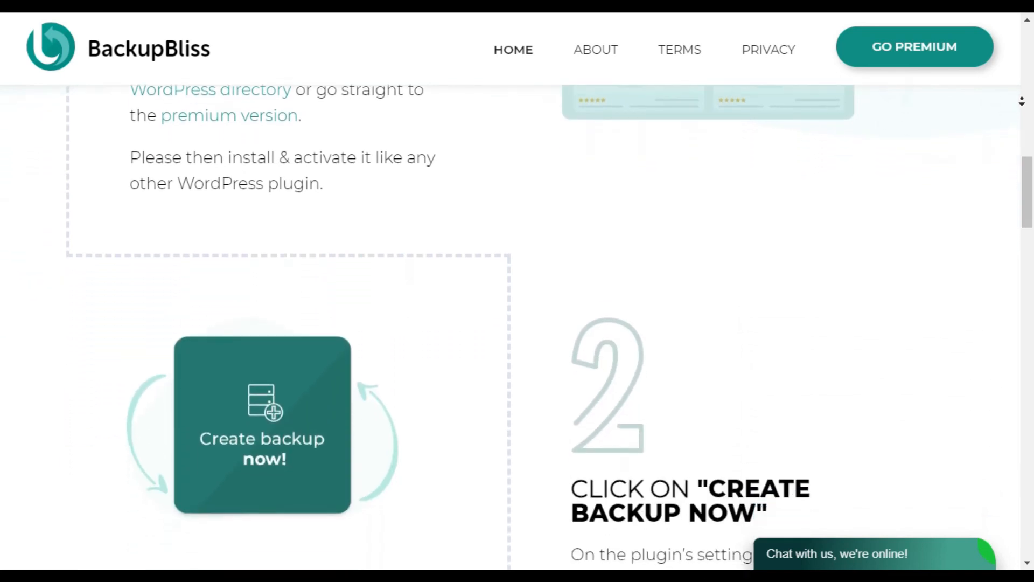
scroll(down, 3)
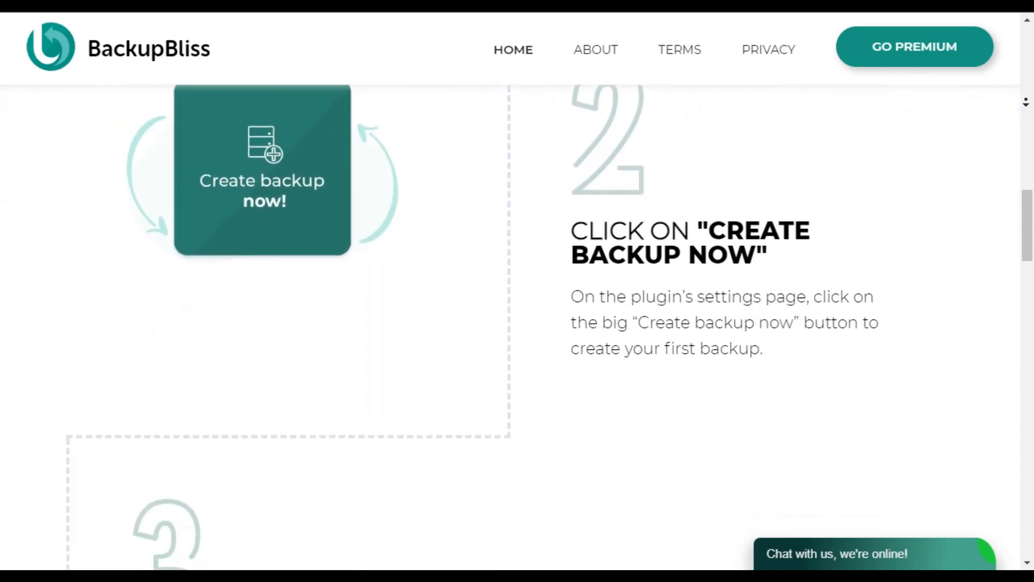
scroll(down, 3)
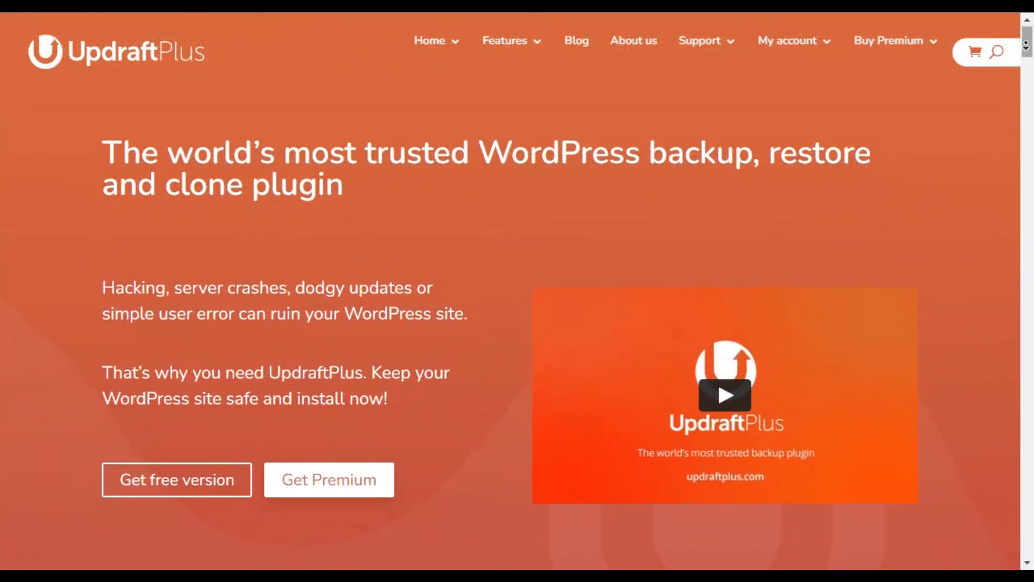
Browse the UpdraftPlus homepage past trusted-by and featured-by logos to Why choose UpdraftPlus?
scroll(down, 3)
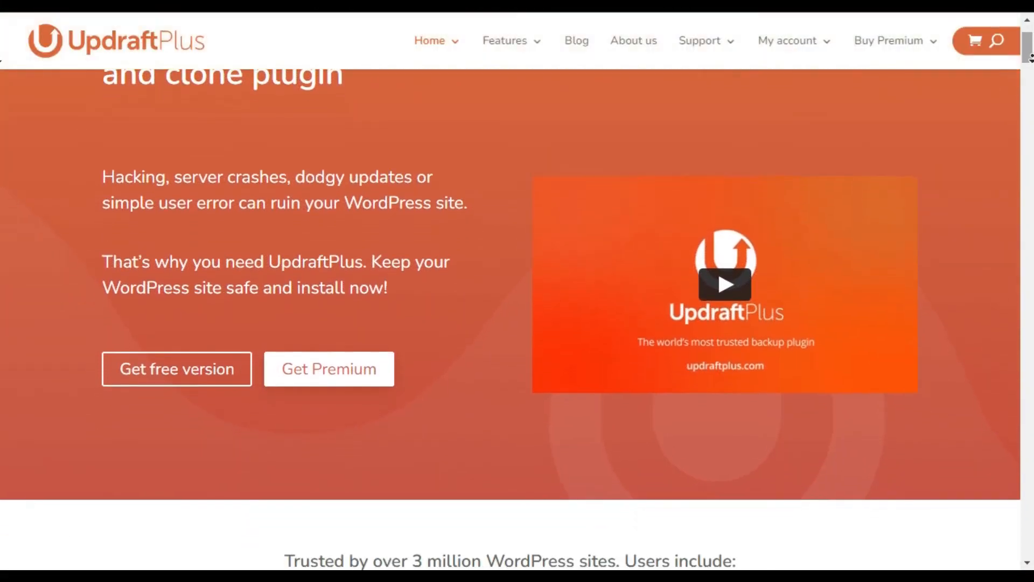
scroll(down, 3)
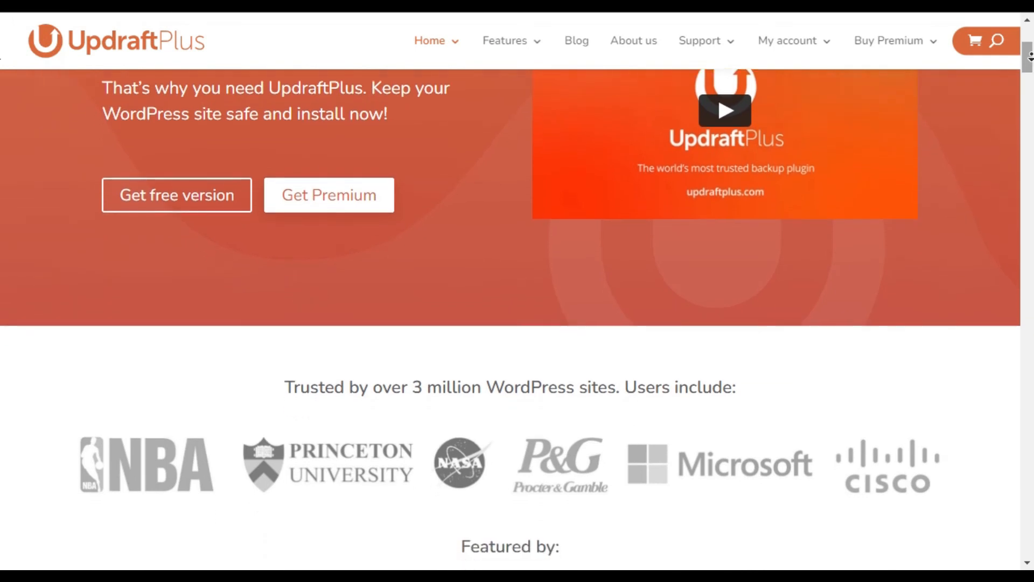
scroll(down, 3)
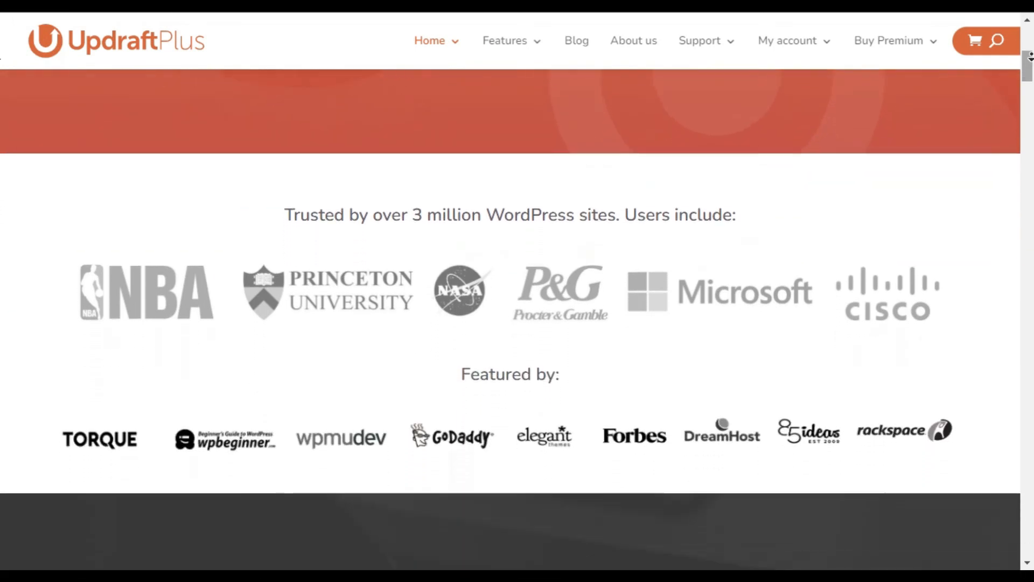
scroll(down, 3)
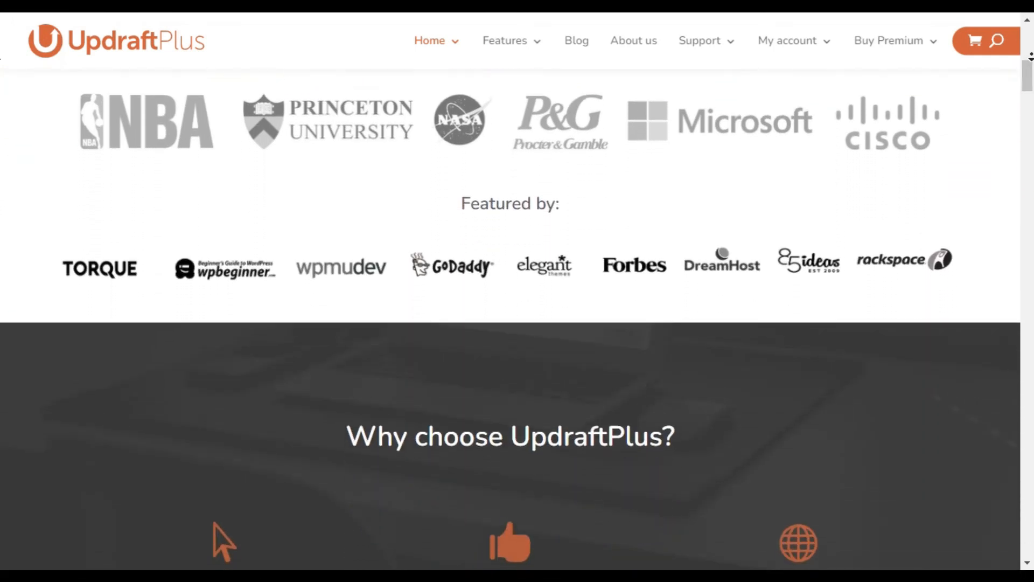
scroll(down, 3)
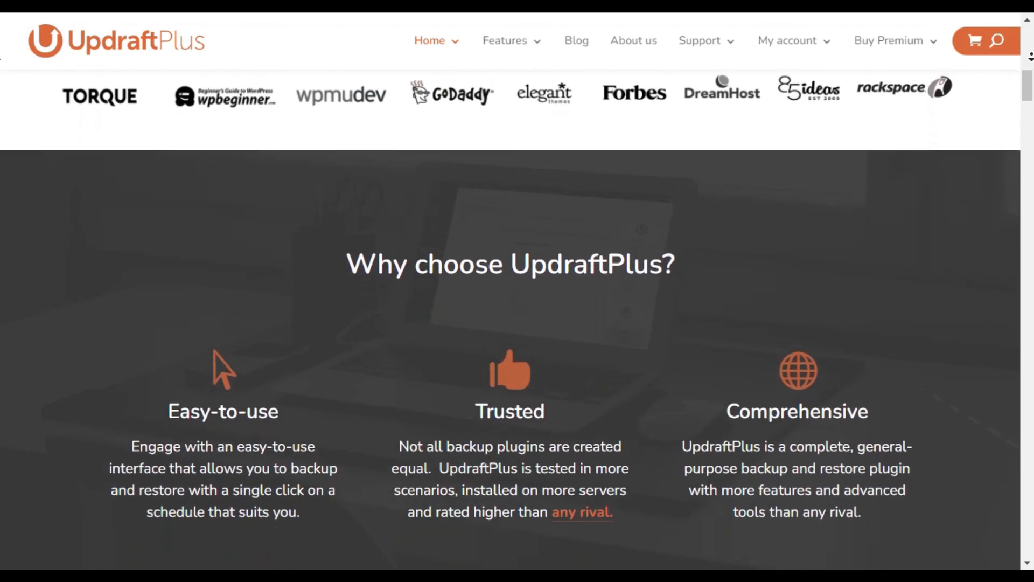
scroll(down, 3)
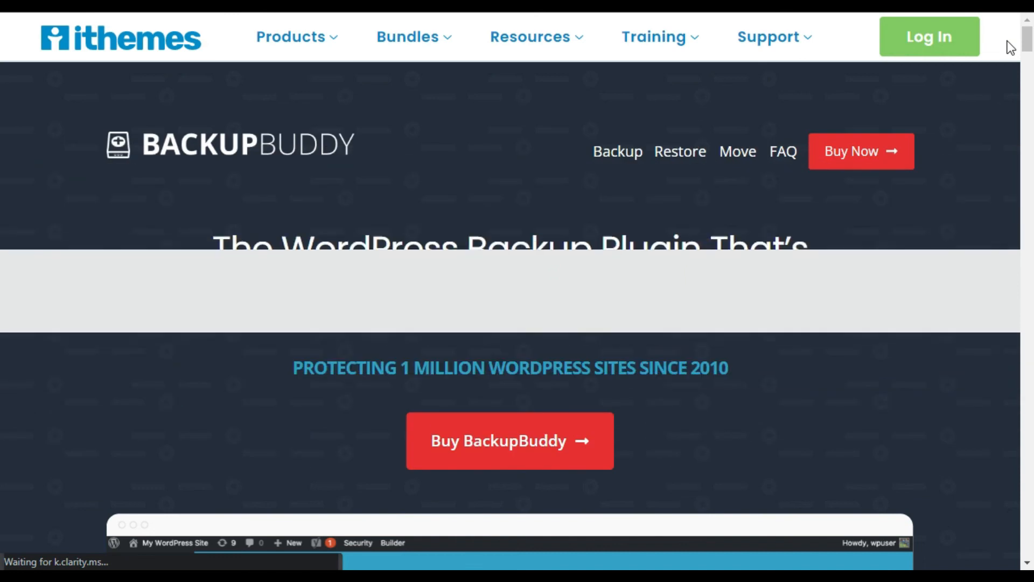
Browse the BackupBuddy page past its dashboard demo to the at-risk-without-a-backup-plan section.
scroll(down, 3)
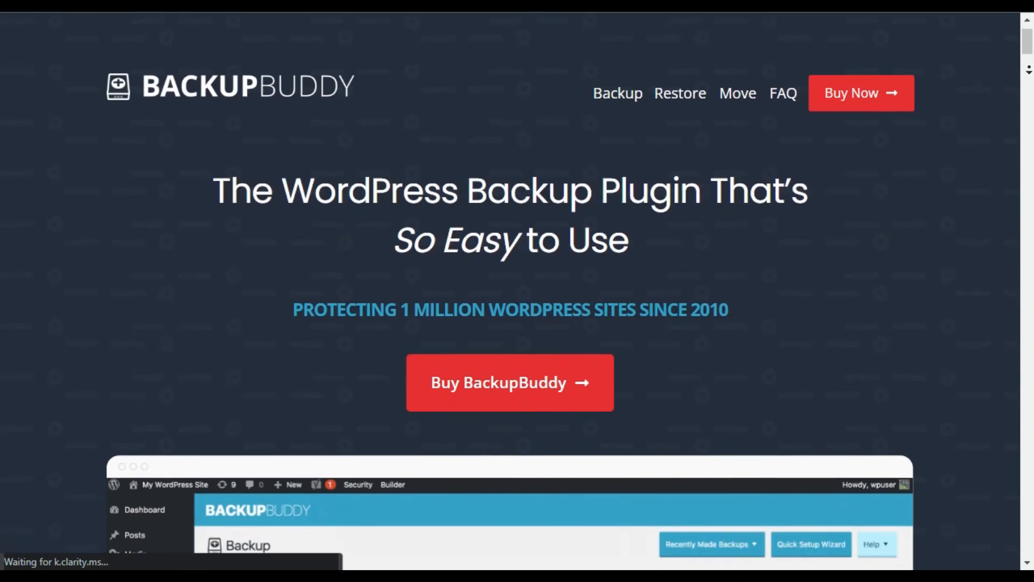
scroll(down, 3)
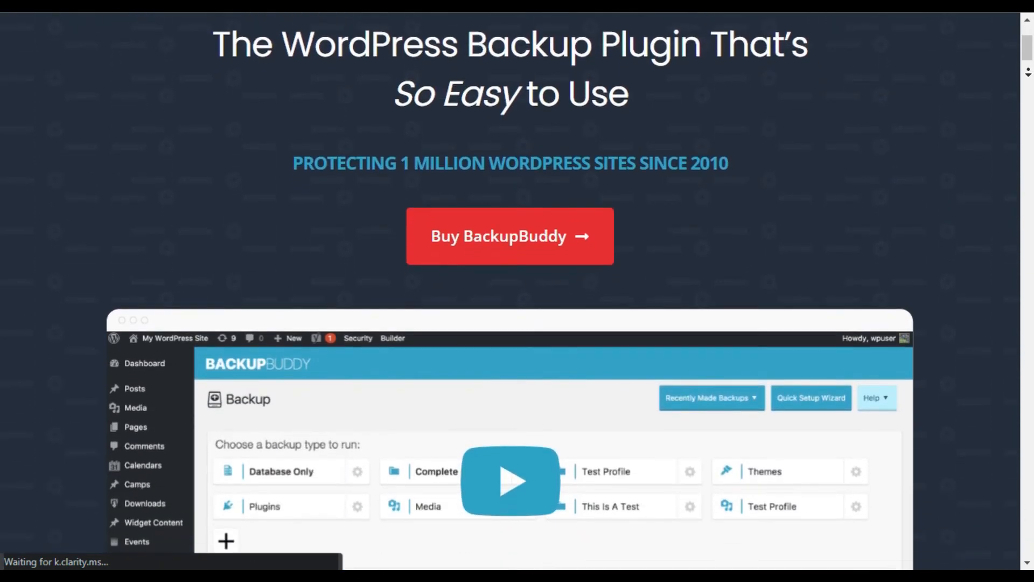
scroll(down, 3)
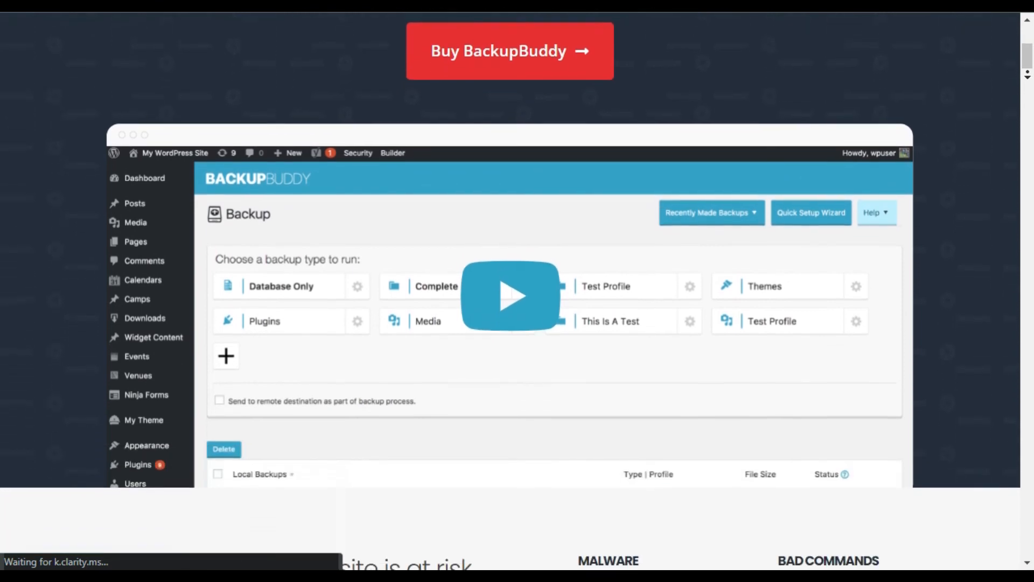
scroll(down, 3)
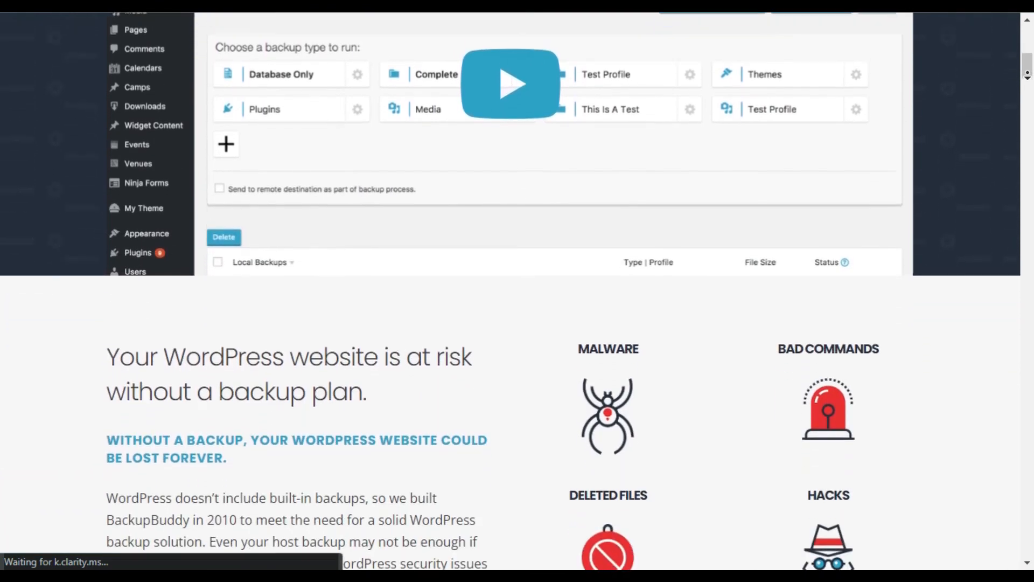
scroll(down, 3)
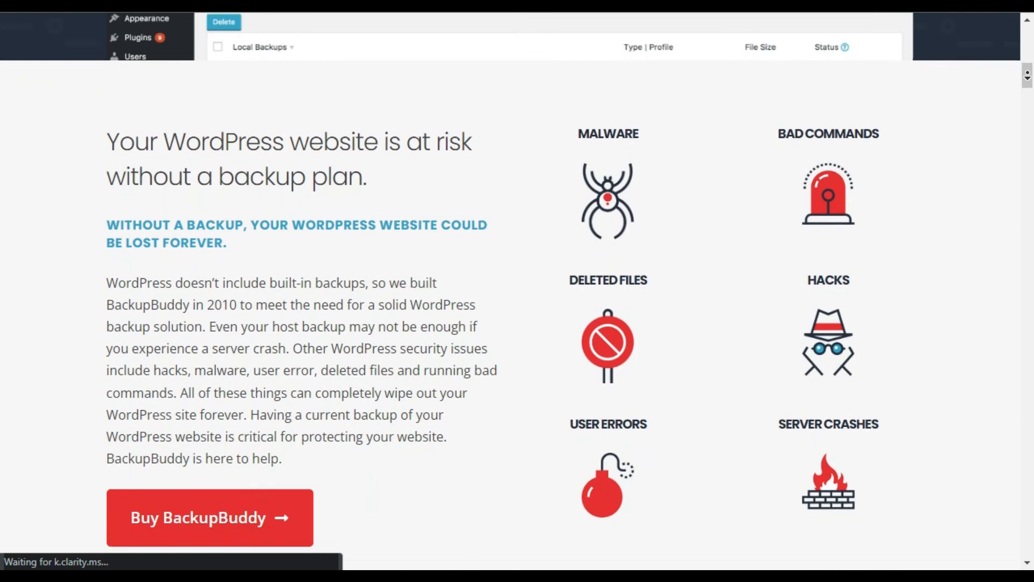
scroll(down, 3)
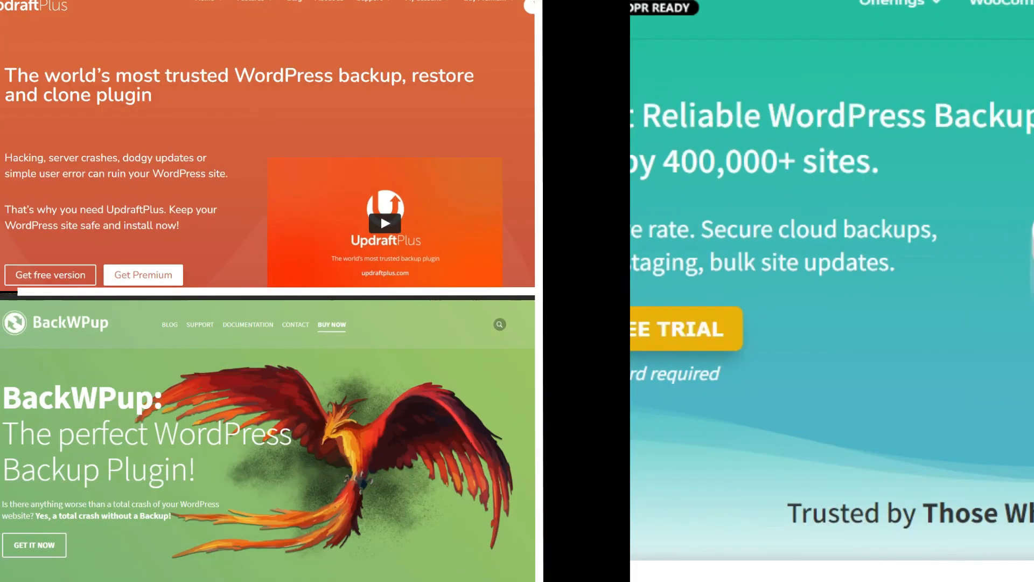
Scroll the split-screen montage down through each site's features to UpdraftPlus's Backup, schedules and Restore overview.
scroll(down, 3)
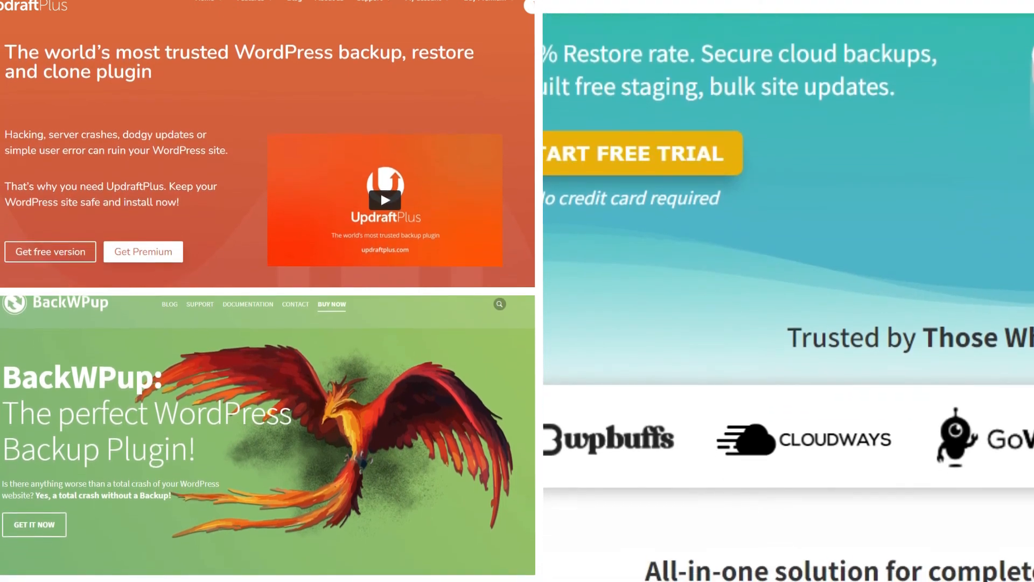
scroll(down, 3)
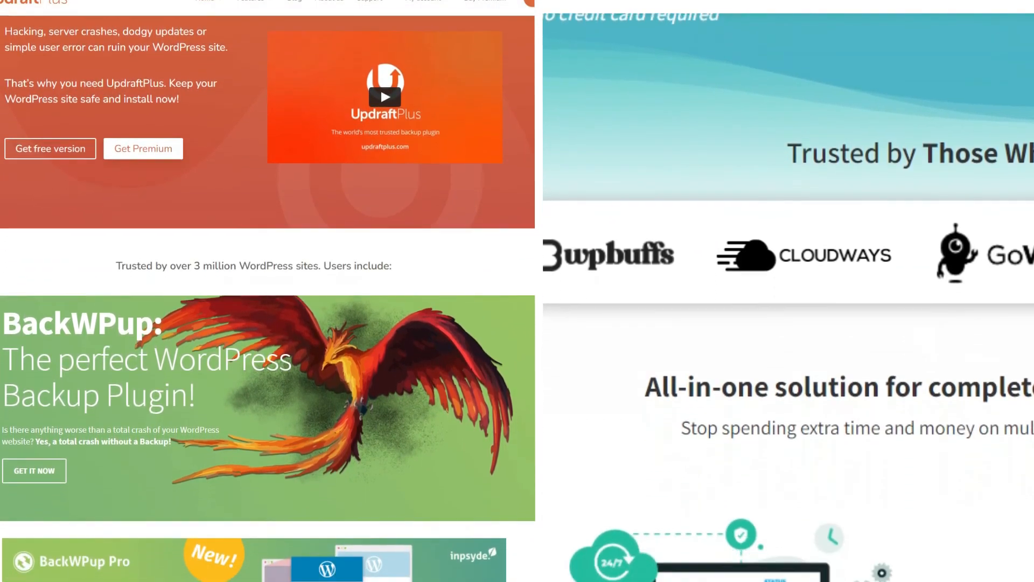
scroll(down, 3)
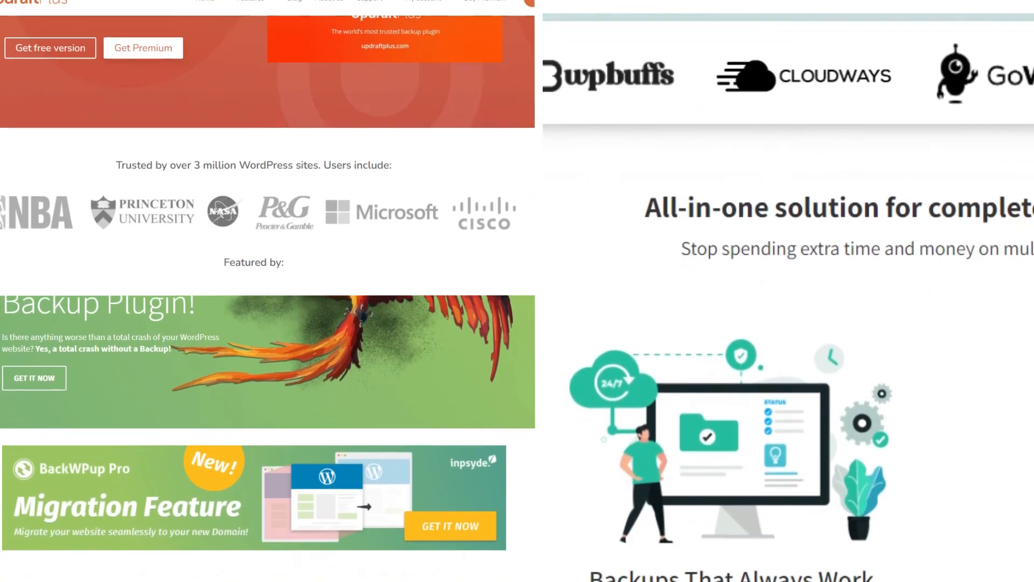
scroll(down, 3)
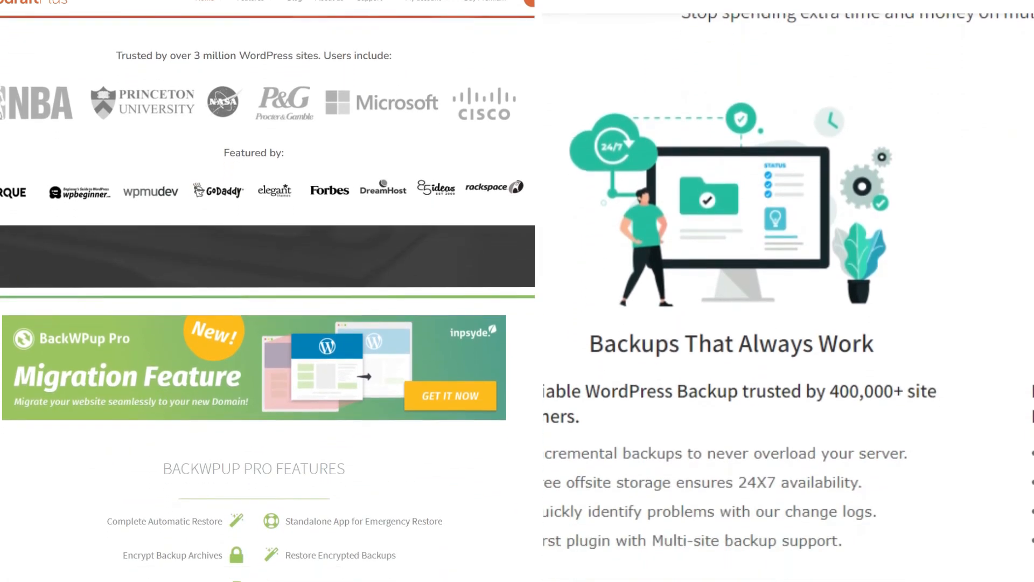
scroll(down, 3)
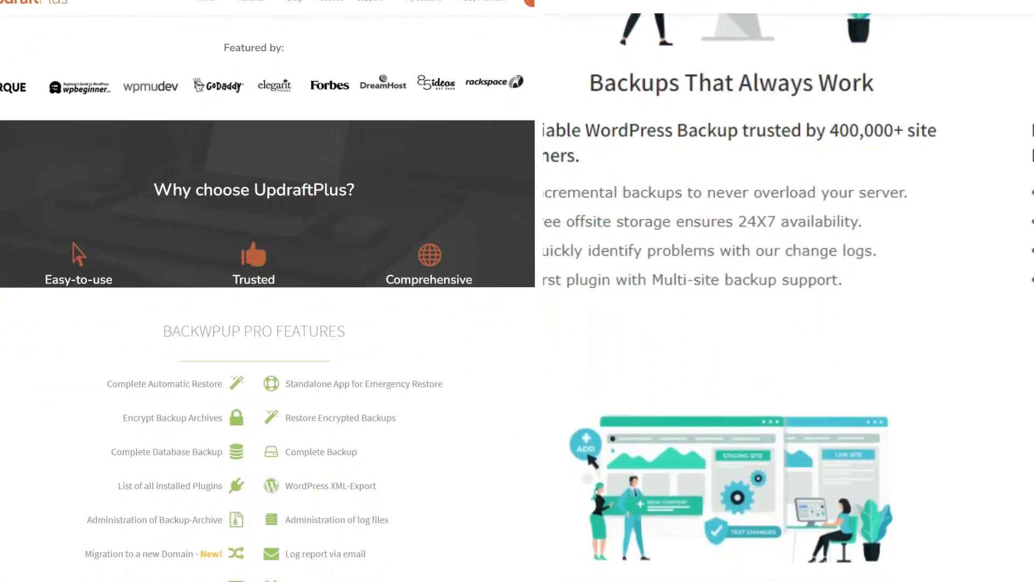
scroll(down, 3)
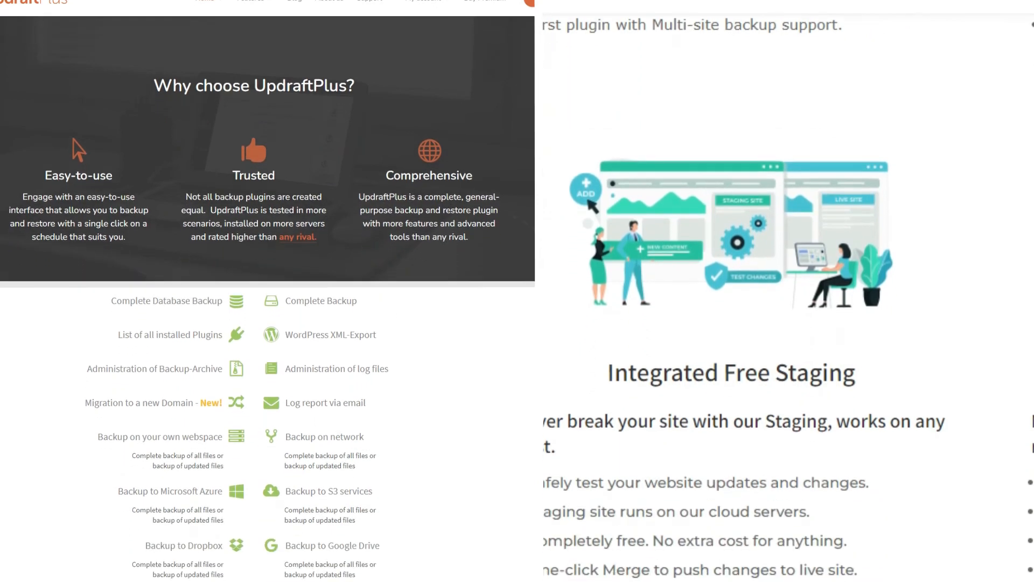
scroll(down, 3)
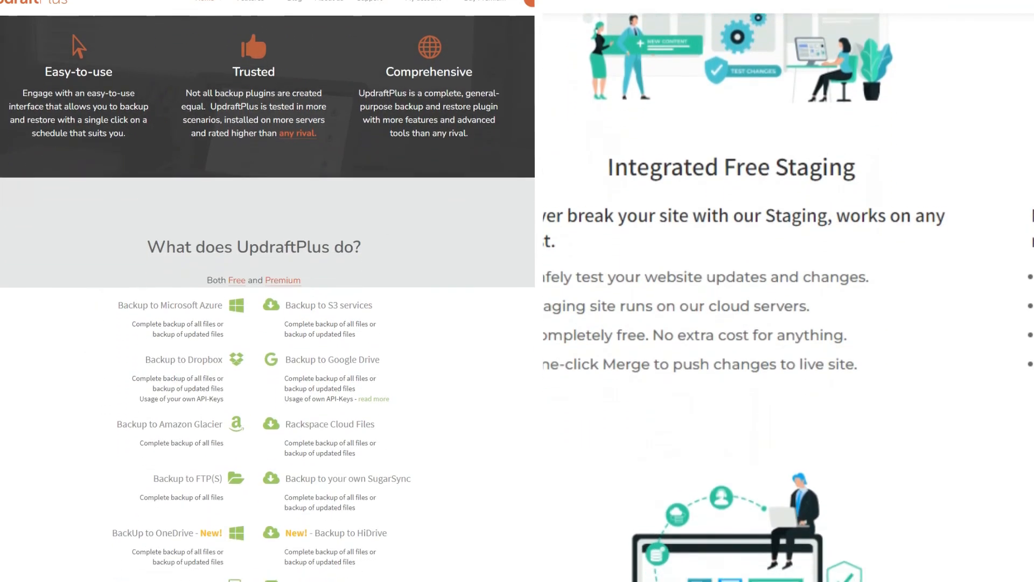
scroll(down, 3)
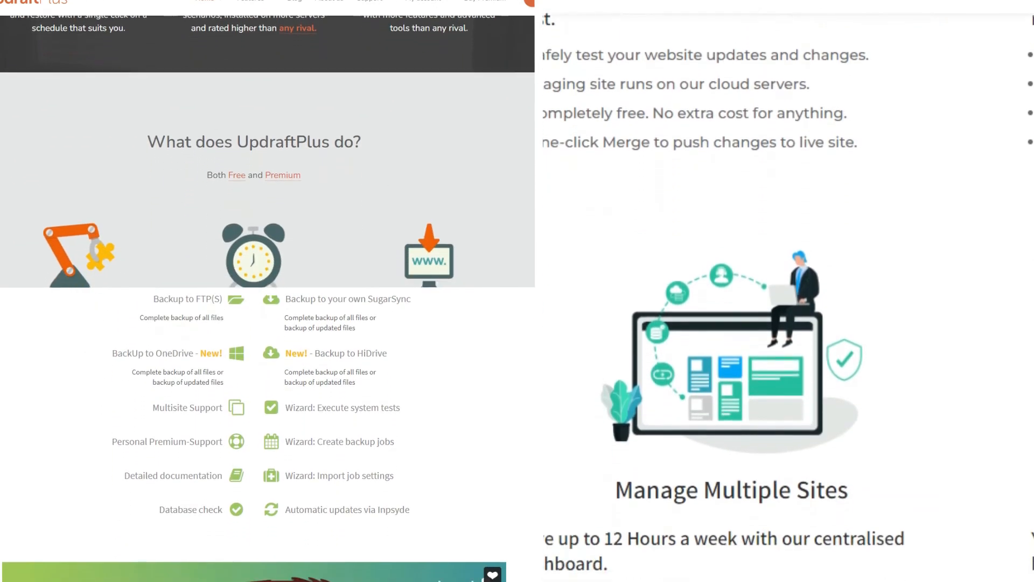
scroll(up, 3)
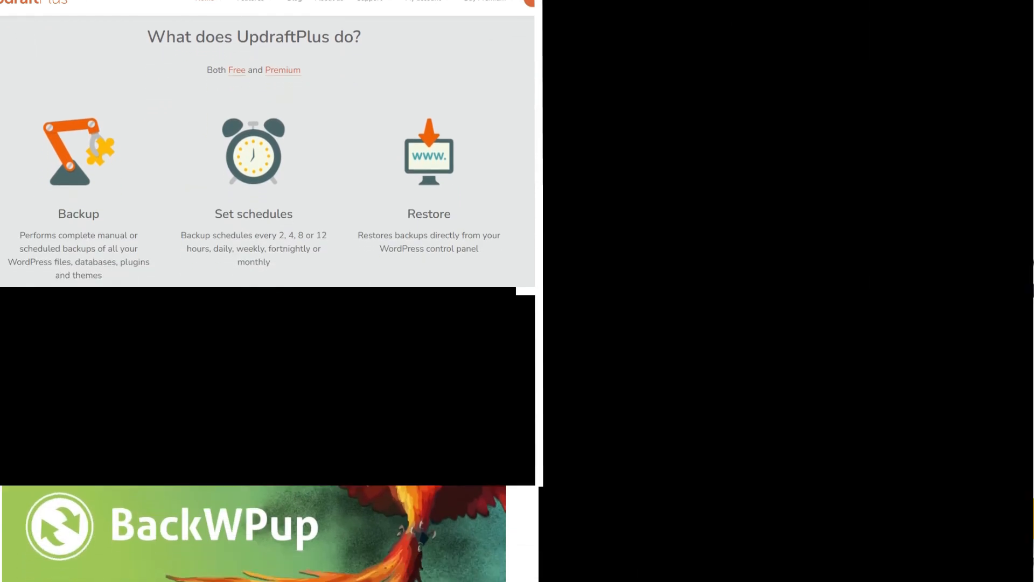